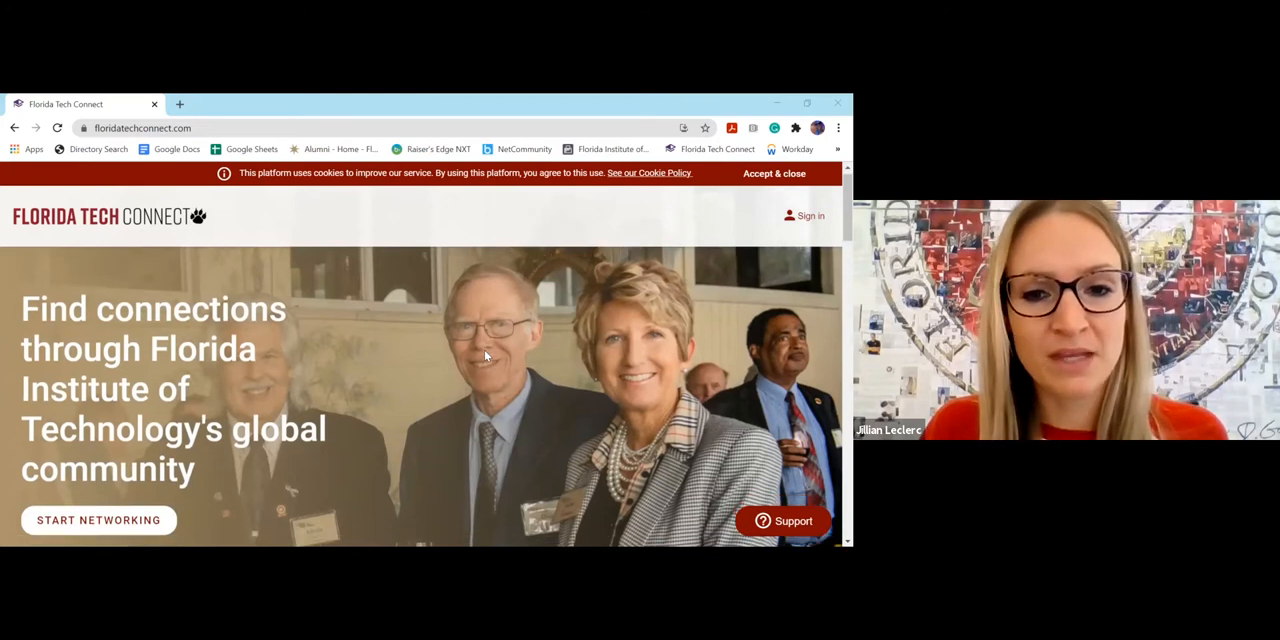
- Browse the landing page and reach the Sign In options
{"action": "scroll", "scroll_direction": "down", "scroll_amount": 3}
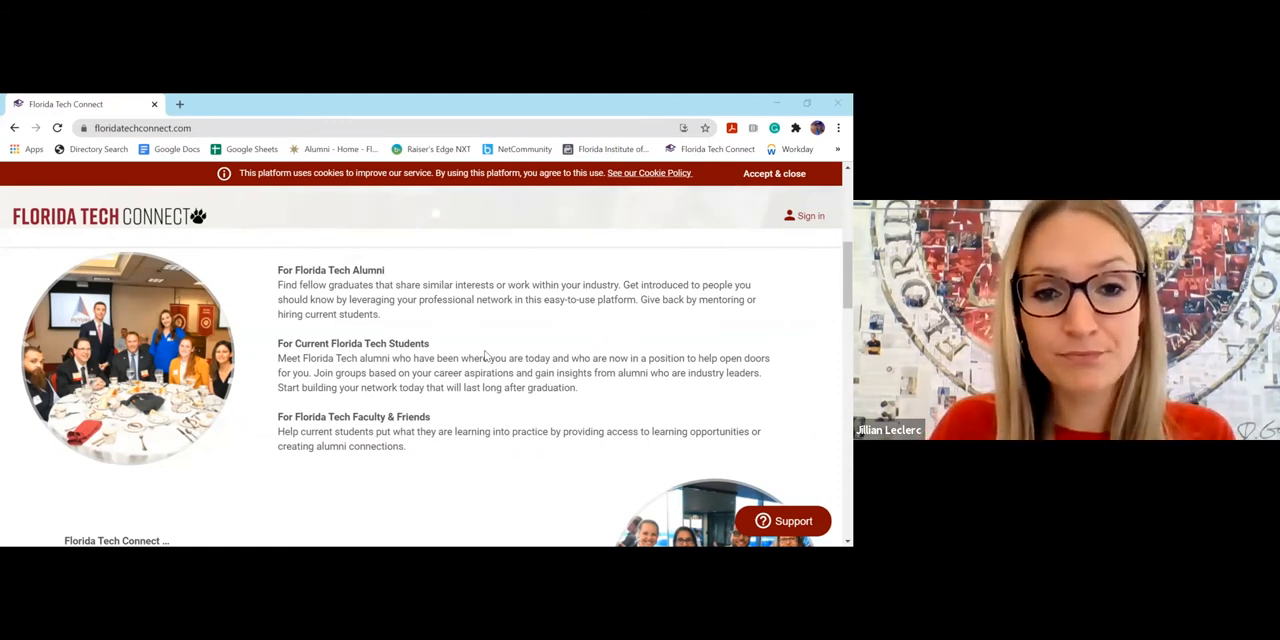
{"action": "scroll", "scroll_direction": "down", "scroll_amount": 3}
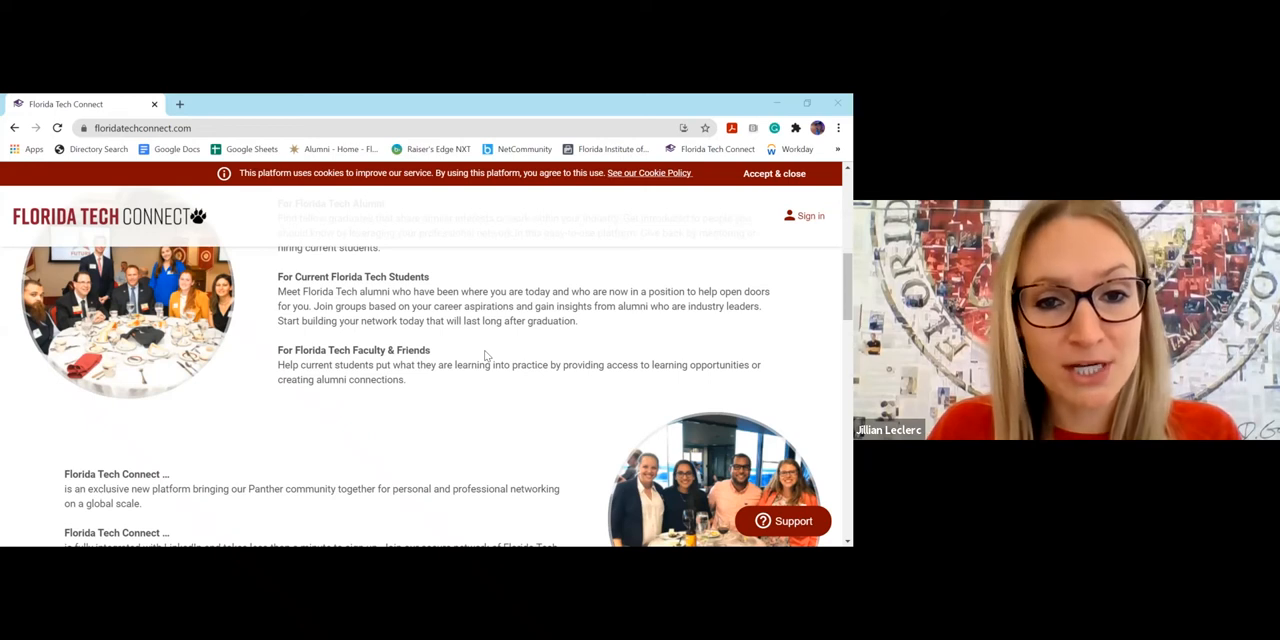
{"action": "scroll", "scroll_direction": "down", "scroll_amount": 3}
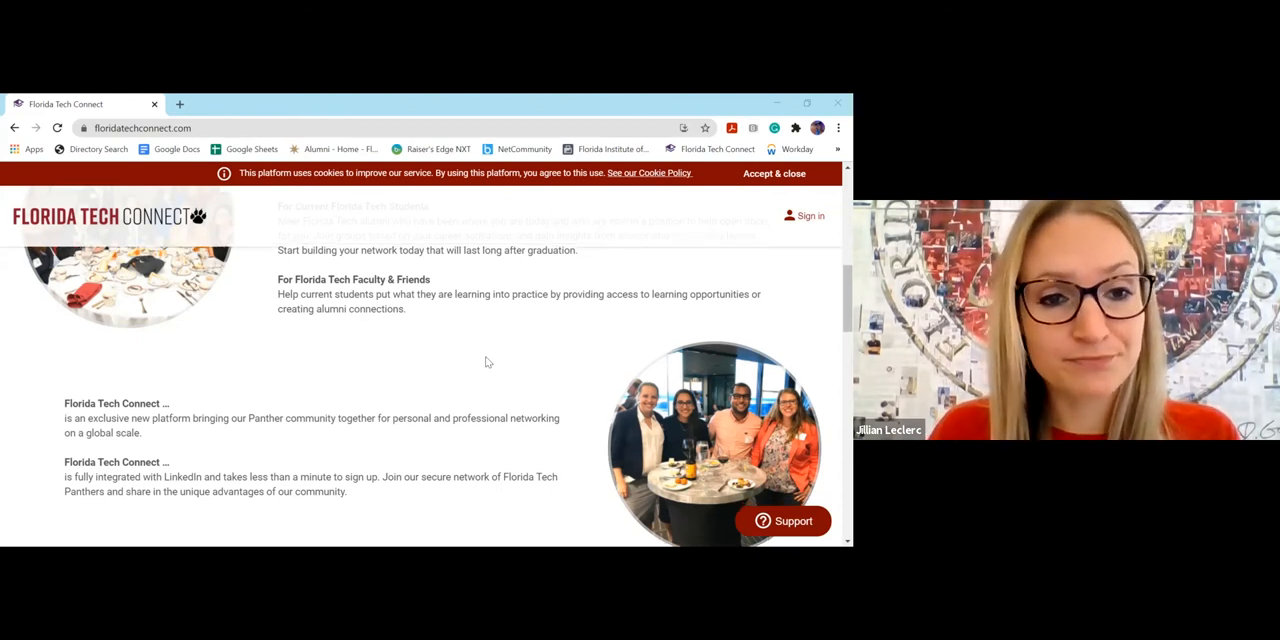
{"action": "scroll", "scroll_direction": "down", "scroll_amount": 3}
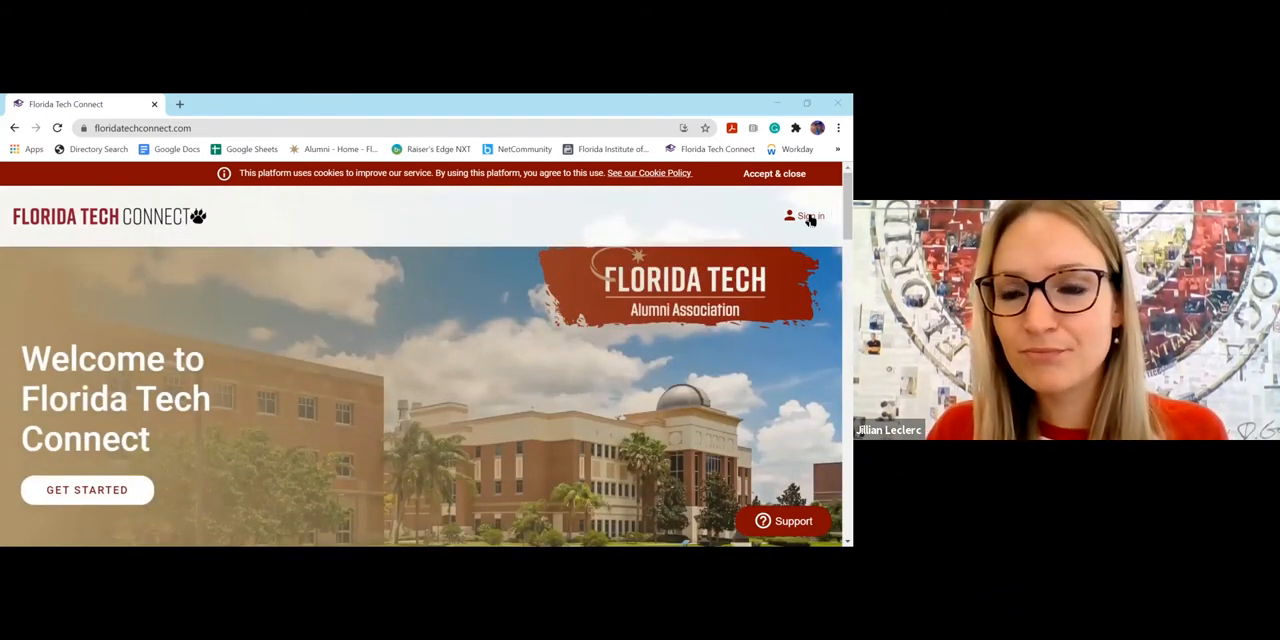
{"action": "left_click", "coordinate": [808, 216]}
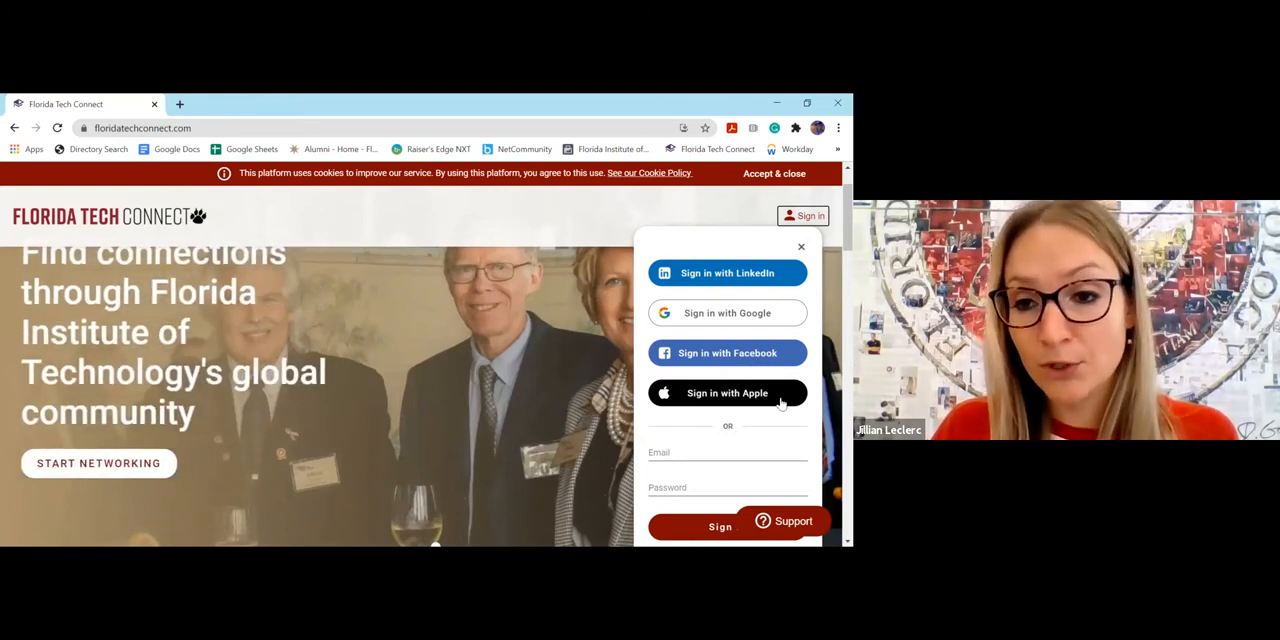
{"action": "mouse_move", "coordinate": [710, 448]}
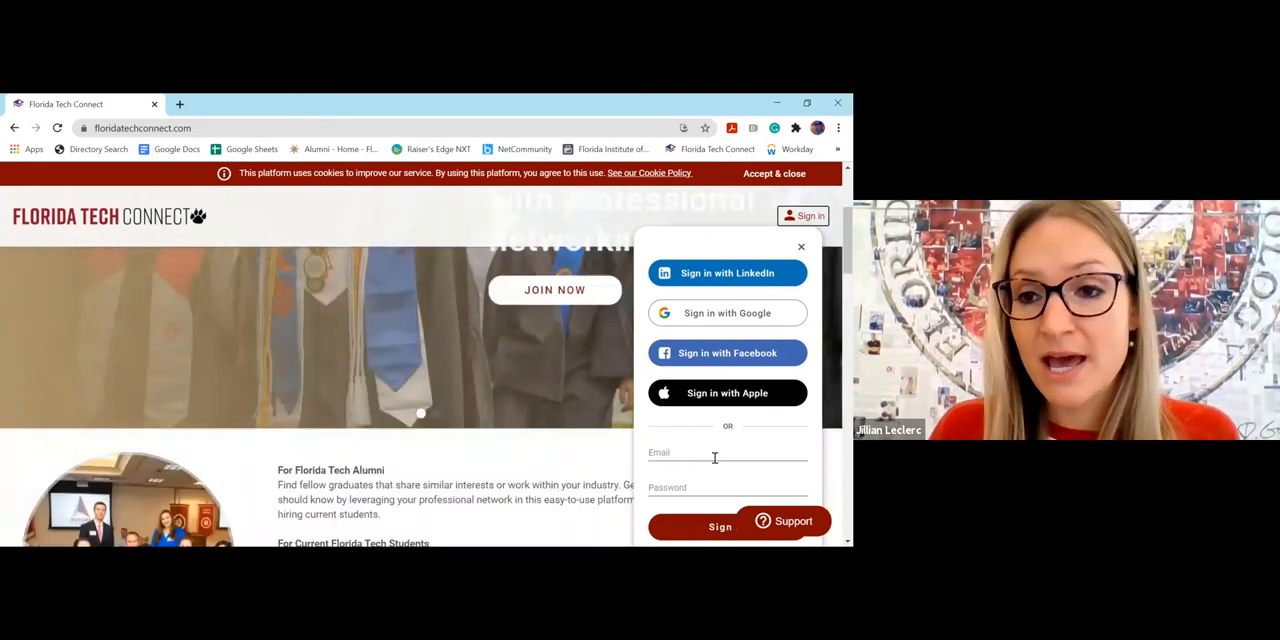
- Sign in with the saved school email address and the account password
{"action": "left_click", "coordinate": [714, 456]}
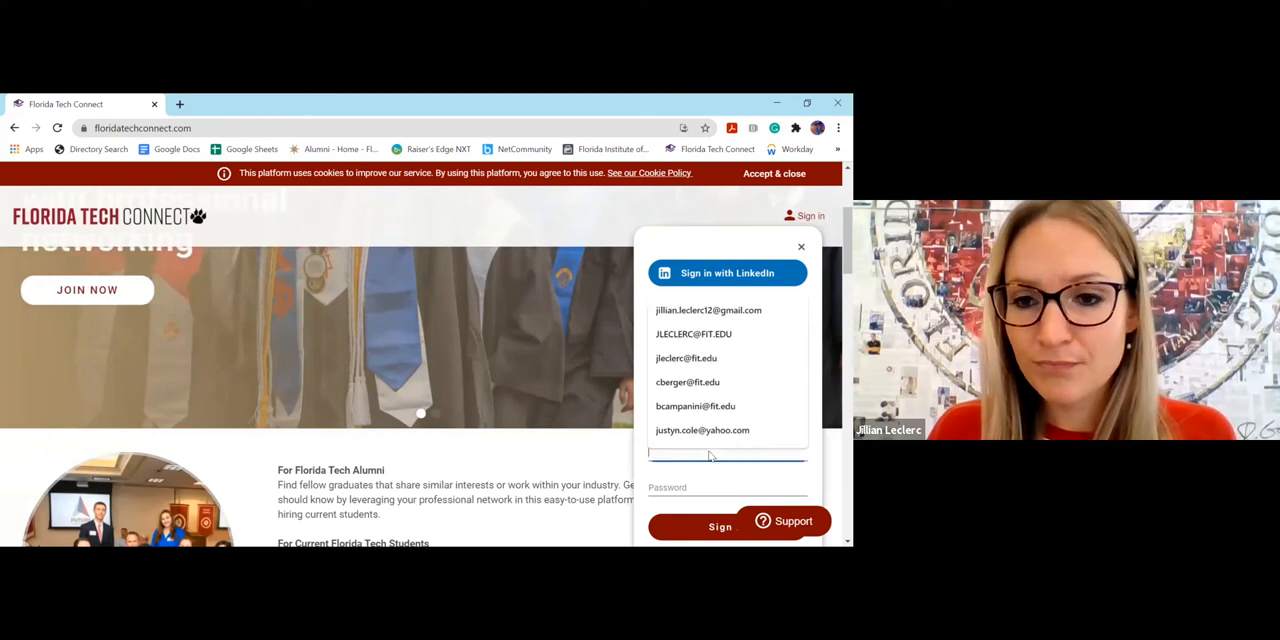
{"action": "left_click", "coordinate": [692, 334]}
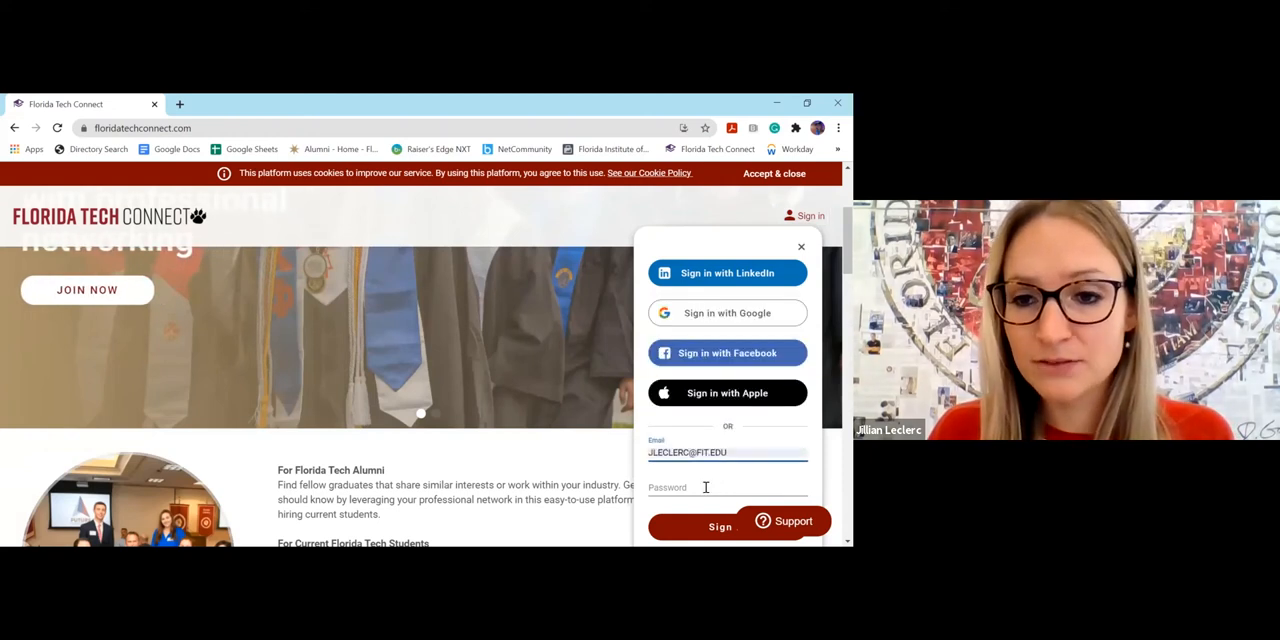
{"action": "type", "text": "password"}
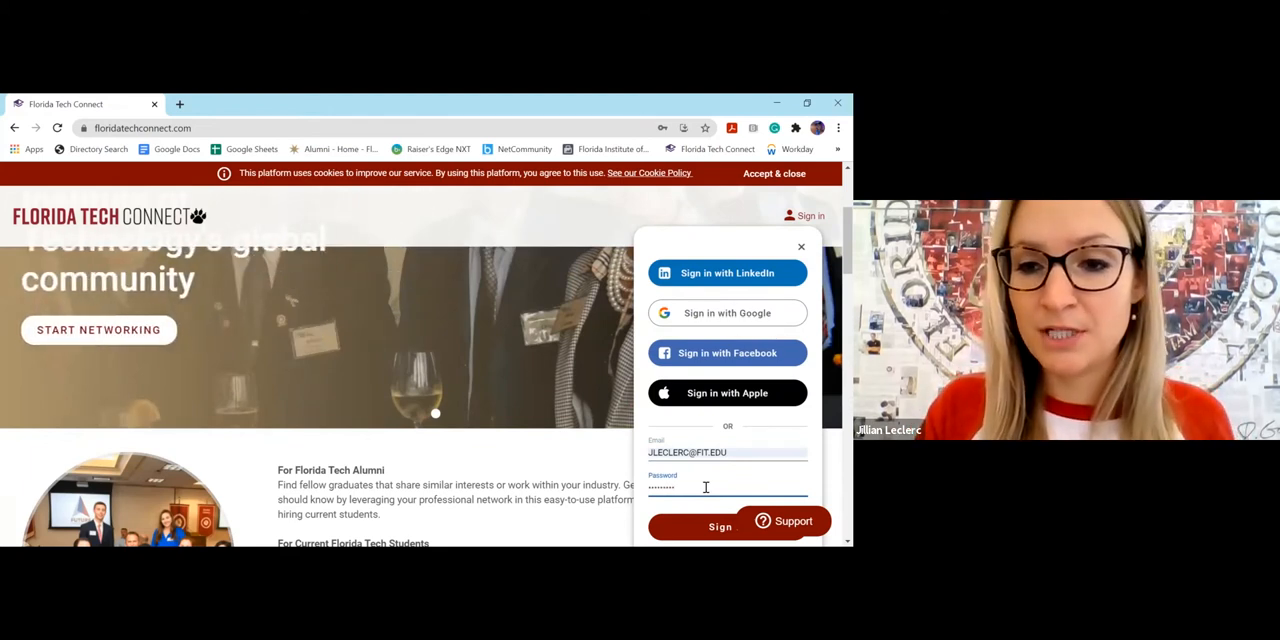
{"action": "left_click", "coordinate": [720, 528]}
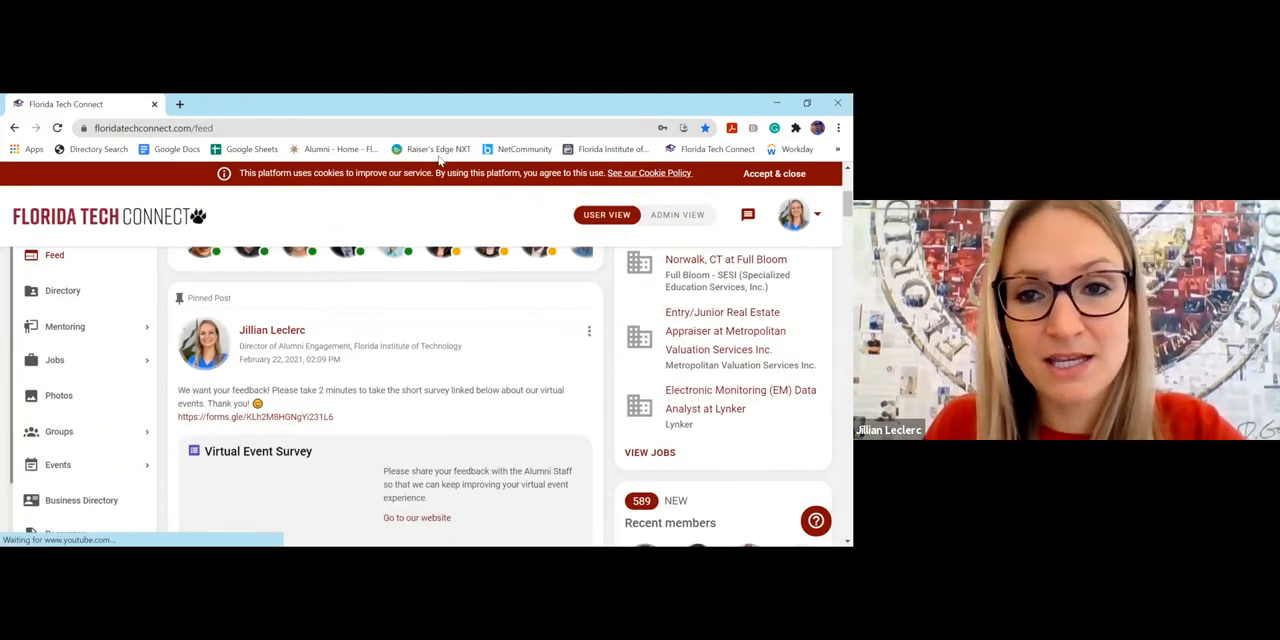
{"action": "mouse_move", "coordinate": [448, 436]}
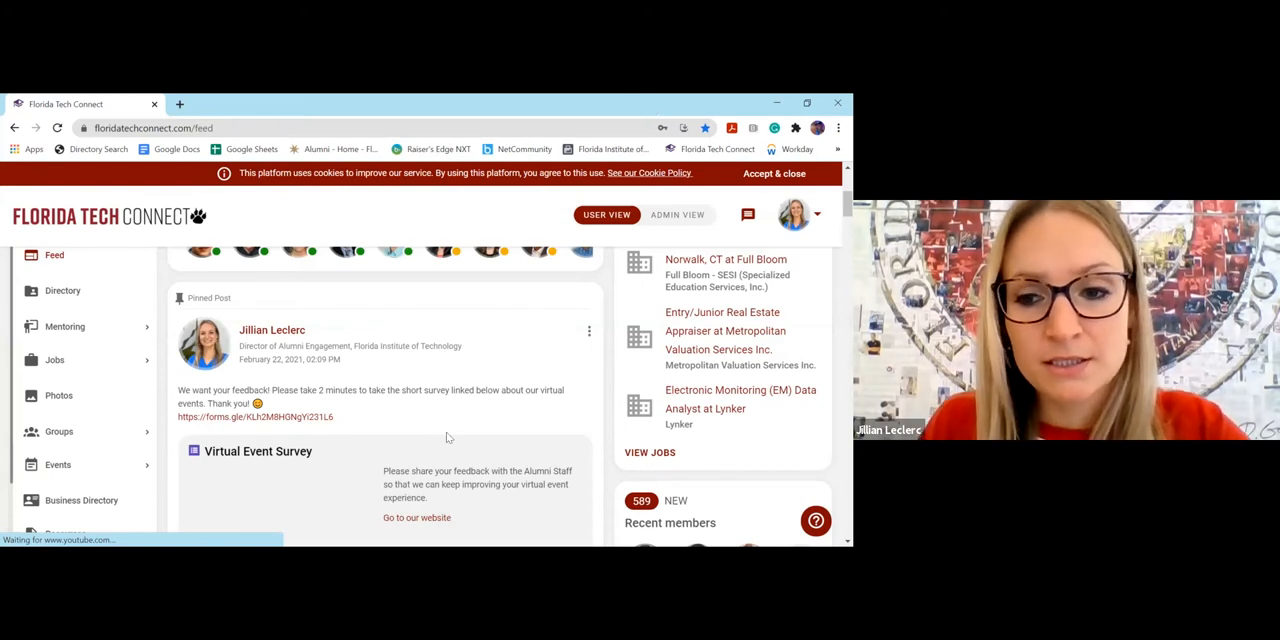
{"action": "scroll", "scroll_direction": "up", "scroll_amount": 3}
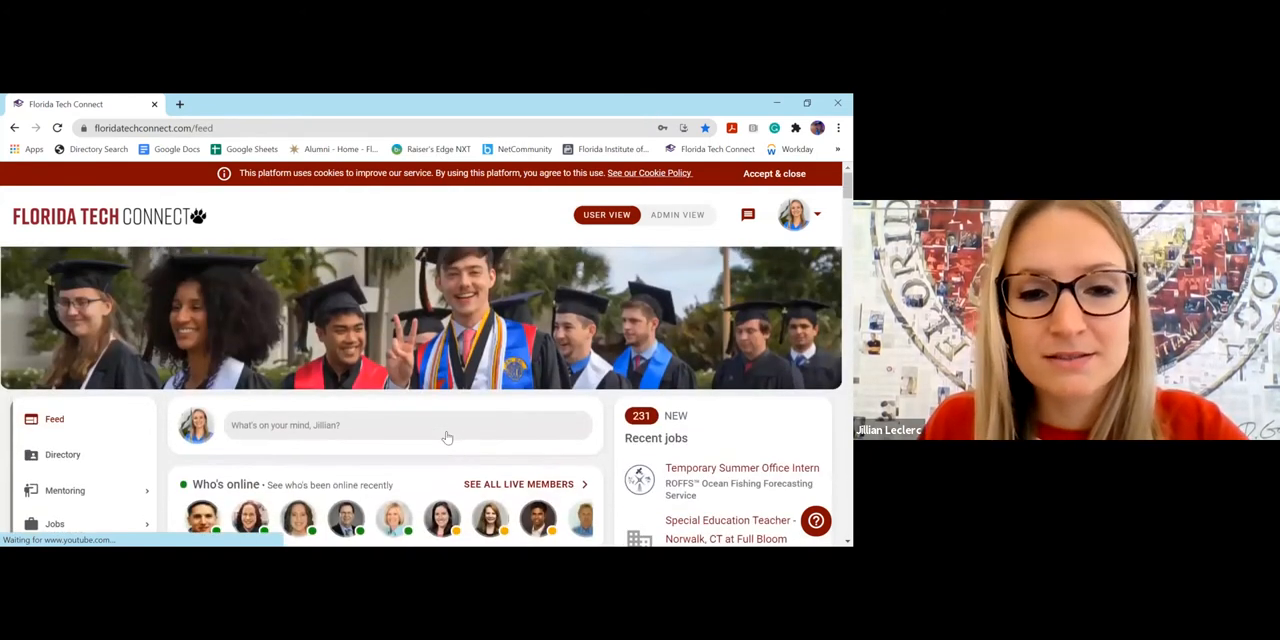
{"action": "scroll", "scroll_direction": "down", "scroll_amount": 3}
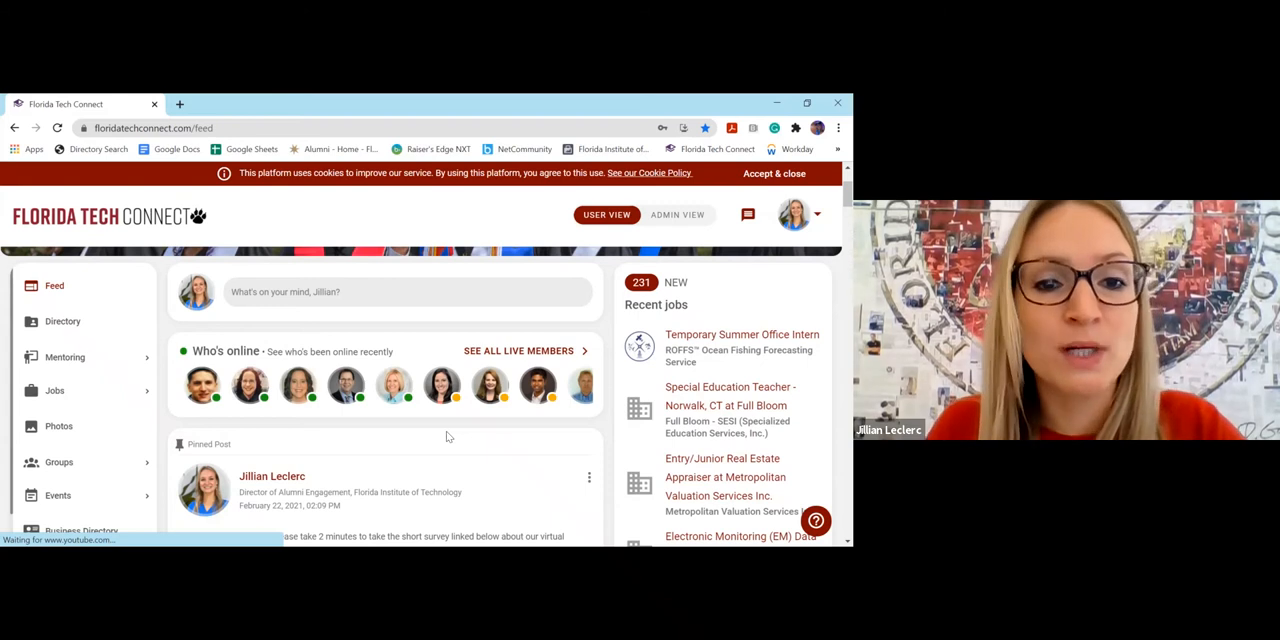
{"action": "mouse_move", "coordinate": [380, 424]}
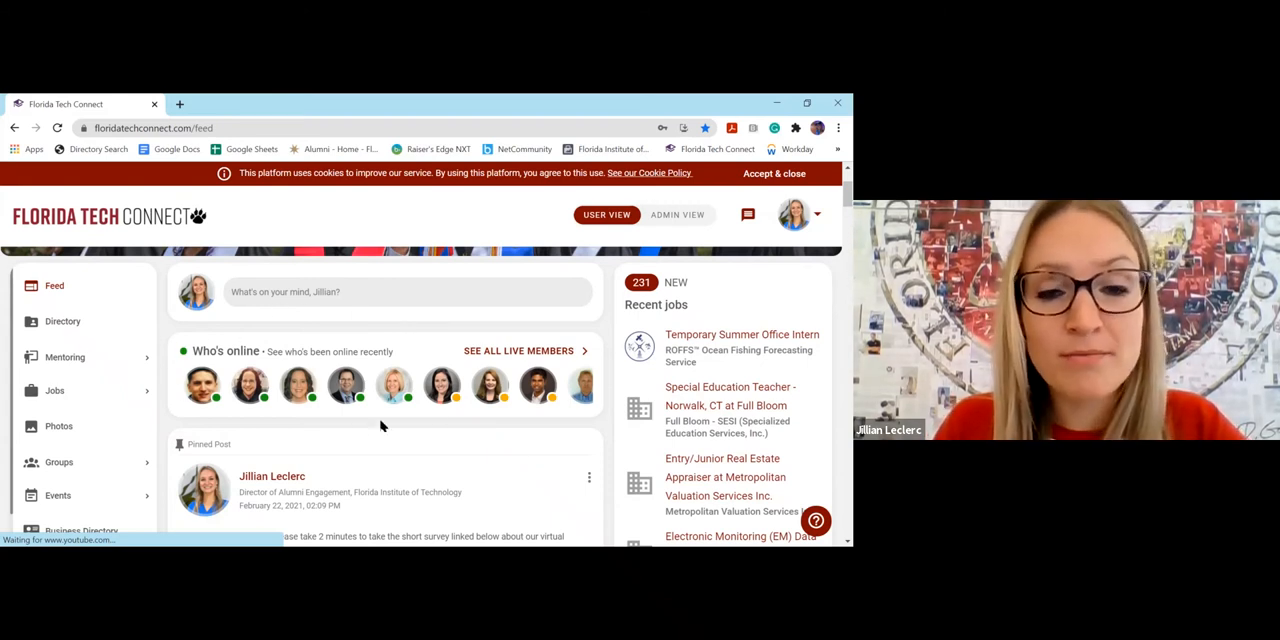
{"action": "mouse_move", "coordinate": [452, 416]}
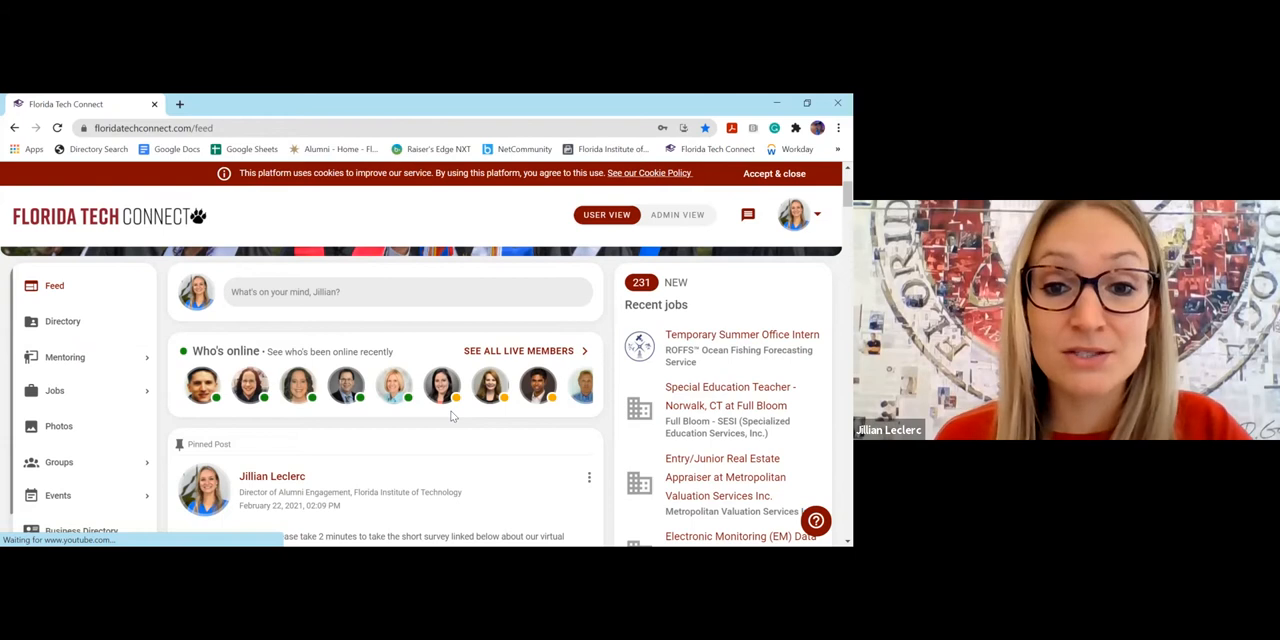
{"action": "mouse_move", "coordinate": [528, 368]}
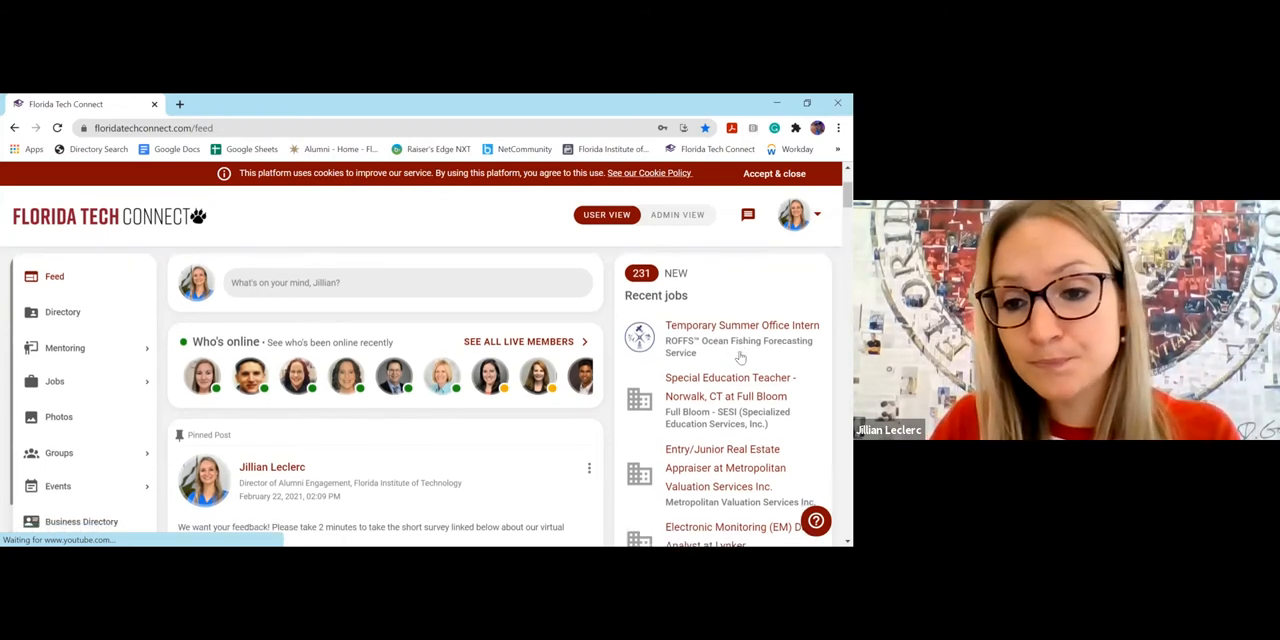
{"action": "scroll", "scroll_direction": "down", "scroll_amount": 3}
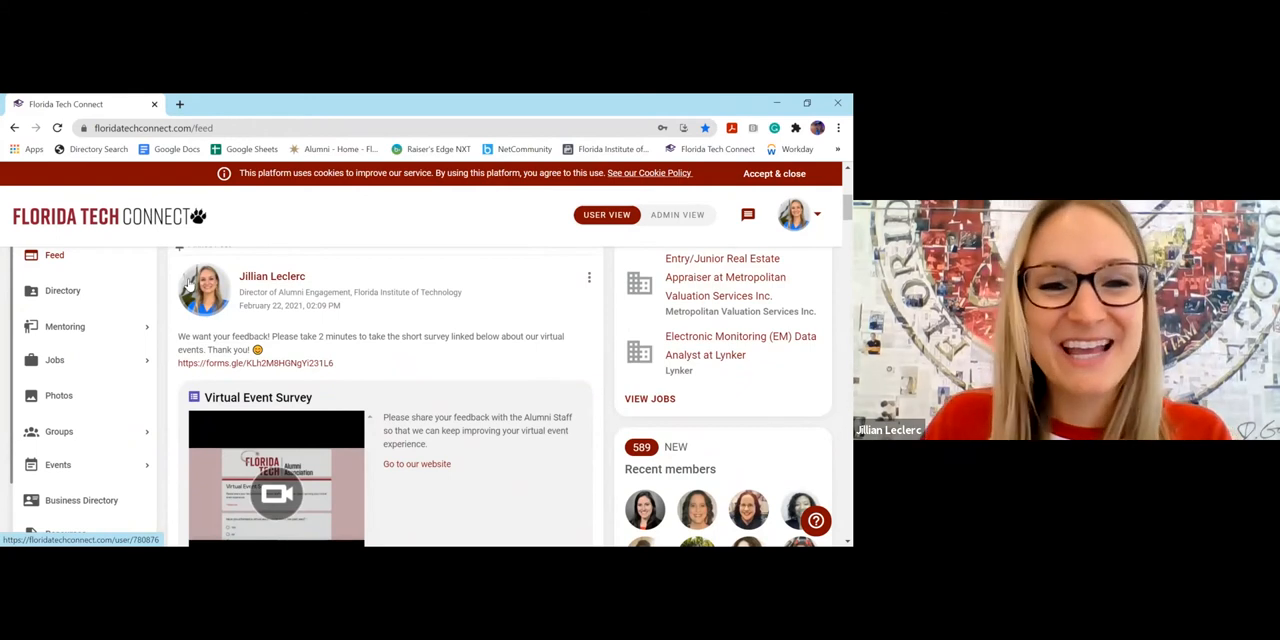
{"action": "scroll", "scroll_direction": "down", "scroll_amount": 3}
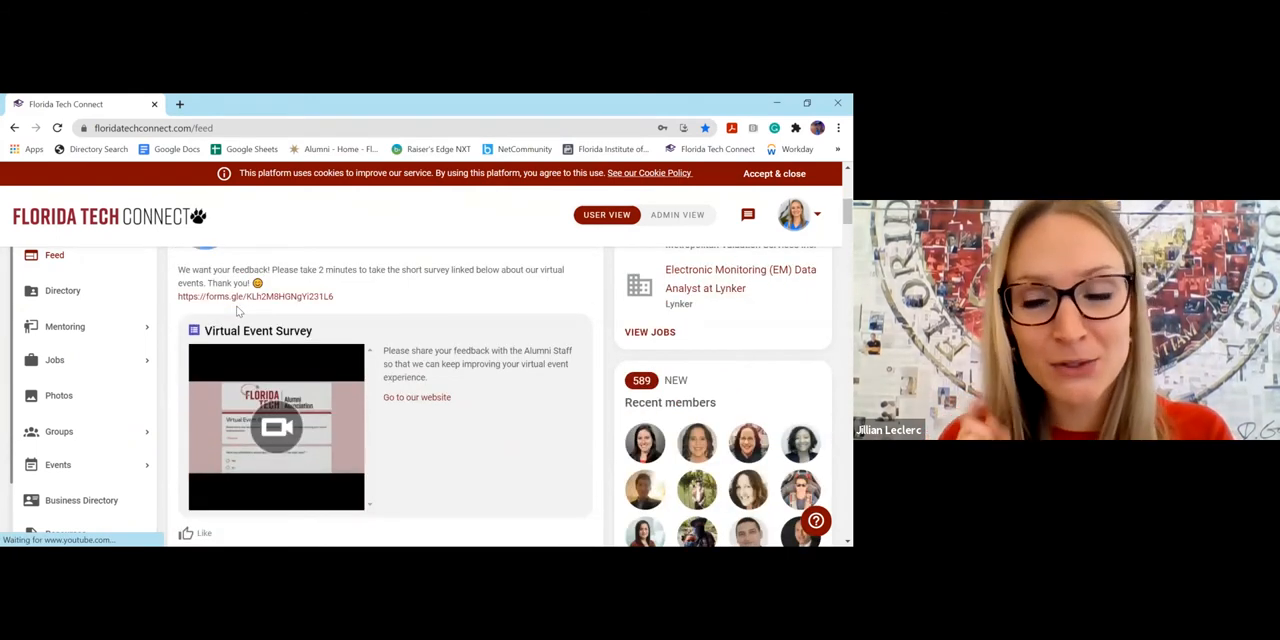
{"action": "scroll", "scroll_direction": "down", "scroll_amount": 3}
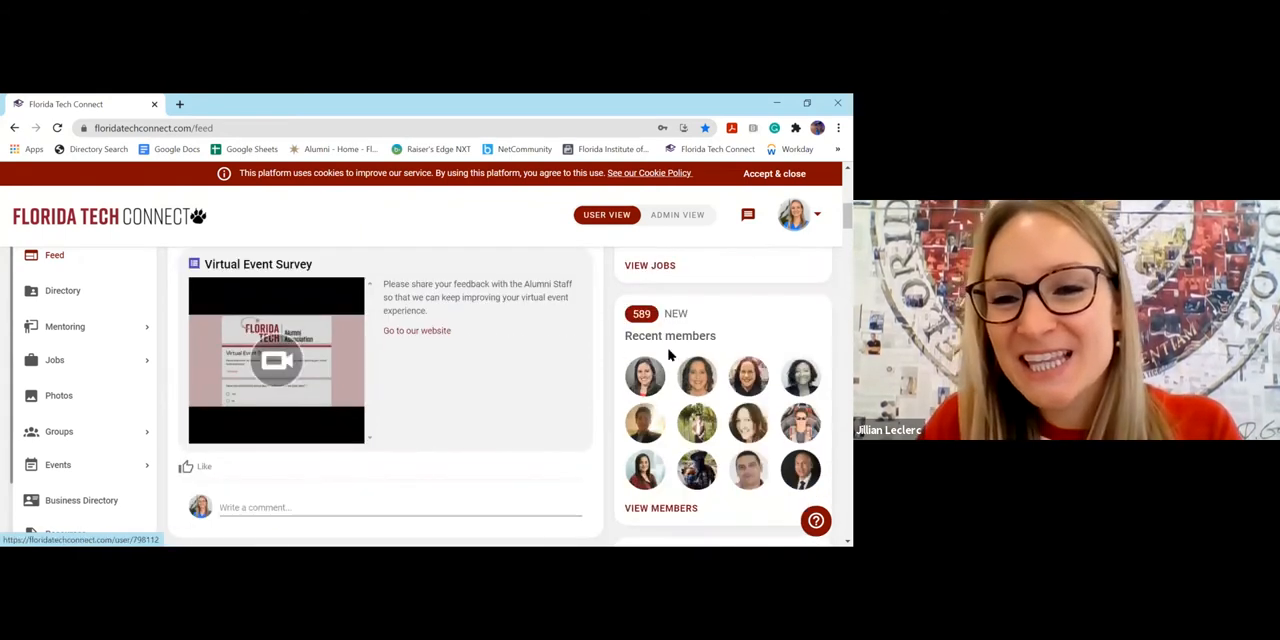
{"action": "scroll", "scroll_direction": "down", "scroll_amount": 3}
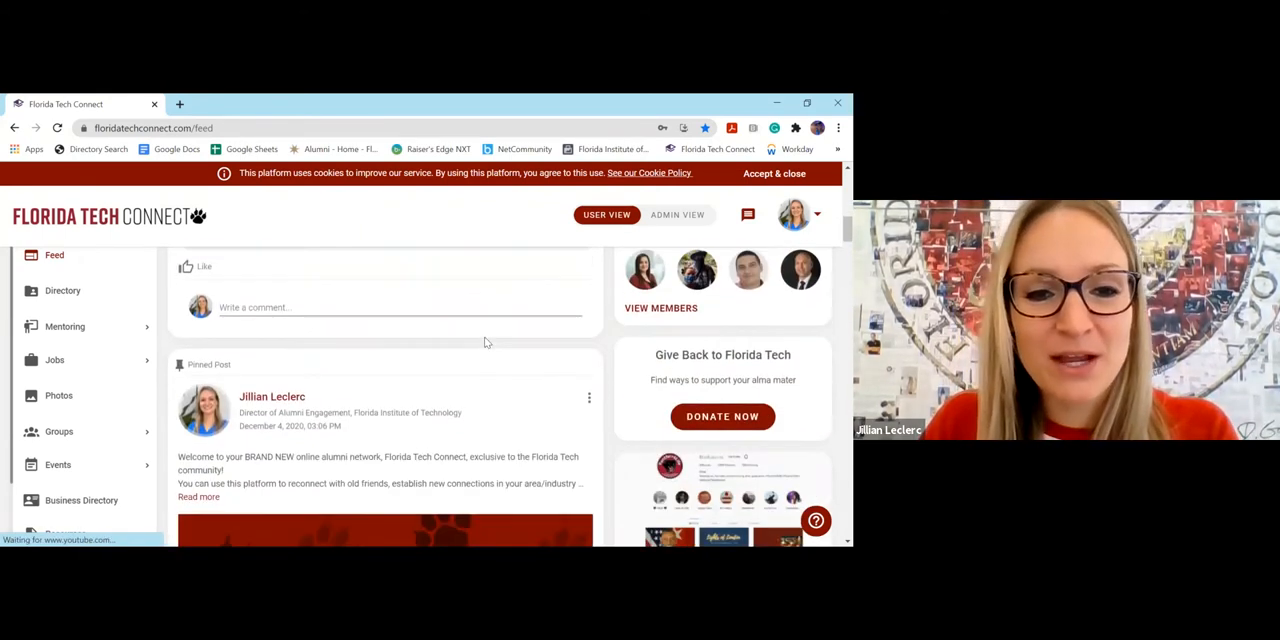
{"action": "scroll", "scroll_direction": "down", "scroll_amount": 3}
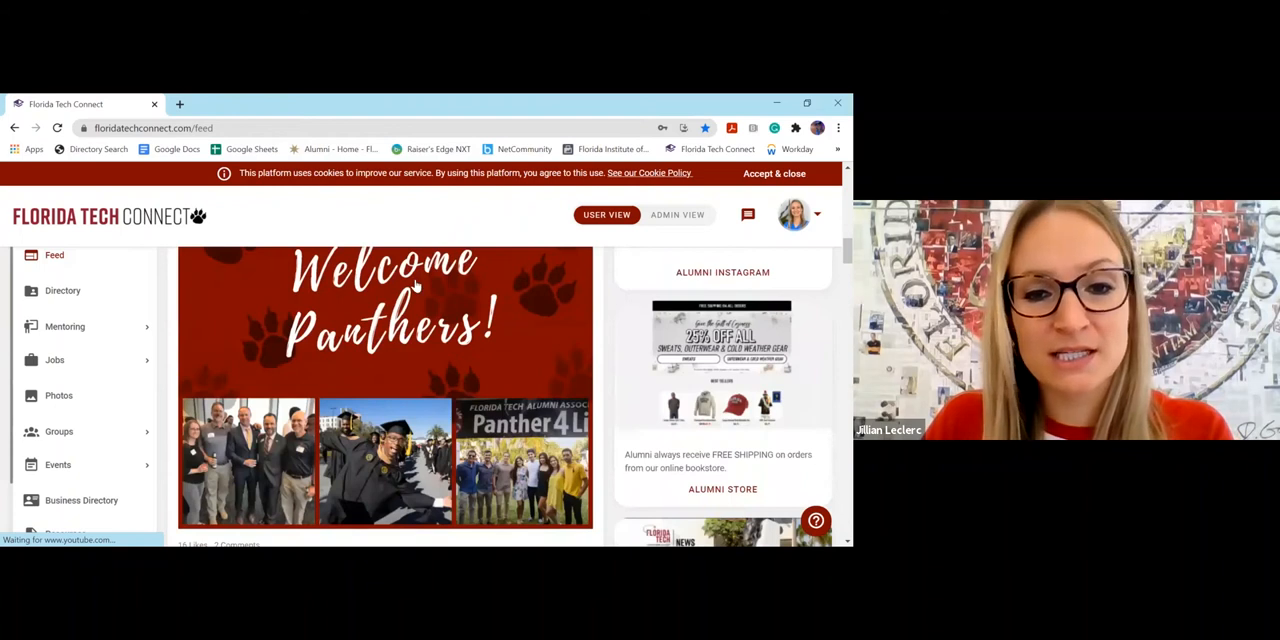
{"action": "scroll", "scroll_direction": "down", "scroll_amount": 3}
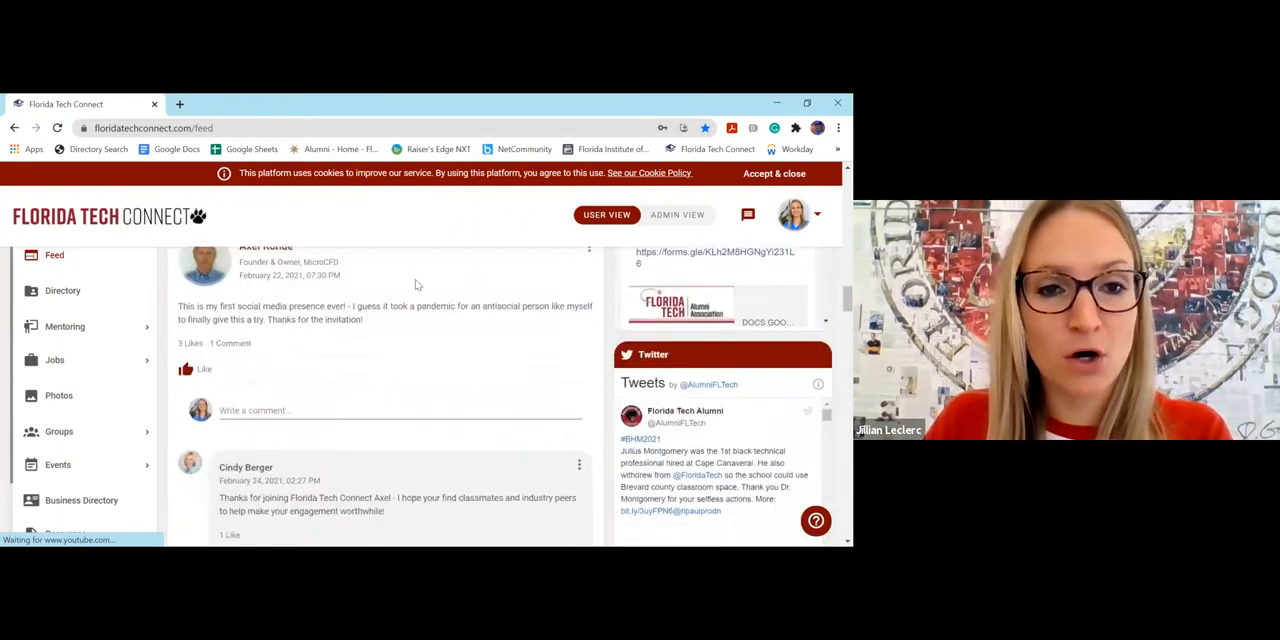
{"action": "scroll", "scroll_direction": "down", "scroll_amount": 3}
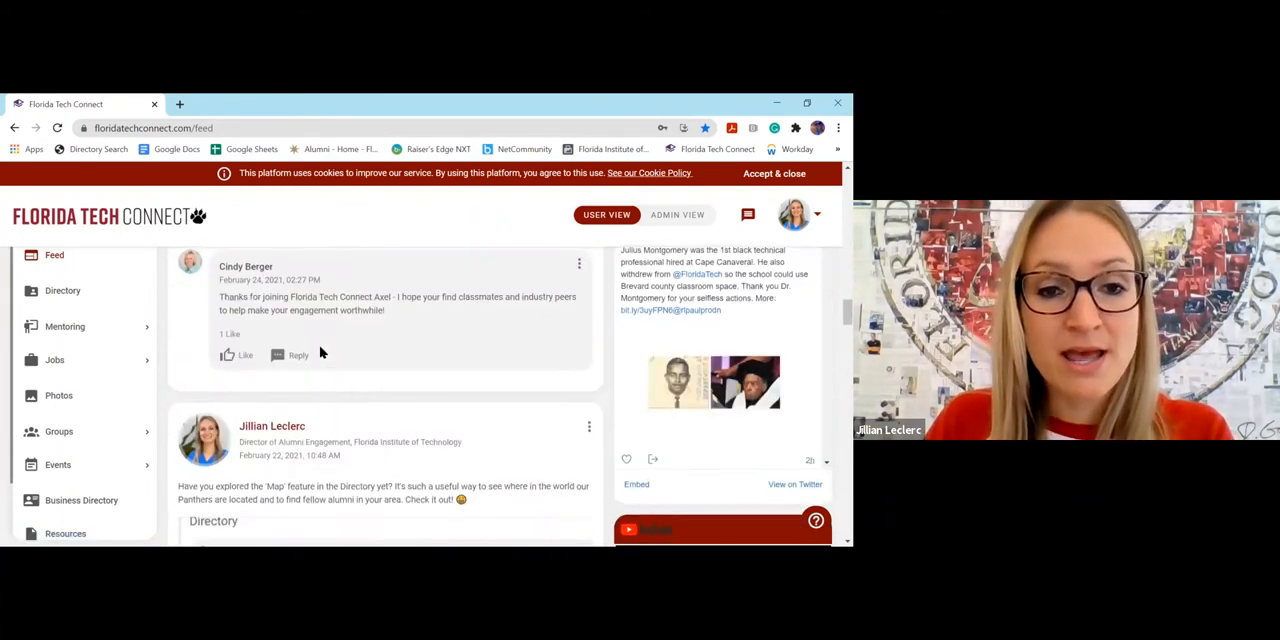
{"action": "scroll", "scroll_direction": "down", "scroll_amount": 3}
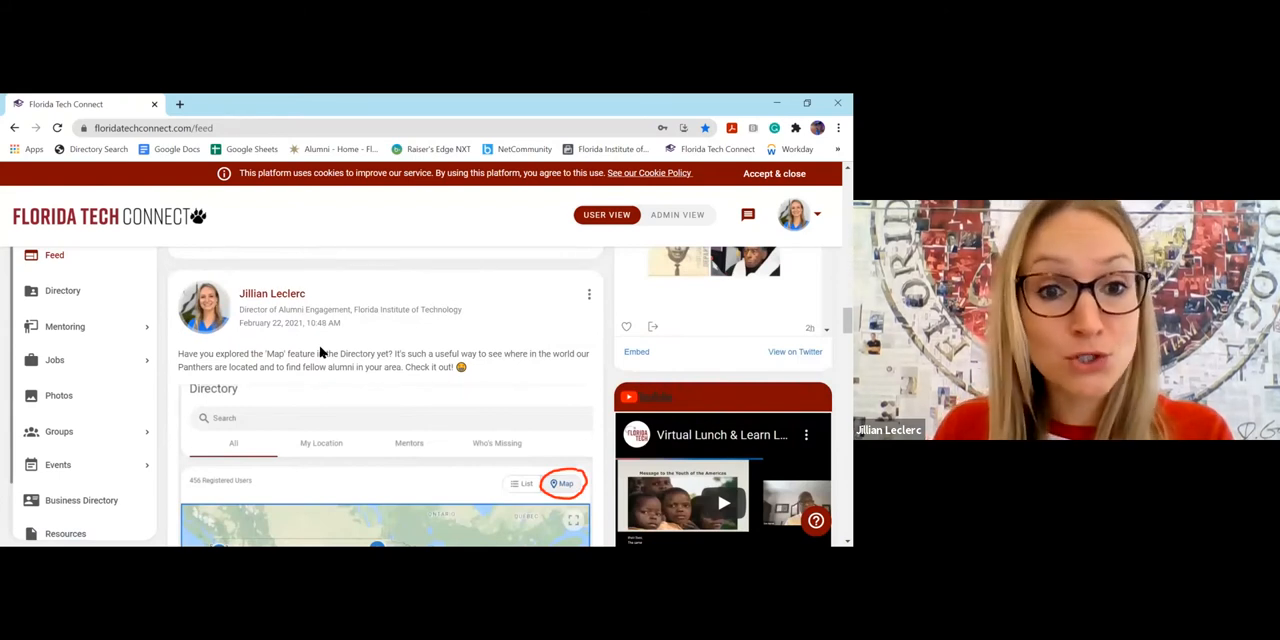
{"action": "scroll", "scroll_direction": "down", "scroll_amount": 3}
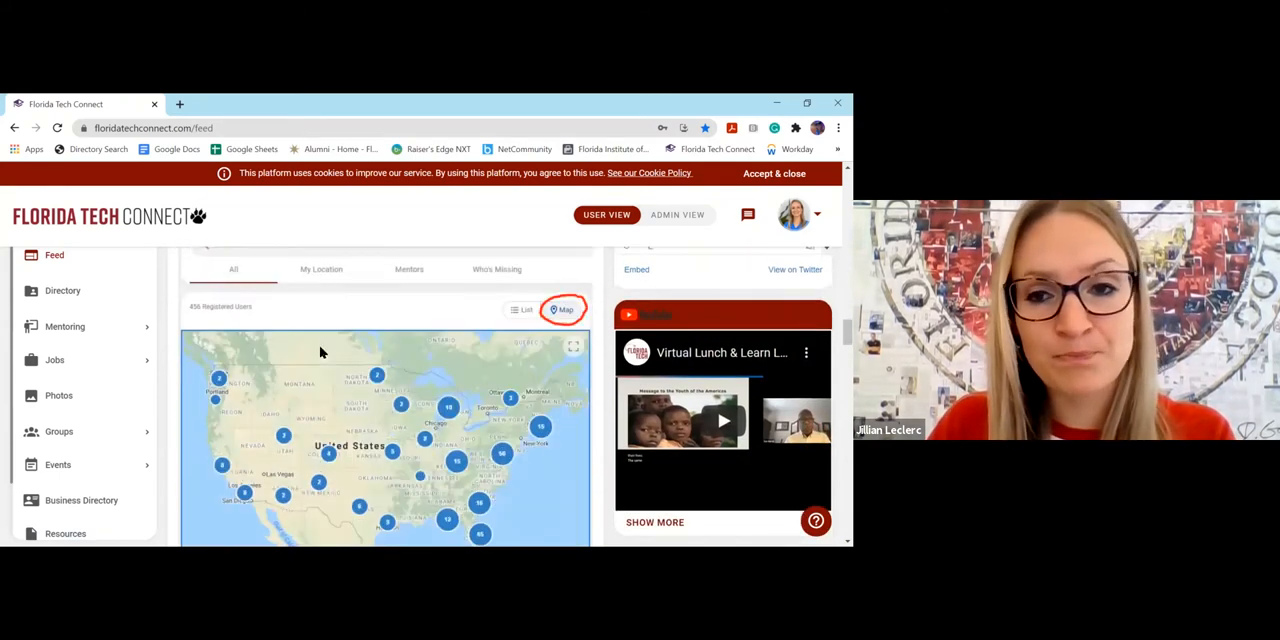
{"action": "scroll", "scroll_direction": "down", "scroll_amount": 3}
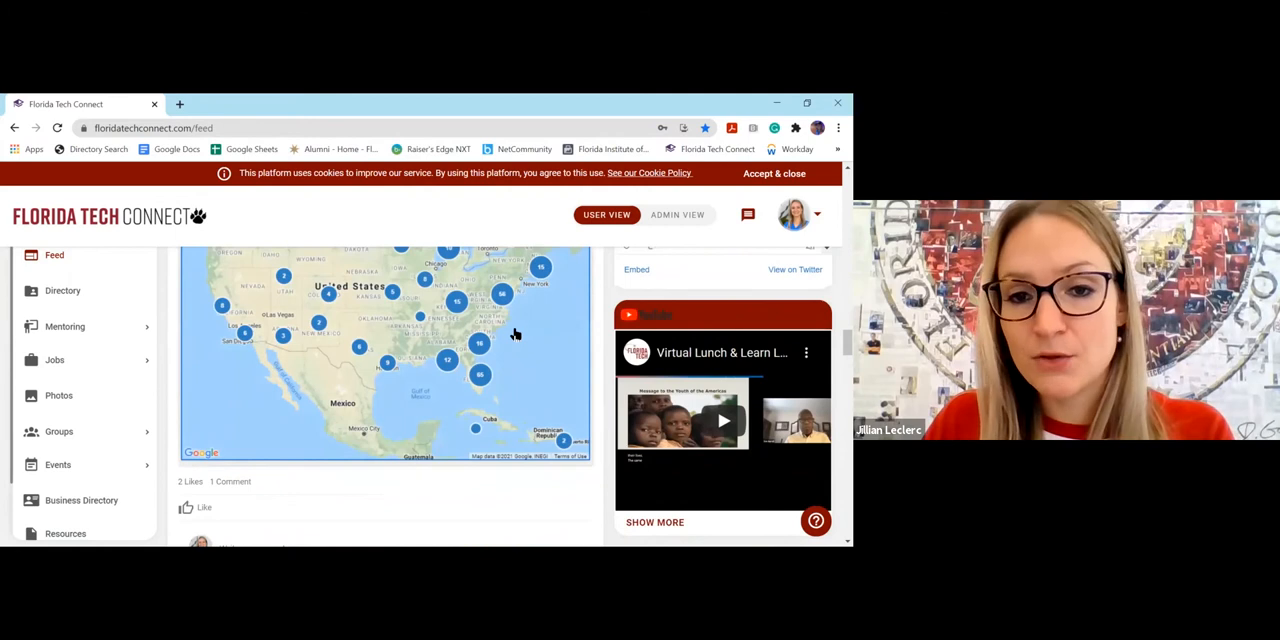
{"action": "scroll", "scroll_direction": "down", "scroll_amount": 3}
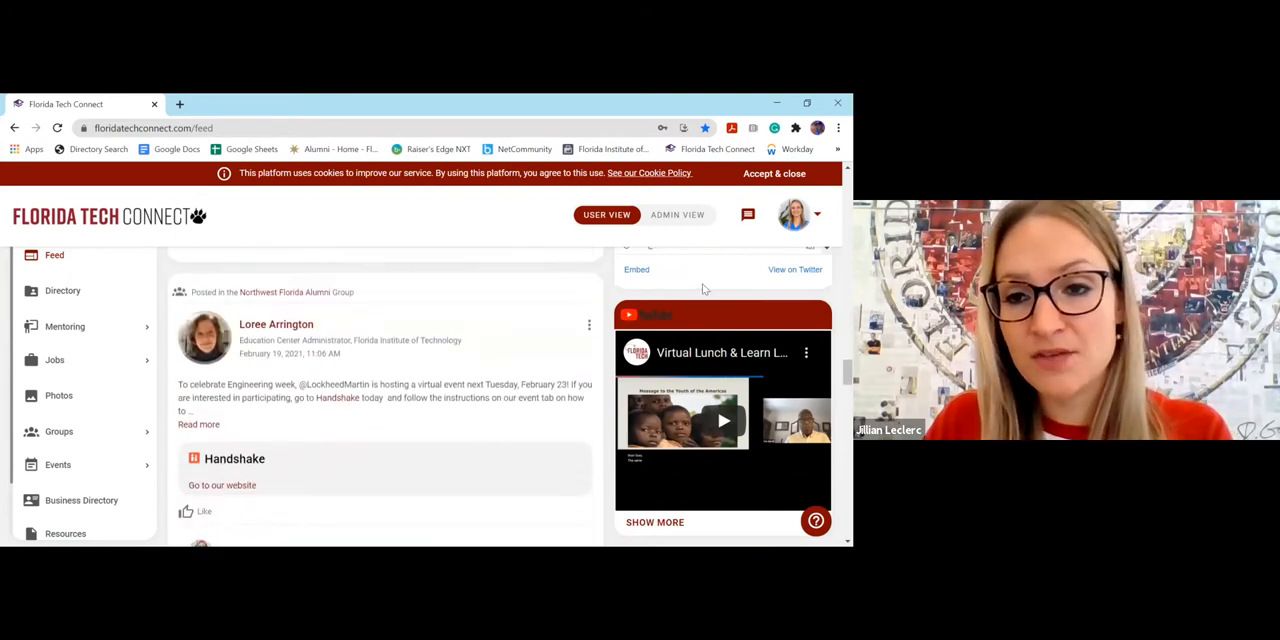
{"action": "scroll", "scroll_direction": "down", "scroll_amount": 3}
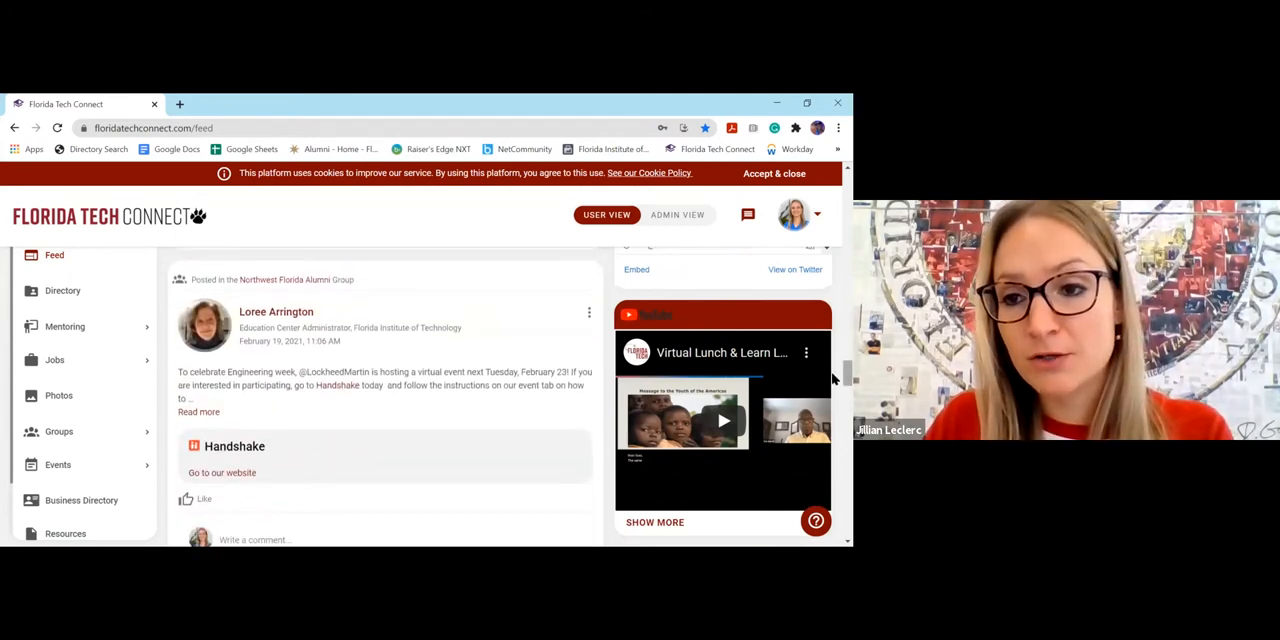
{"action": "scroll", "scroll_direction": "down", "scroll_amount": 3}
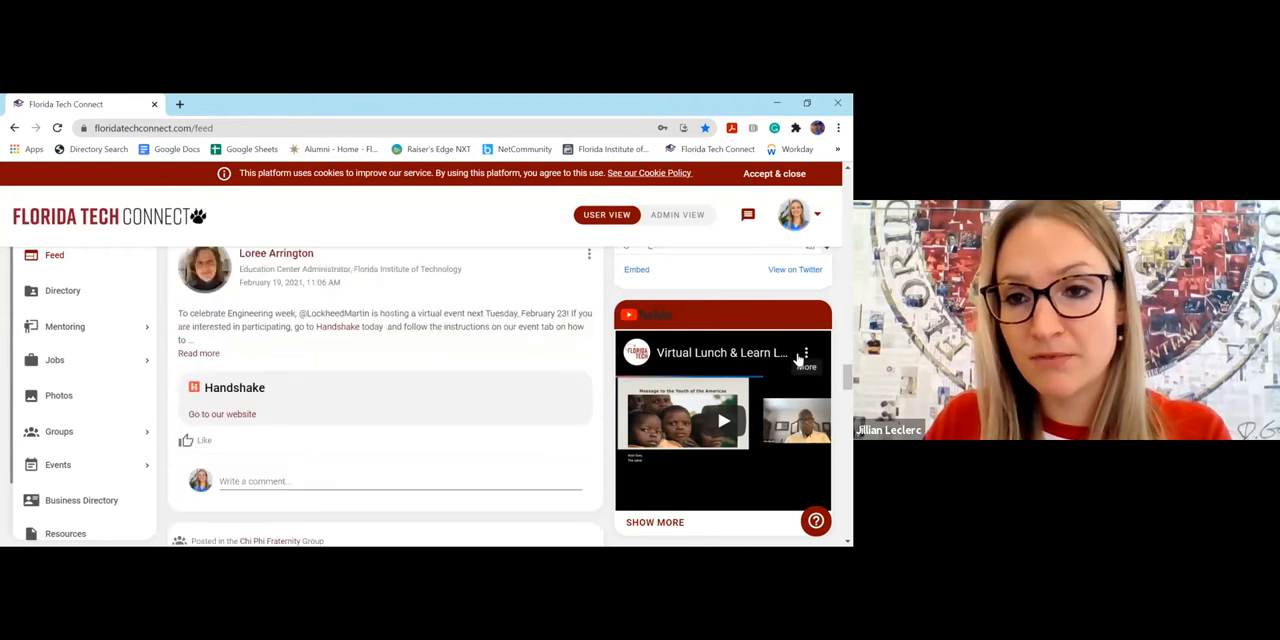
{"action": "scroll", "scroll_direction": "down", "scroll_amount": 3}
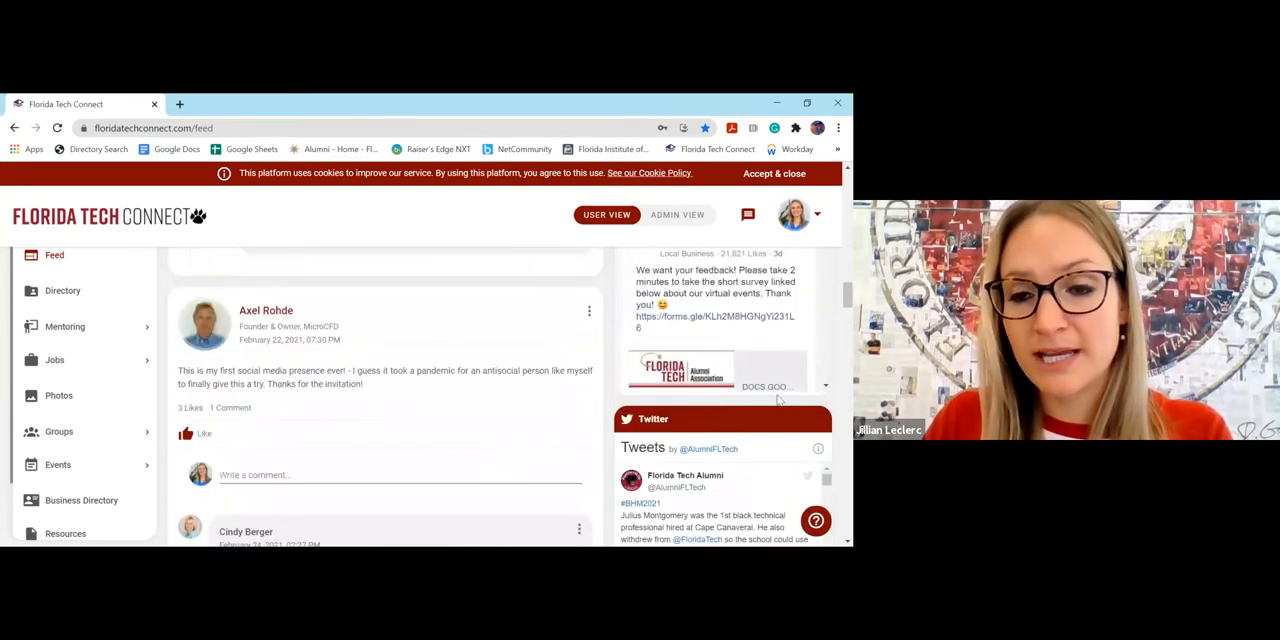
{"action": "scroll", "scroll_direction": "up", "scroll_amount": 3}
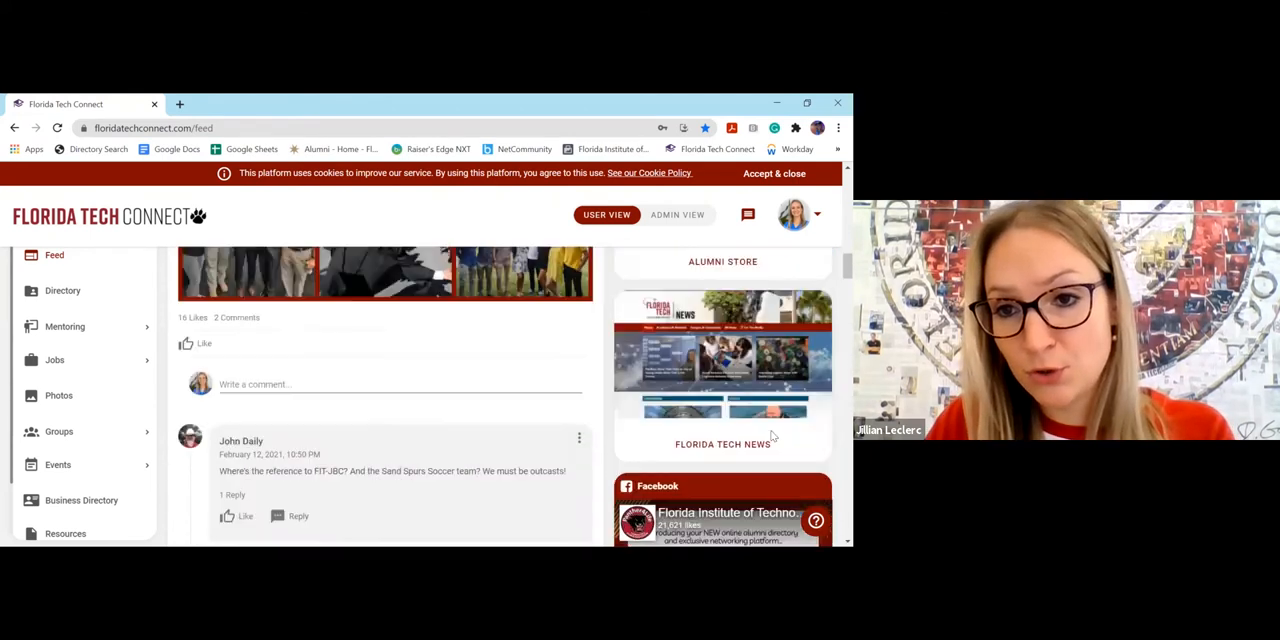
{"action": "scroll", "scroll_direction": "up", "scroll_amount": 3}
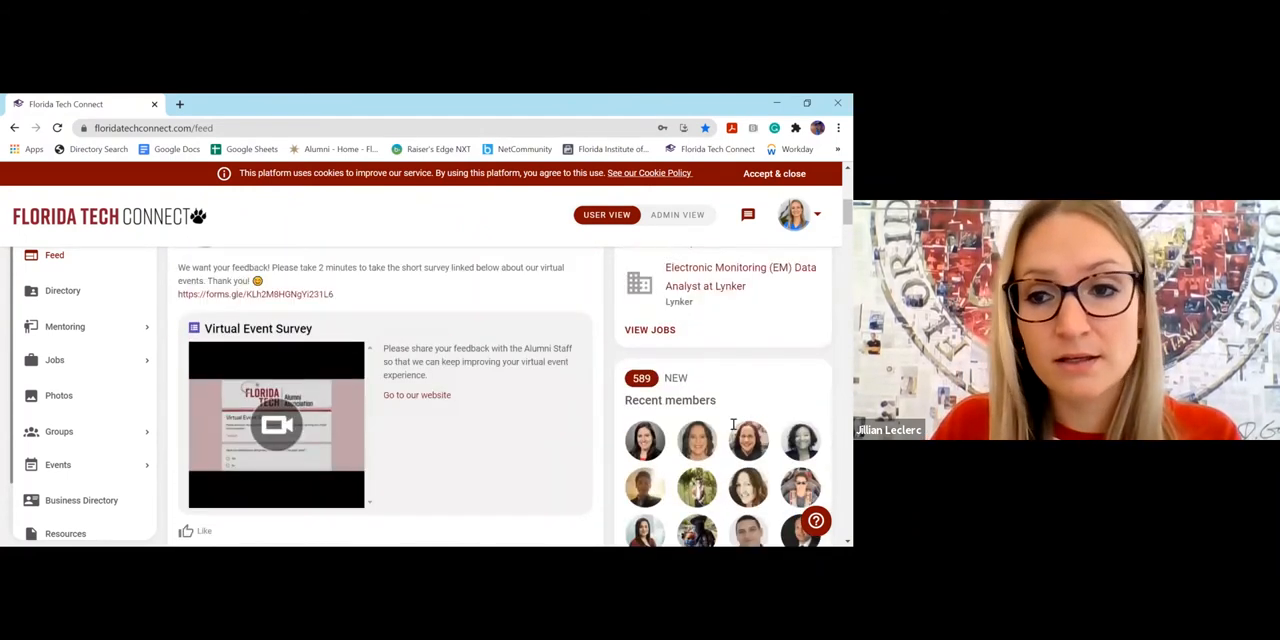
{"action": "scroll", "scroll_direction": "up", "scroll_amount": 3}
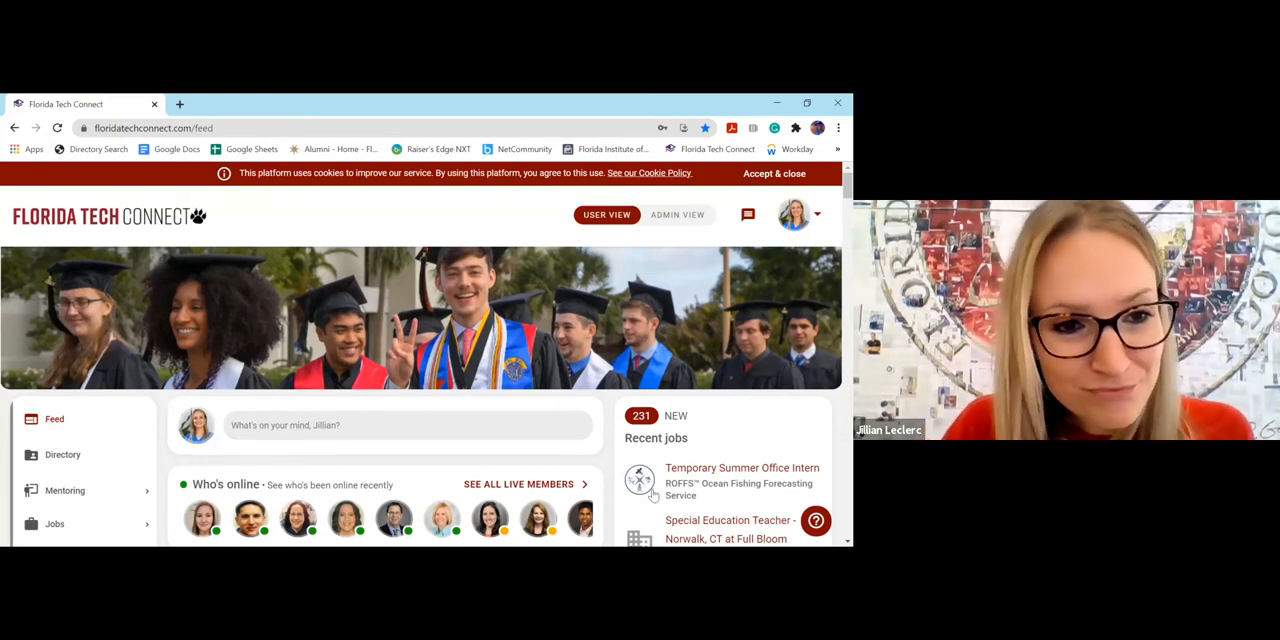
{"action": "scroll", "scroll_direction": "down", "scroll_amount": 3}
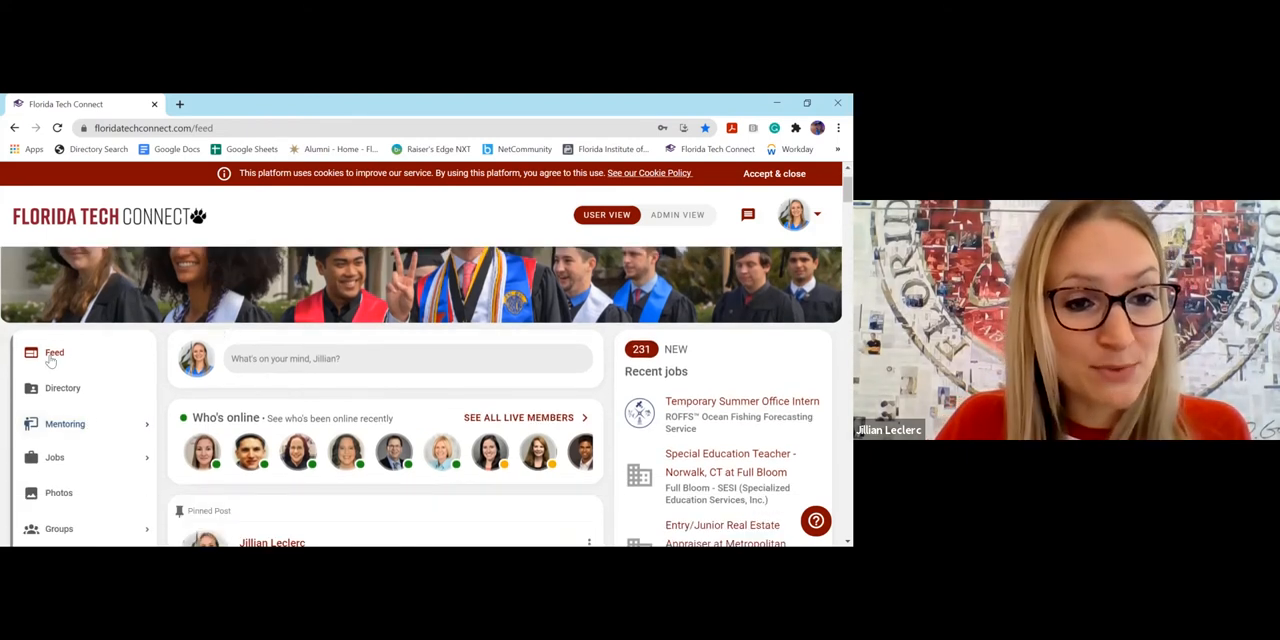
{"action": "scroll", "scroll_direction": "down", "scroll_amount": 3}
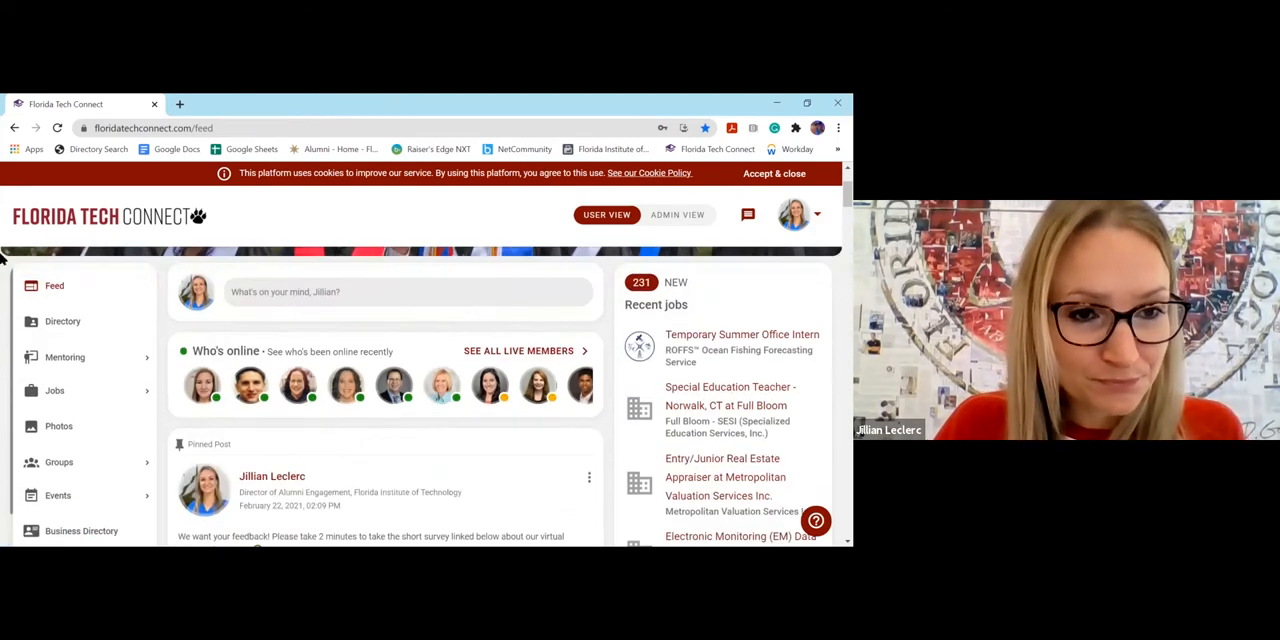
- Browse the Directory's alphabetical list of registered alumni and return to its top
{"action": "left_click", "coordinate": [62, 320]}
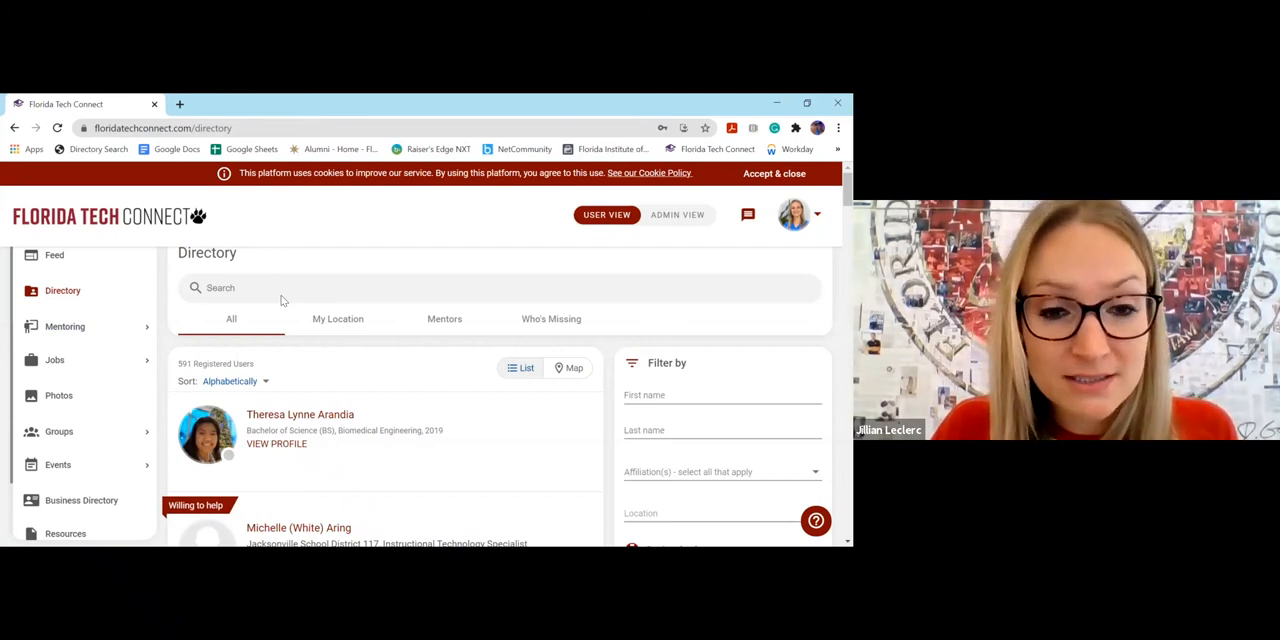
{"action": "scroll", "scroll_direction": "down", "scroll_amount": 3}
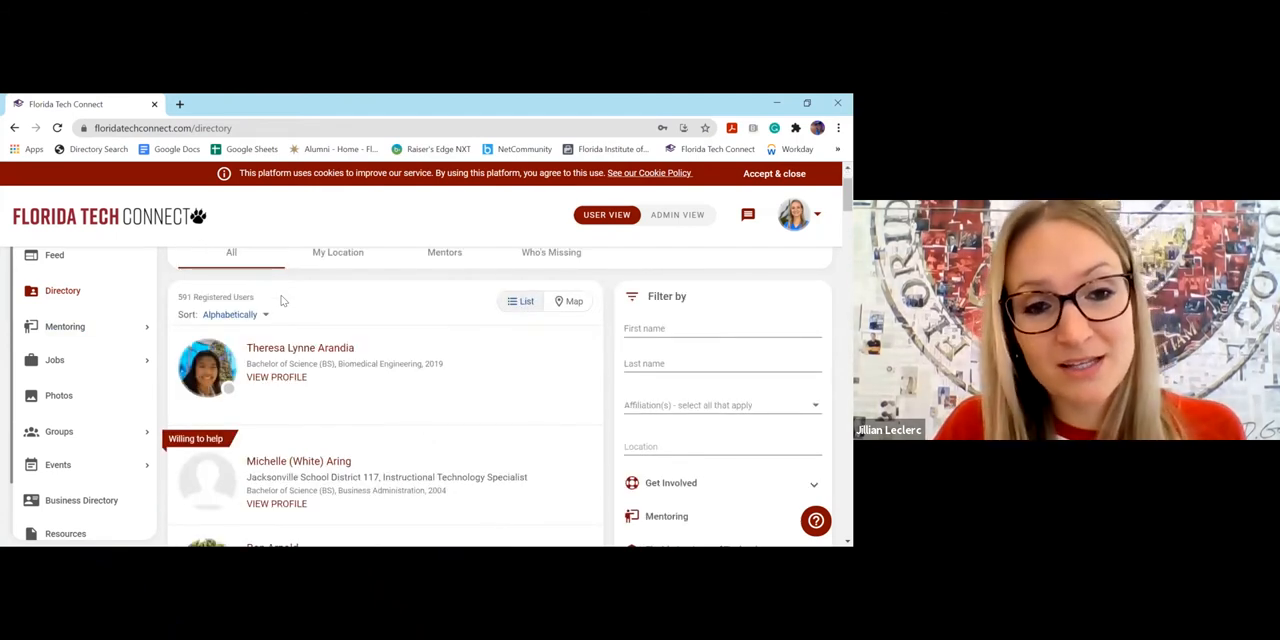
{"action": "scroll", "scroll_direction": "down", "scroll_amount": 3}
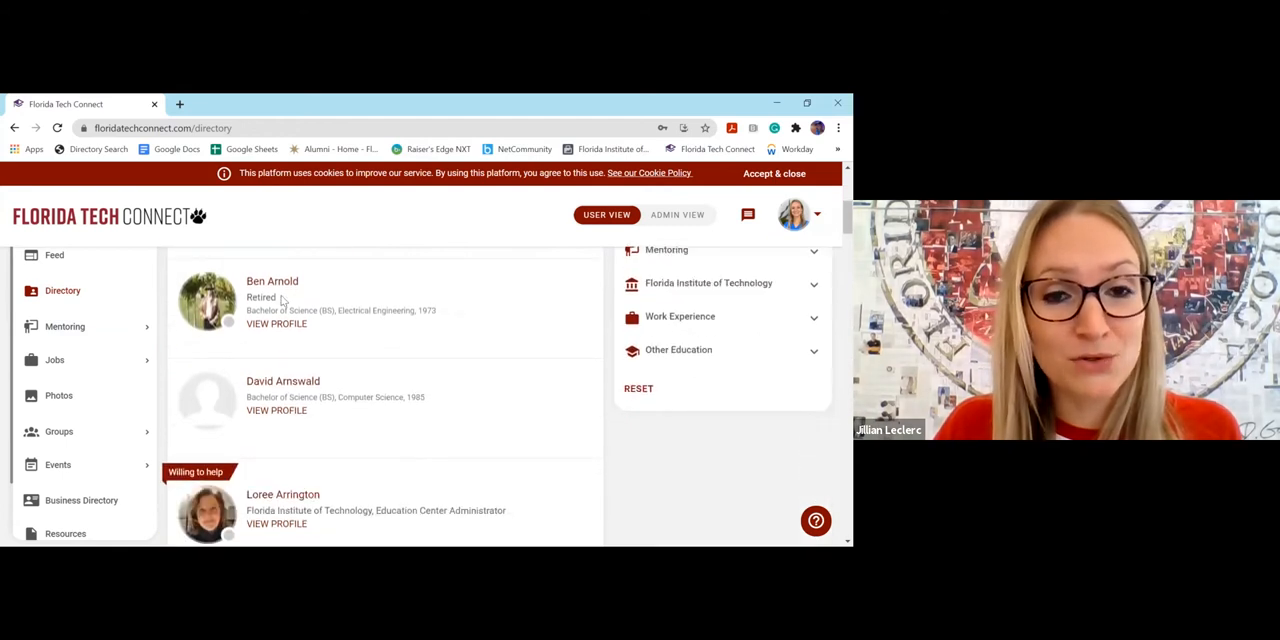
{"action": "scroll", "scroll_direction": "down", "scroll_amount": 3}
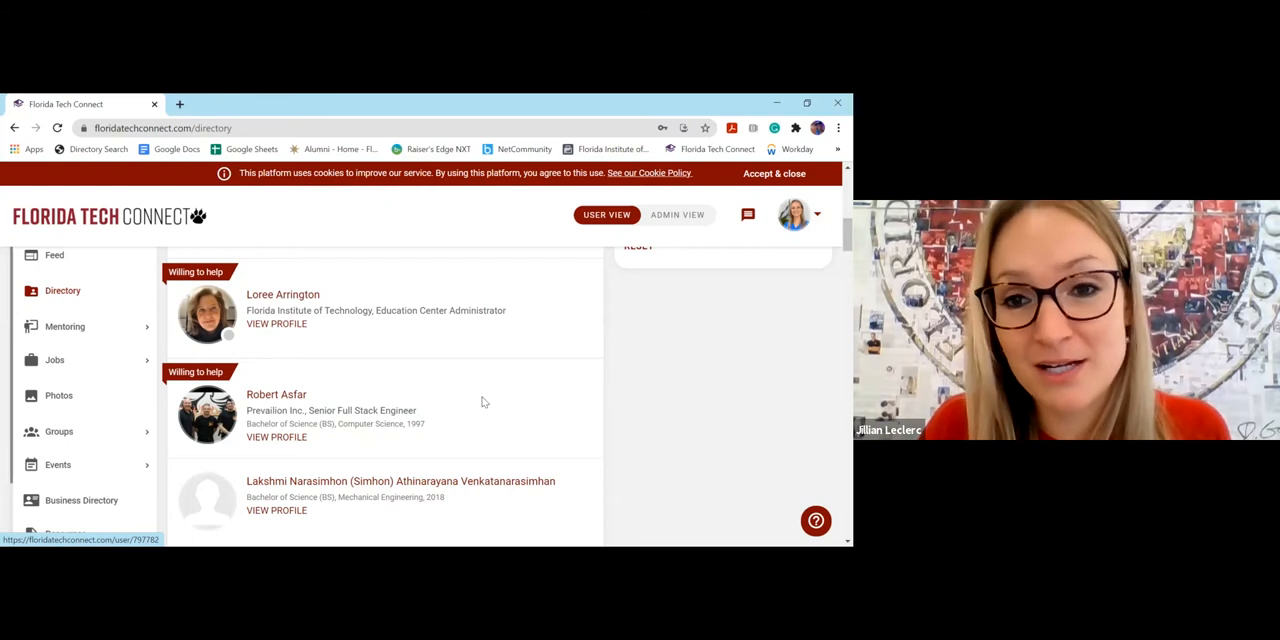
{"action": "scroll", "scroll_direction": "up", "scroll_amount": 3}
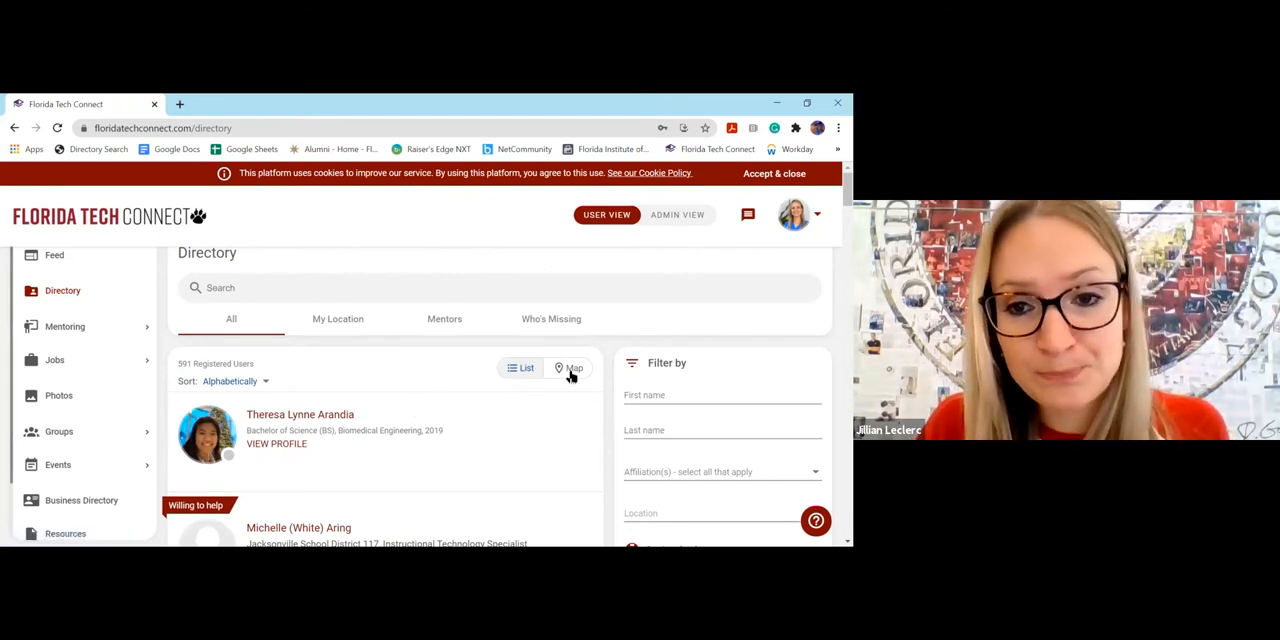
- Switch the Directory to Map view and zoom out to the world to reveal an Asian cluster
{"action": "left_click", "coordinate": [568, 368]}
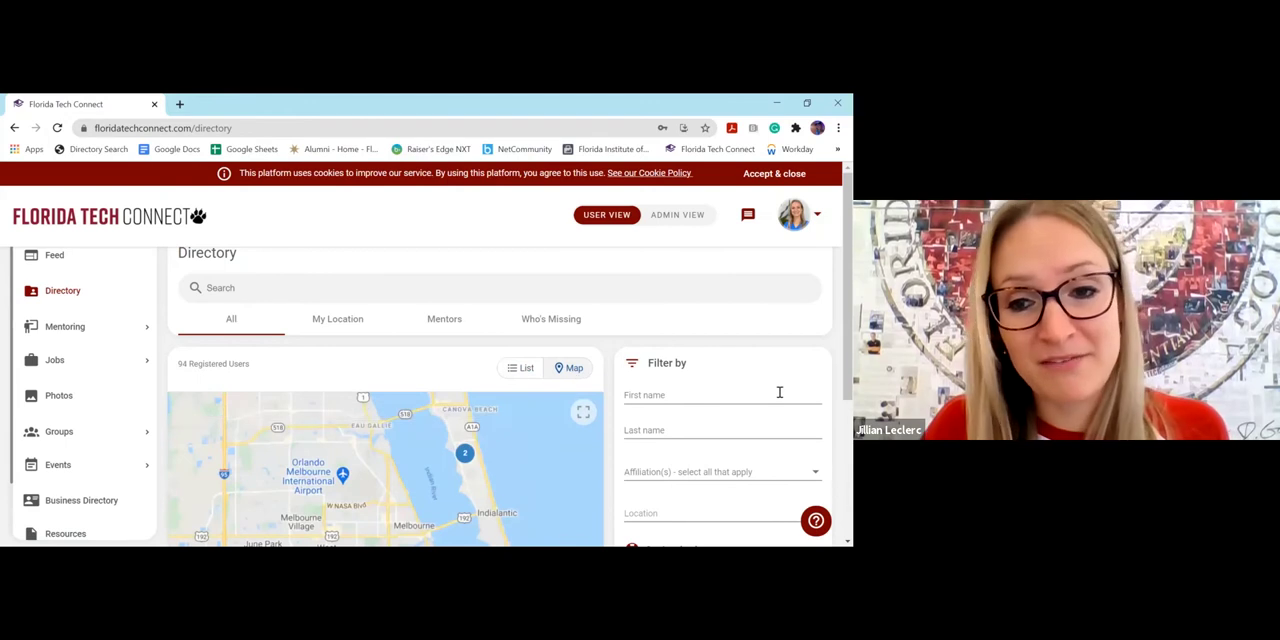
{"action": "scroll", "scroll_direction": "down", "scroll_amount": 3}
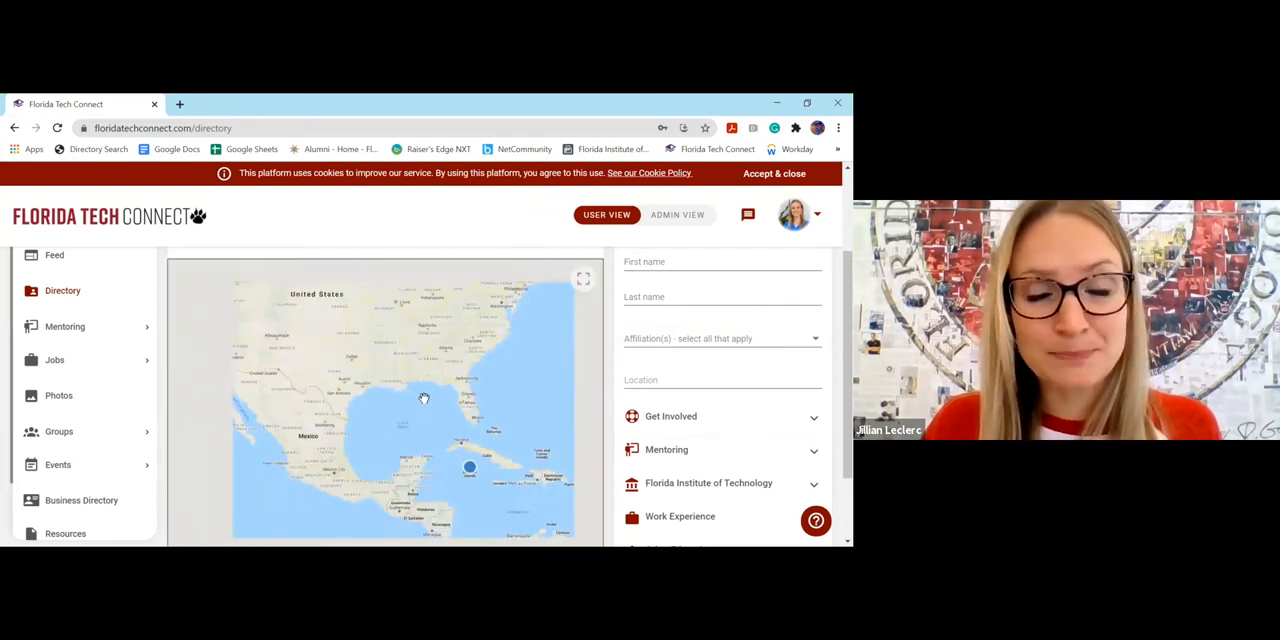
{"action": "scroll", "scroll_direction": "down", "scroll_amount": 3}
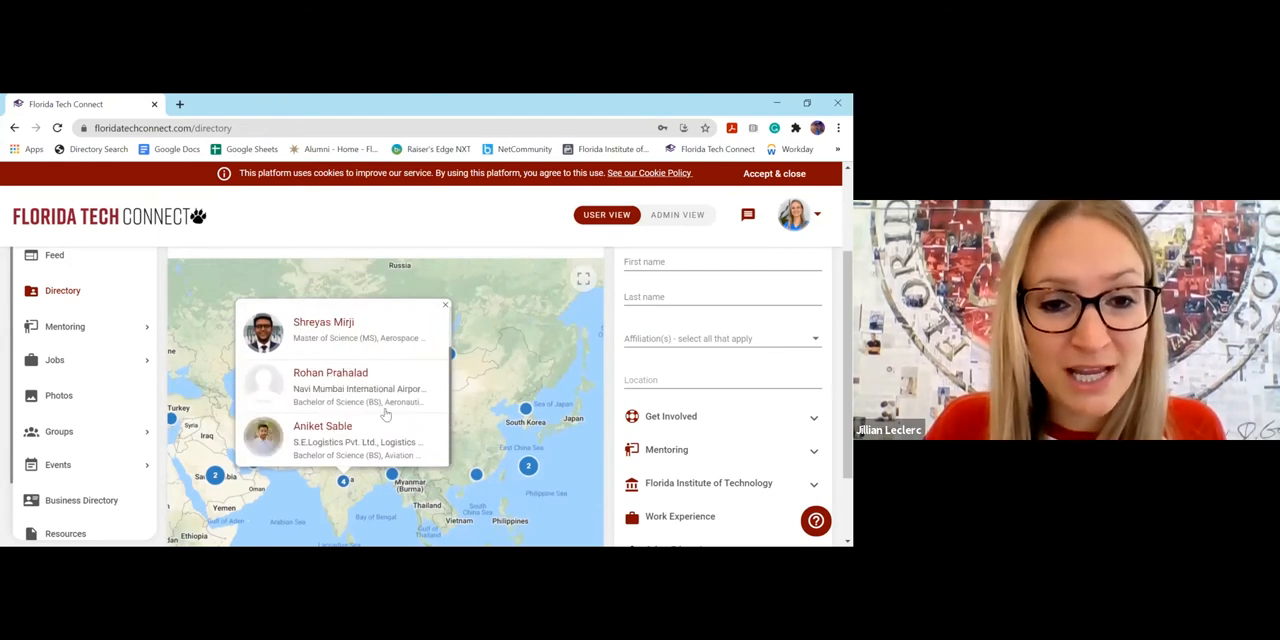
{"action": "mouse_move", "coordinate": [324, 322]}
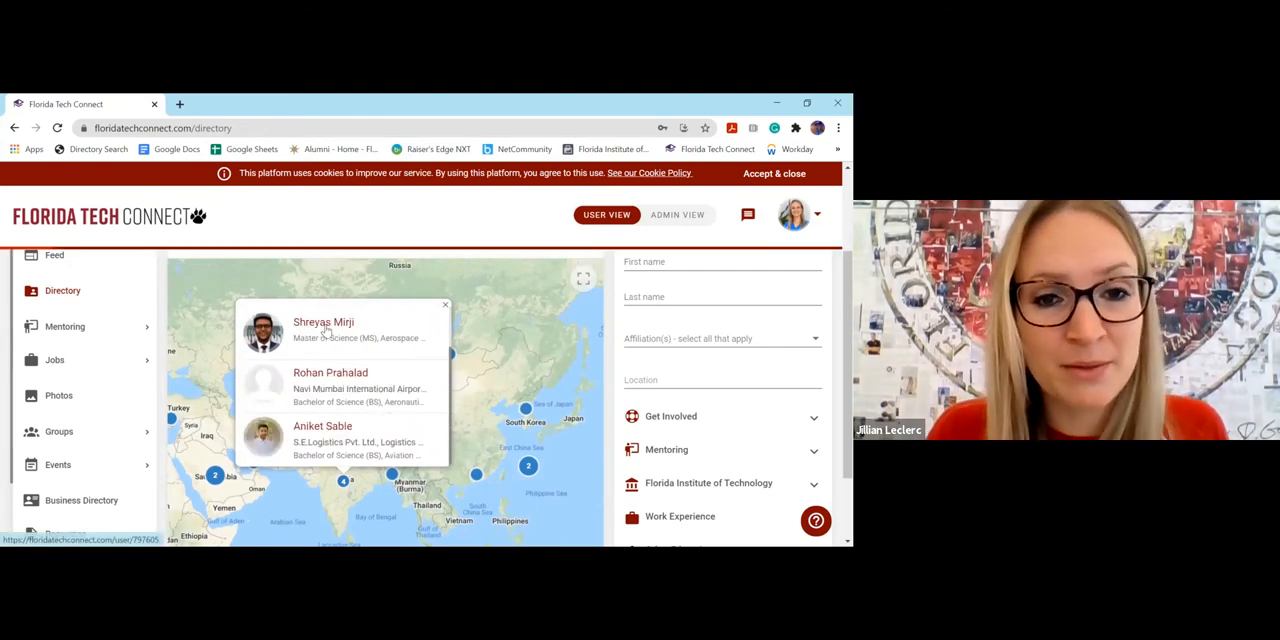
- View the first clustered alumnus's profile, through education, clubs and mentoring details
{"action": "left_click", "coordinate": [324, 322]}
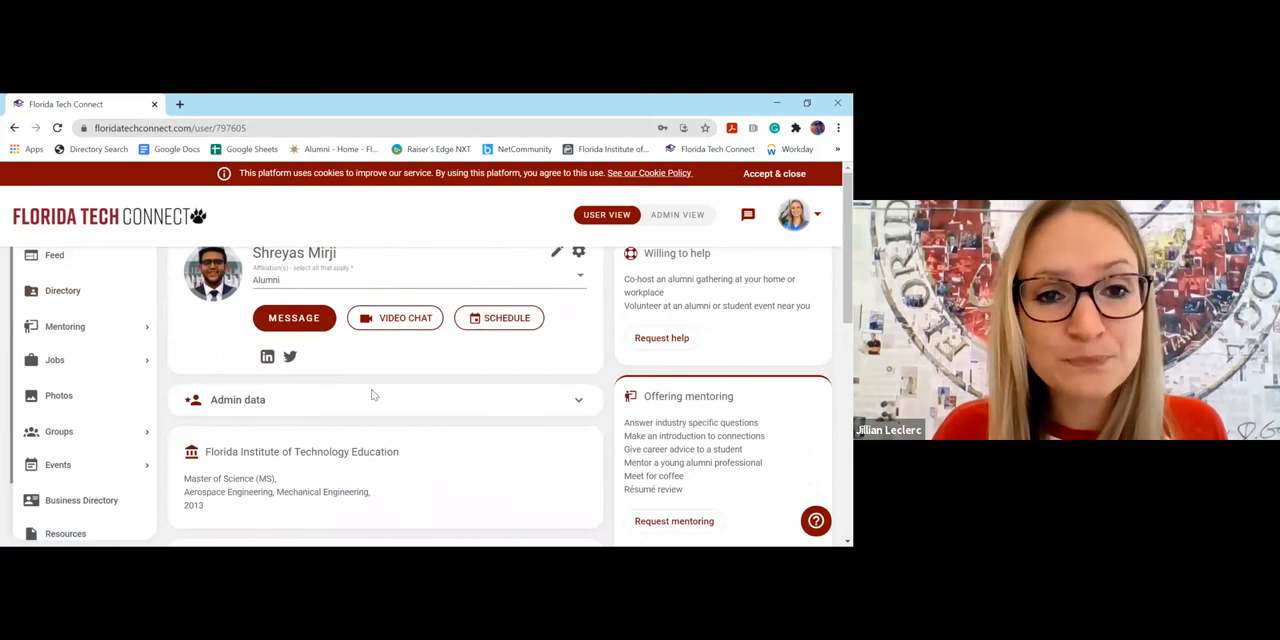
{"action": "mouse_move", "coordinate": [504, 360]}
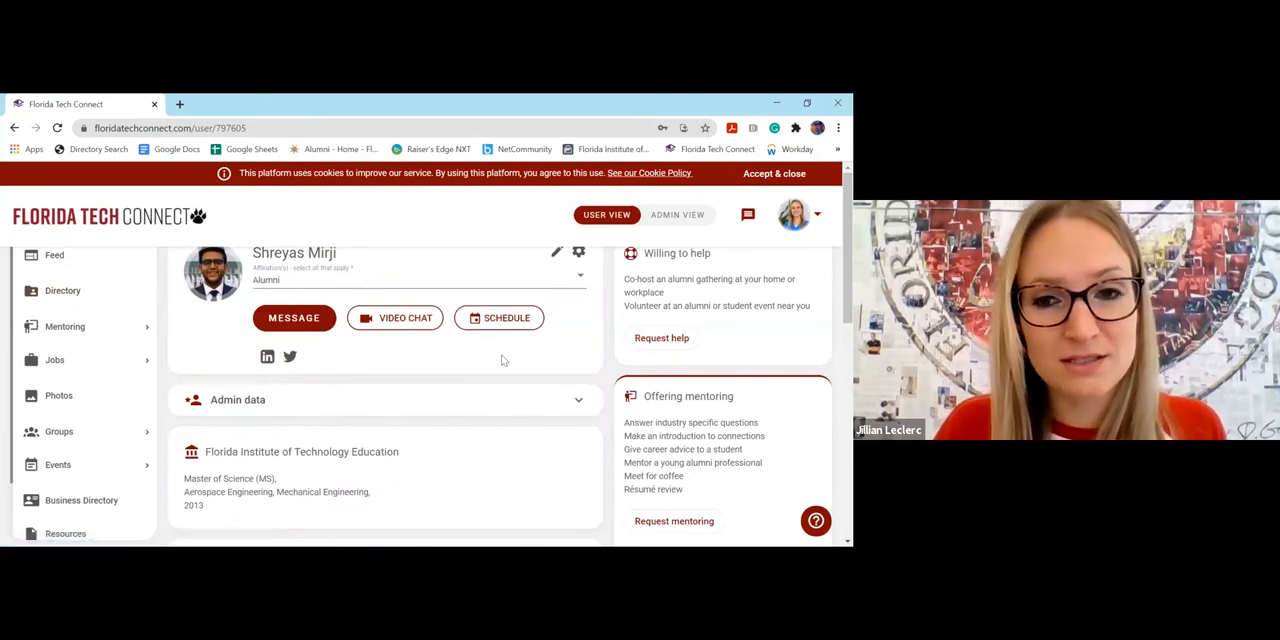
{"action": "mouse_move", "coordinate": [320, 344]}
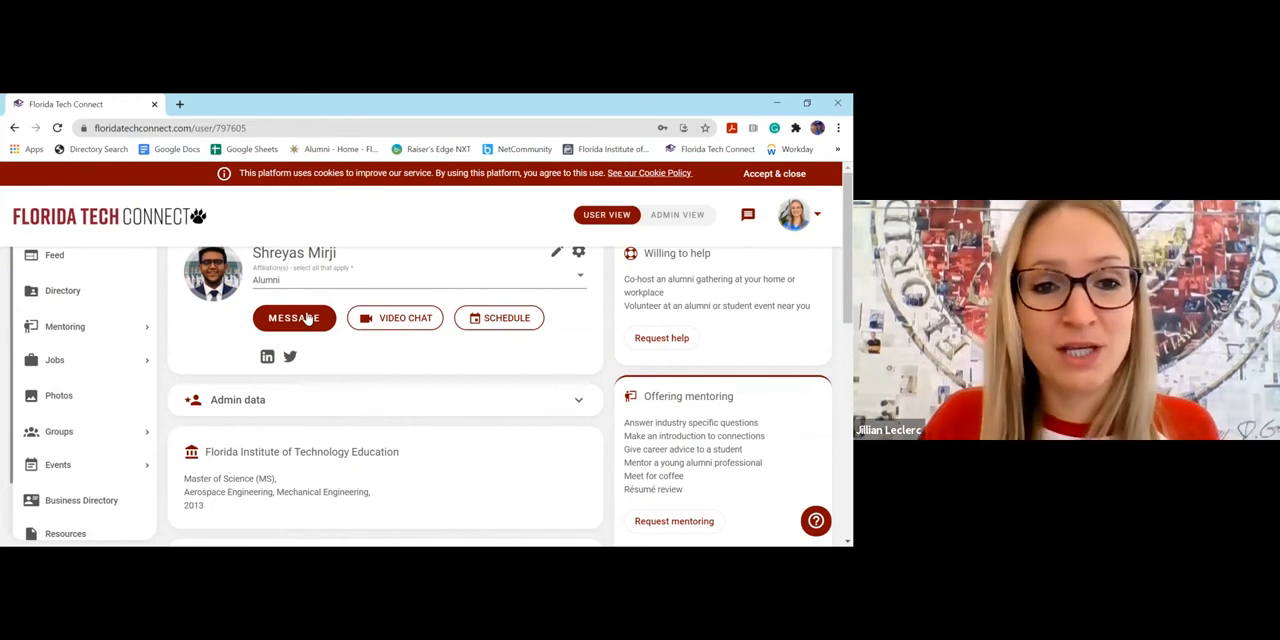
{"action": "mouse_move", "coordinate": [296, 352]}
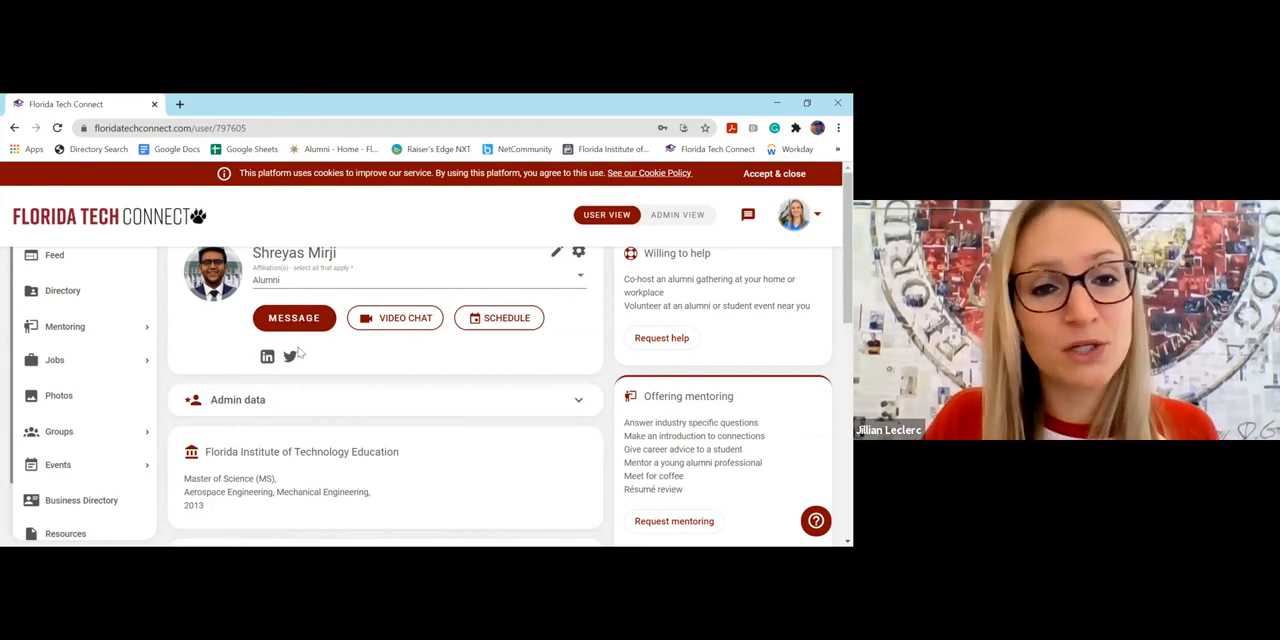
{"action": "scroll", "scroll_direction": "down", "scroll_amount": 3}
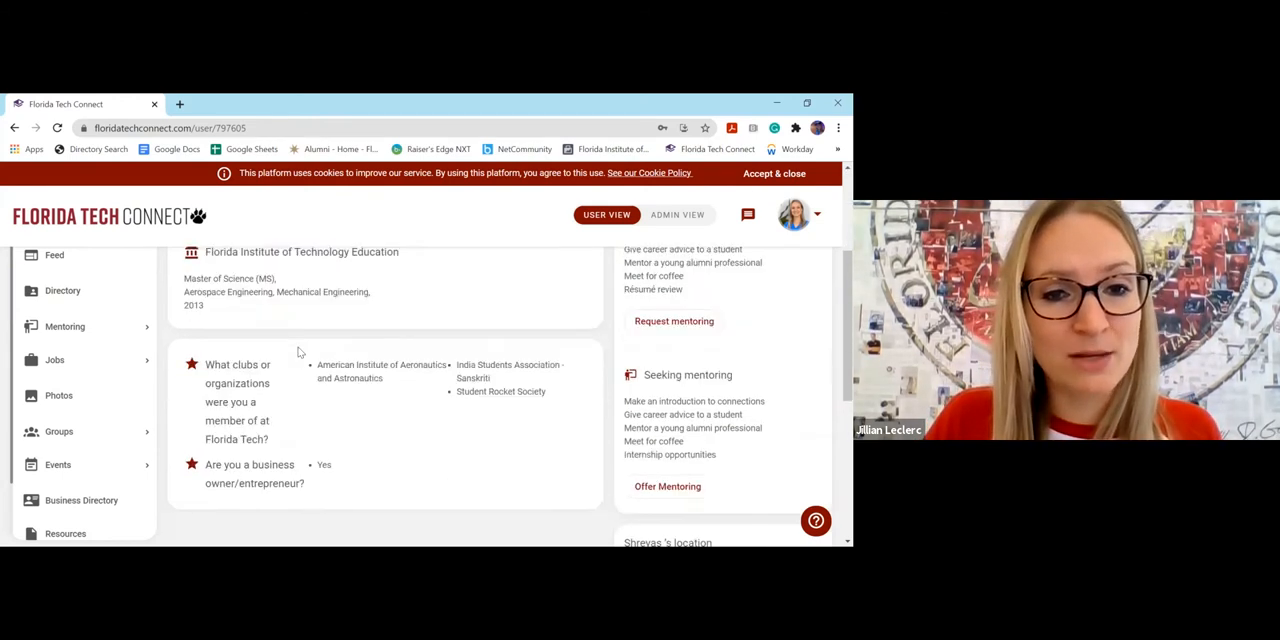
{"action": "scroll", "scroll_direction": "down", "scroll_amount": 3}
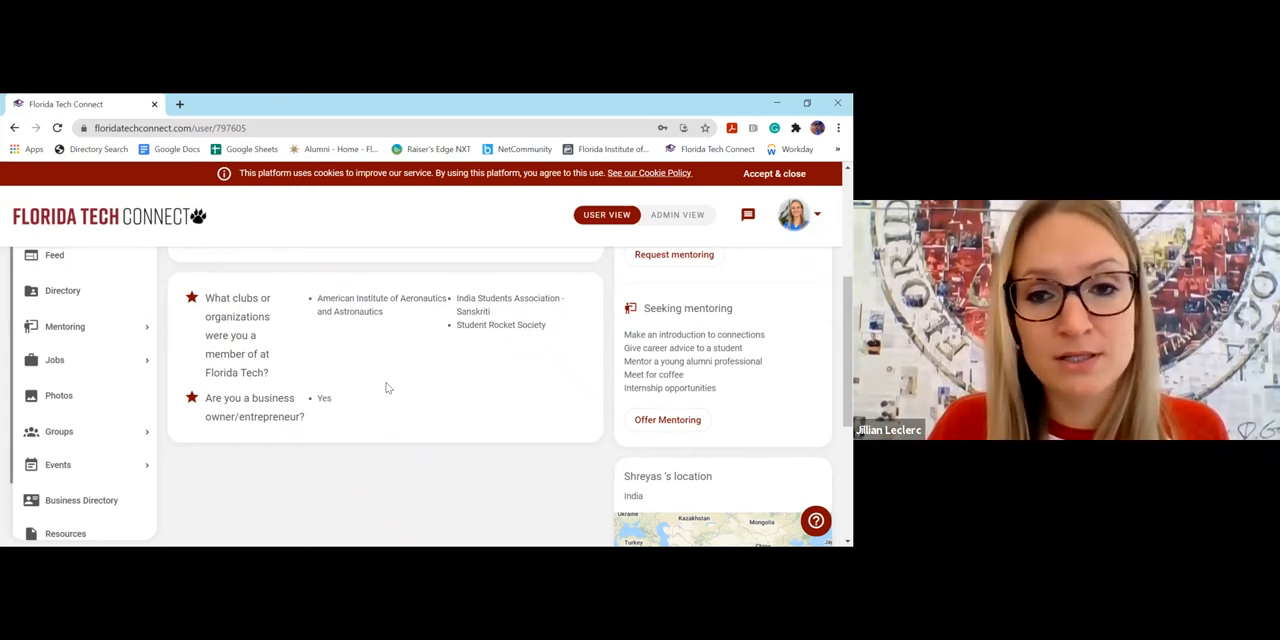
{"action": "scroll", "scroll_direction": "up", "scroll_amount": 3}
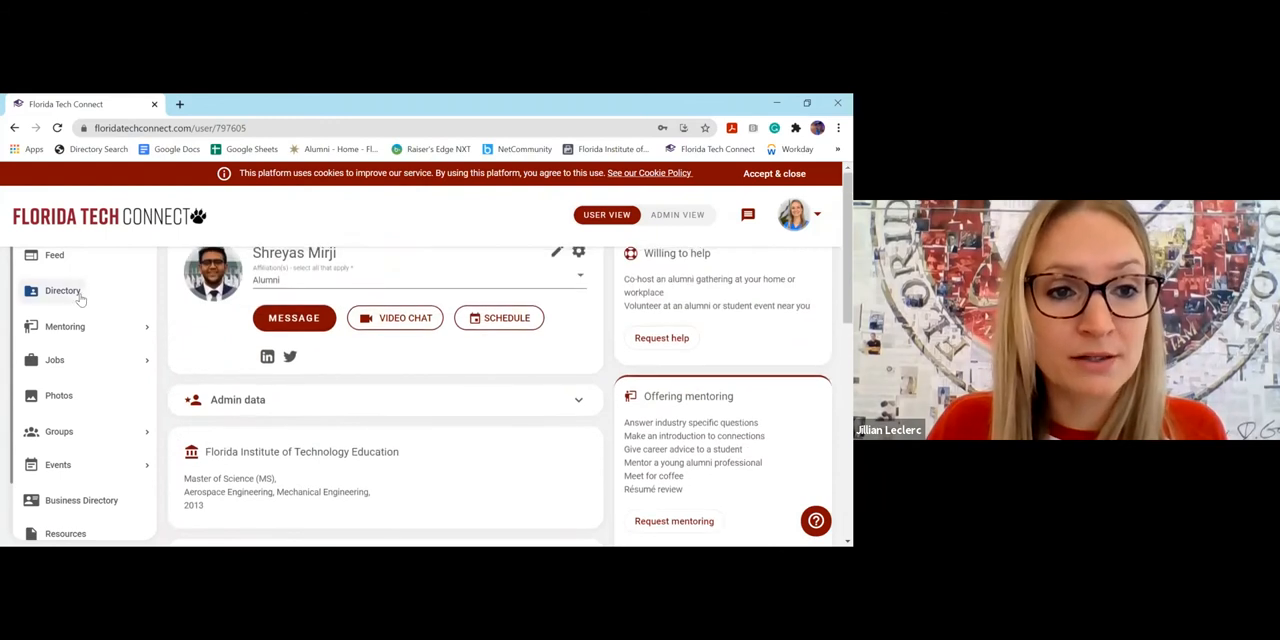
- Return to the Directory map and reveal the affiliation filter choices
{"action": "left_click", "coordinate": [62, 290]}
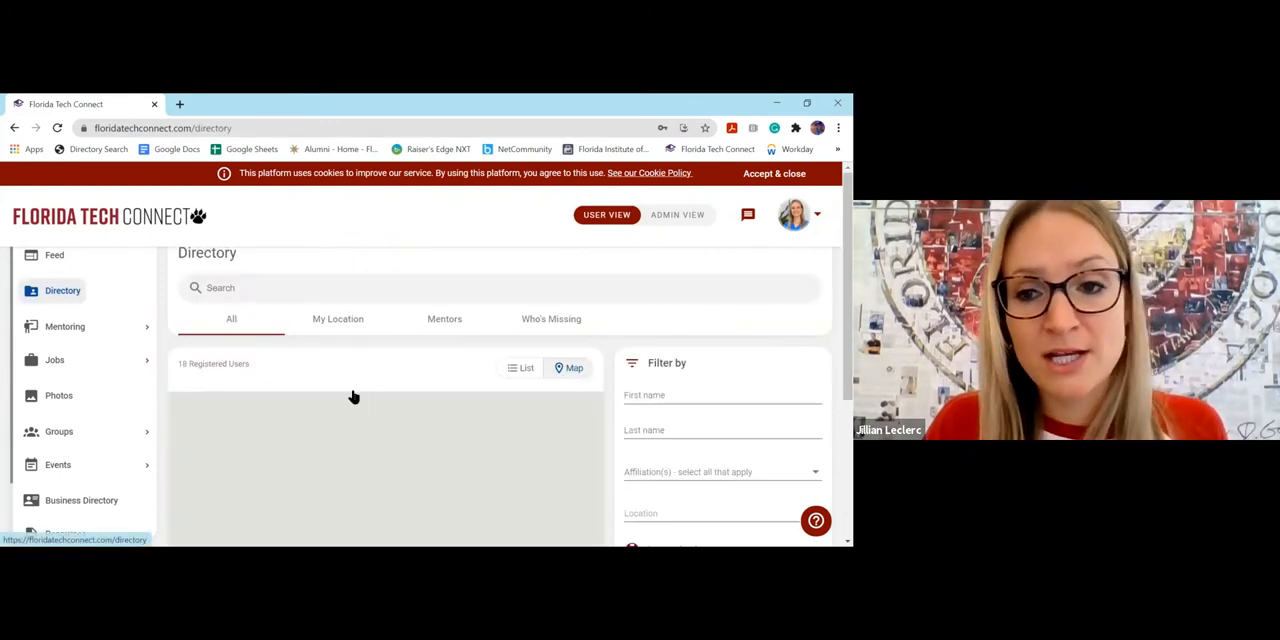
{"action": "left_click", "coordinate": [568, 368]}
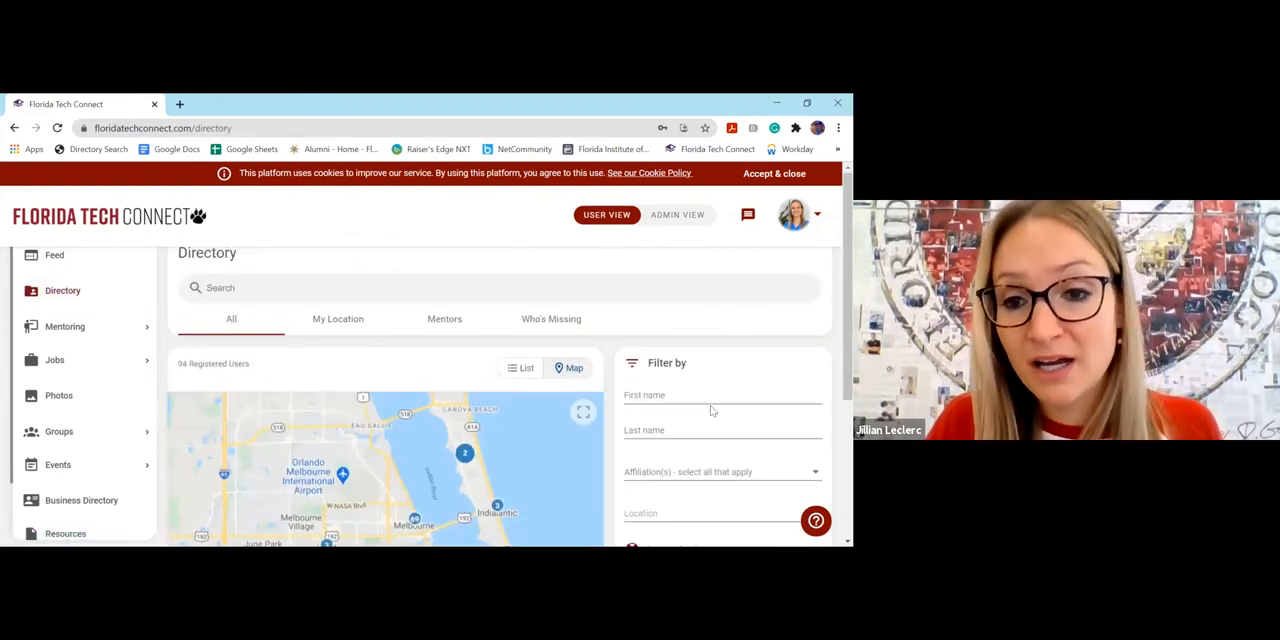
{"action": "scroll", "scroll_direction": "down", "scroll_amount": 3}
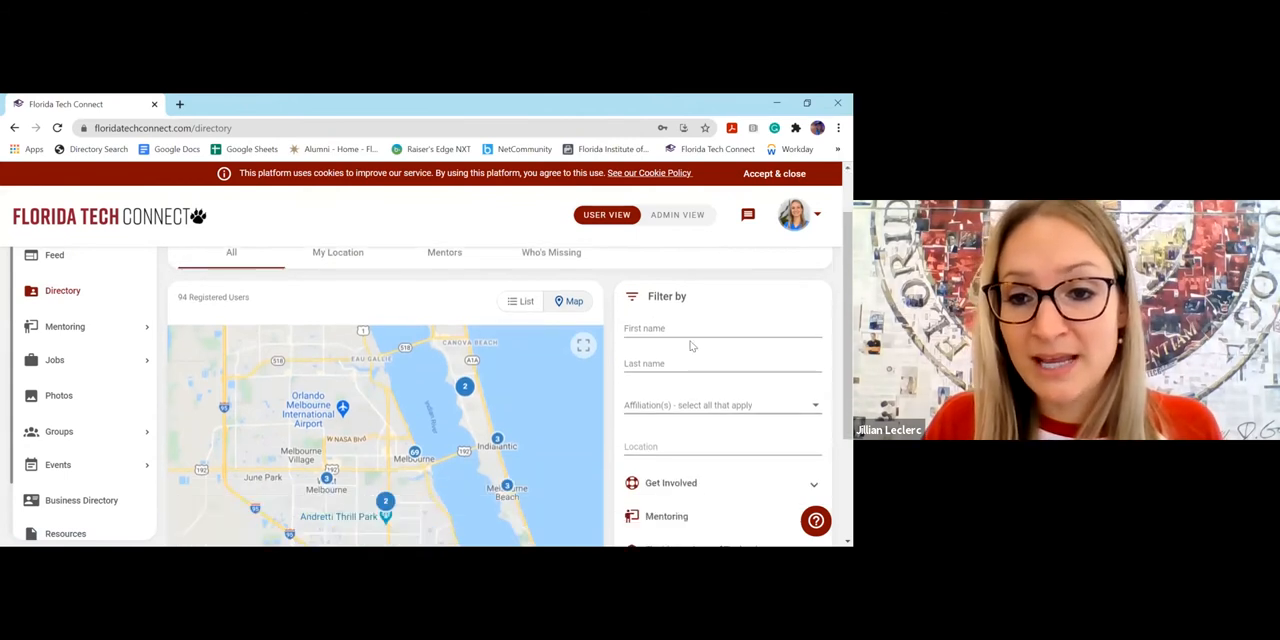
{"action": "left_click", "coordinate": [722, 404]}
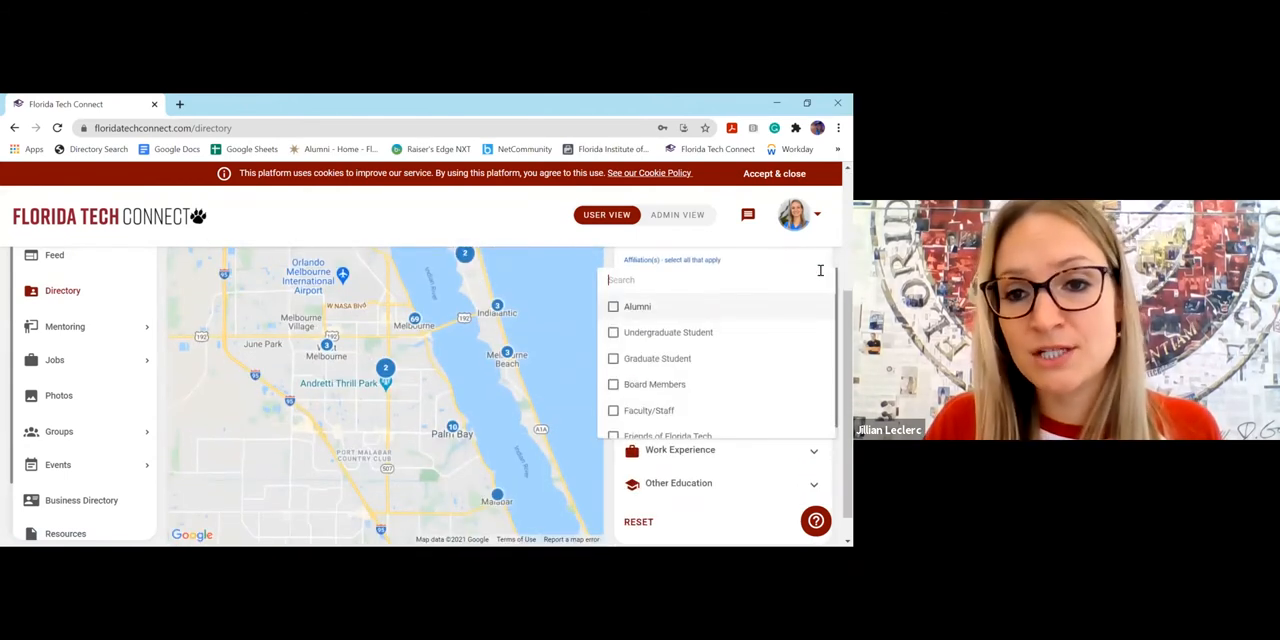
{"action": "mouse_move", "coordinate": [814, 262]}
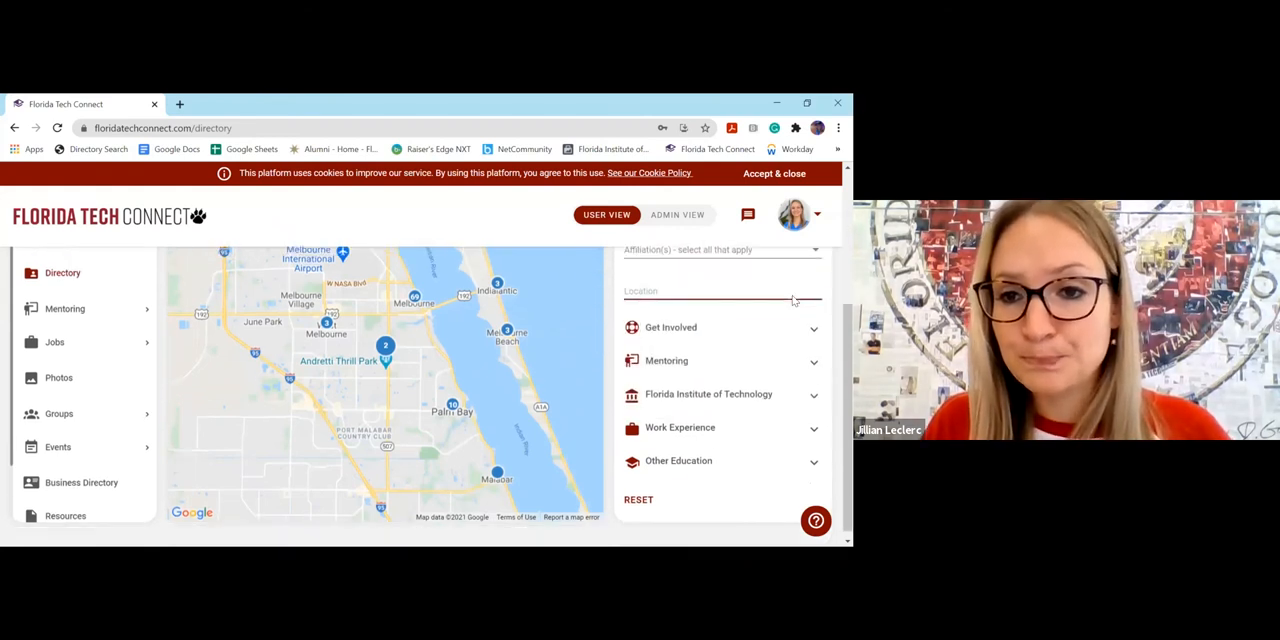
- Review the Get Involved offering-help choices, then expand the Mentoring offering and seeking filters
{"action": "left_click", "coordinate": [814, 328]}
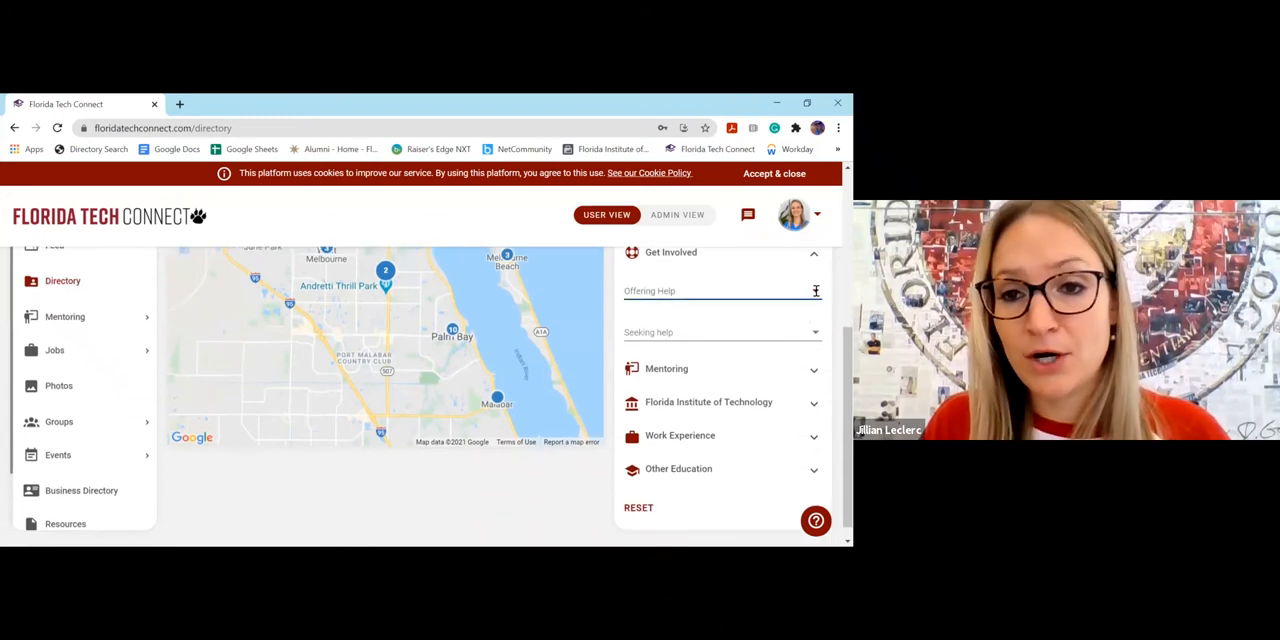
{"action": "left_click", "coordinate": [716, 290]}
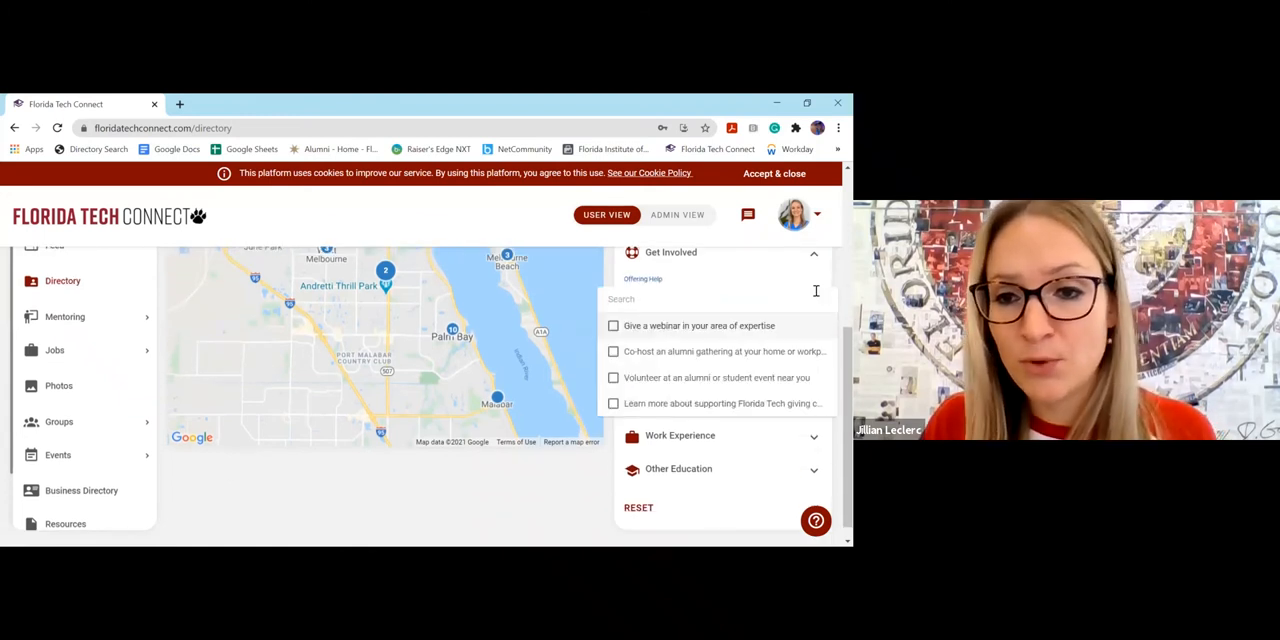
{"action": "mouse_move", "coordinate": [688, 376]}
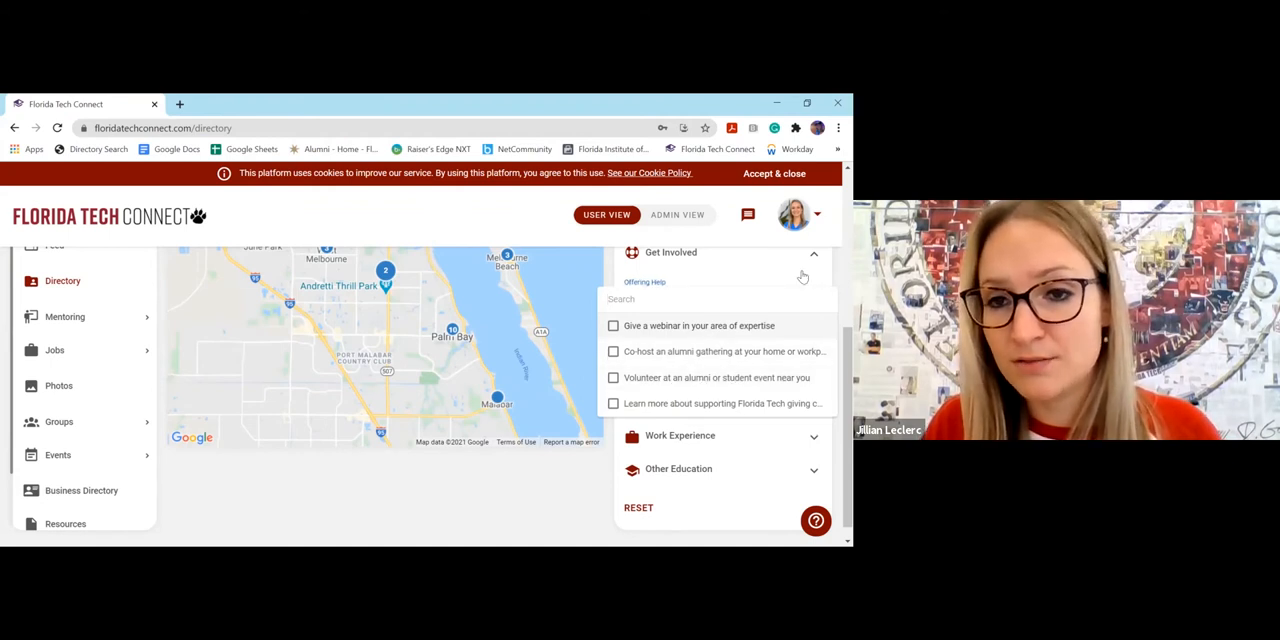
{"action": "left_click", "coordinate": [812, 252]}
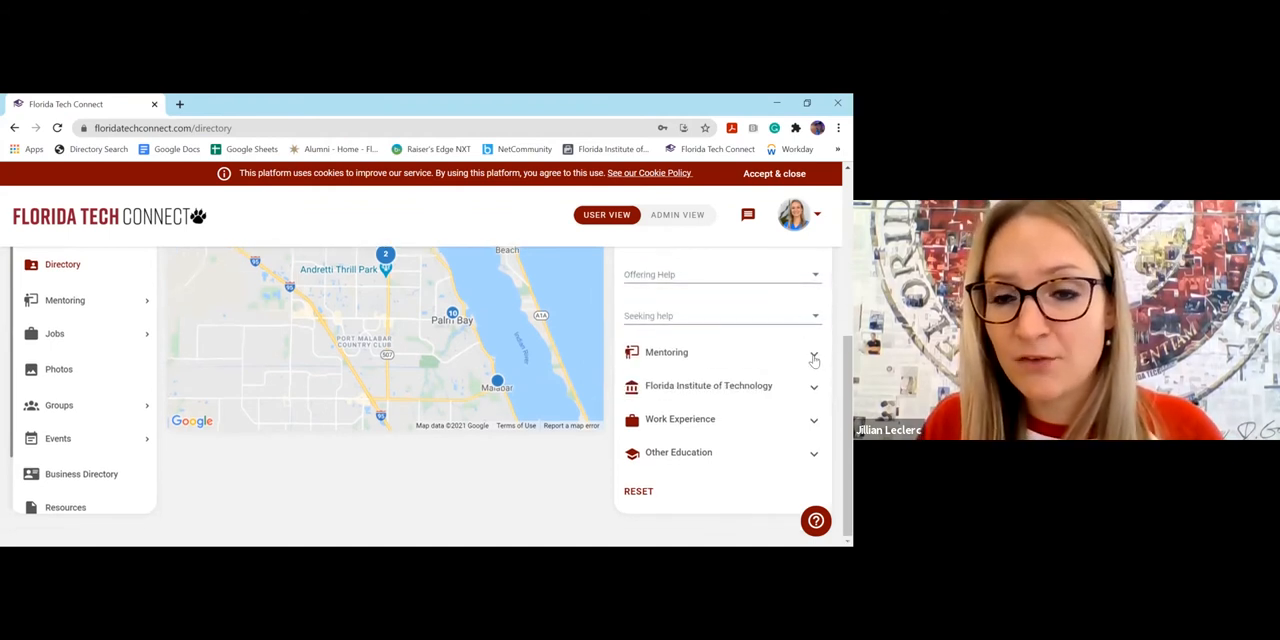
{"action": "left_click", "coordinate": [814, 352]}
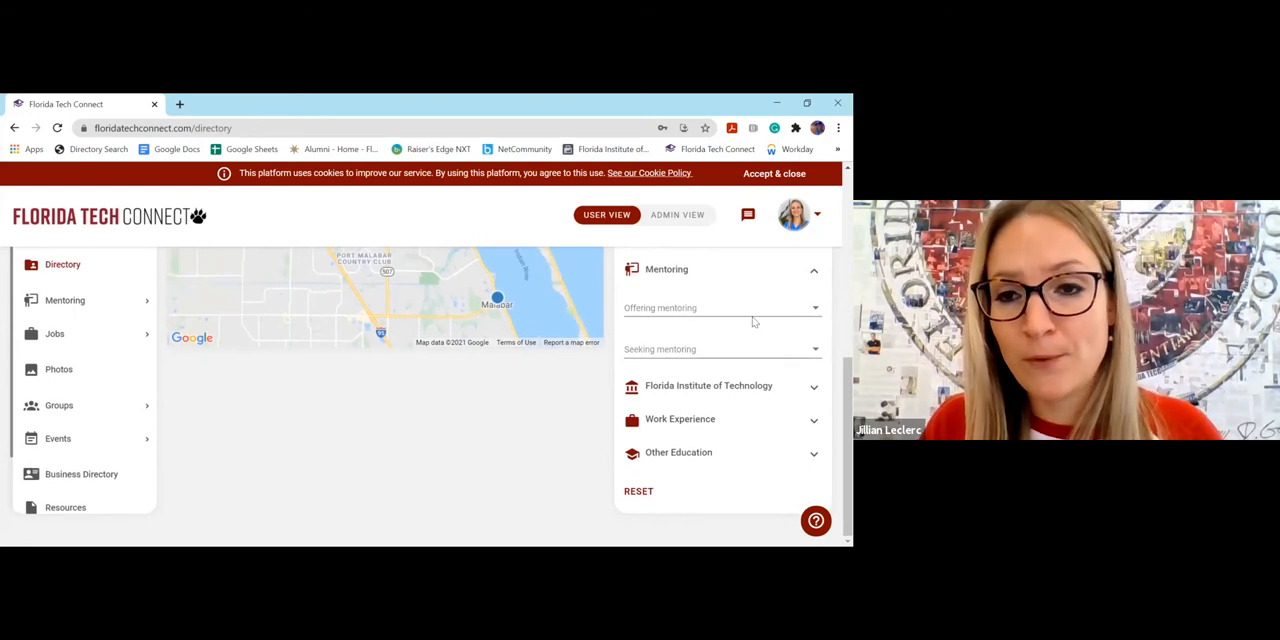
{"action": "left_click", "coordinate": [716, 308]}
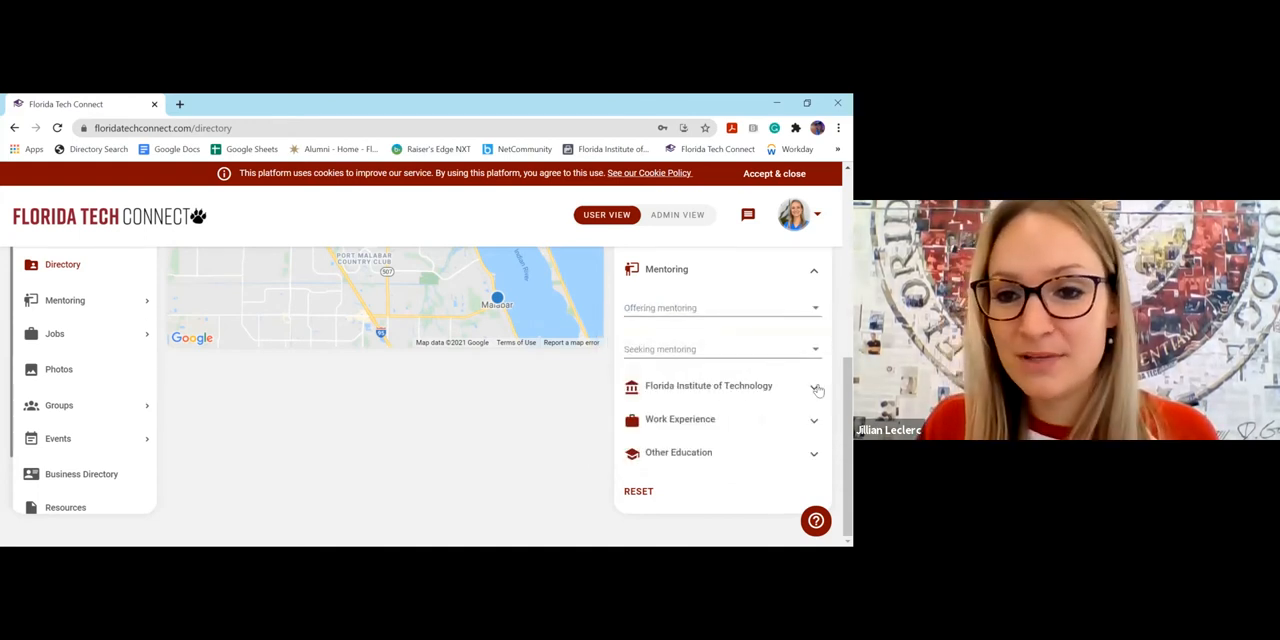
- Expand the Florida Institute of Technology filters and review degree, field of study and graduation year fields
{"action": "left_click", "coordinate": [814, 388]}
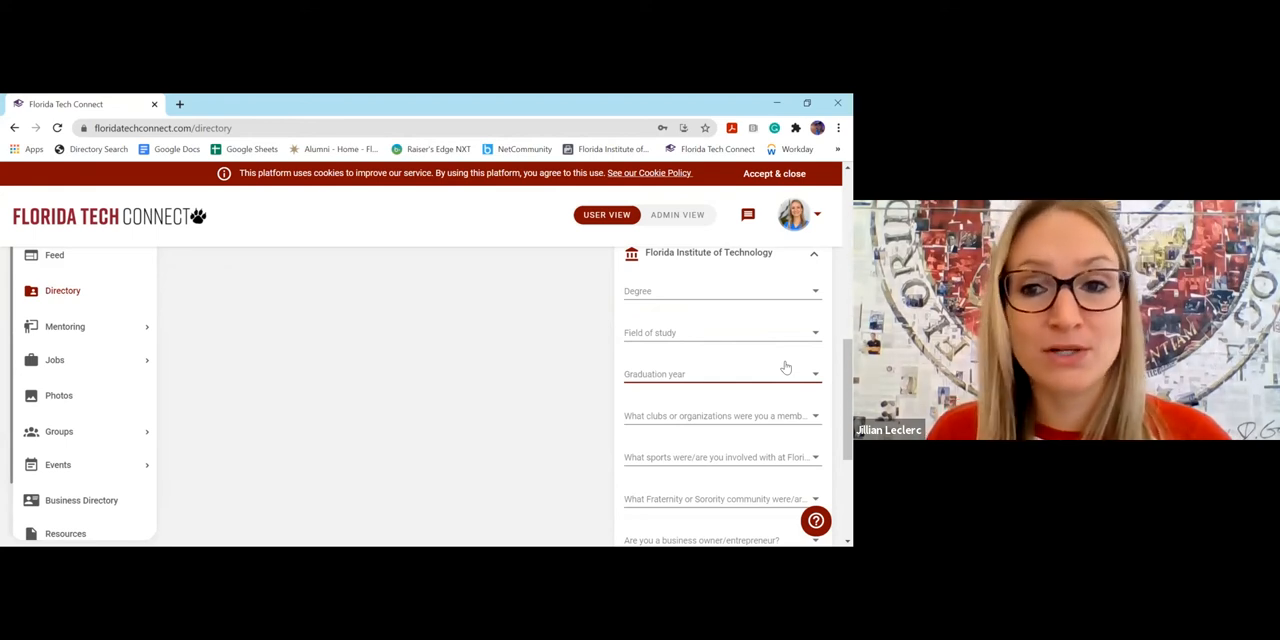
{"action": "mouse_move", "coordinate": [740, 292]}
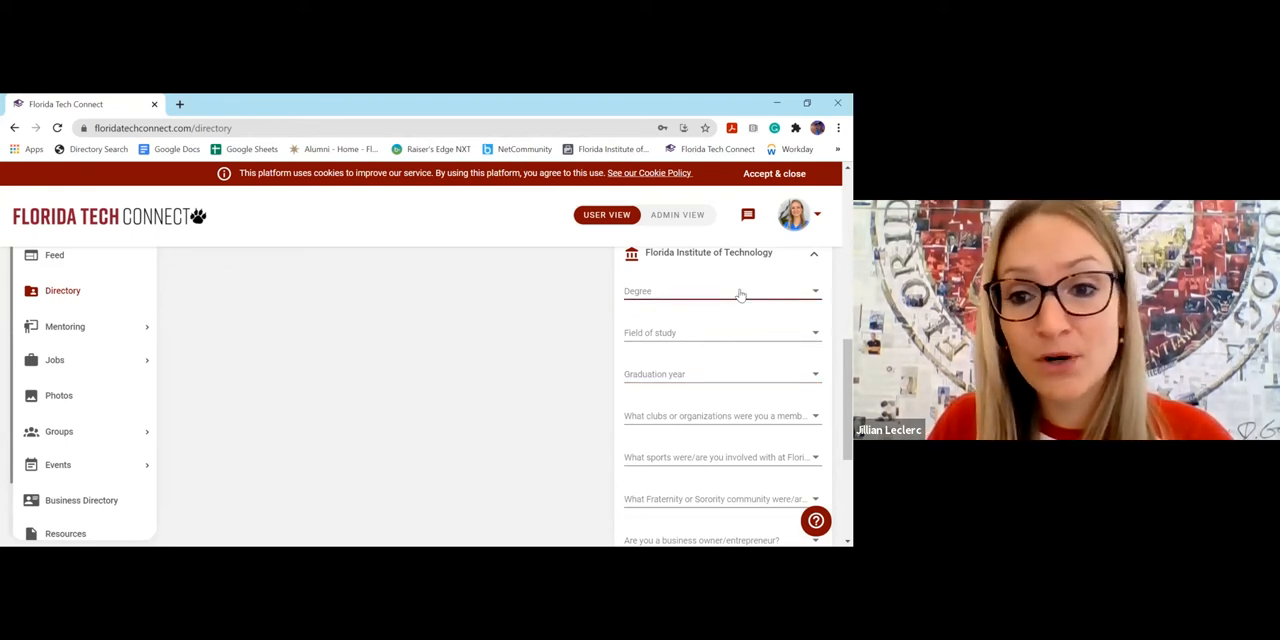
{"action": "mouse_move", "coordinate": [688, 382]}
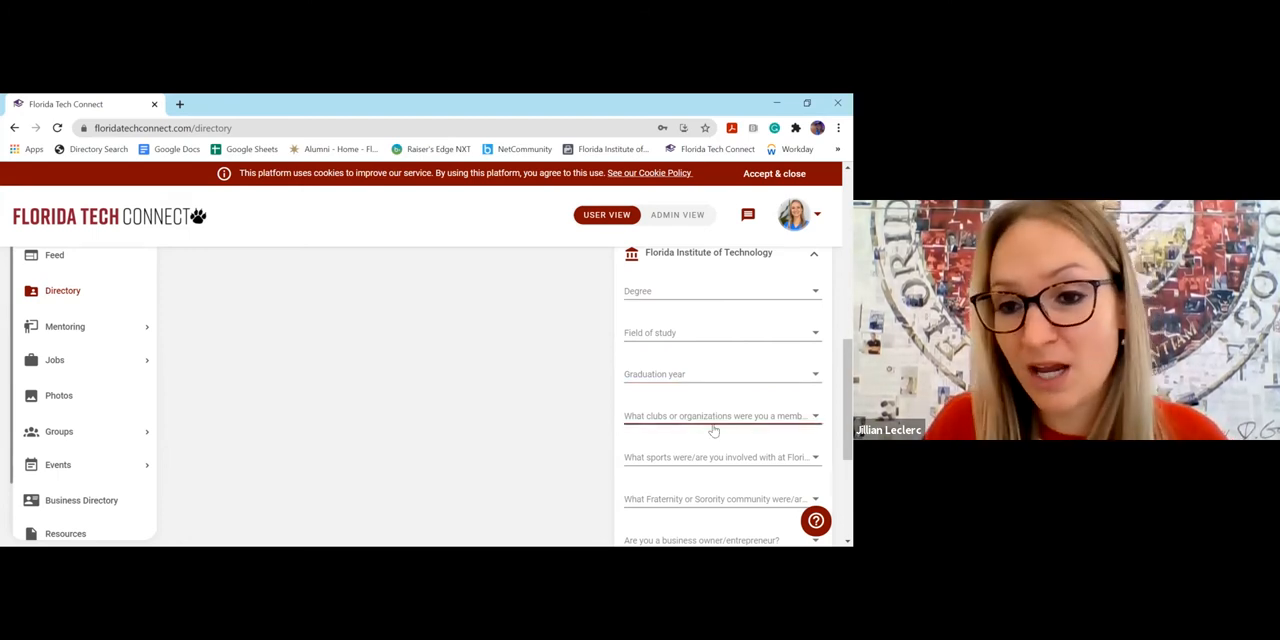
{"action": "scroll", "scroll_direction": "down", "scroll_amount": 3}
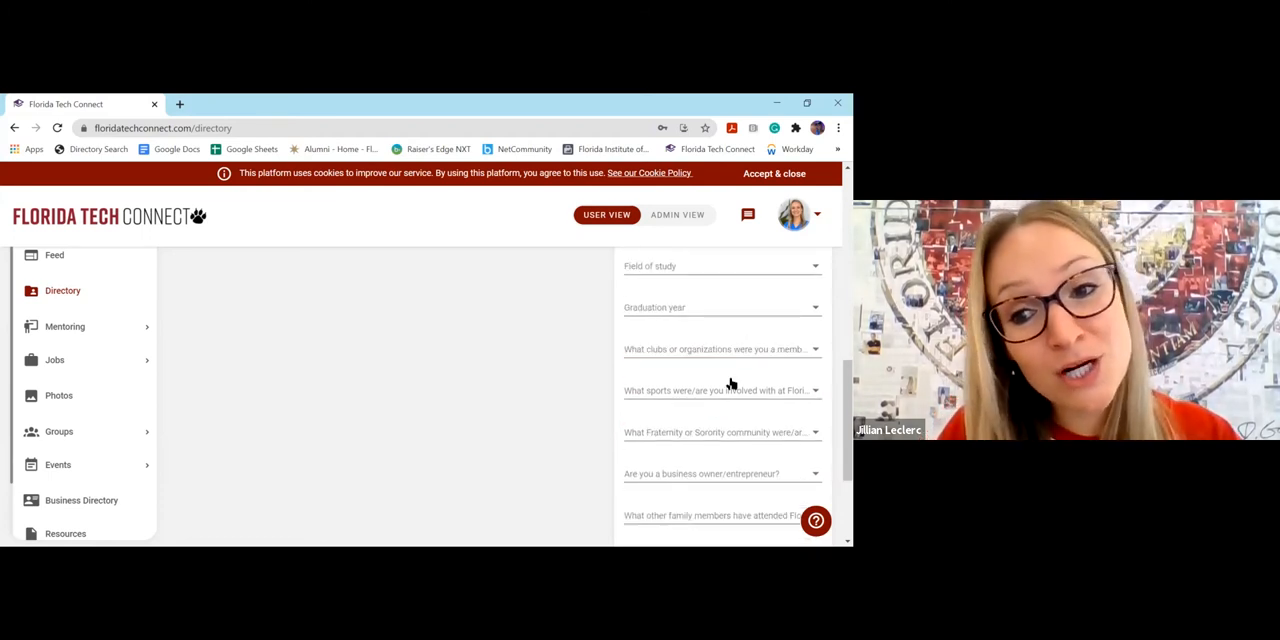
{"action": "scroll", "scroll_direction": "down", "scroll_amount": 3}
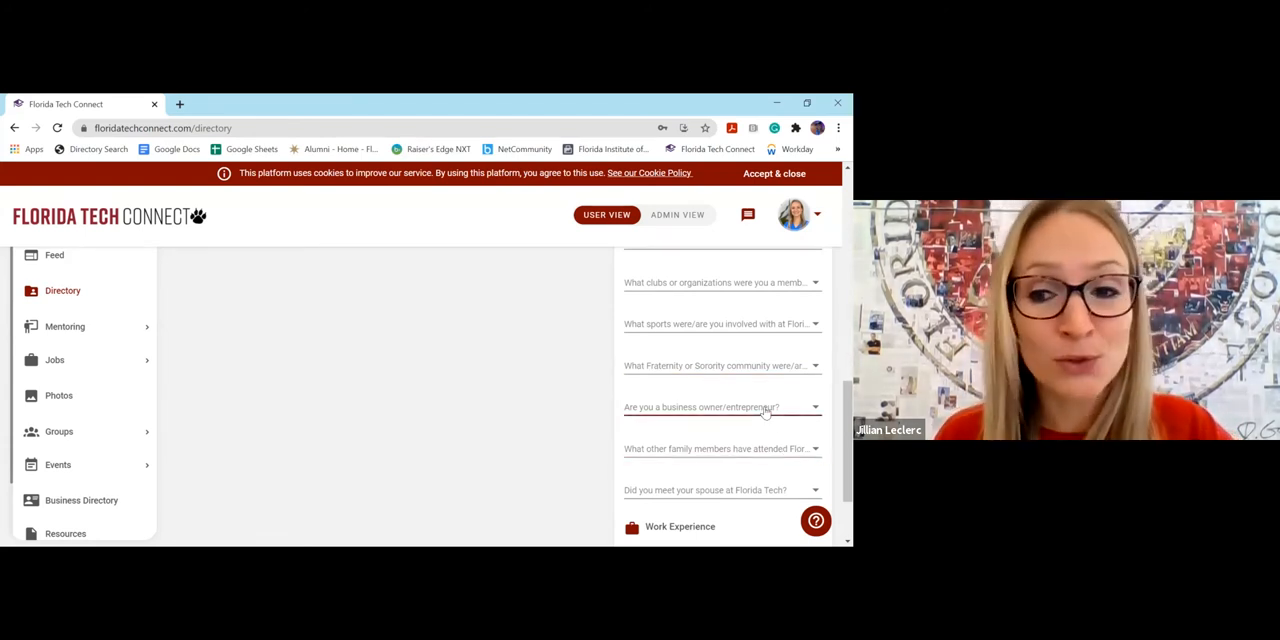
{"action": "scroll", "scroll_direction": "down", "scroll_amount": 3}
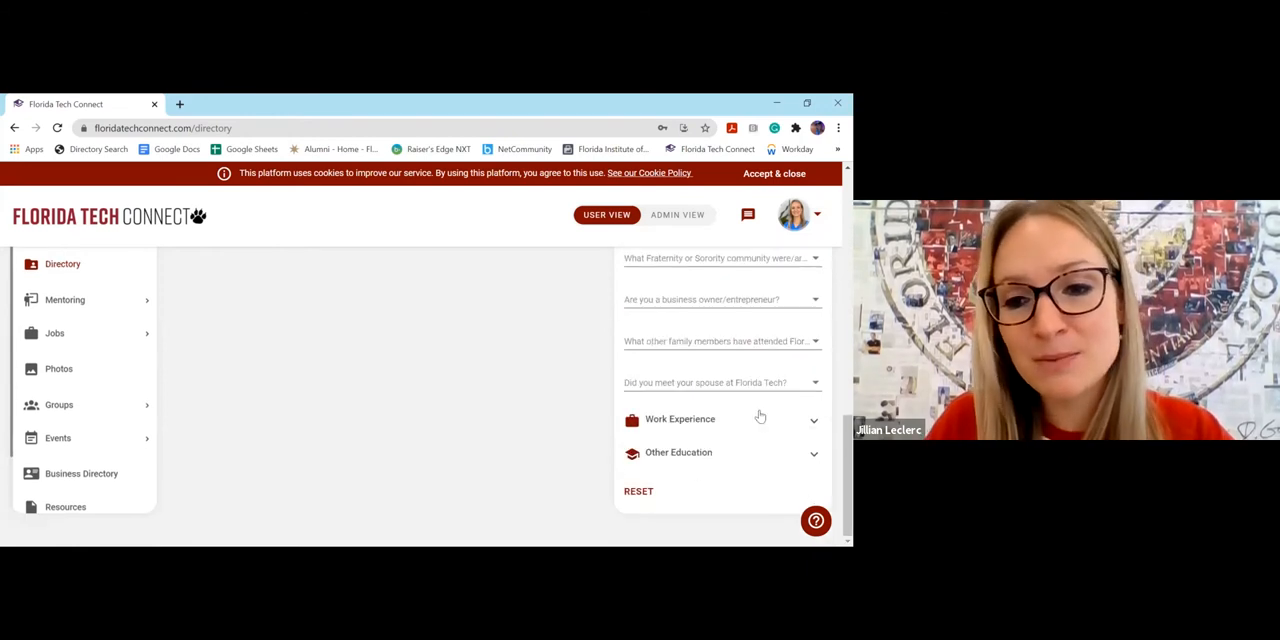
{"action": "mouse_move", "coordinate": [748, 412]}
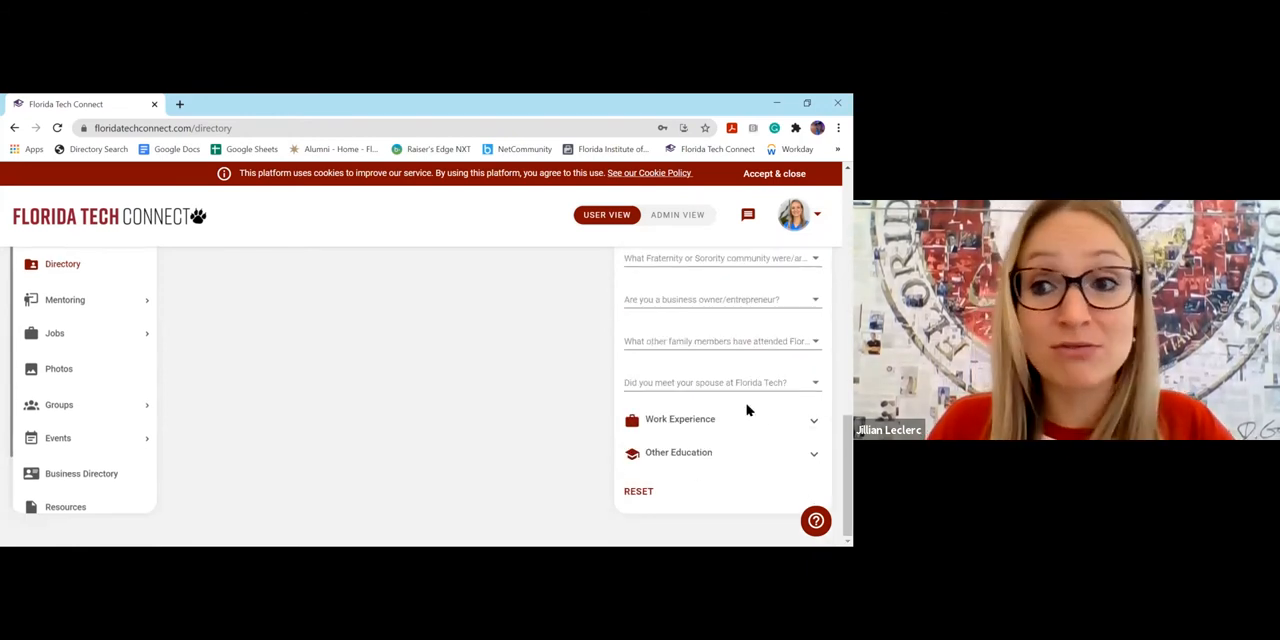
{"action": "scroll", "scroll_direction": "up", "scroll_amount": 3}
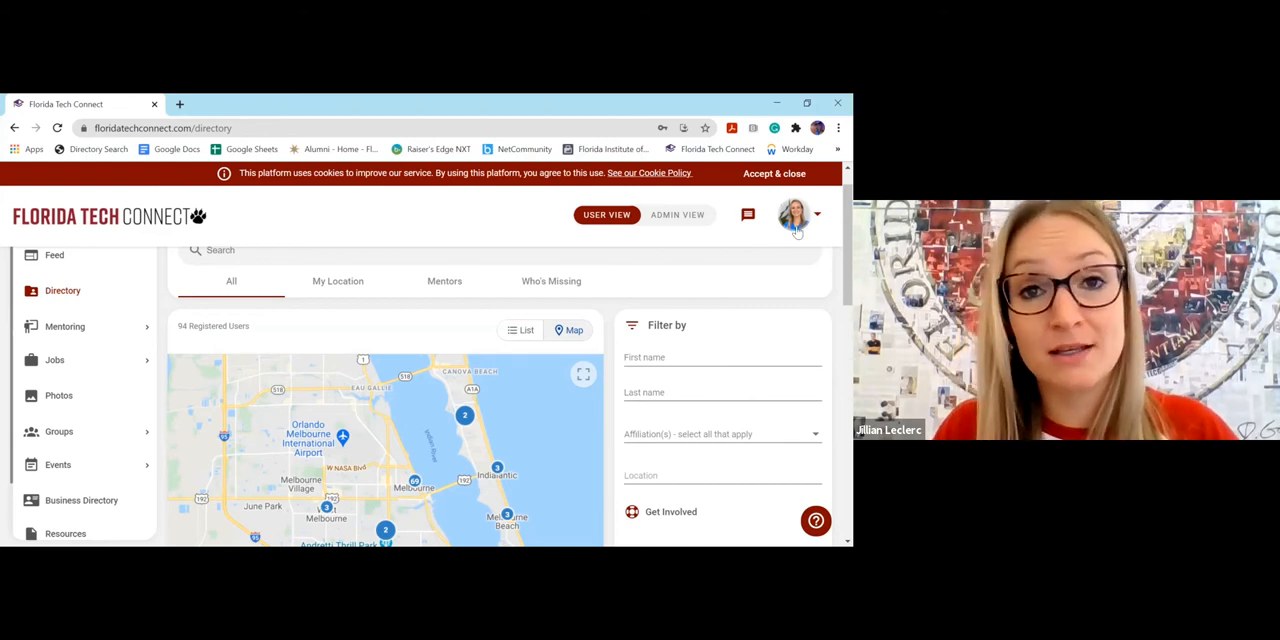
- Reach Settings from the avatar menu and review login, password and social connection options
{"action": "left_click", "coordinate": [810, 216]}
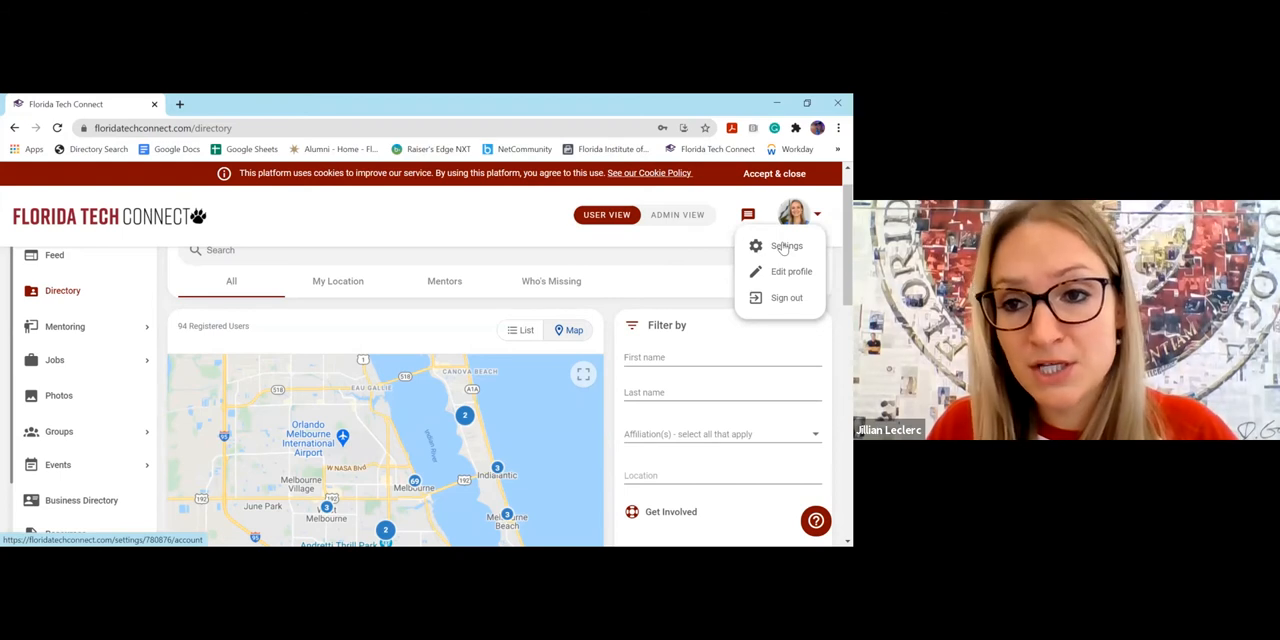
{"action": "left_click", "coordinate": [788, 244]}
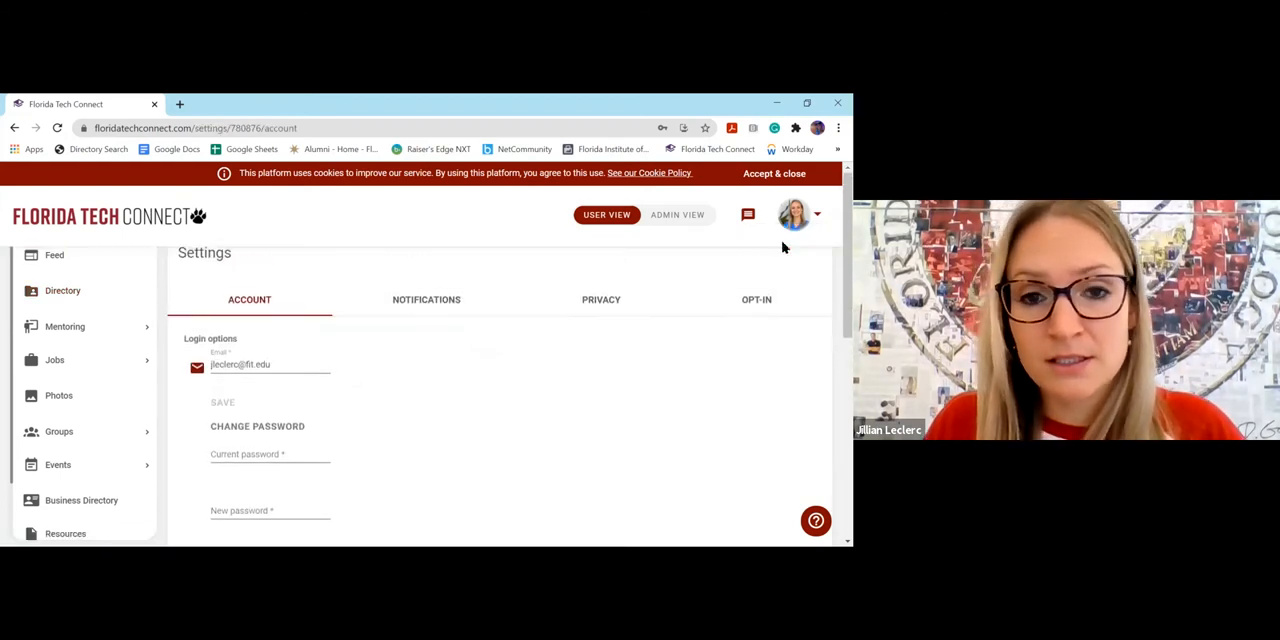
{"action": "scroll", "scroll_direction": "down", "scroll_amount": 3}
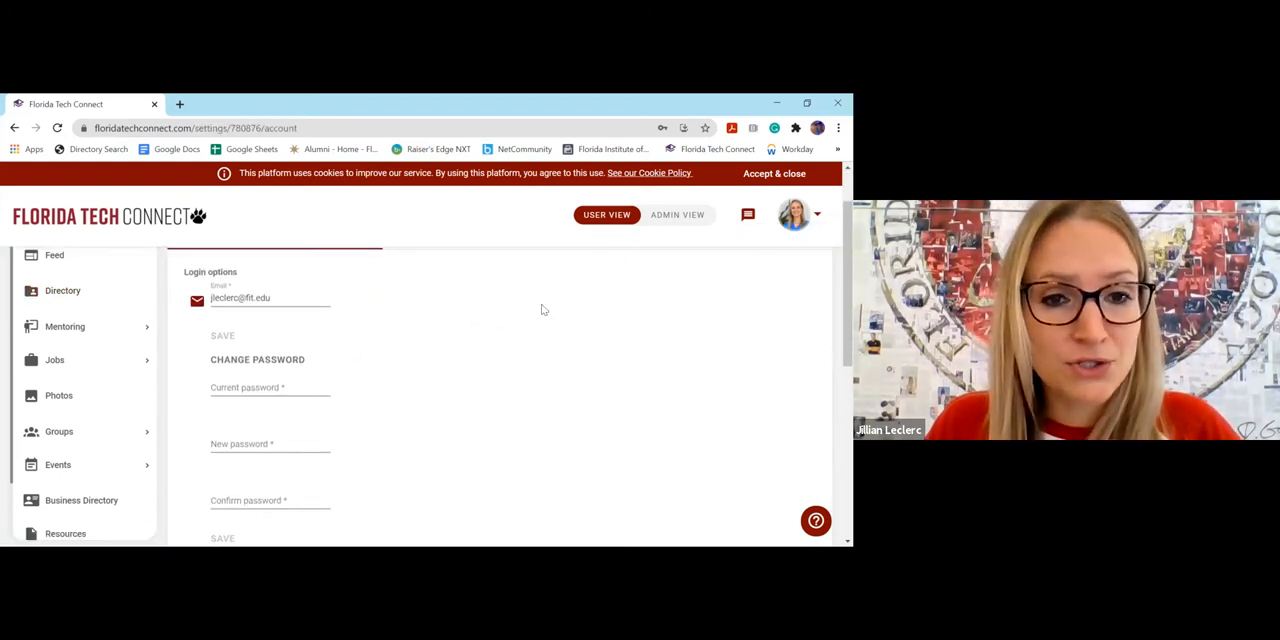
{"action": "scroll", "scroll_direction": "down", "scroll_amount": 3}
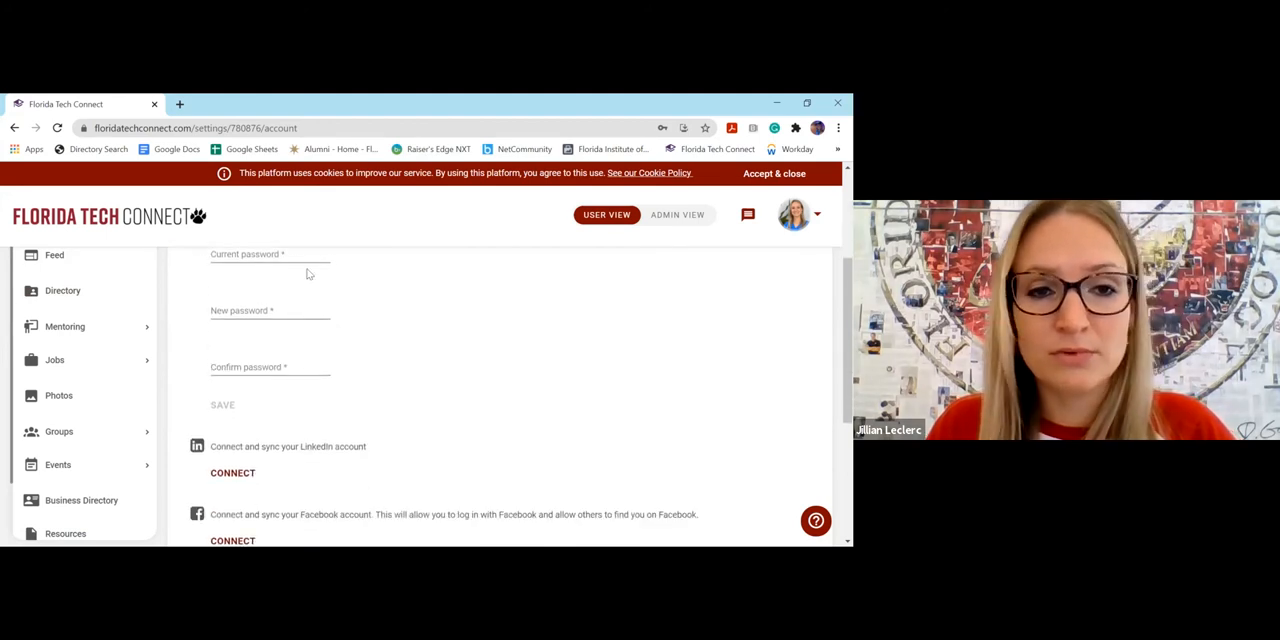
{"action": "scroll", "scroll_direction": "down", "scroll_amount": 3}
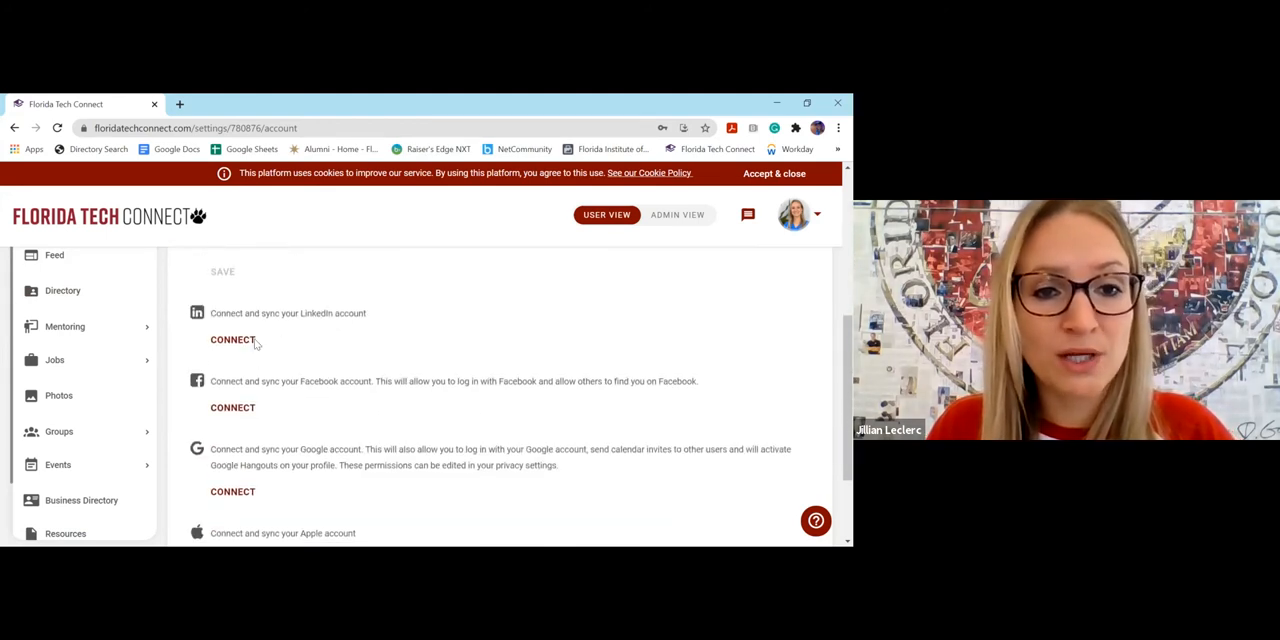
{"action": "scroll", "scroll_direction": "down", "scroll_amount": 3}
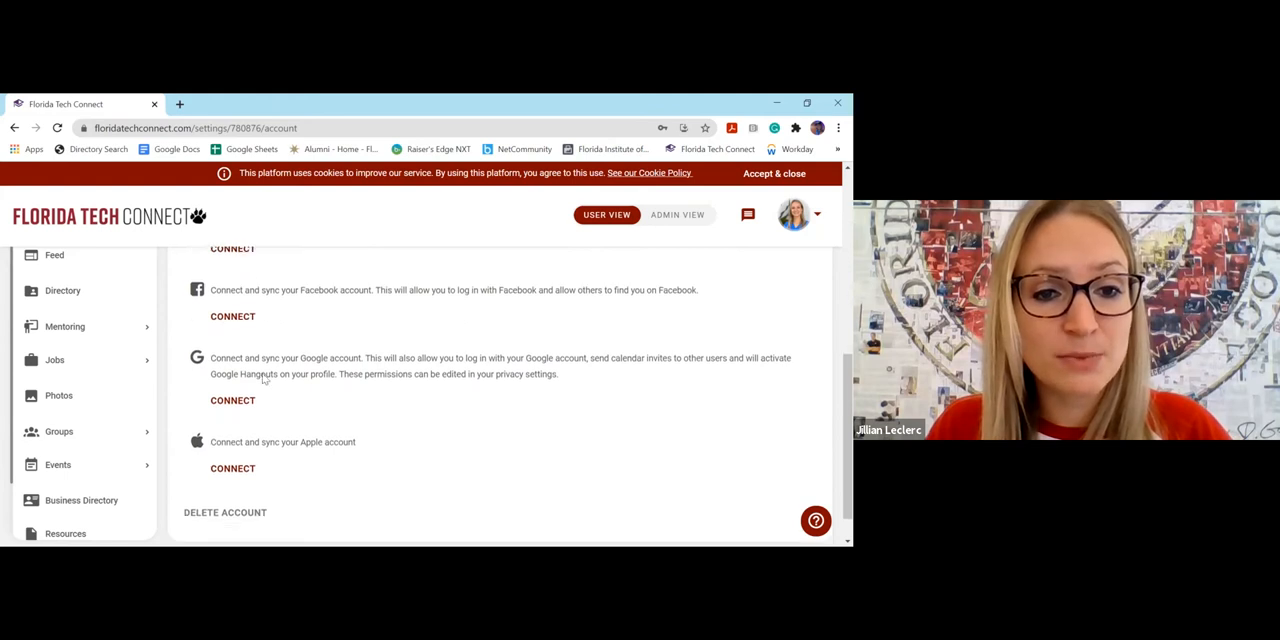
{"action": "scroll", "scroll_direction": "up", "scroll_amount": 3}
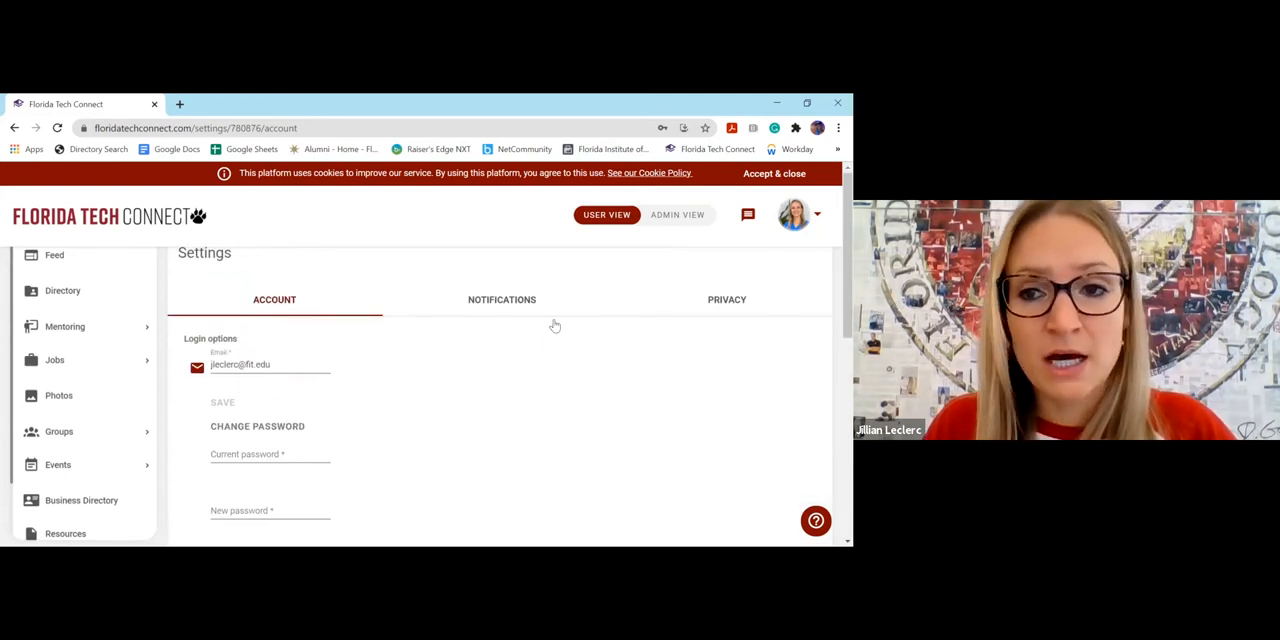
- Show the Notifications settings and review the personal and general activity email alerts
{"action": "left_click", "coordinate": [726, 300]}
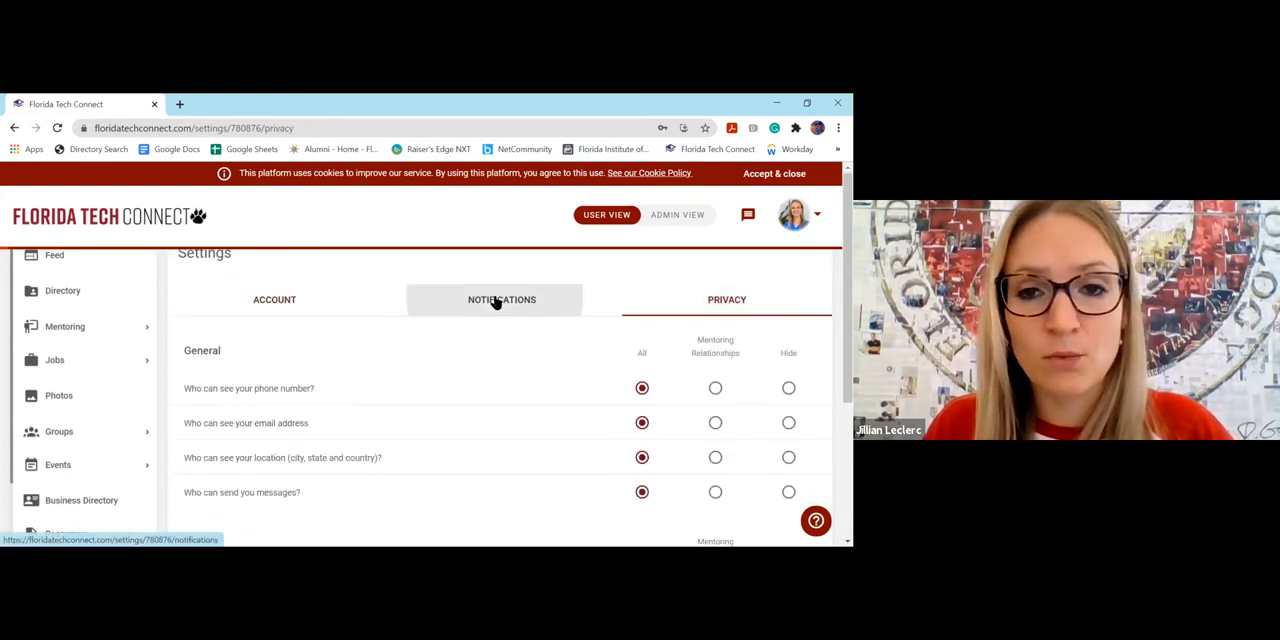
{"action": "left_click", "coordinate": [500, 300]}
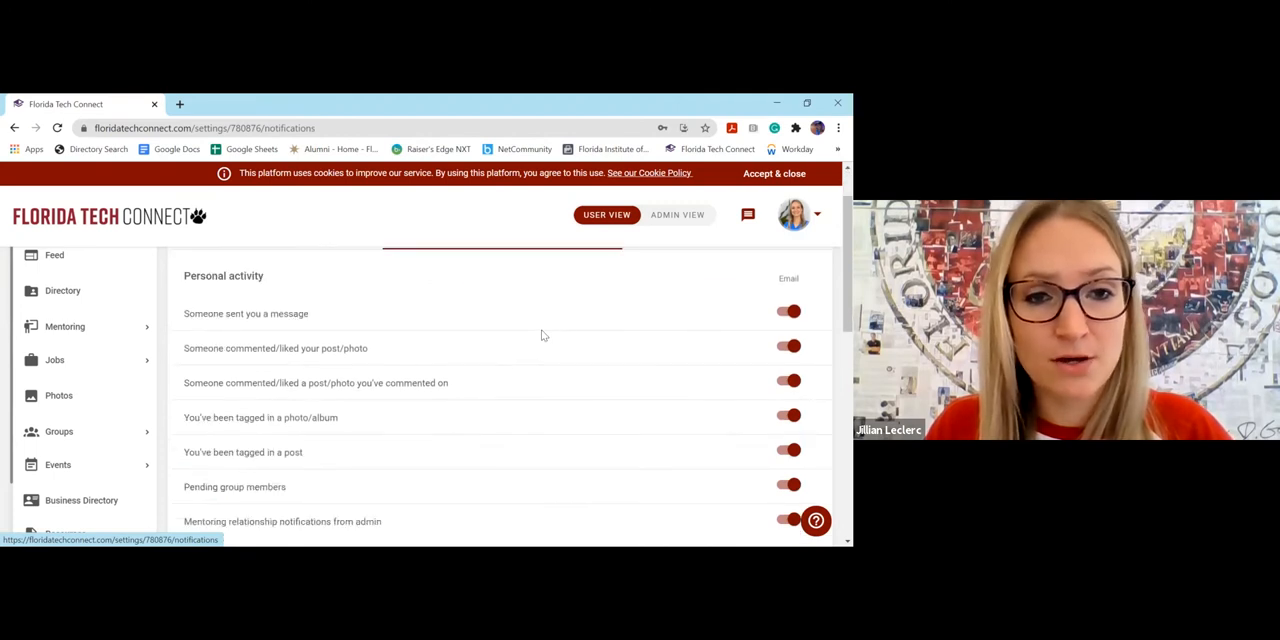
{"action": "mouse_move", "coordinate": [224, 338]}
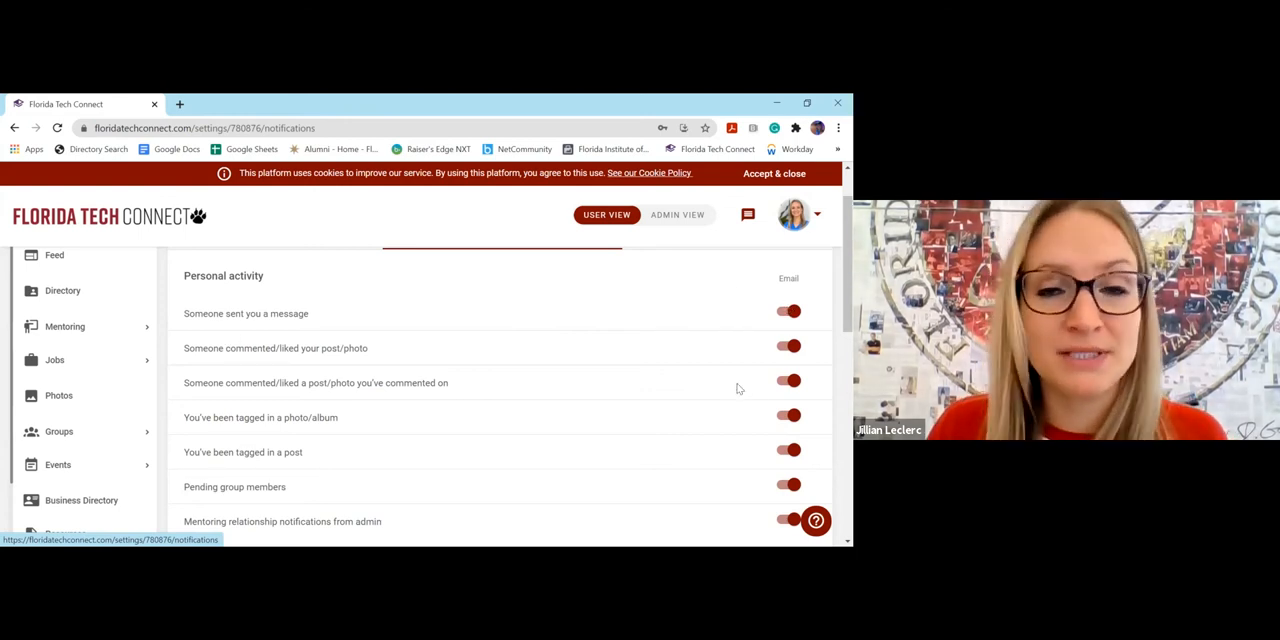
{"action": "scroll", "scroll_direction": "down", "scroll_amount": 3}
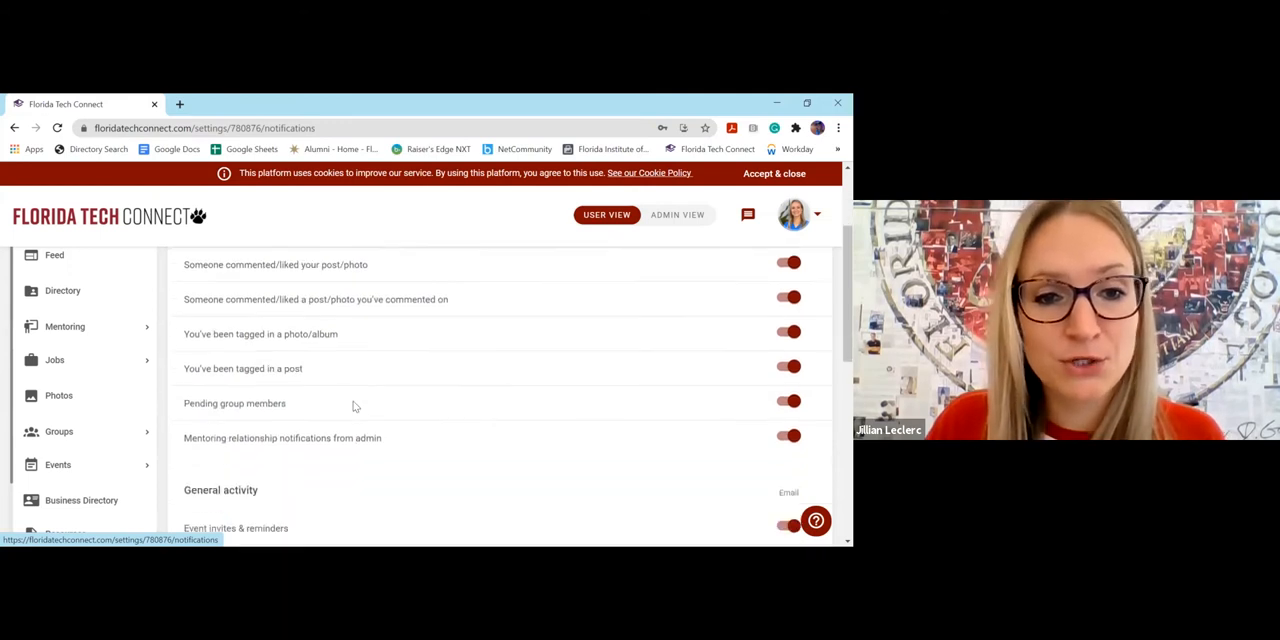
{"action": "scroll", "scroll_direction": "down", "scroll_amount": 3}
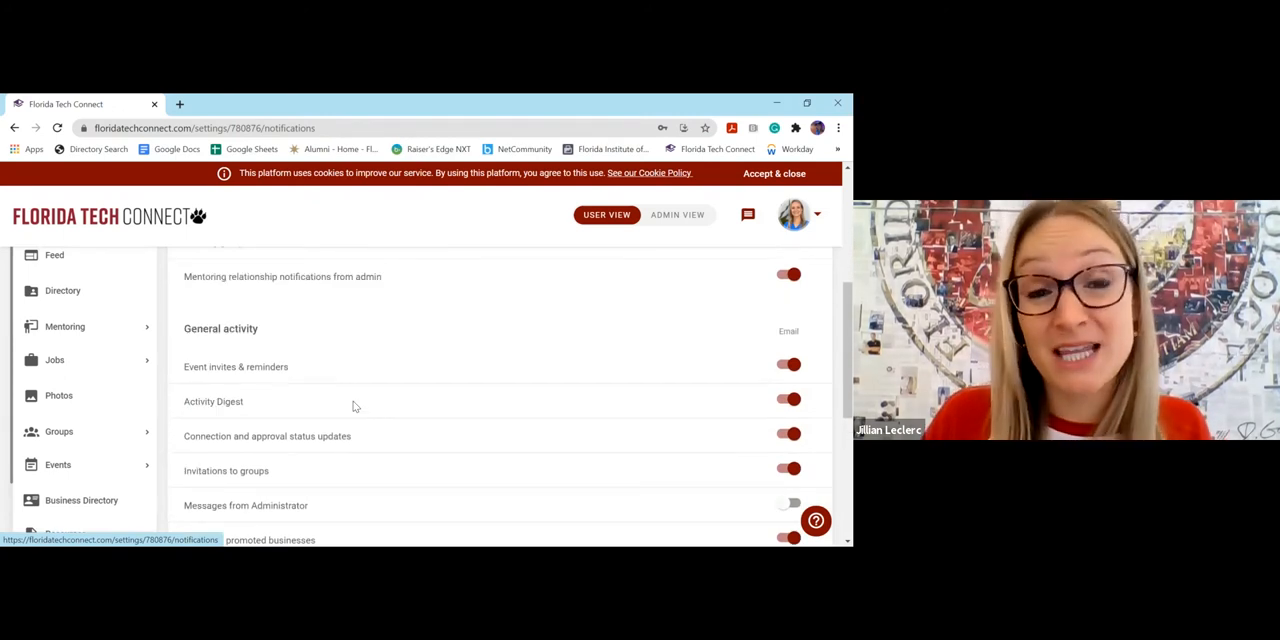
{"action": "scroll", "scroll_direction": "up", "scroll_amount": 3}
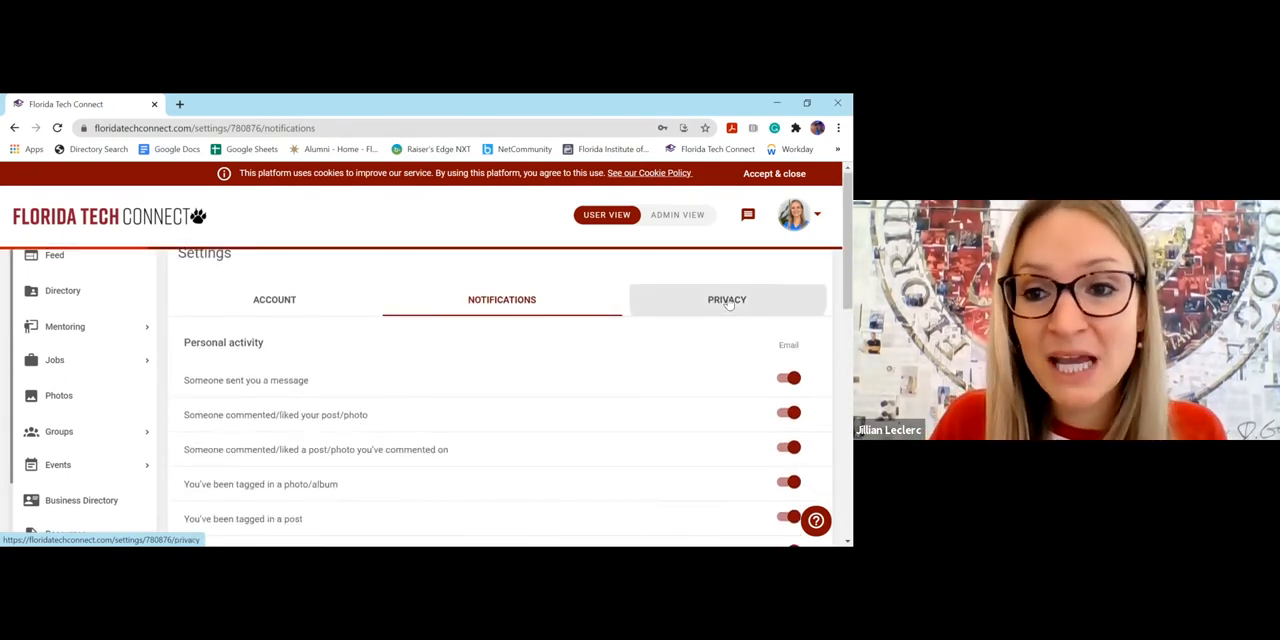
{"action": "left_click", "coordinate": [728, 300]}
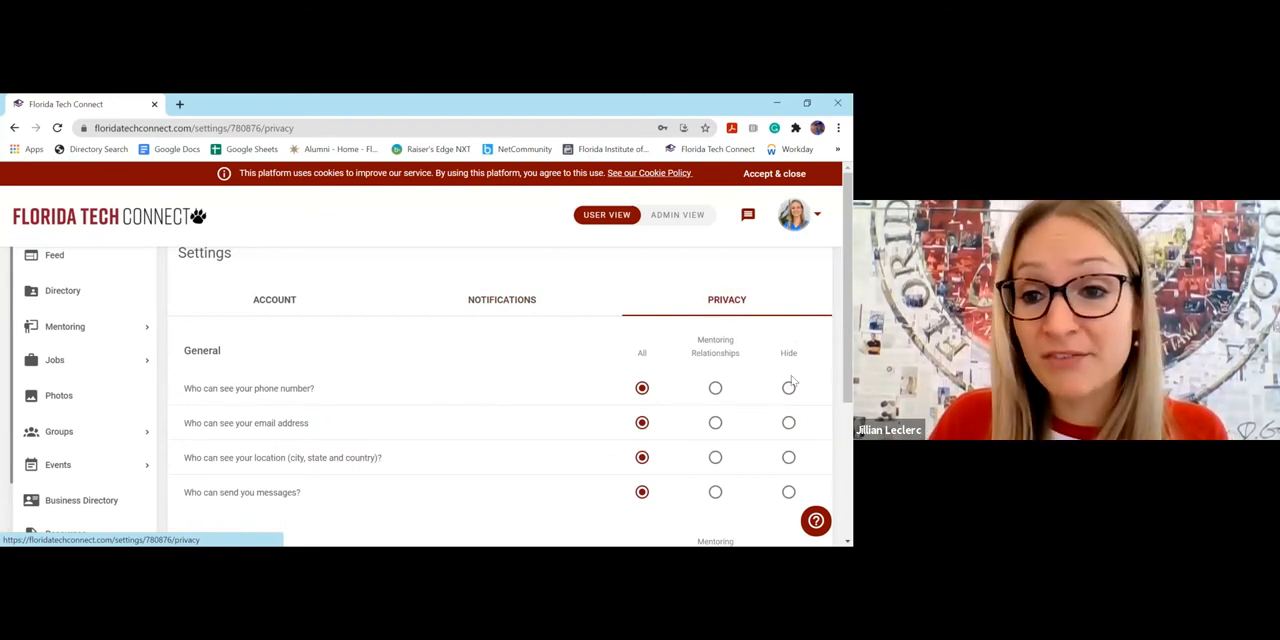
{"action": "mouse_move", "coordinate": [696, 408]}
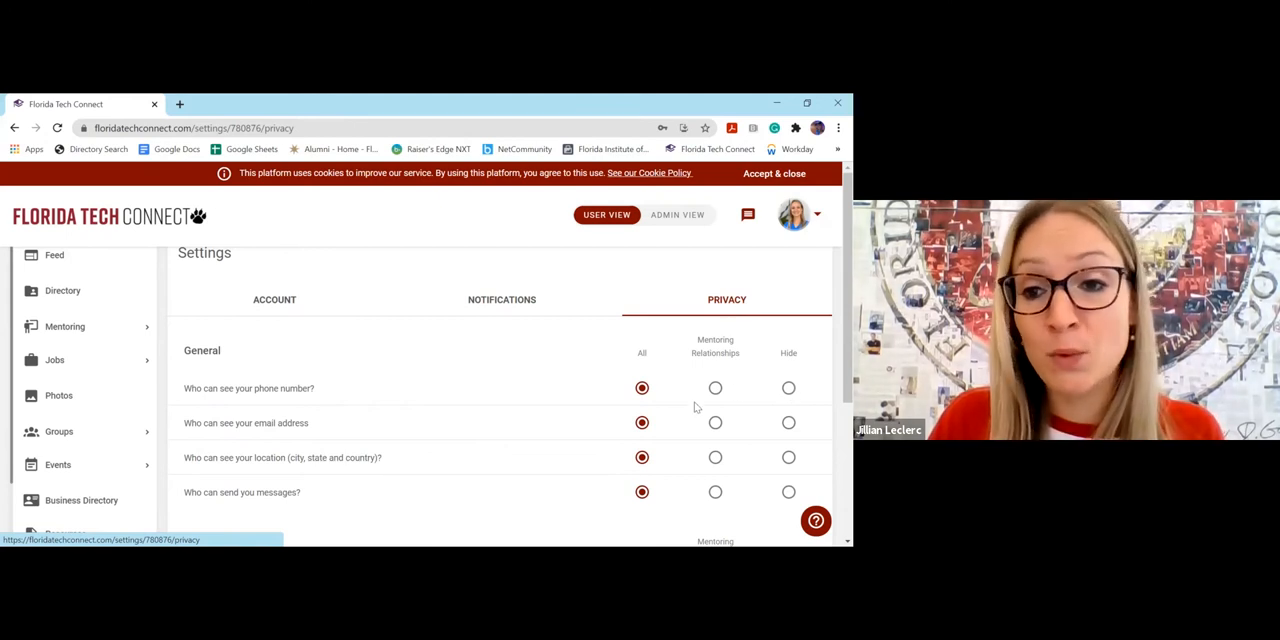
{"action": "mouse_move", "coordinate": [716, 388]}
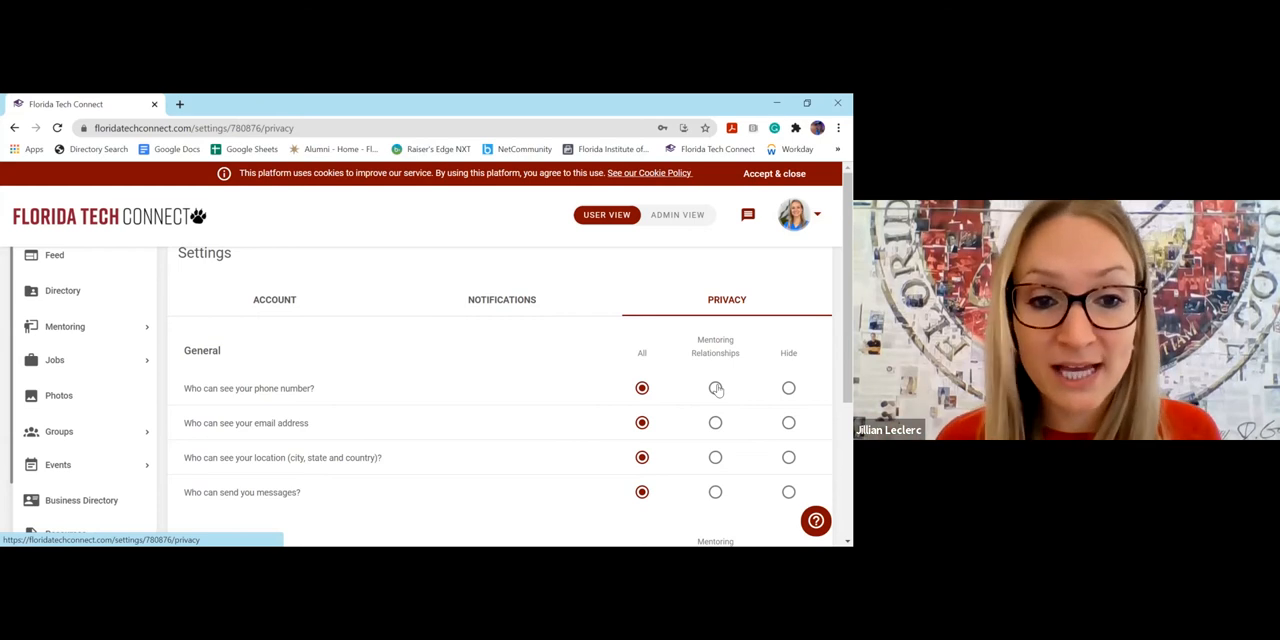
{"action": "mouse_move", "coordinate": [332, 388]}
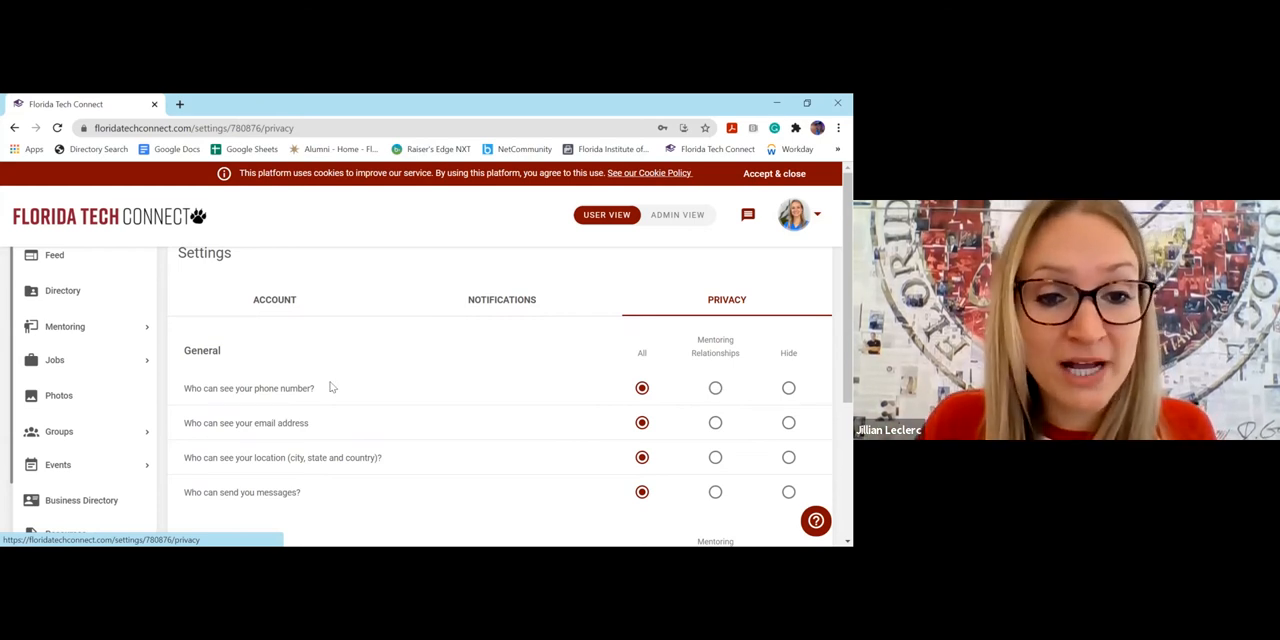
{"action": "scroll", "scroll_direction": "down", "scroll_amount": 3}
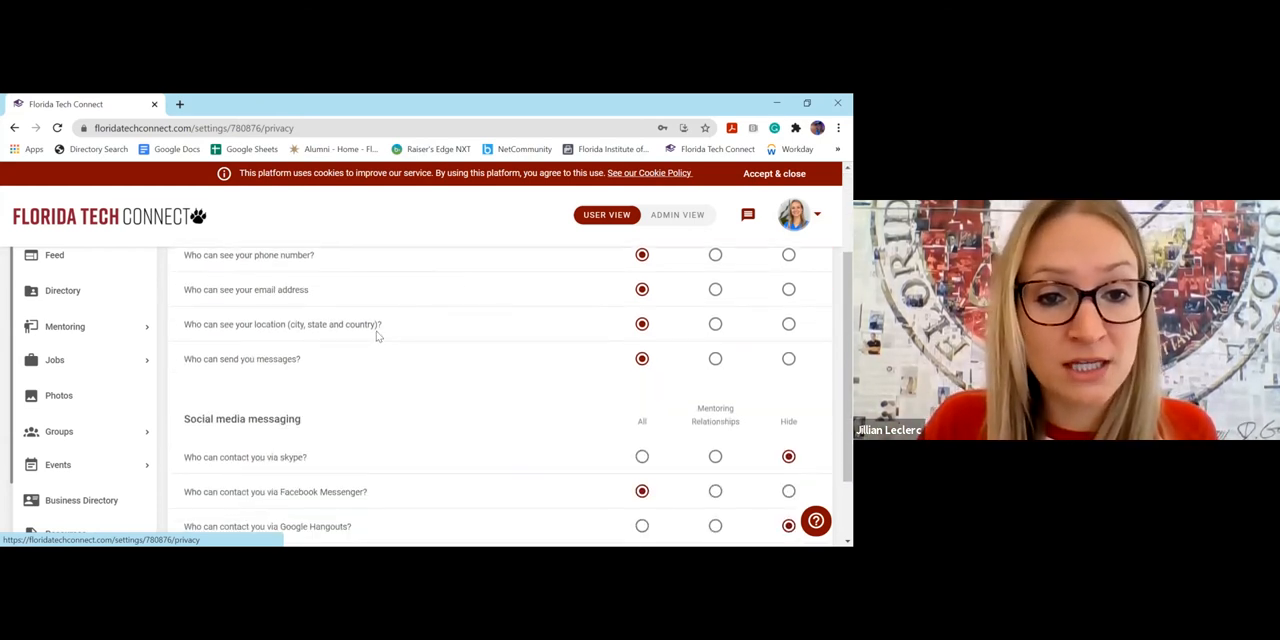
{"action": "mouse_move", "coordinate": [400, 388]}
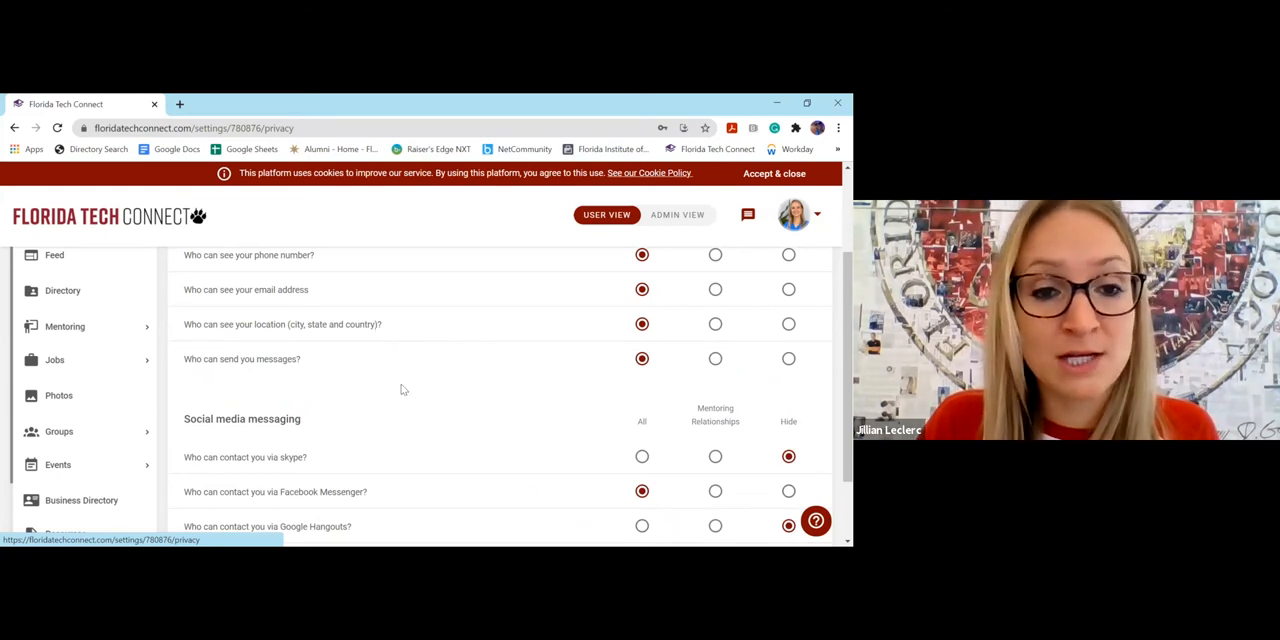
{"action": "scroll", "scroll_direction": "down", "scroll_amount": 3}
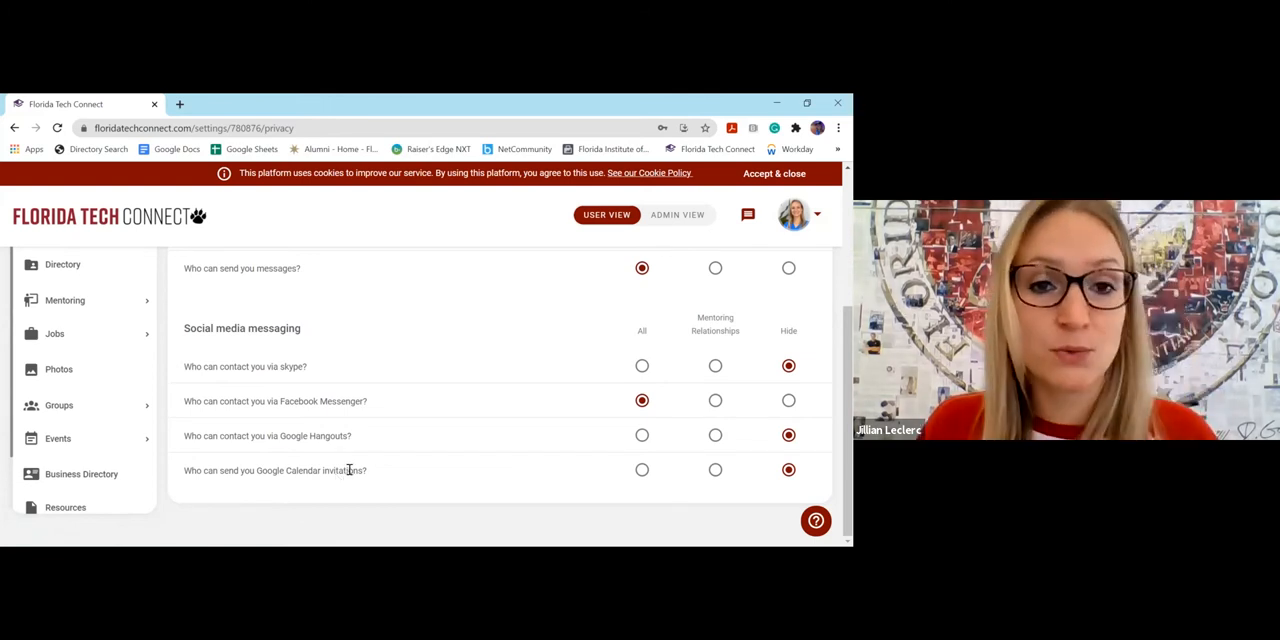
{"action": "scroll", "scroll_direction": "up", "scroll_amount": 3}
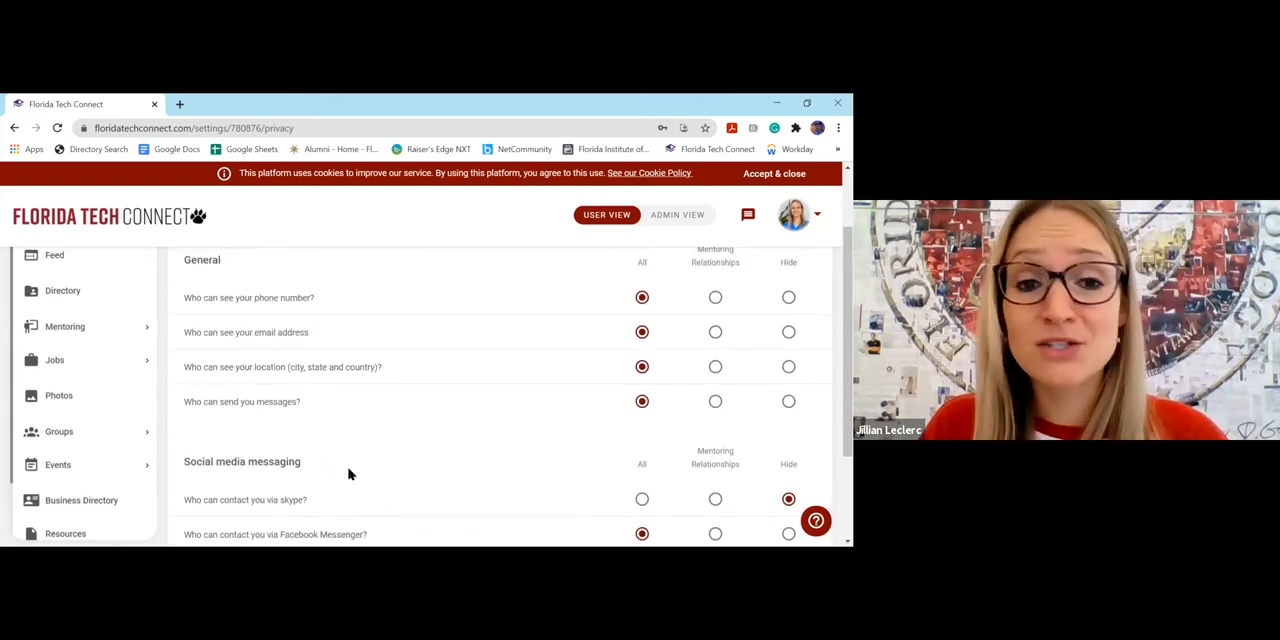
{"action": "scroll", "scroll_direction": "up", "scroll_amount": 3}
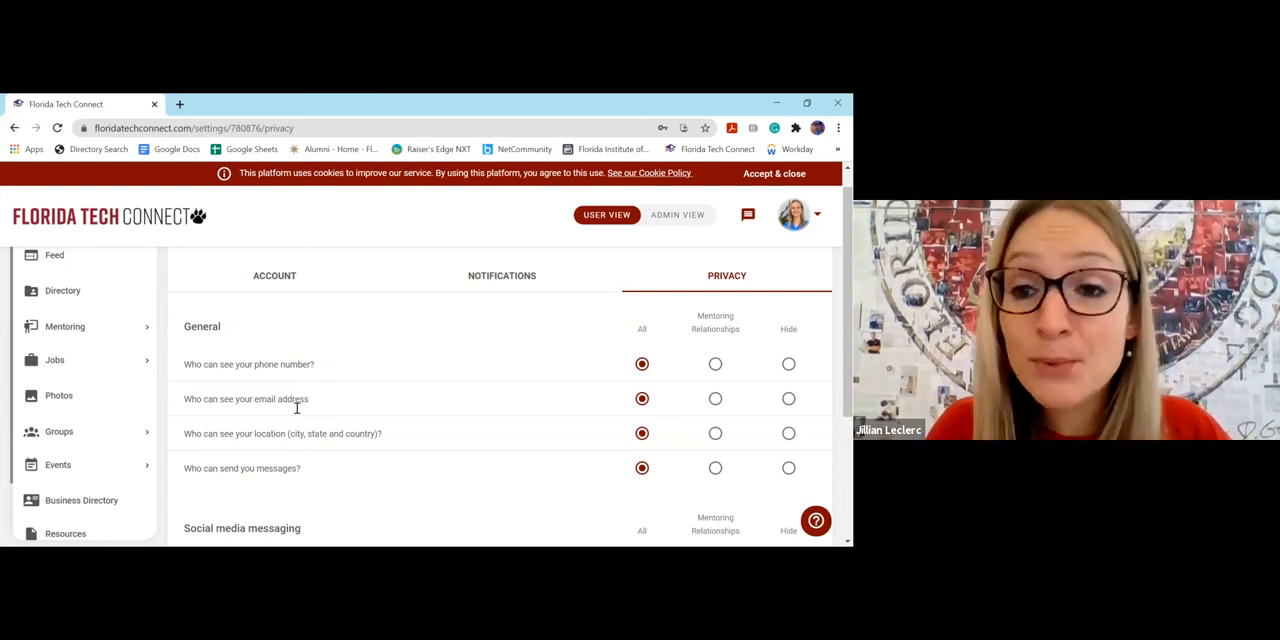
{"action": "mouse_move", "coordinate": [532, 436]}
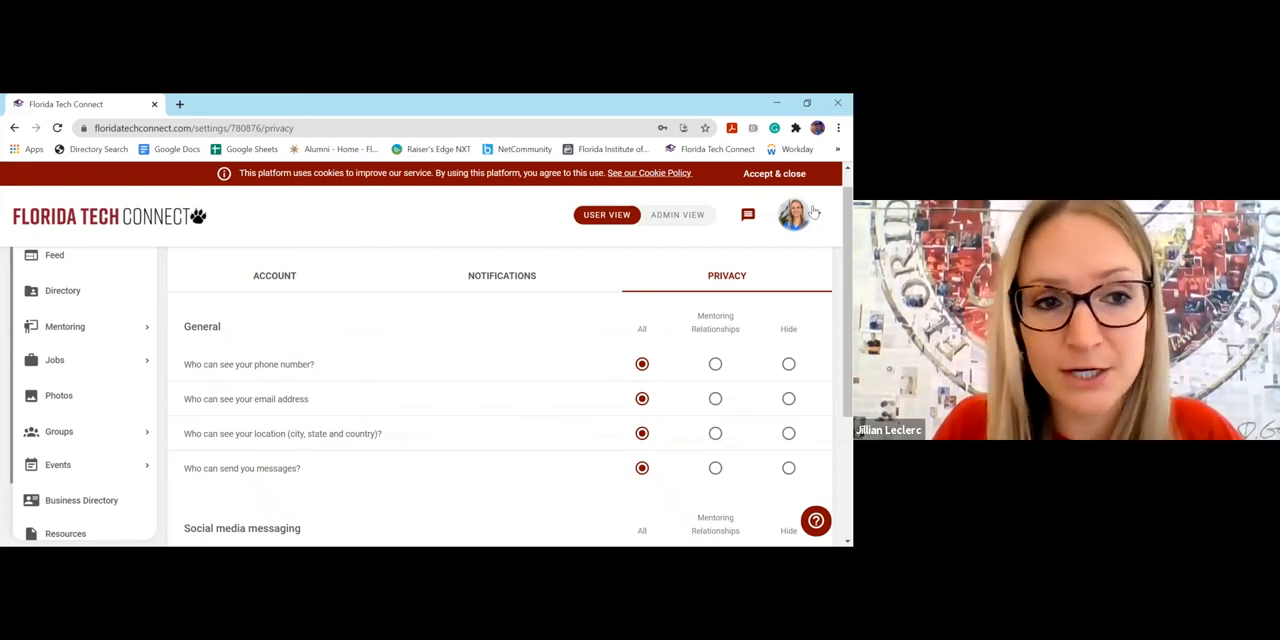
{"action": "mouse_move", "coordinate": [64, 326]}
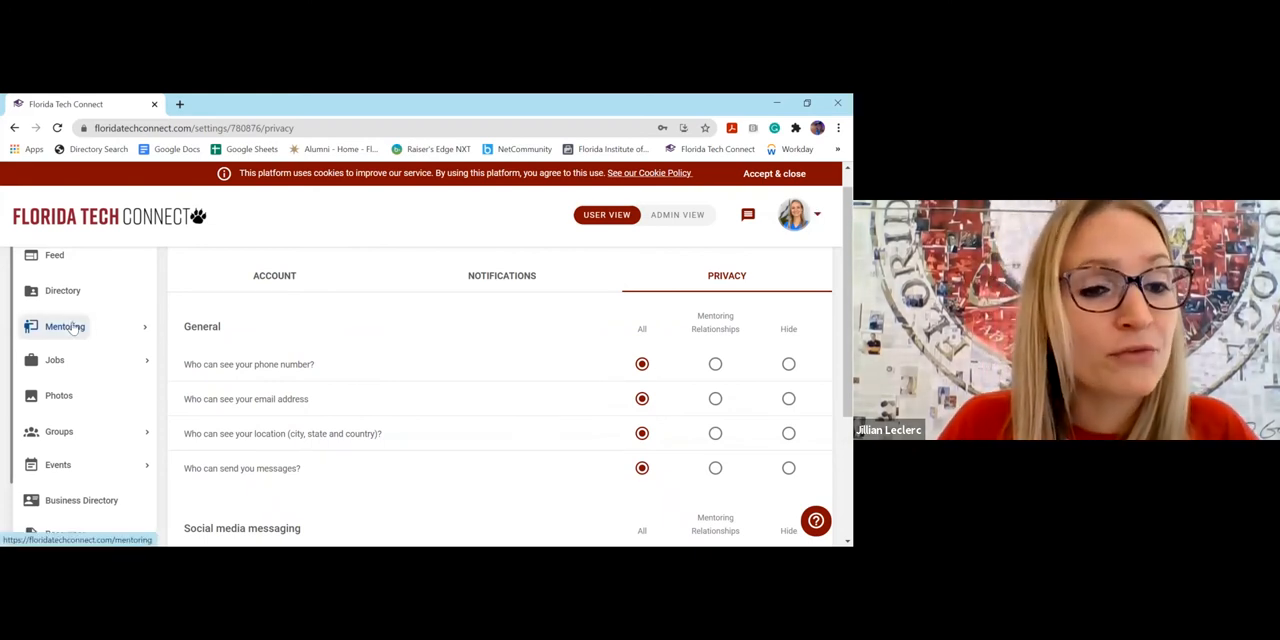
- Browse the Mentoring page's Mentors In Your Area map with its Melbourne, Florida cluster
{"action": "left_click", "coordinate": [64, 326]}
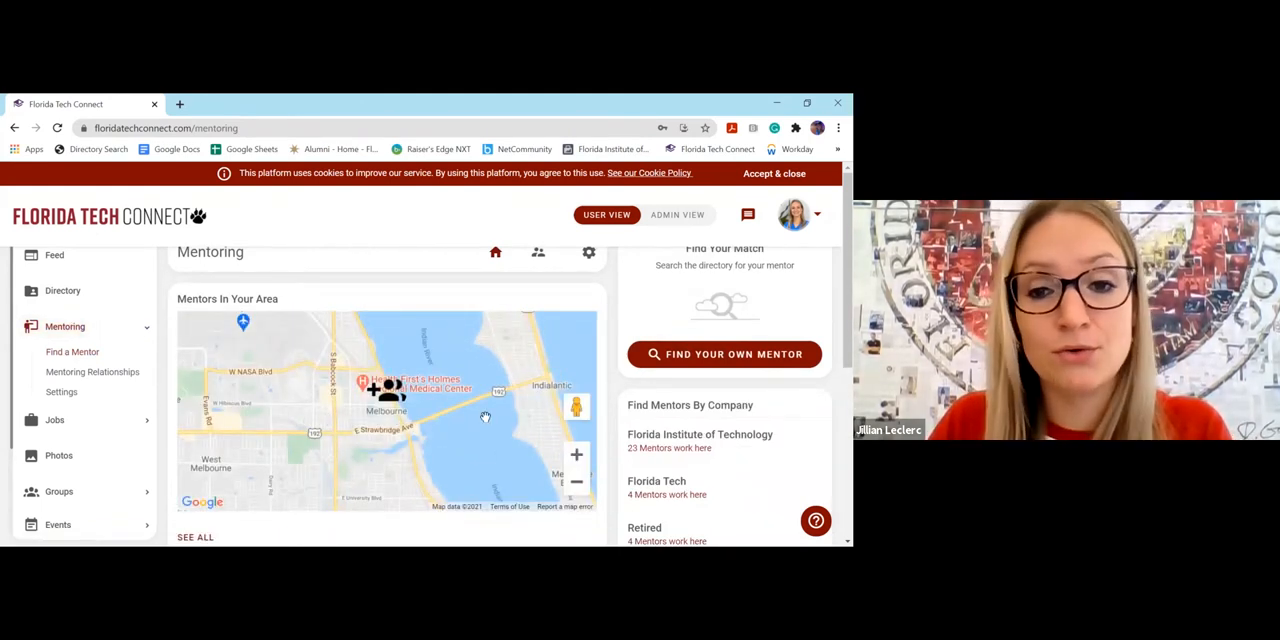
{"action": "scroll", "scroll_direction": "down", "scroll_amount": 3}
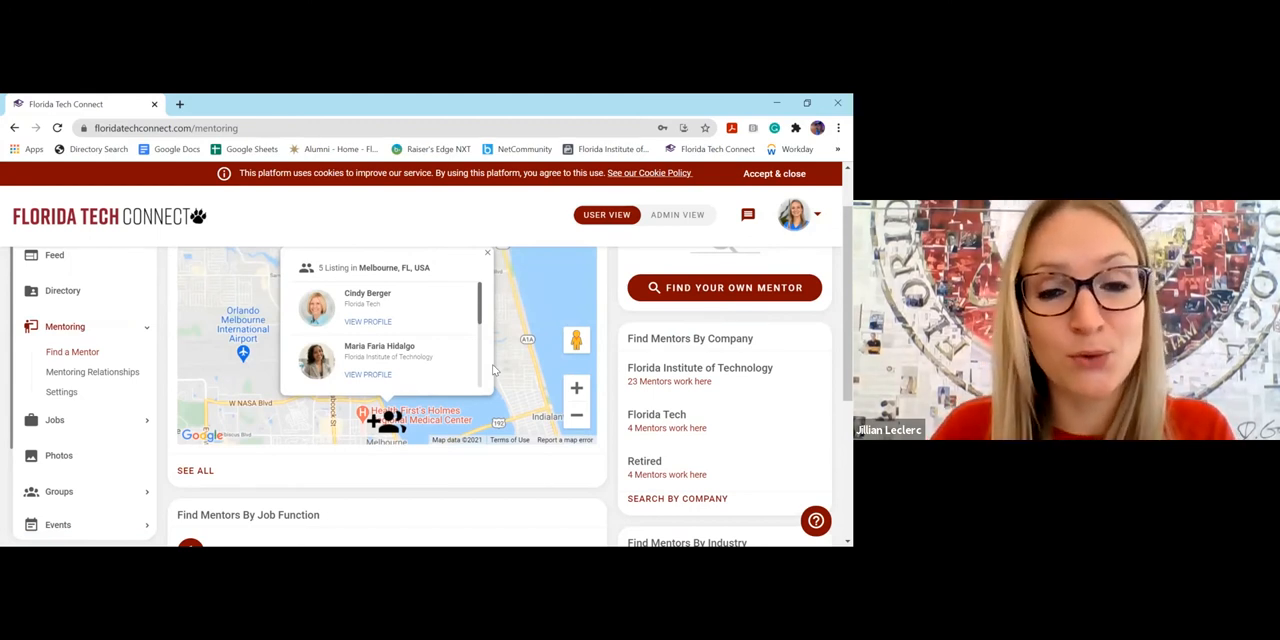
{"action": "mouse_move", "coordinate": [436, 336]}
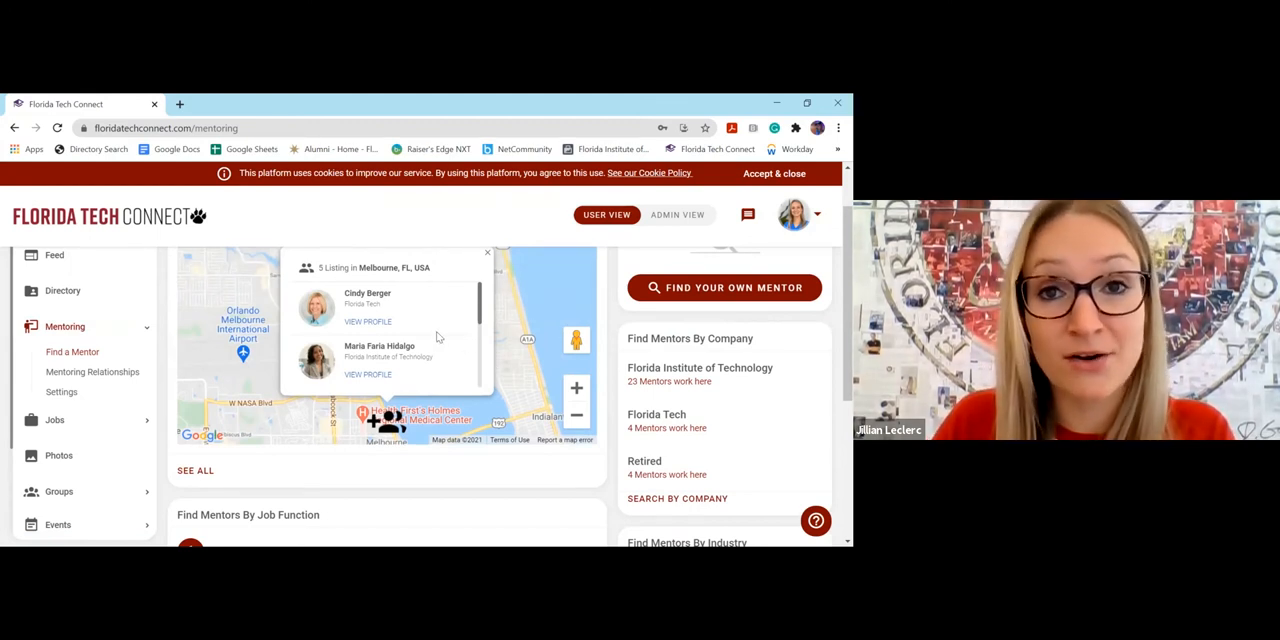
{"action": "scroll", "scroll_direction": "down", "scroll_amount": 3}
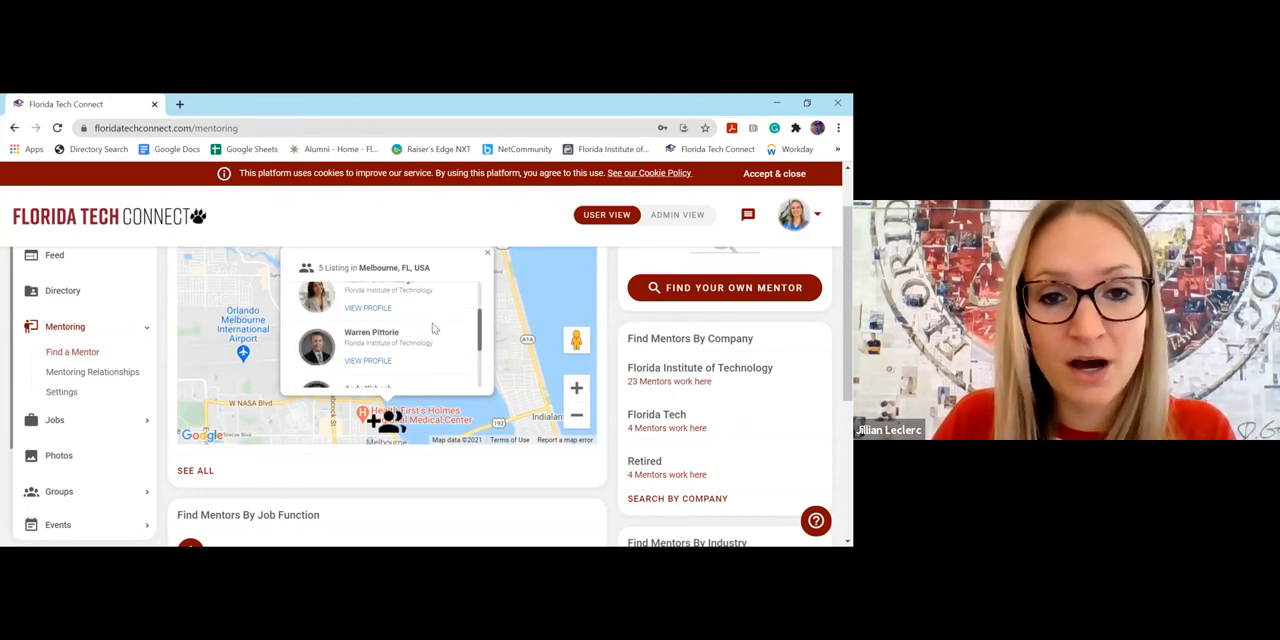
{"action": "scroll", "scroll_direction": "down", "scroll_amount": 3}
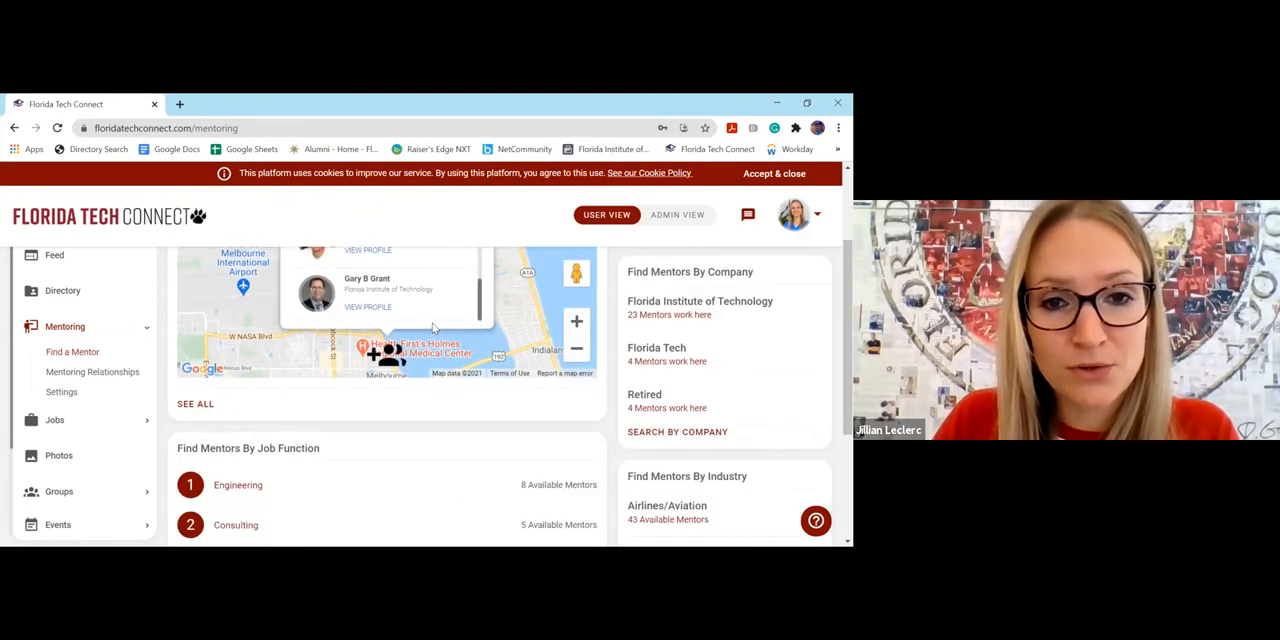
{"action": "scroll", "scroll_direction": "up", "scroll_amount": 3}
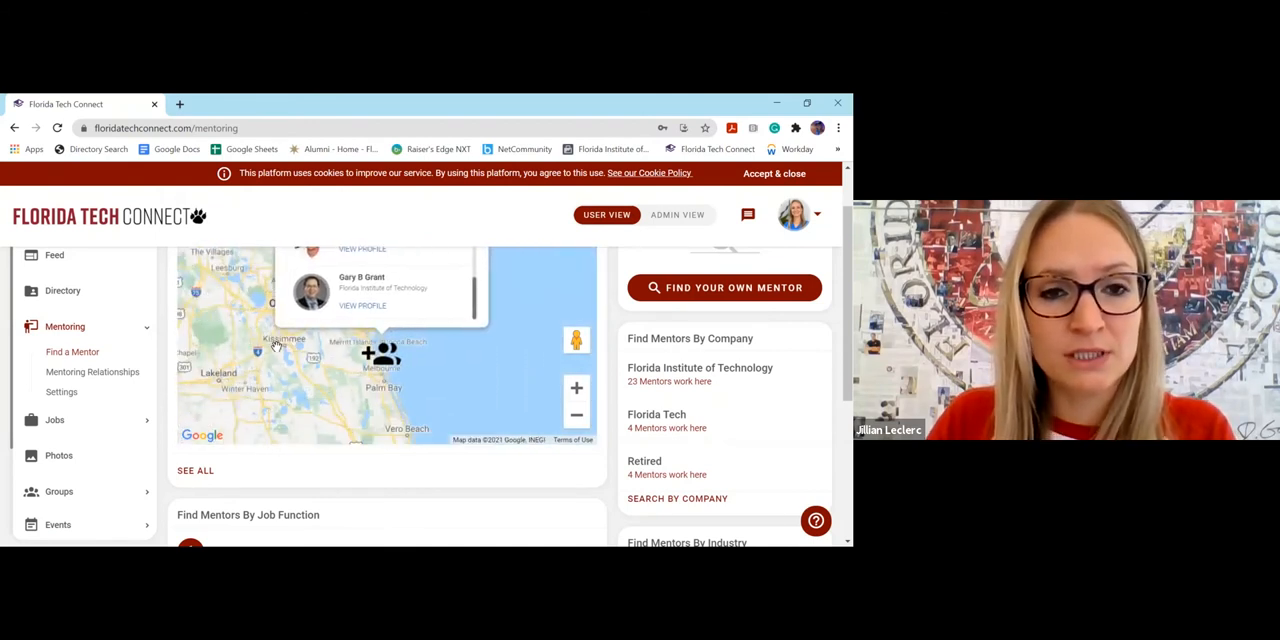
{"action": "scroll", "scroll_direction": "up", "scroll_amount": 3}
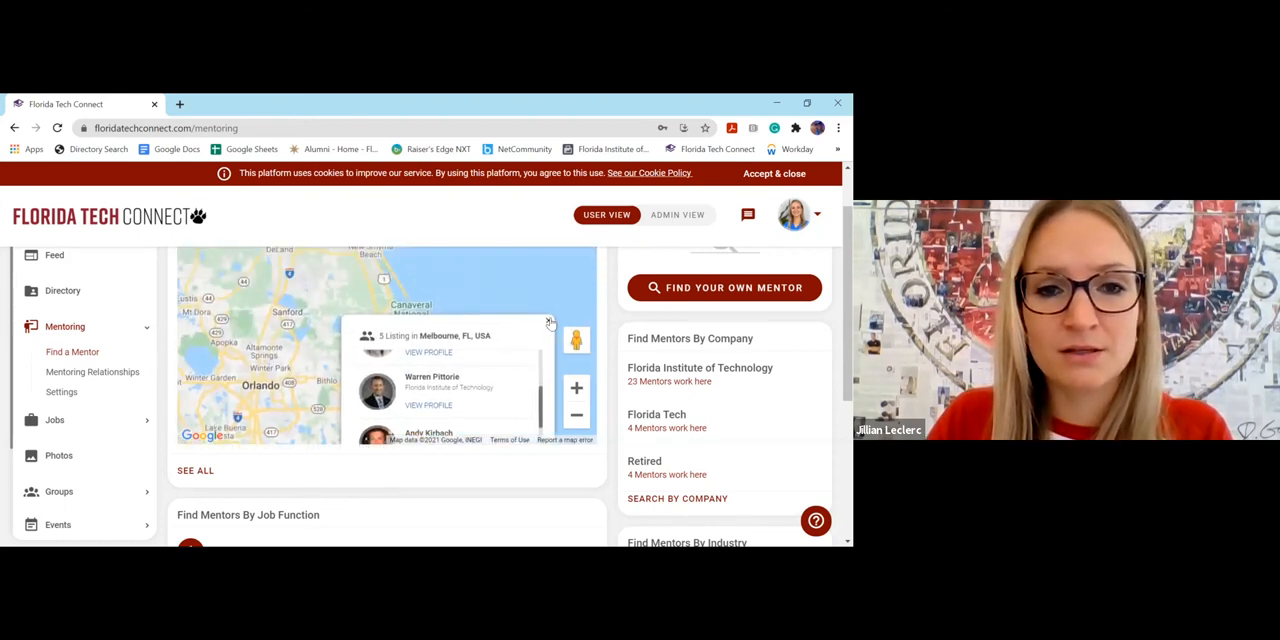
- Close the Melbourne mentor popup on the Find a Mentor map
{"action": "left_click", "coordinate": [550, 320]}
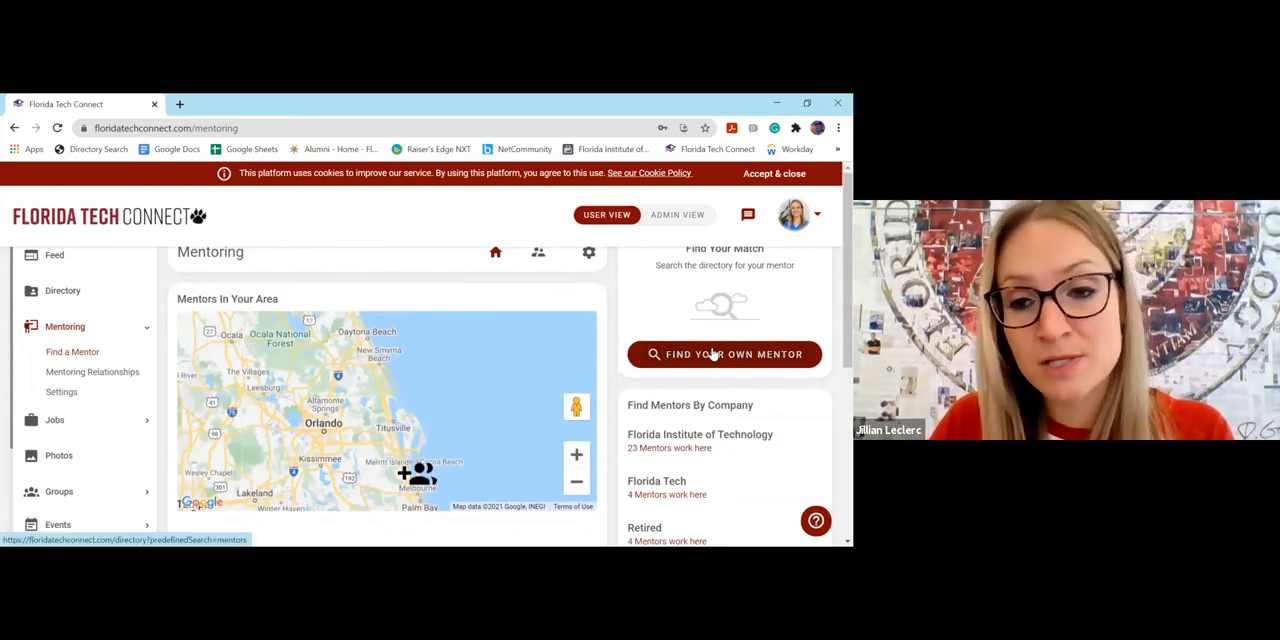
{"action": "scroll", "scroll_direction": "down", "scroll_amount": 3}
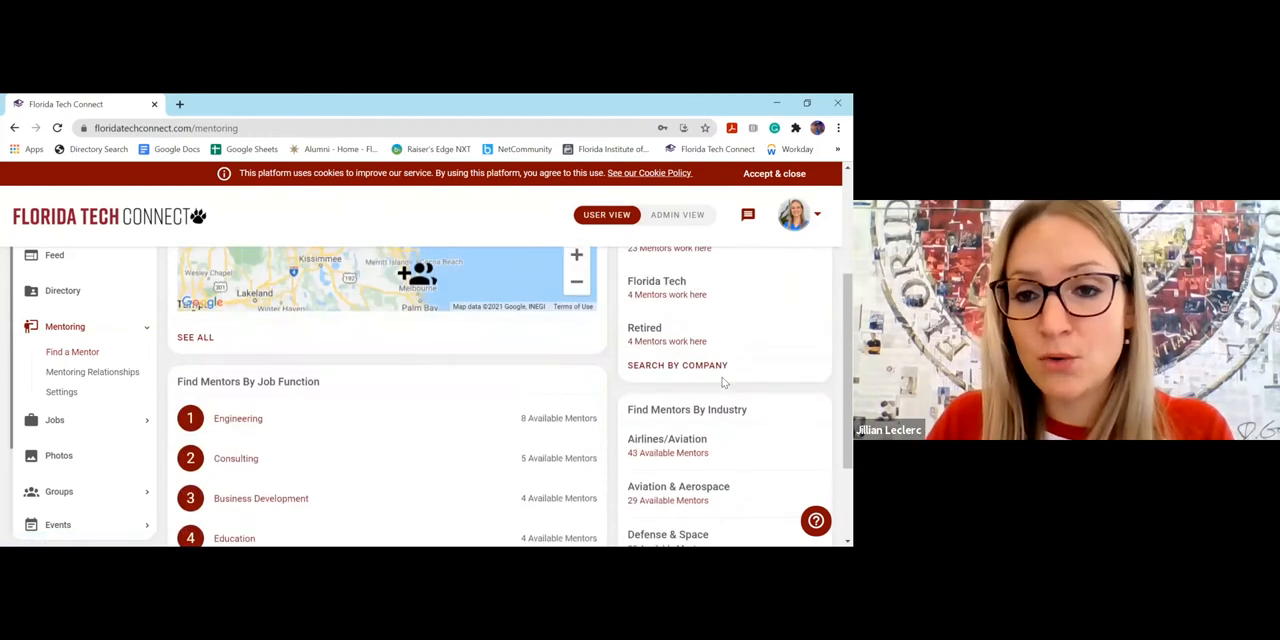
{"action": "scroll", "scroll_direction": "up", "scroll_amount": 3}
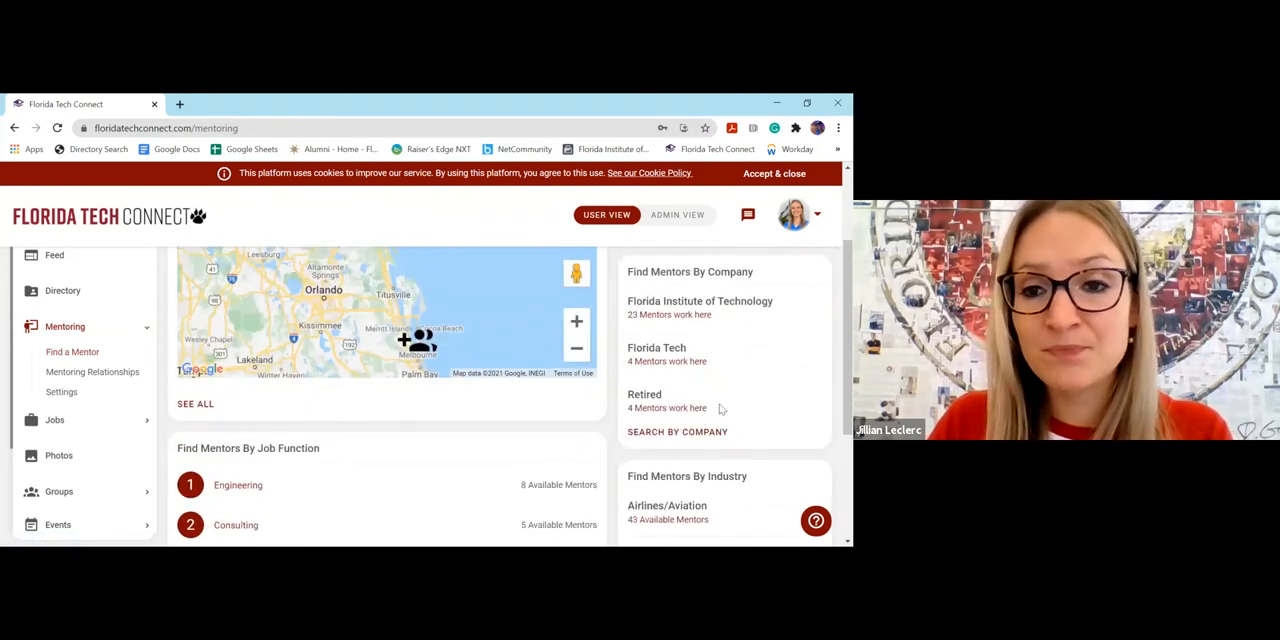
{"action": "mouse_move", "coordinate": [668, 314]}
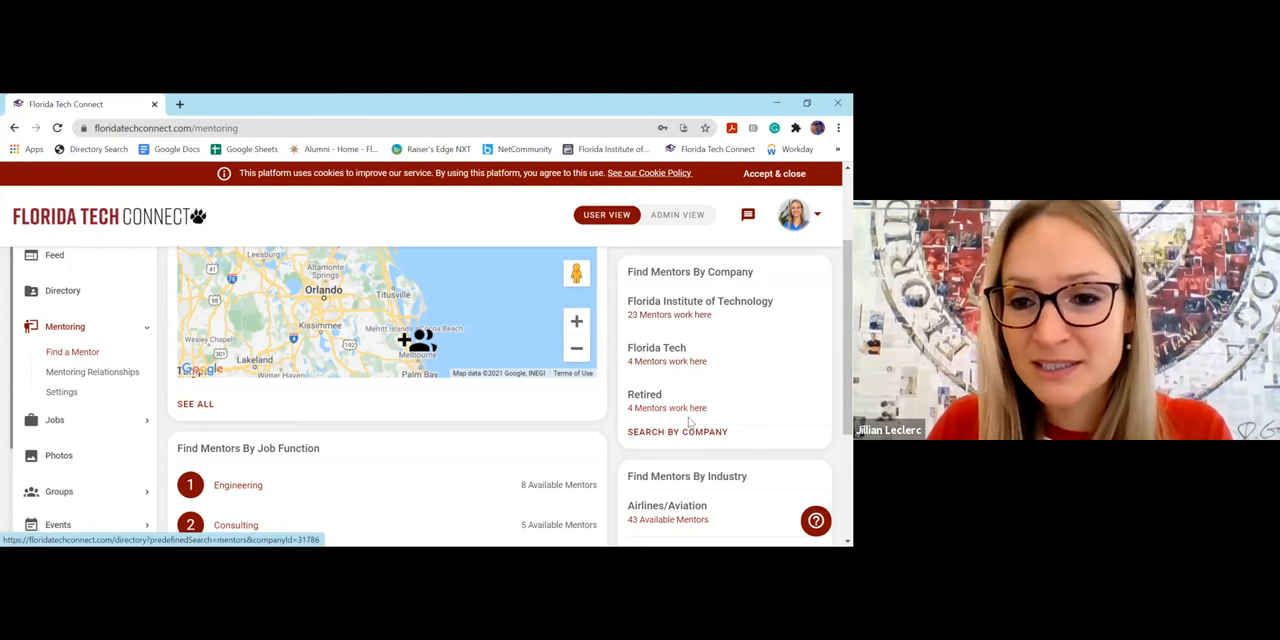
{"action": "mouse_move", "coordinate": [690, 422]}
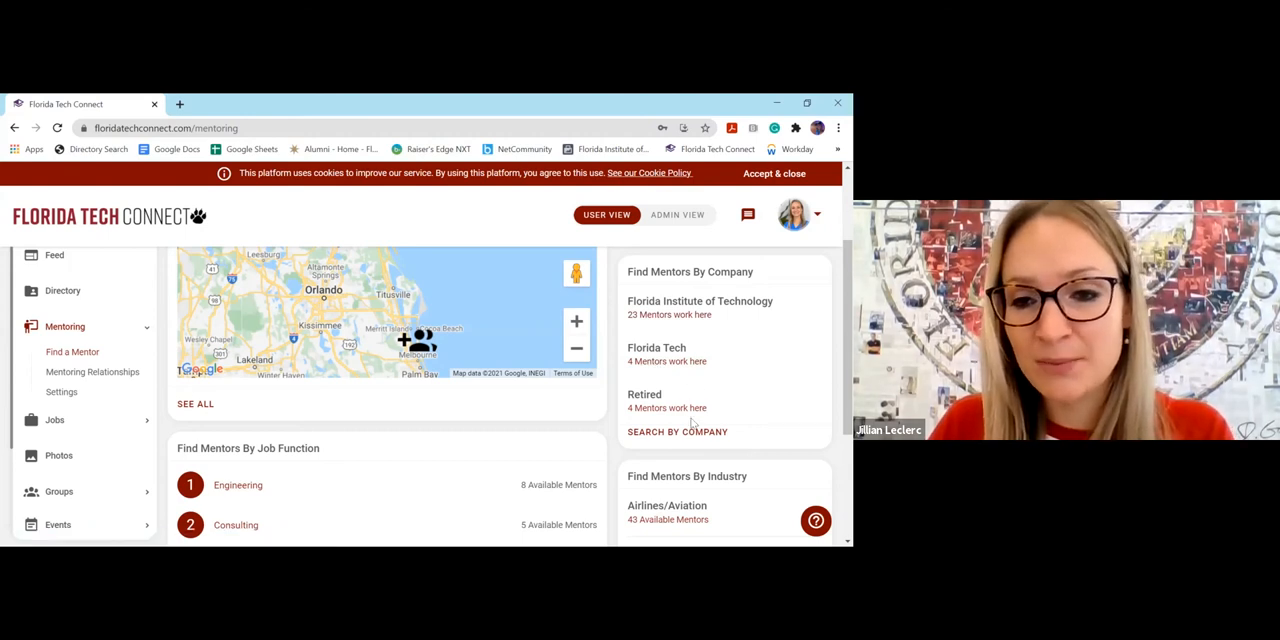
- Review the Find Mentors By Company, Job Function and Industry panels with their mentor counts
{"action": "scroll", "scroll_direction": "down", "scroll_amount": 3}
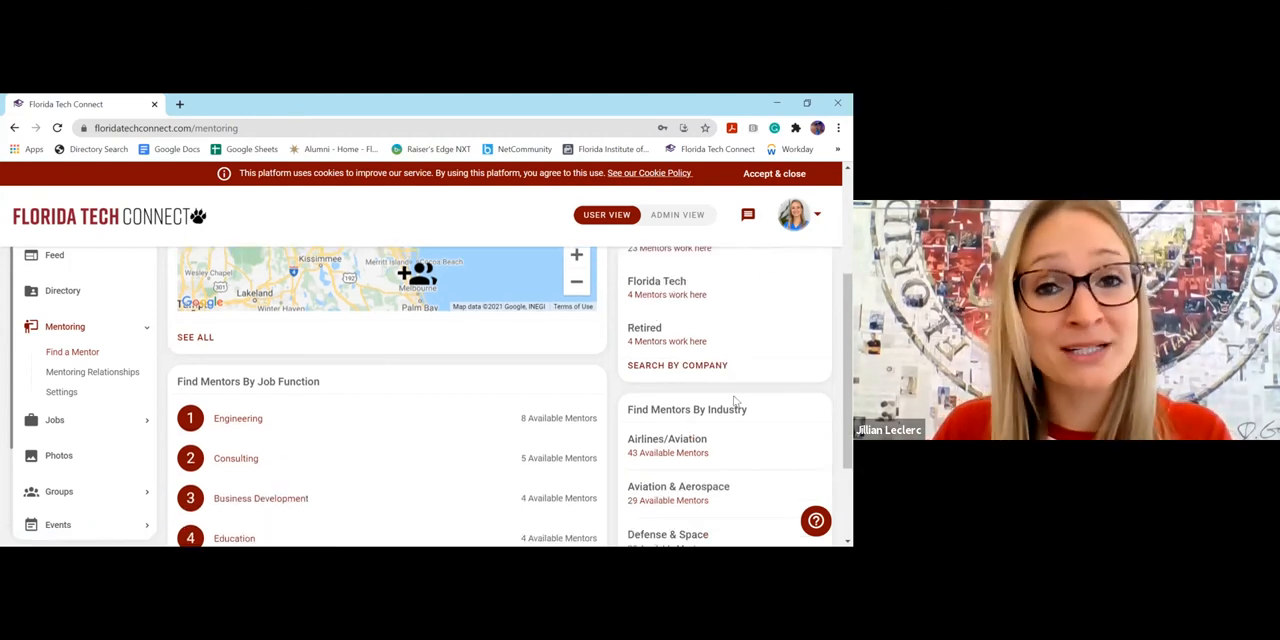
{"action": "scroll", "scroll_direction": "down", "scroll_amount": 3}
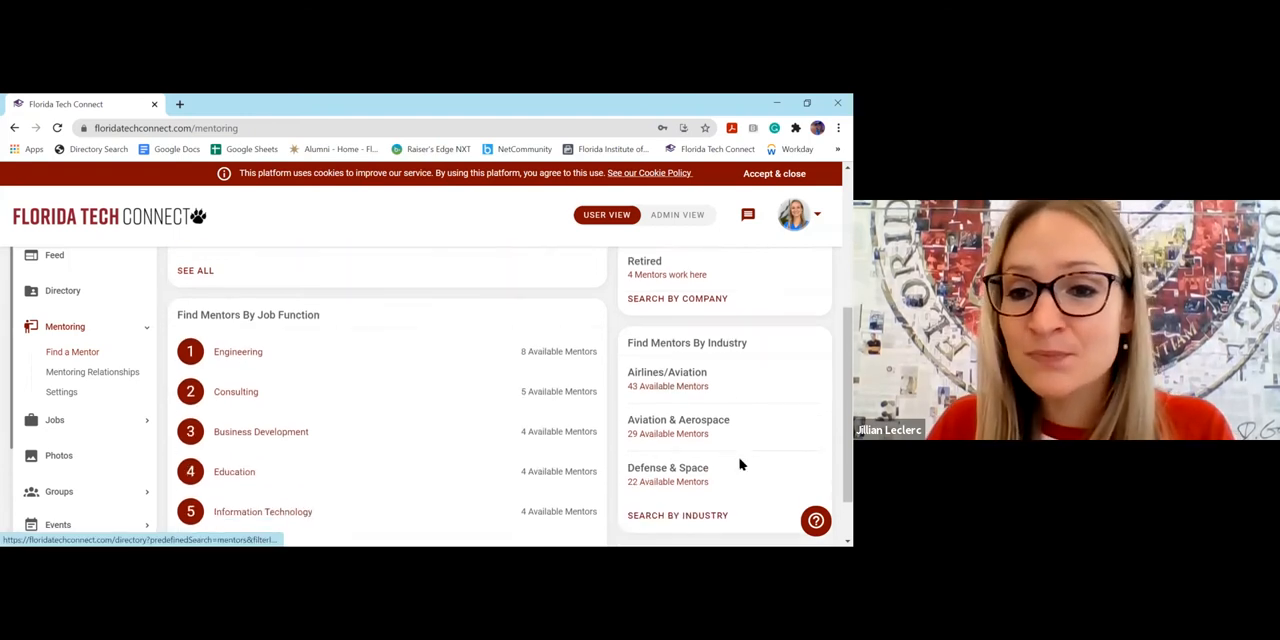
{"action": "scroll", "scroll_direction": "down", "scroll_amount": 3}
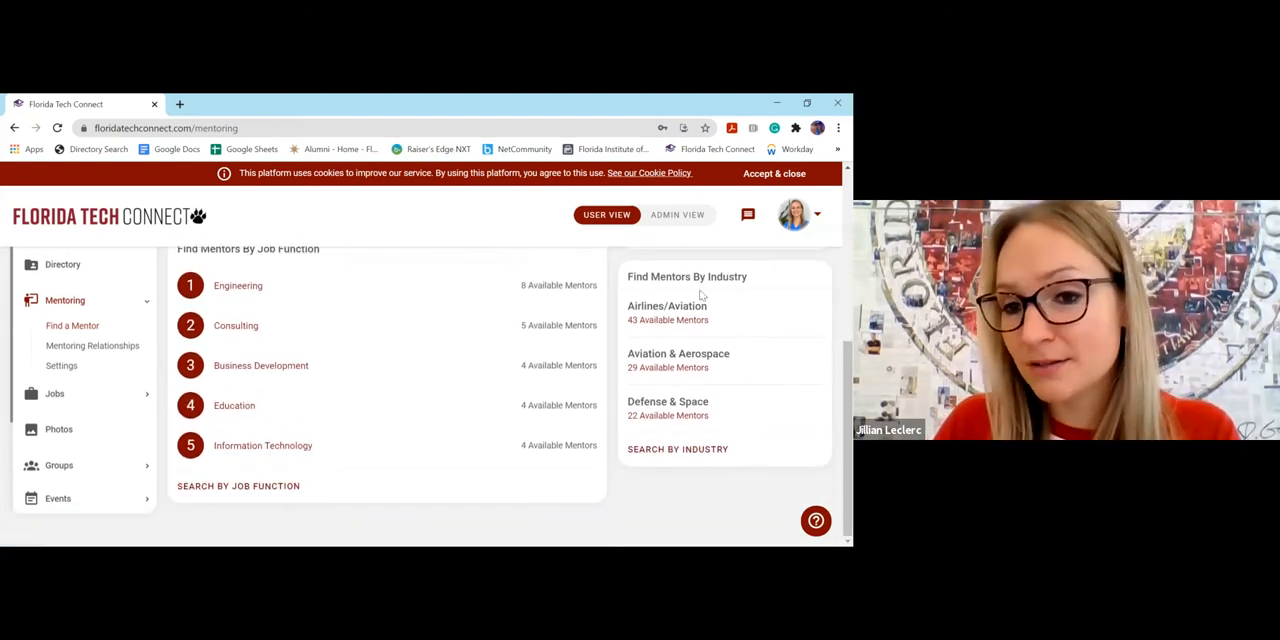
{"action": "mouse_move", "coordinate": [676, 448]}
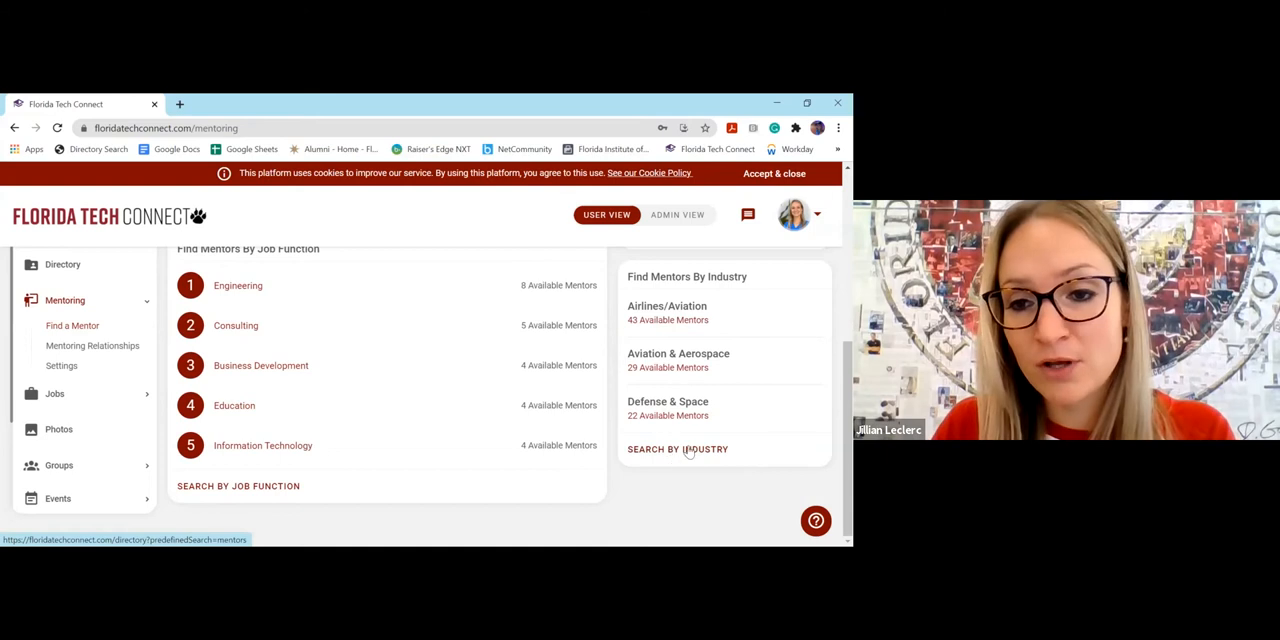
{"action": "mouse_move", "coordinate": [672, 428]}
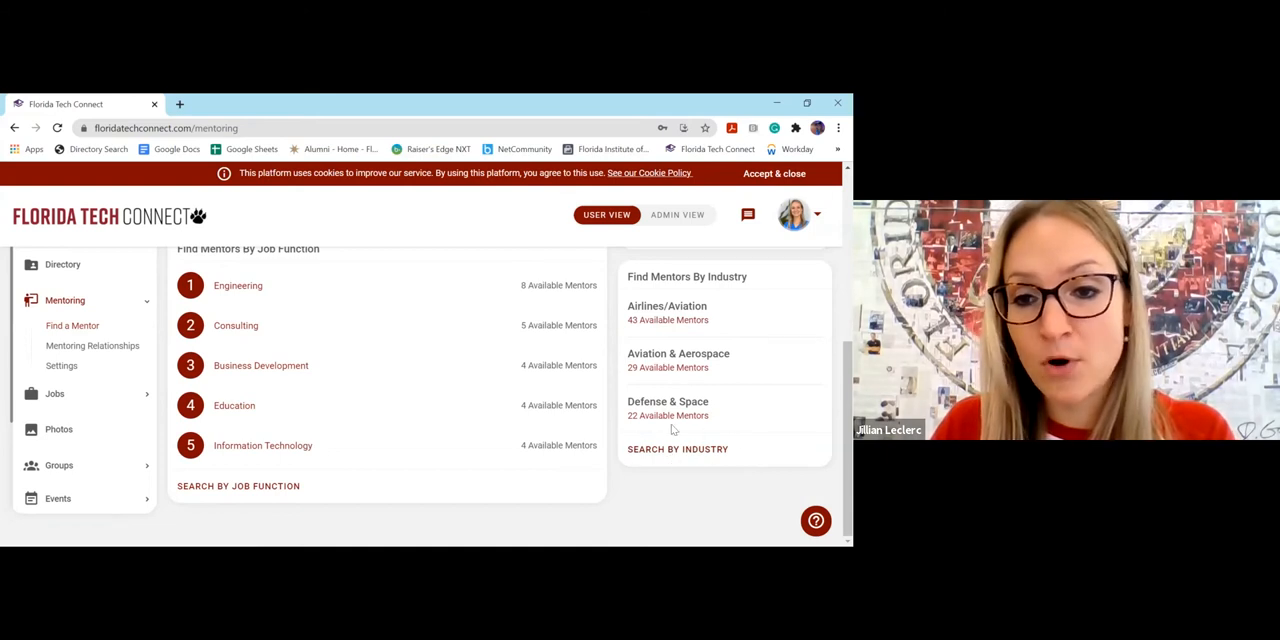
{"action": "scroll", "scroll_direction": "up", "scroll_amount": 3}
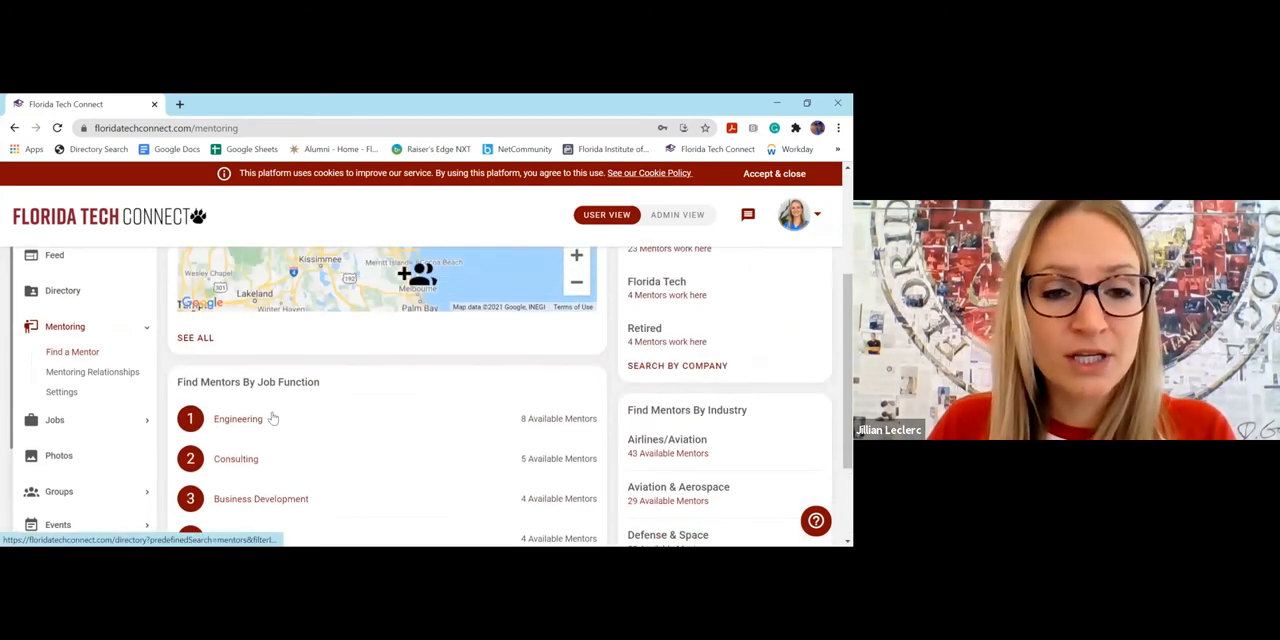
{"action": "scroll", "scroll_direction": "down", "scroll_amount": 3}
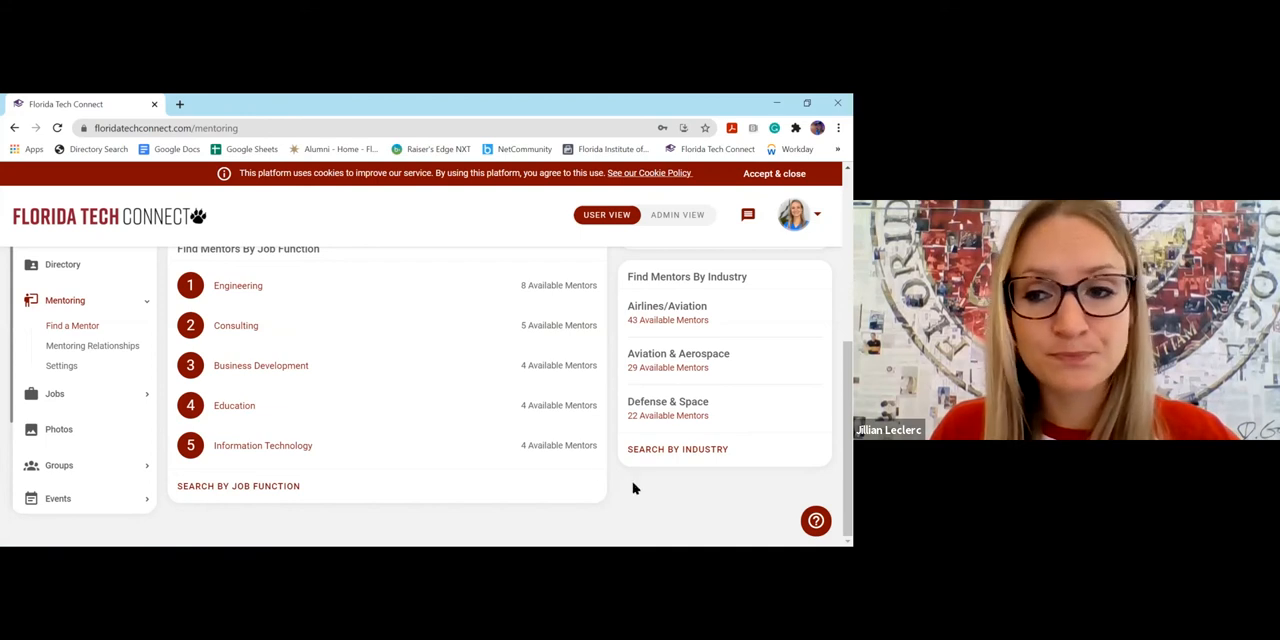
{"action": "mouse_move", "coordinate": [104, 348]}
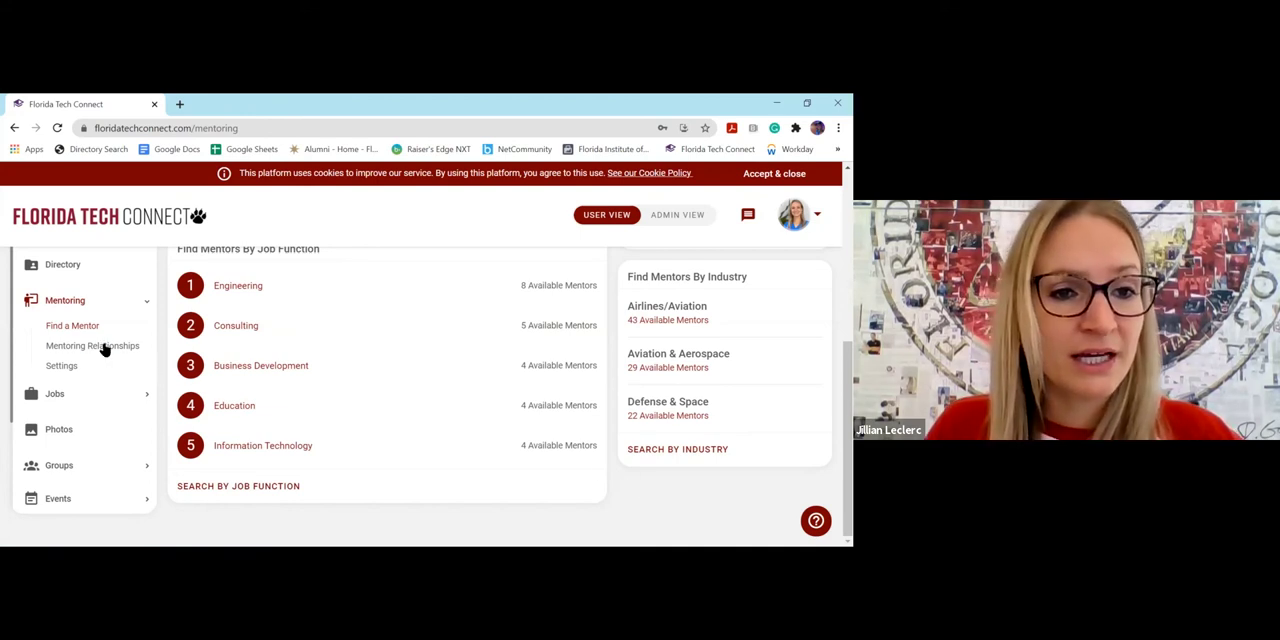
{"action": "mouse_move", "coordinate": [92, 344]}
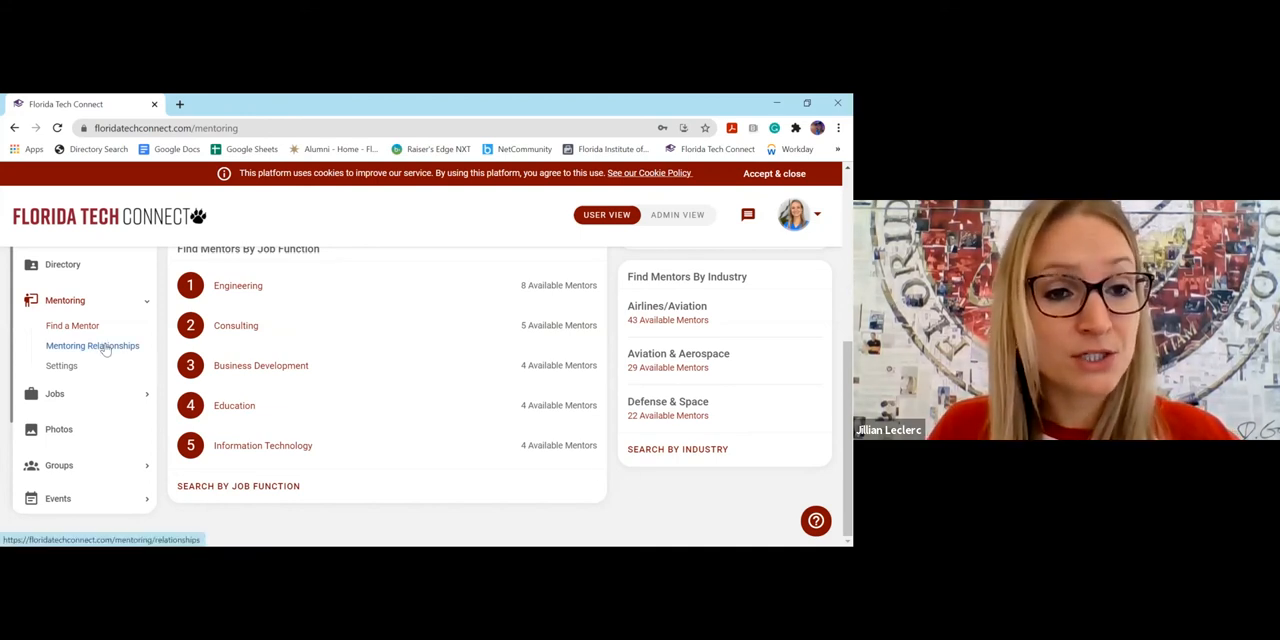
- Go to Mentoring Relationships, showing the Skype and Google chat options
{"action": "left_click", "coordinate": [92, 344]}
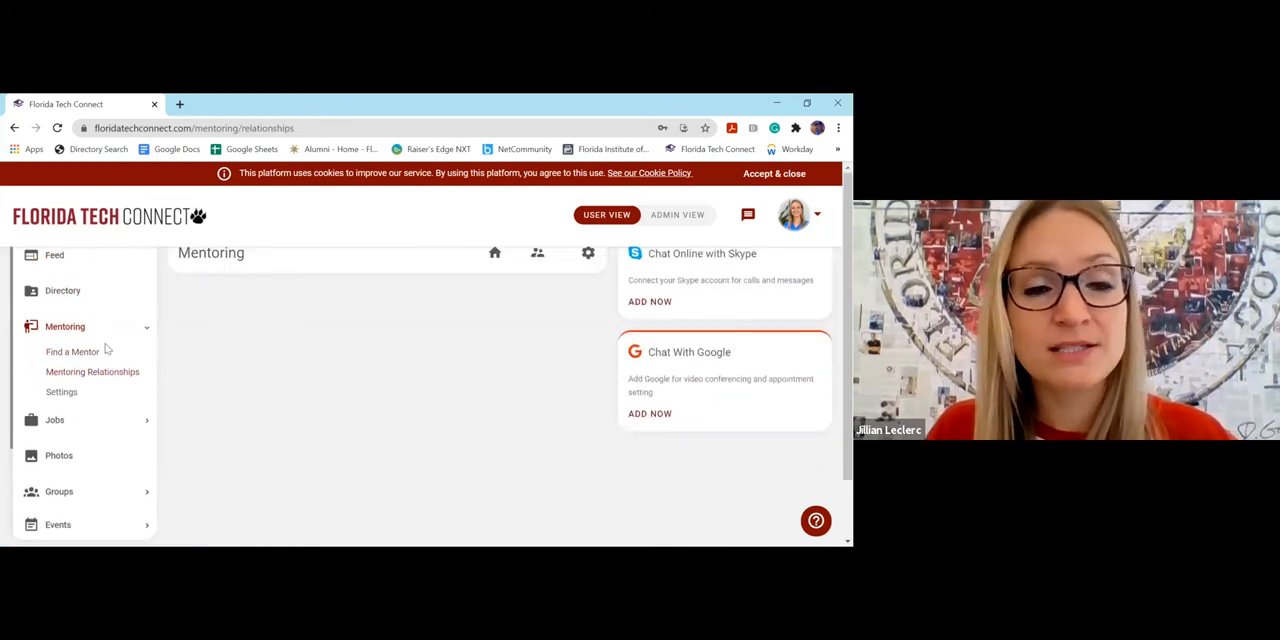
{"action": "mouse_move", "coordinate": [418, 356]}
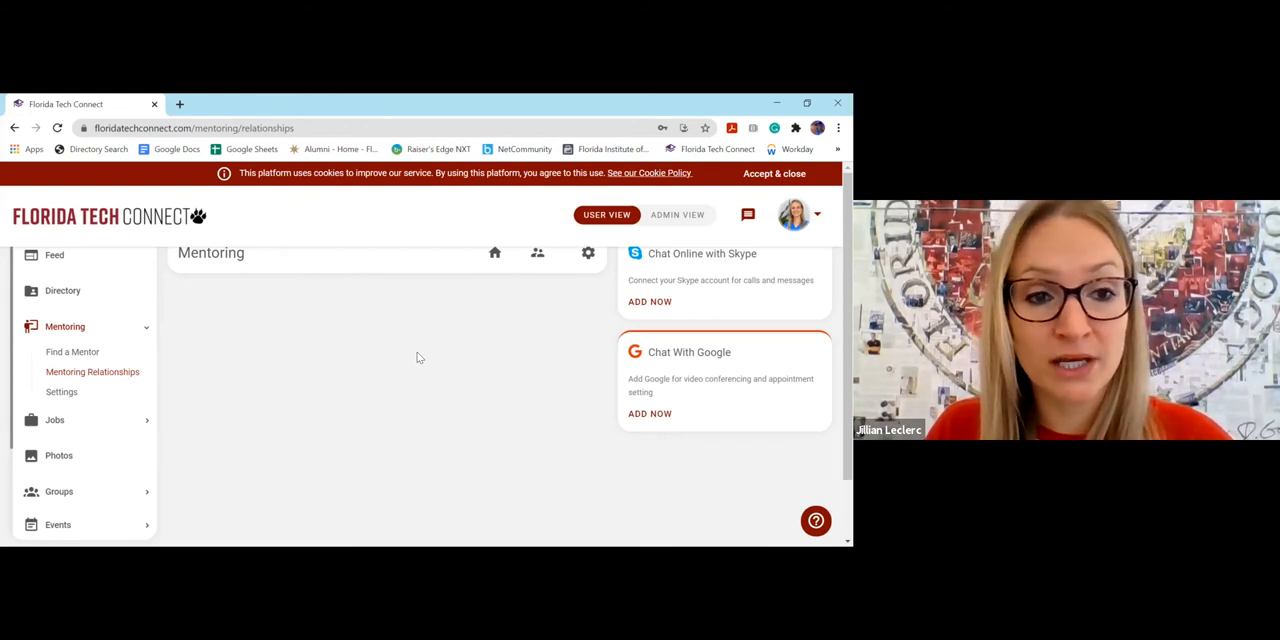
{"action": "mouse_move", "coordinate": [330, 424]}
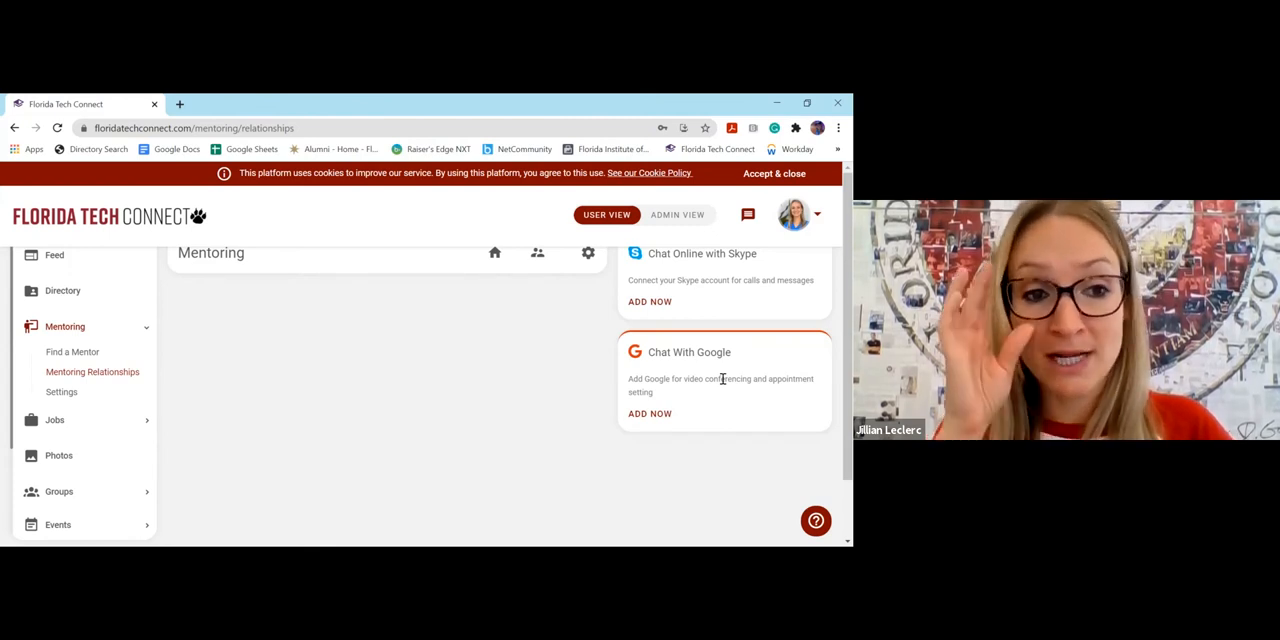
{"action": "mouse_move", "coordinate": [562, 452]}
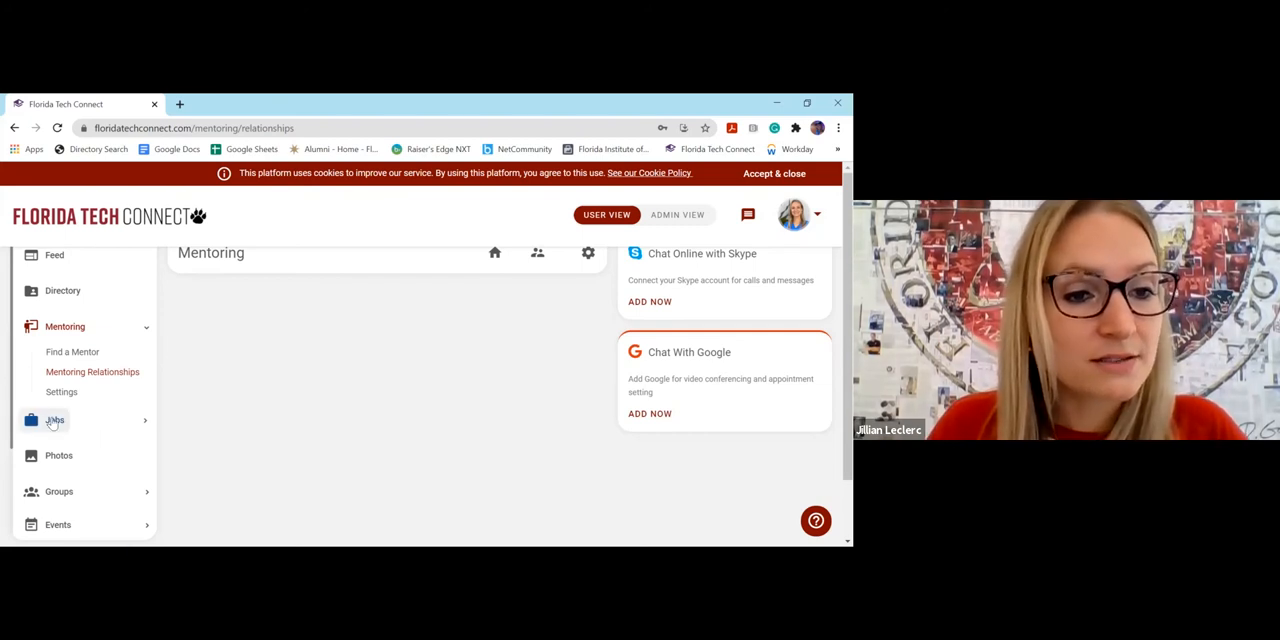
- Browse the Job Board's 231 listings and filters, returning to the top
{"action": "left_click", "coordinate": [54, 420]}
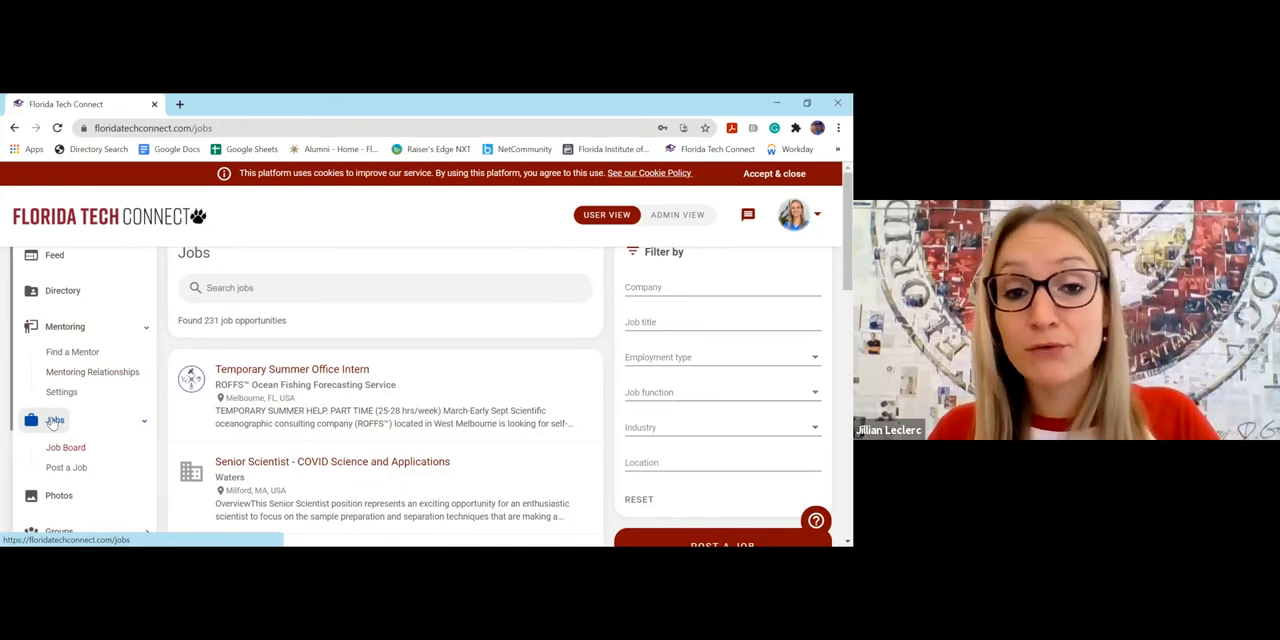
{"action": "scroll", "scroll_direction": "down", "scroll_amount": 3}
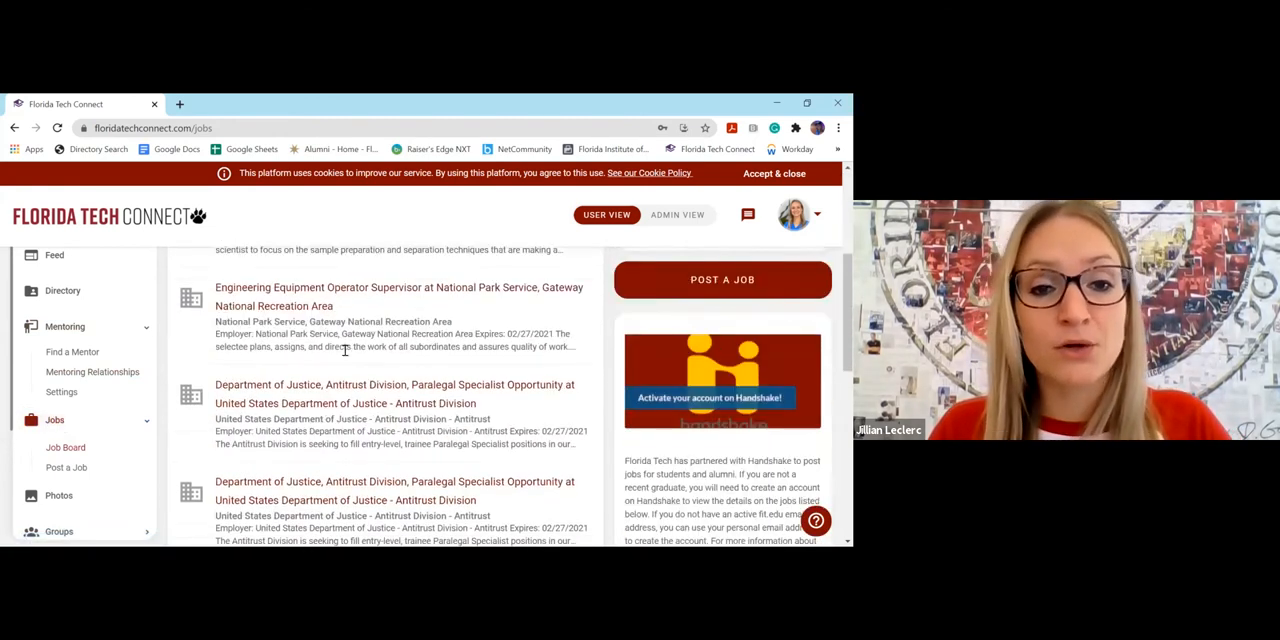
{"action": "scroll", "scroll_direction": "down", "scroll_amount": 3}
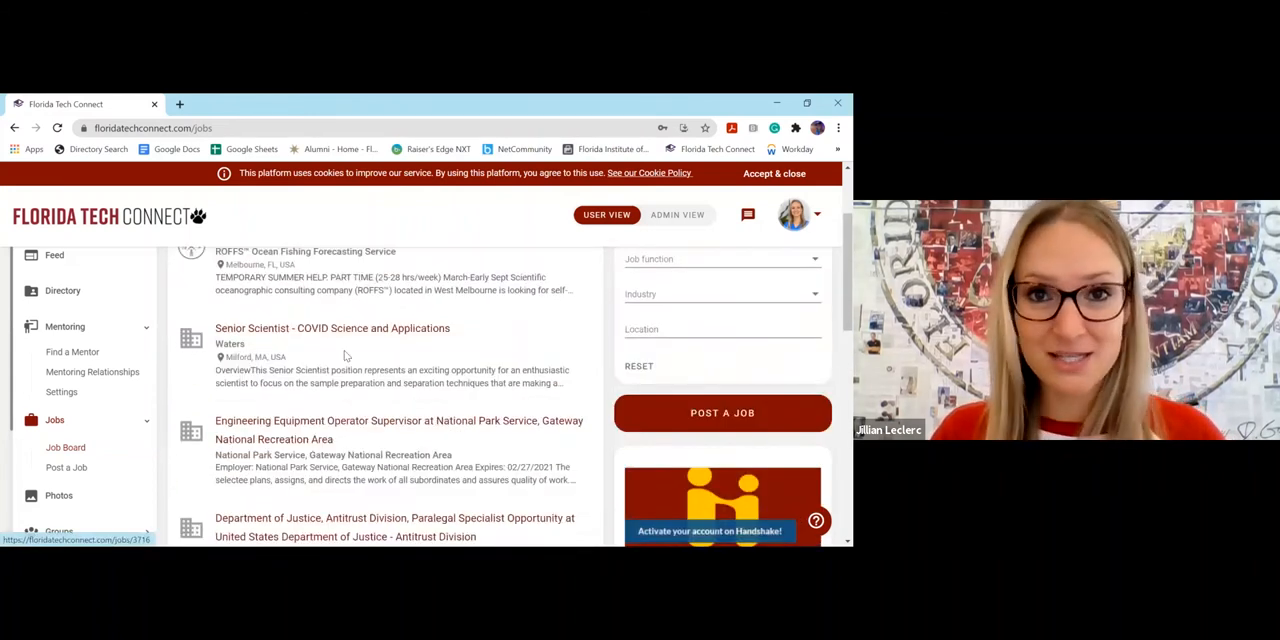
{"action": "scroll", "scroll_direction": "up", "scroll_amount": 3}
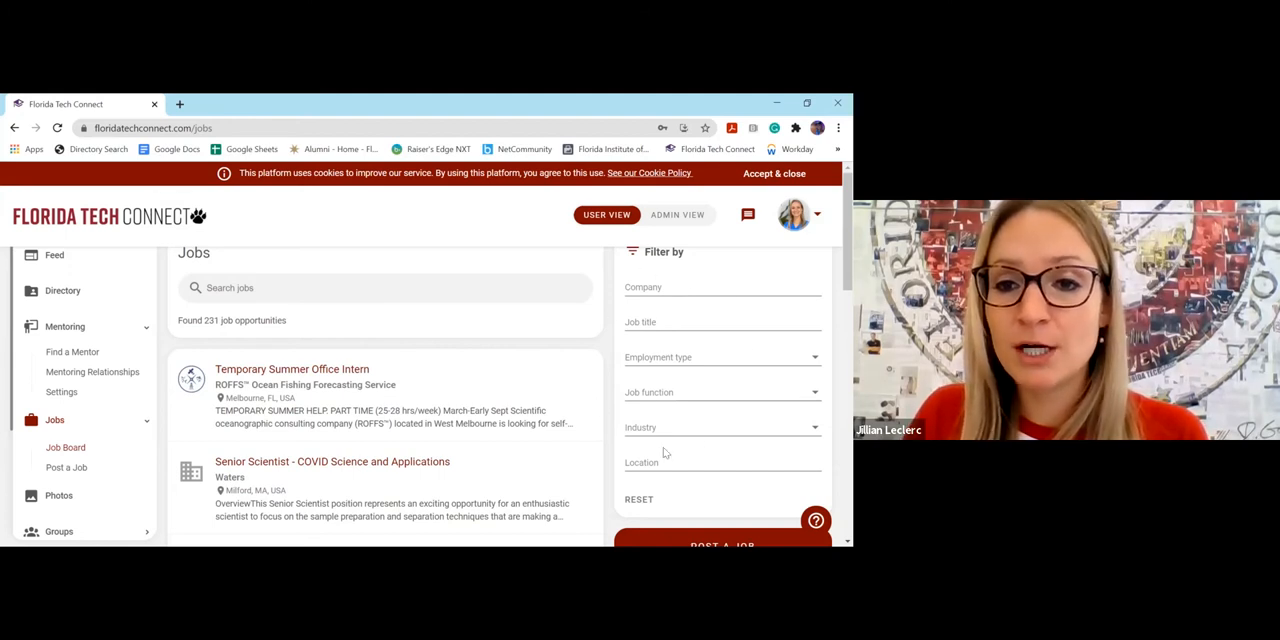
{"action": "mouse_move", "coordinate": [758, 372]}
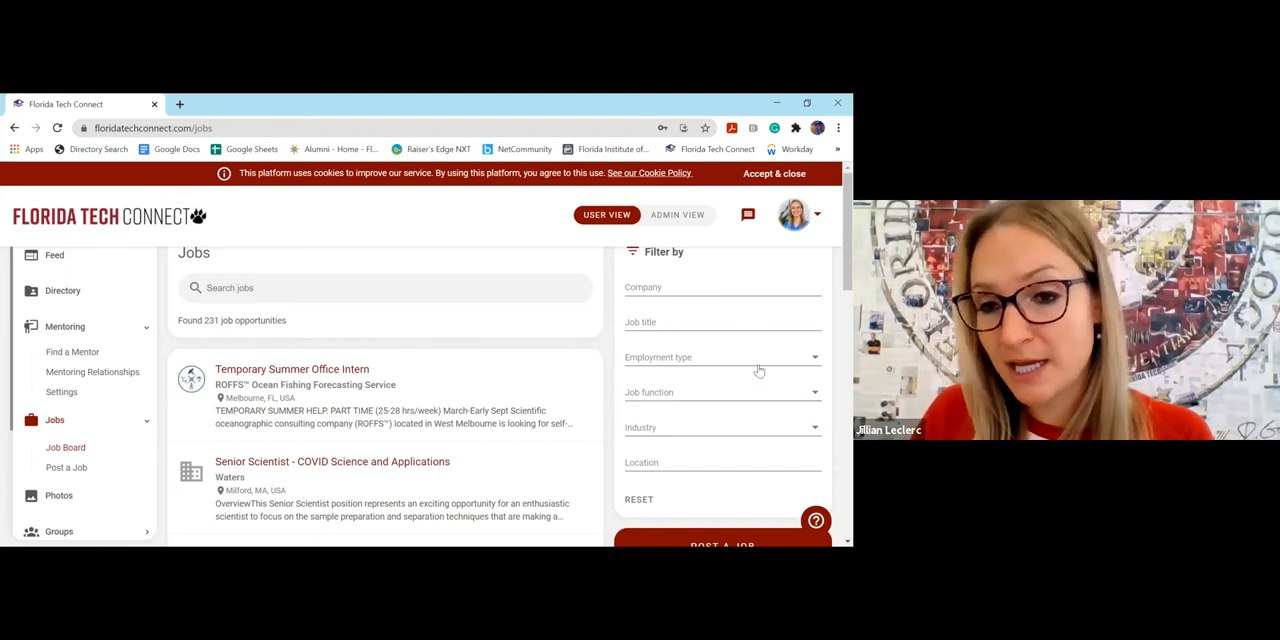
{"action": "mouse_move", "coordinate": [764, 448]}
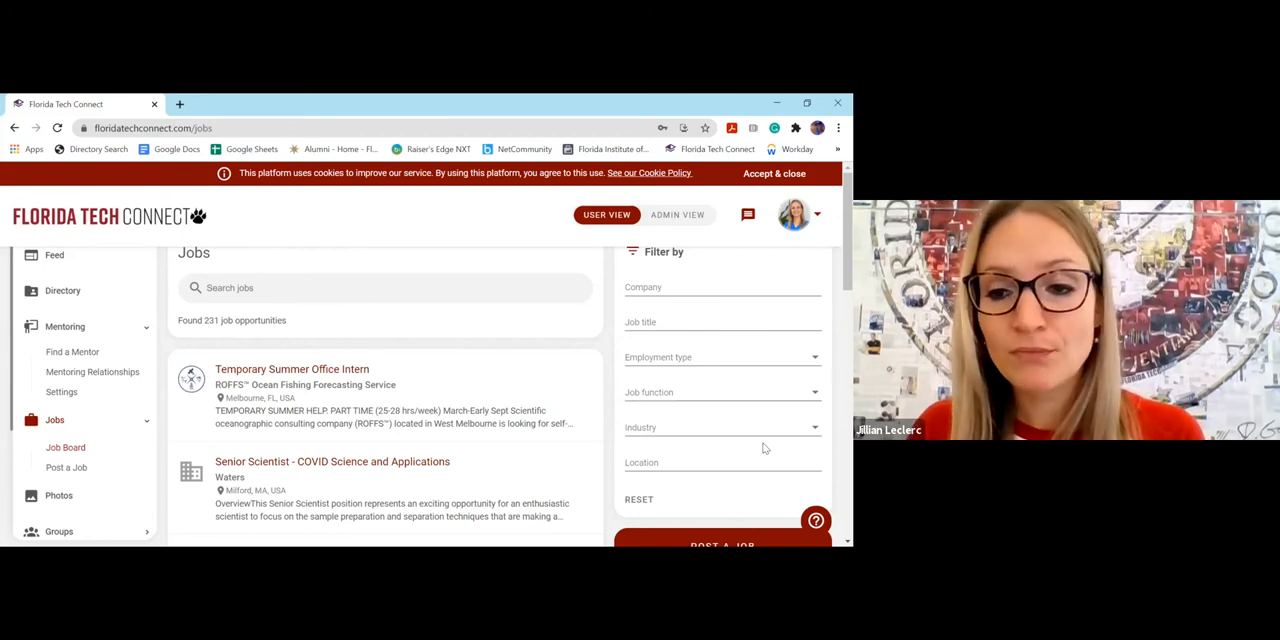
{"action": "scroll", "scroll_direction": "down", "scroll_amount": 3}
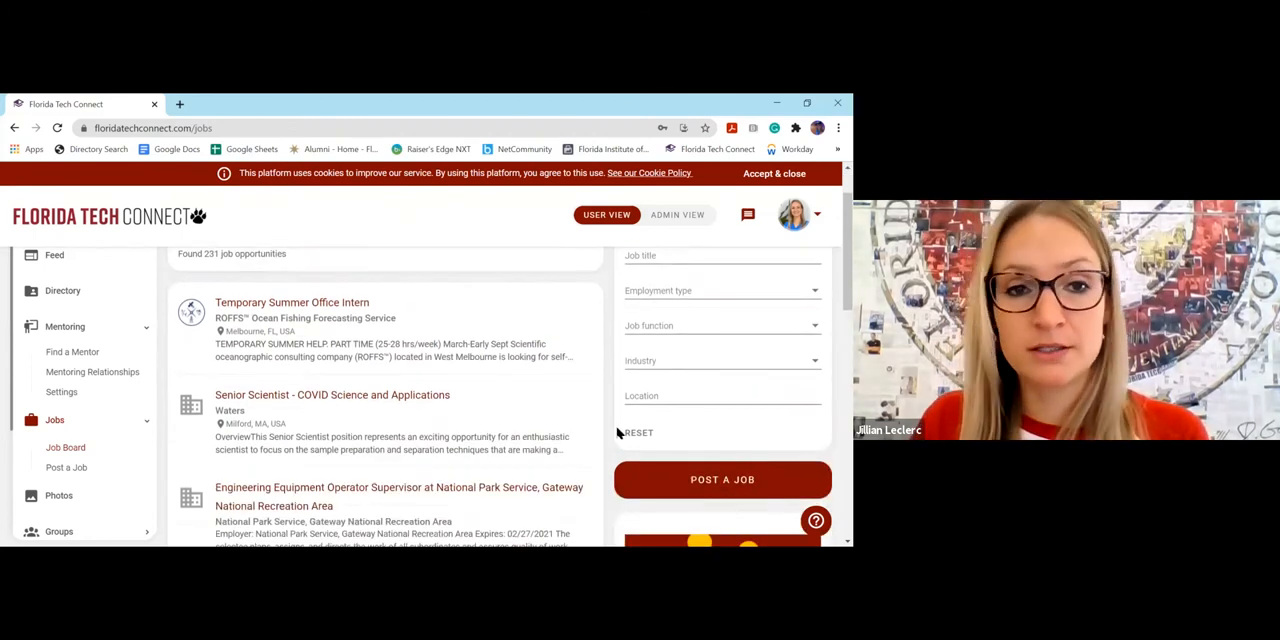
{"action": "scroll", "scroll_direction": "up", "scroll_amount": 3}
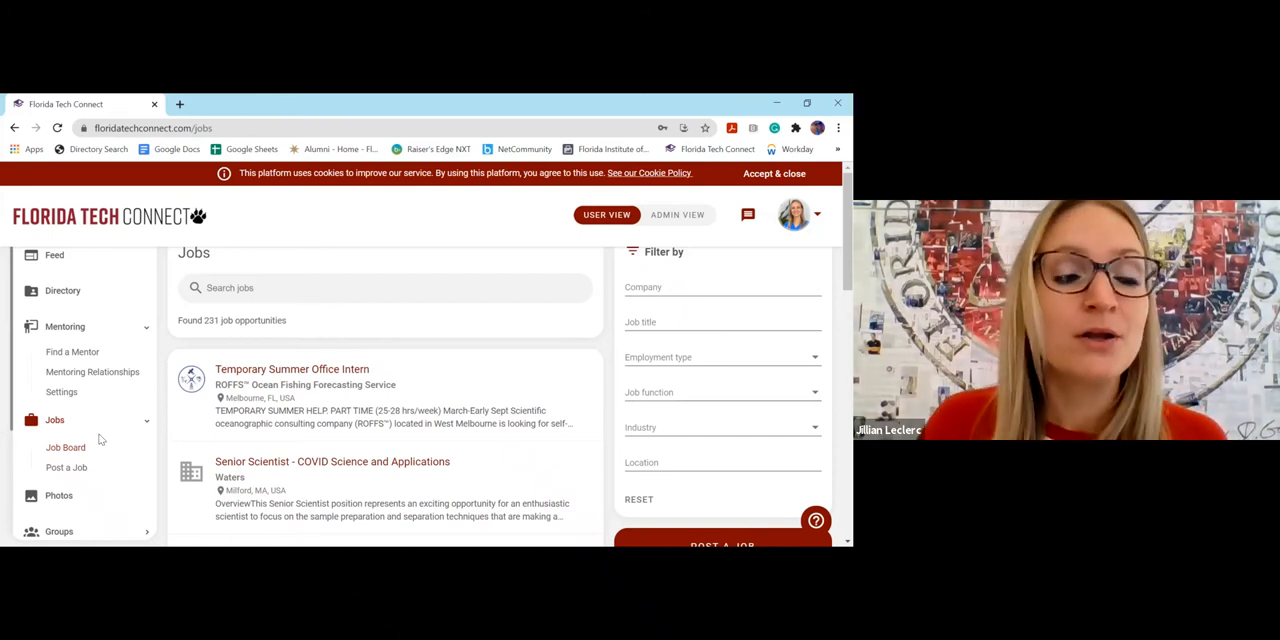
- Bring up the blank Post a Job form and look down through its fields
{"action": "left_click", "coordinate": [66, 468]}
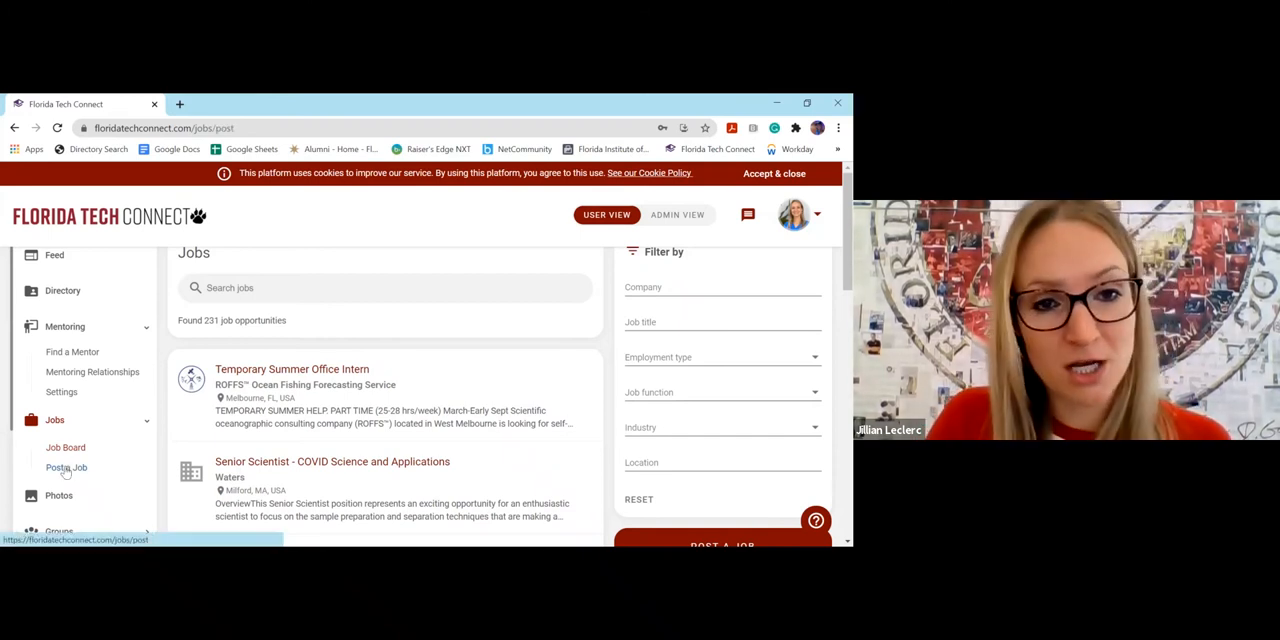
{"action": "left_click", "coordinate": [66, 468]}
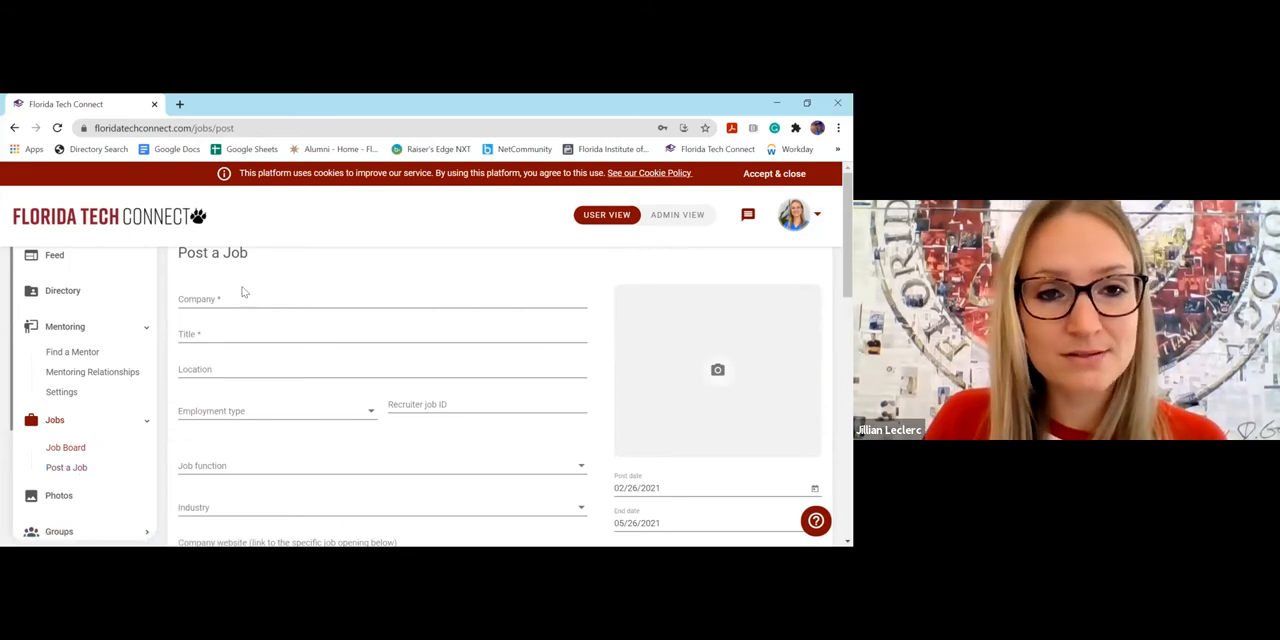
{"action": "mouse_move", "coordinate": [288, 352]}
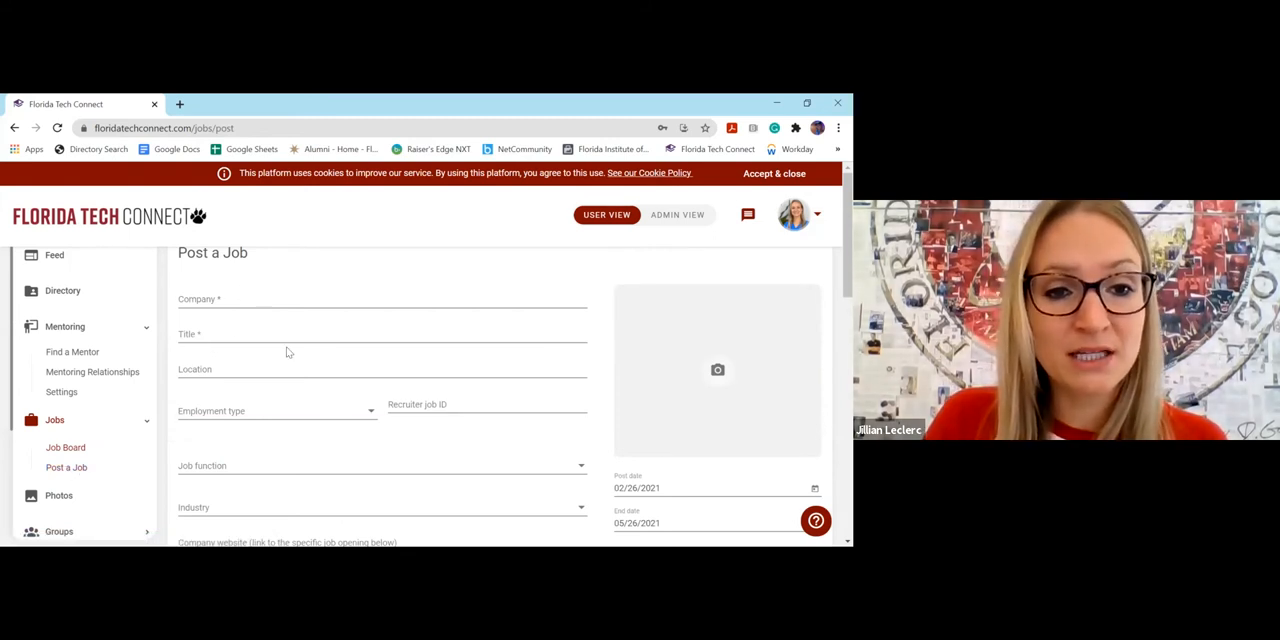
{"action": "mouse_move", "coordinate": [240, 326]}
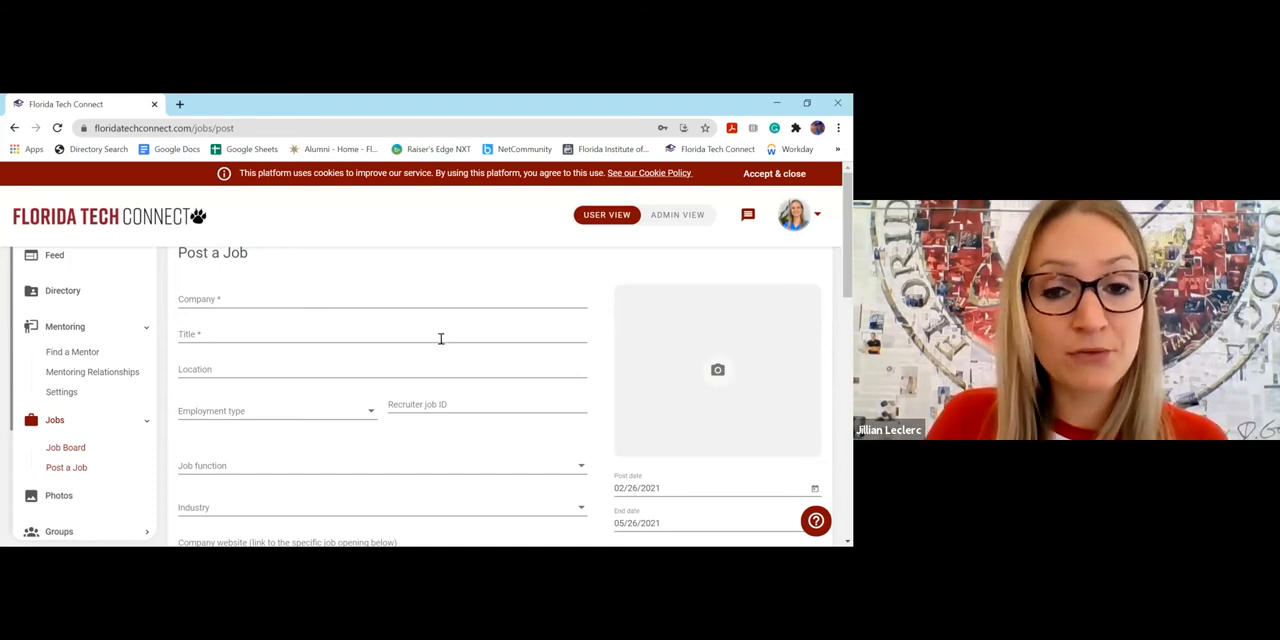
{"action": "scroll", "scroll_direction": "down", "scroll_amount": 3}
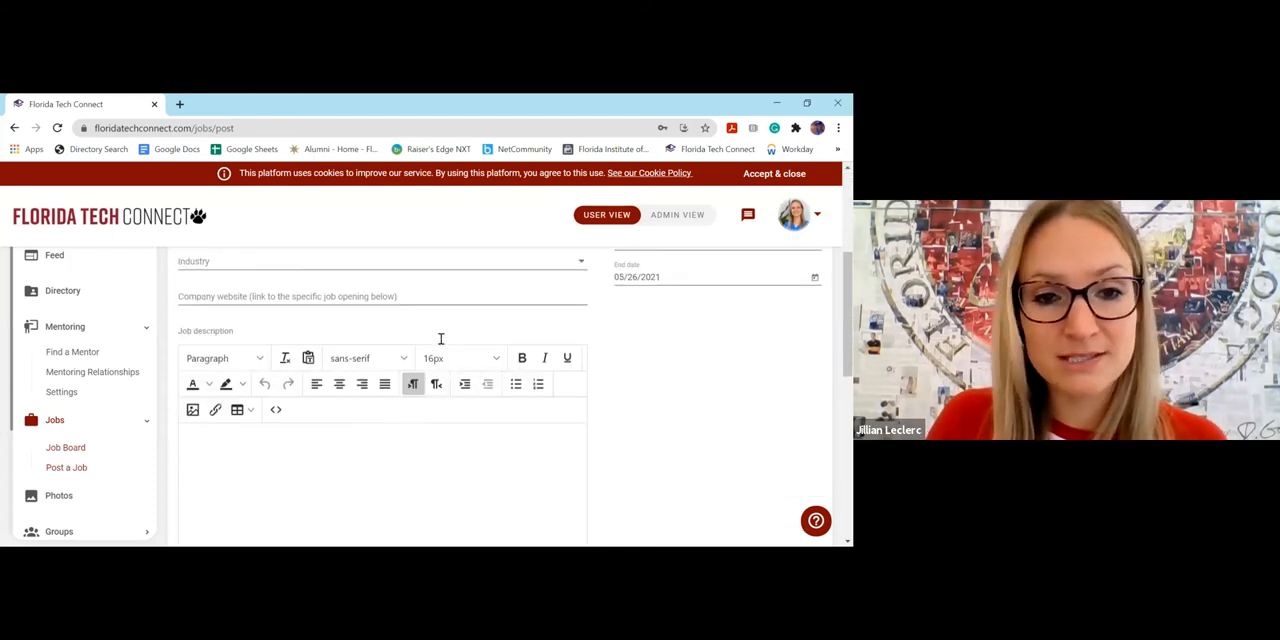
{"action": "scroll", "scroll_direction": "down", "scroll_amount": 3}
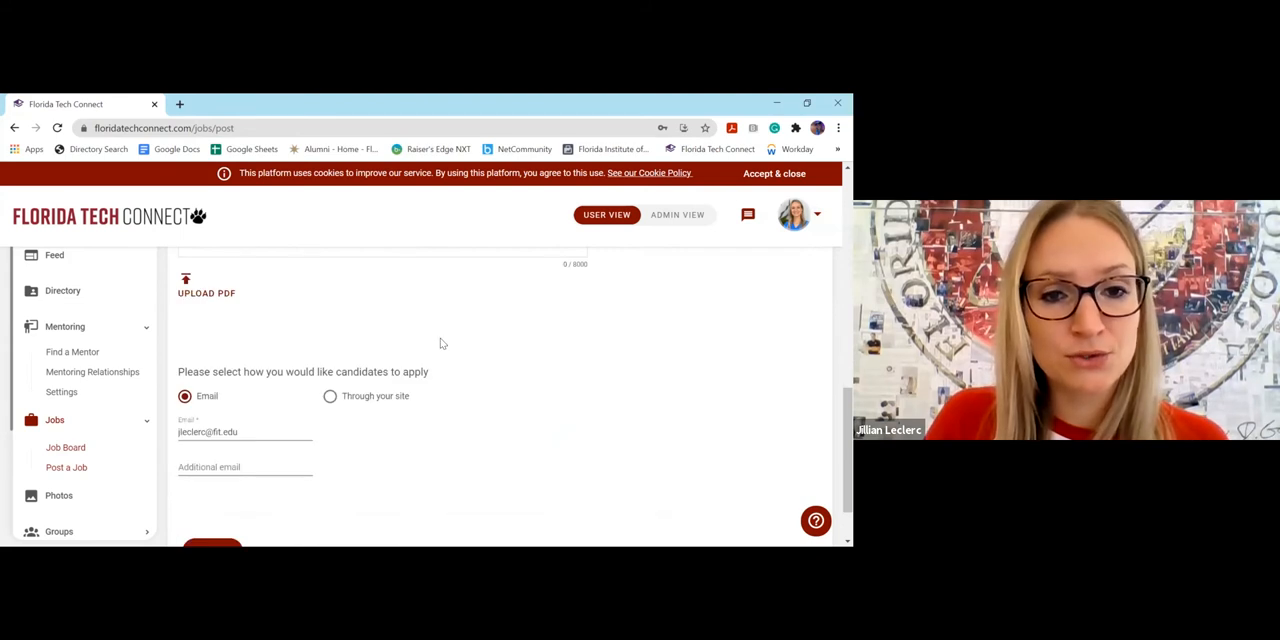
{"action": "mouse_move", "coordinate": [224, 388]}
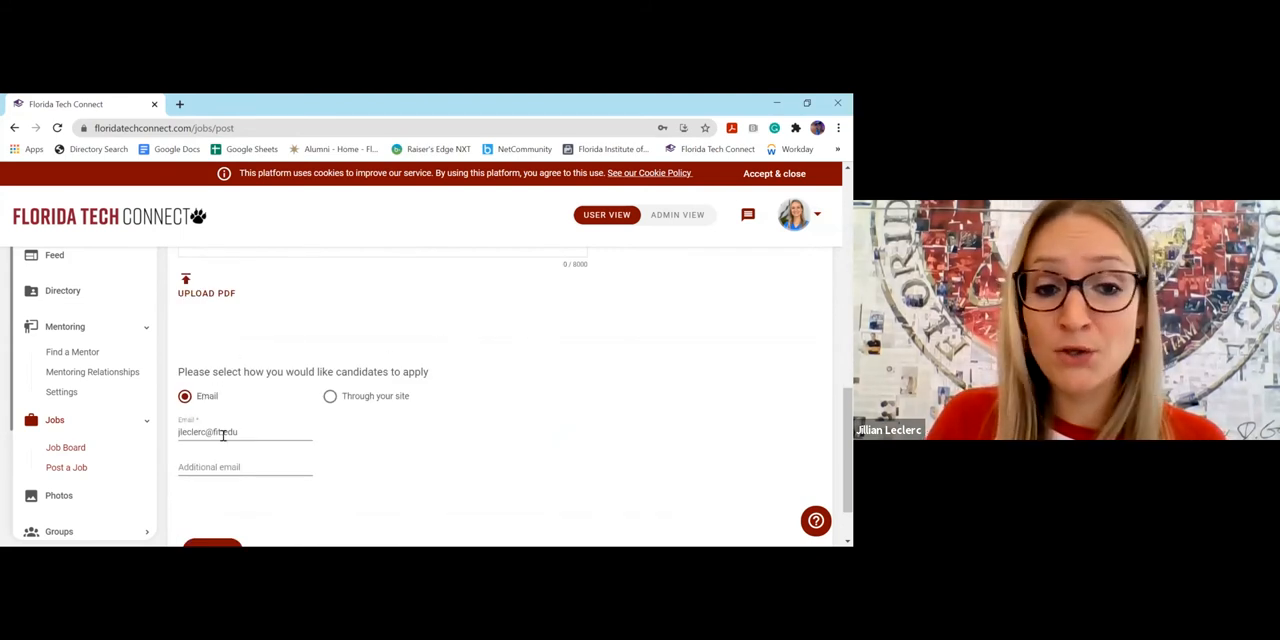
{"action": "mouse_move", "coordinate": [212, 490]}
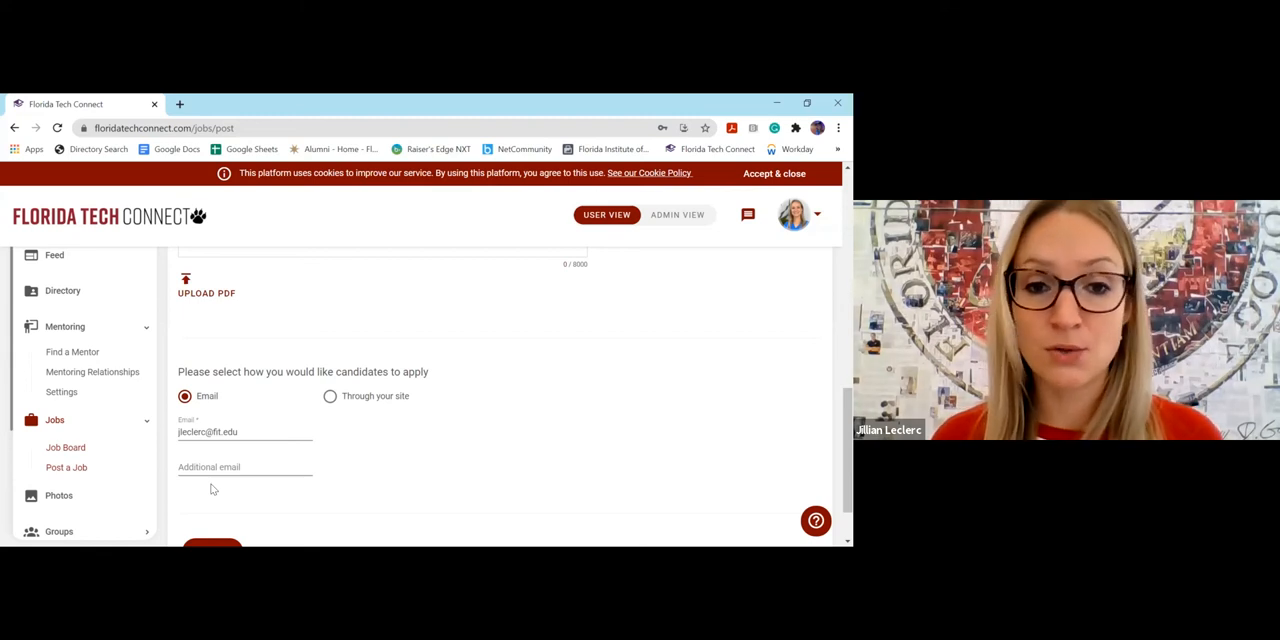
{"action": "mouse_move", "coordinate": [404, 428]}
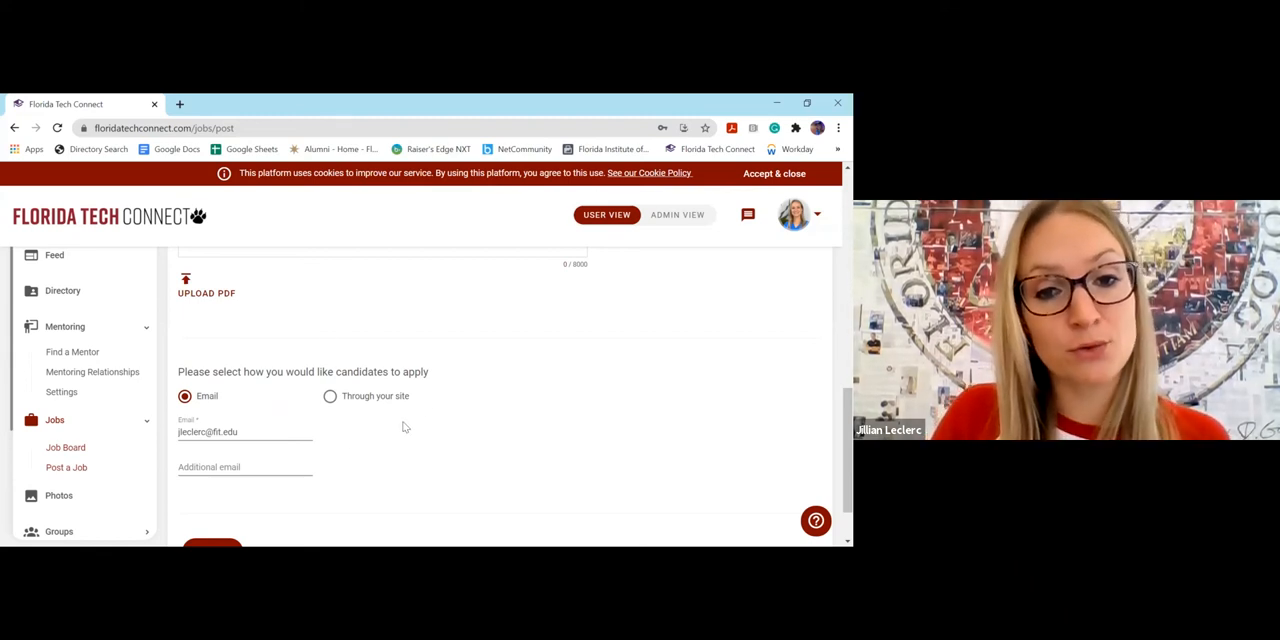
{"action": "mouse_move", "coordinate": [436, 376]}
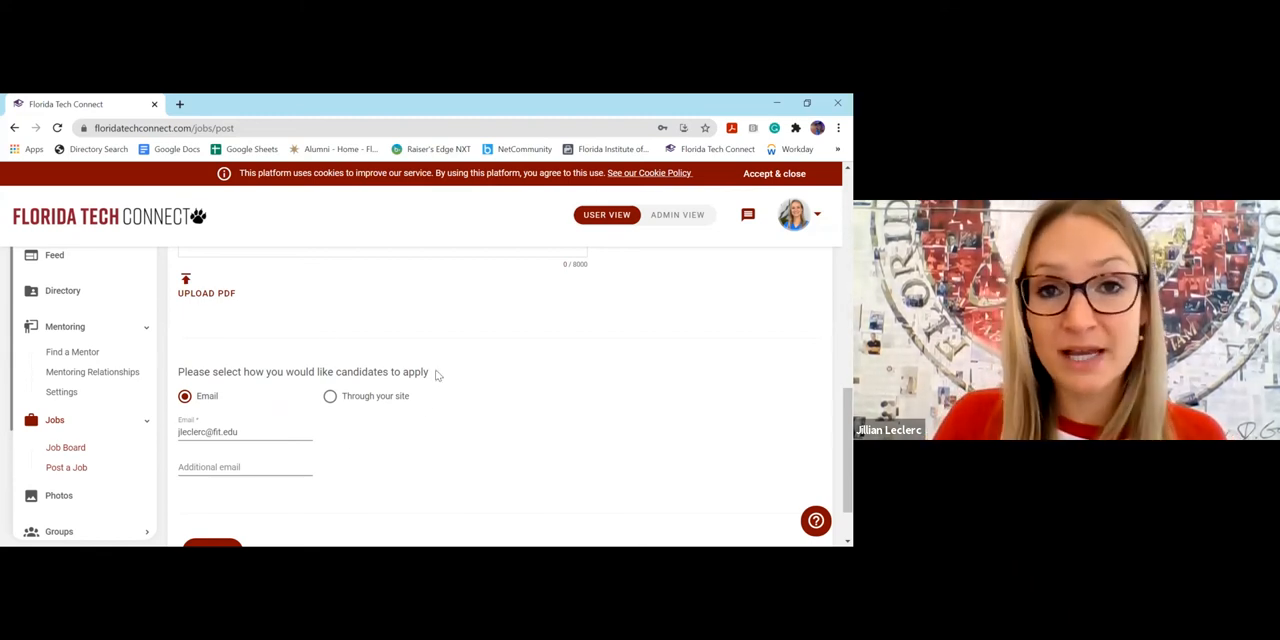
- Try the website application method, revert to email, and collapse the Jobs menu
{"action": "left_click", "coordinate": [330, 396]}
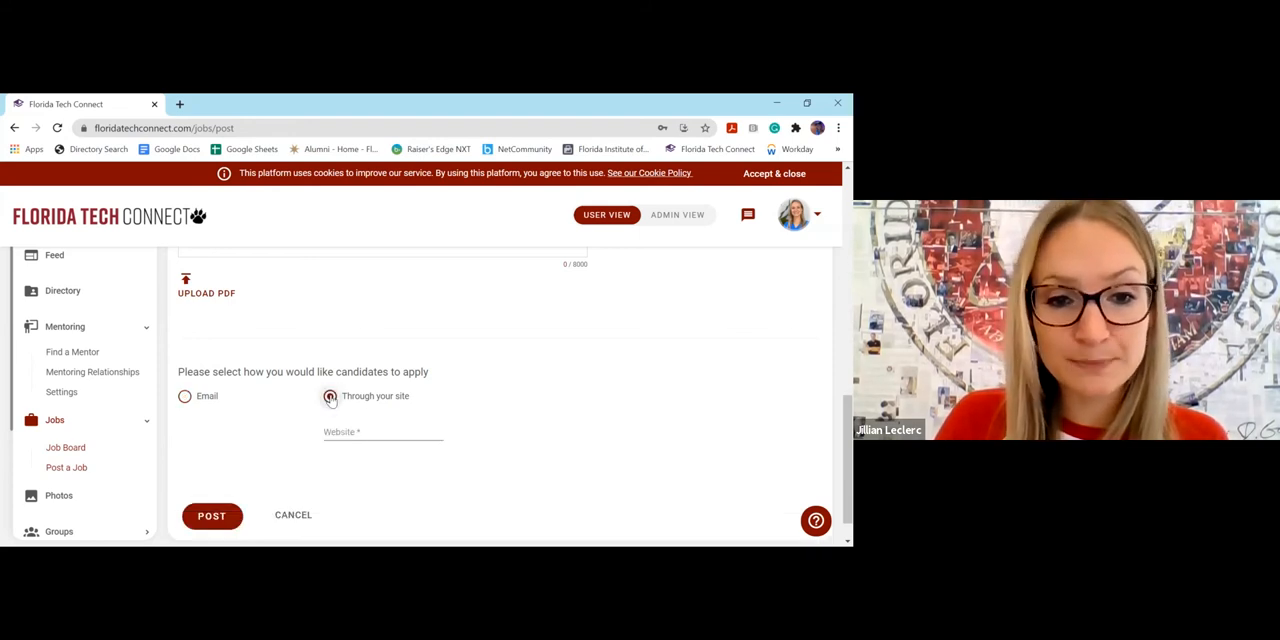
{"action": "left_click", "coordinate": [184, 396]}
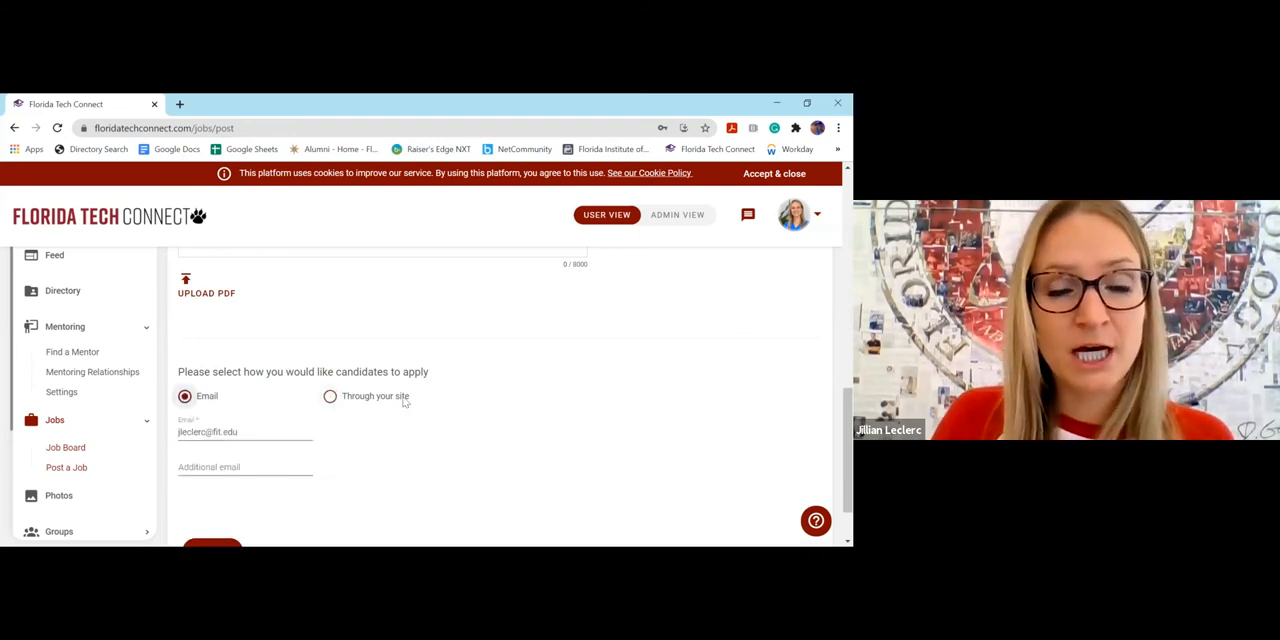
{"action": "scroll", "scroll_direction": "up", "scroll_amount": 3}
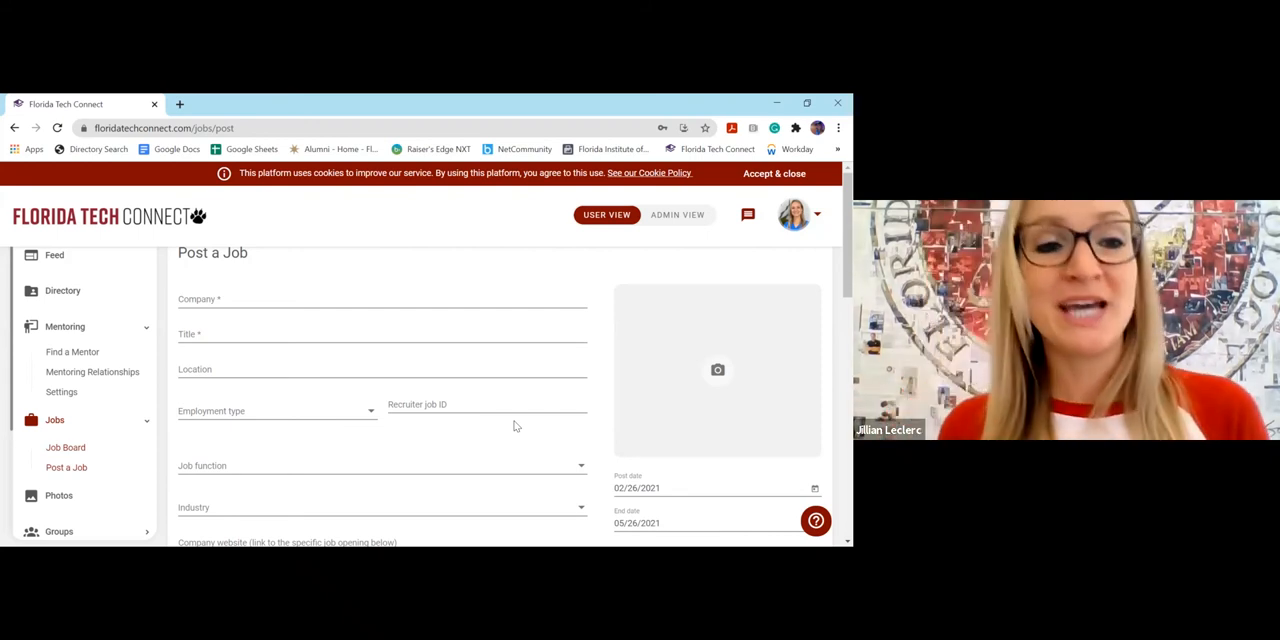
{"action": "mouse_move", "coordinate": [508, 428]}
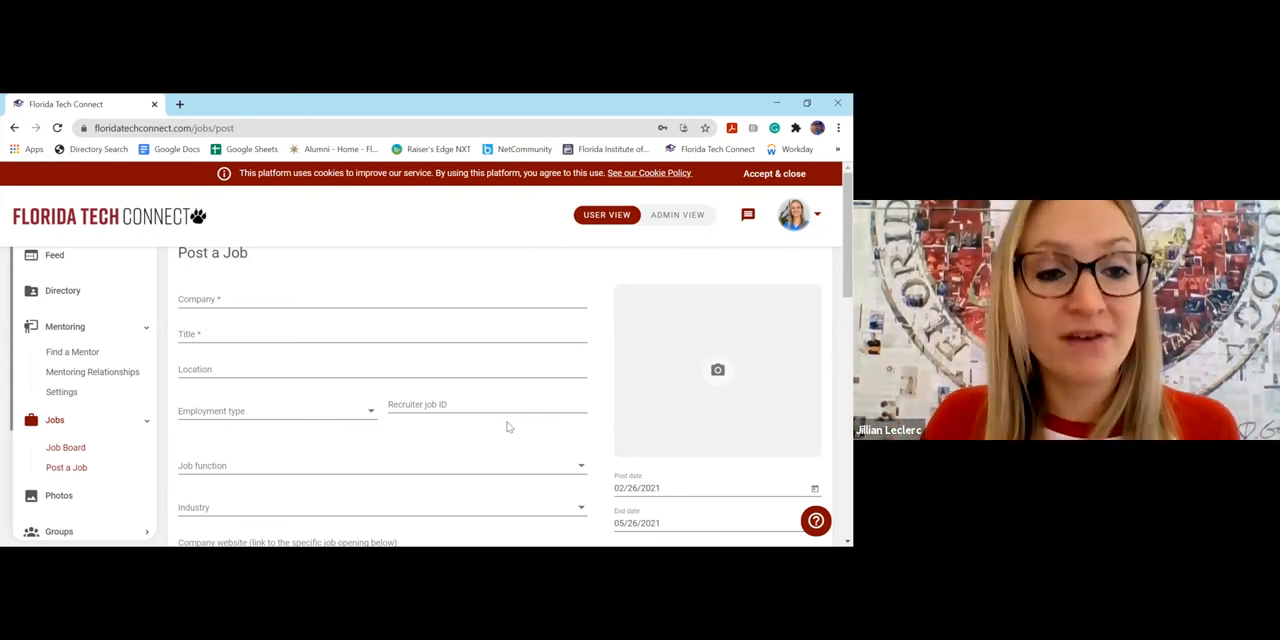
{"action": "left_click", "coordinate": [54, 420]}
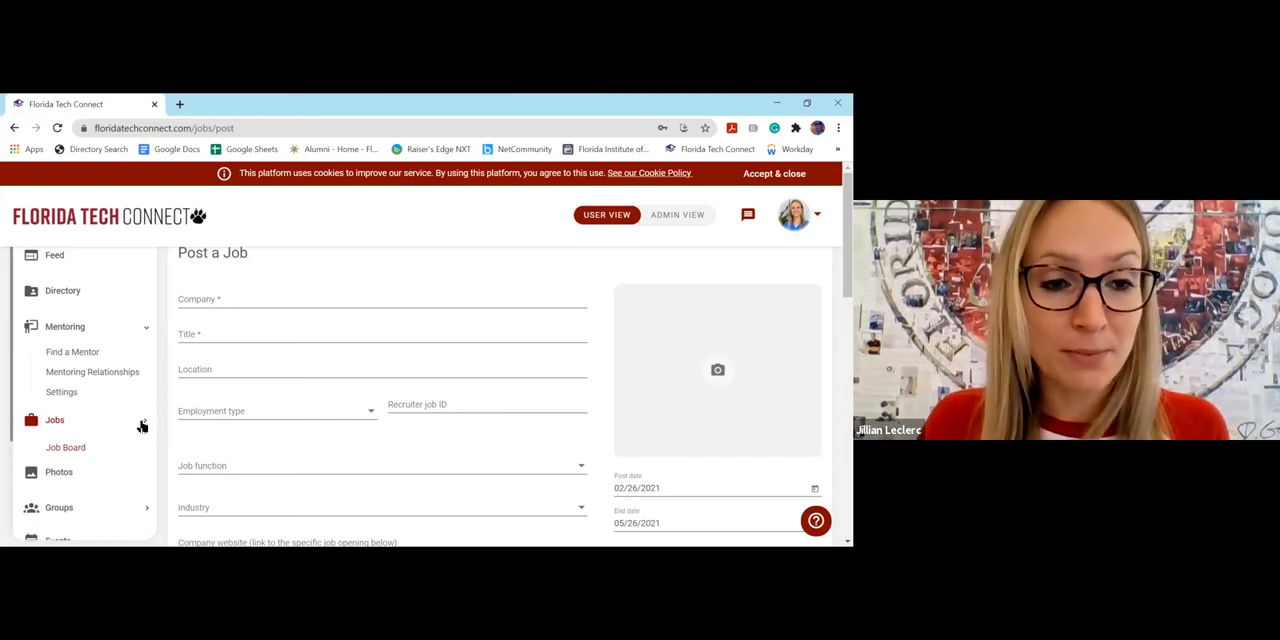
{"action": "scroll", "scroll_direction": "down", "scroll_amount": 3}
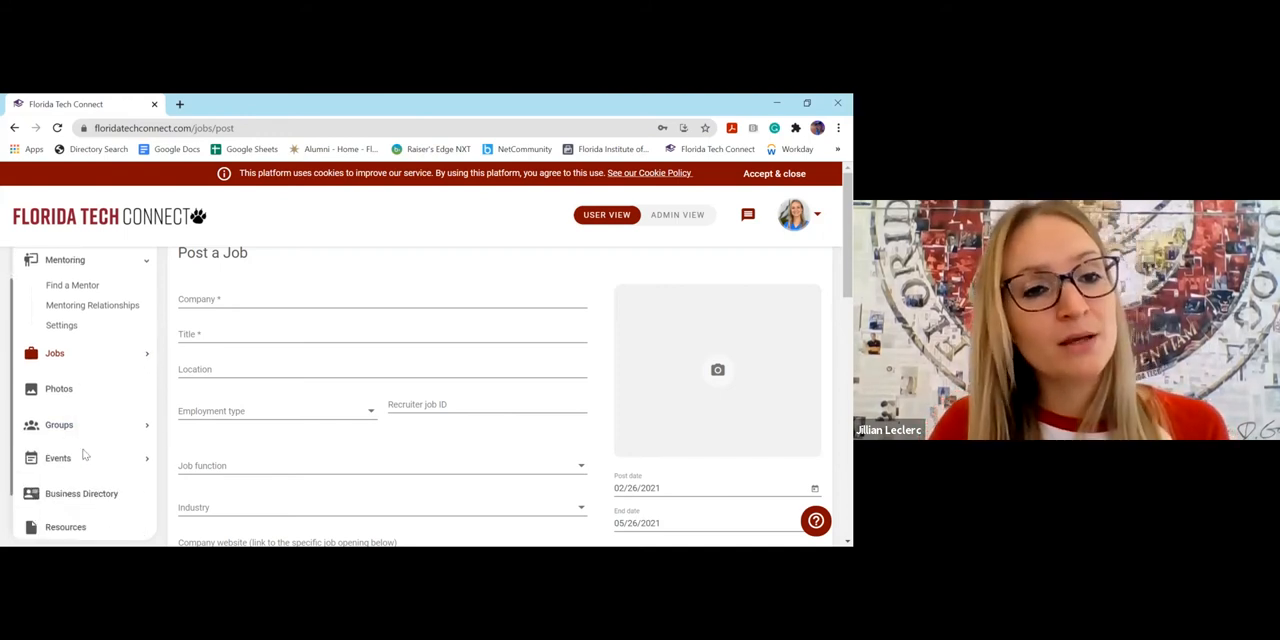
{"action": "mouse_move", "coordinate": [58, 388]}
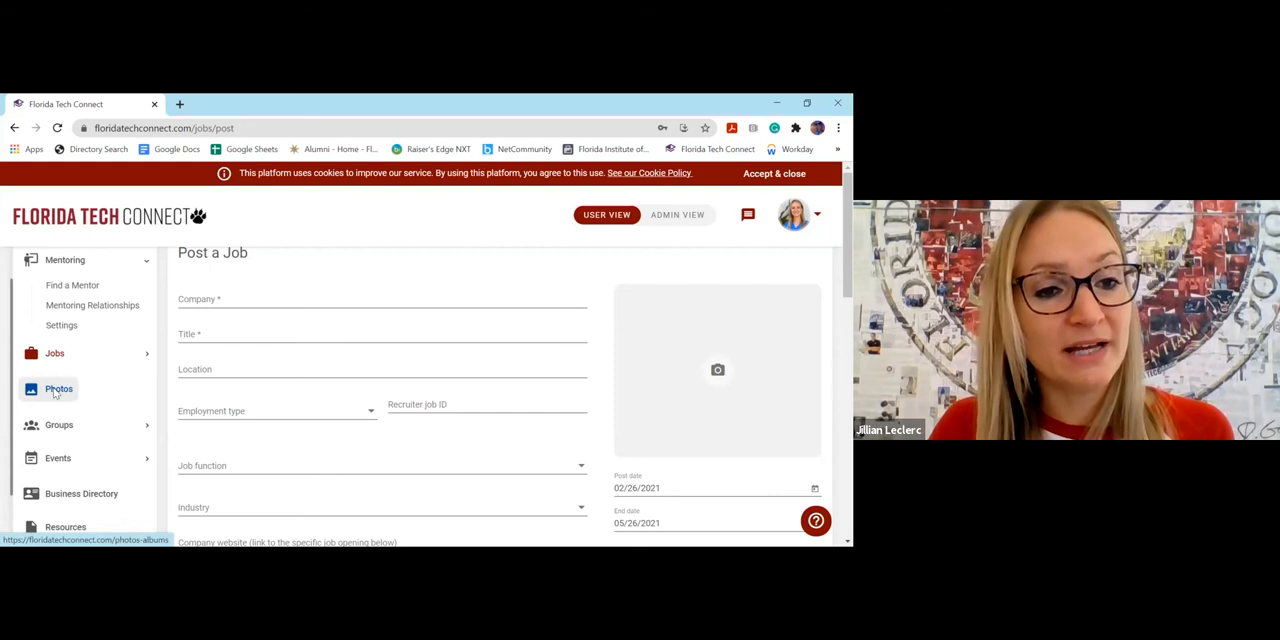
- Leave the job form for Photos, discarding the unsaved posting
{"action": "left_click", "coordinate": [58, 388]}
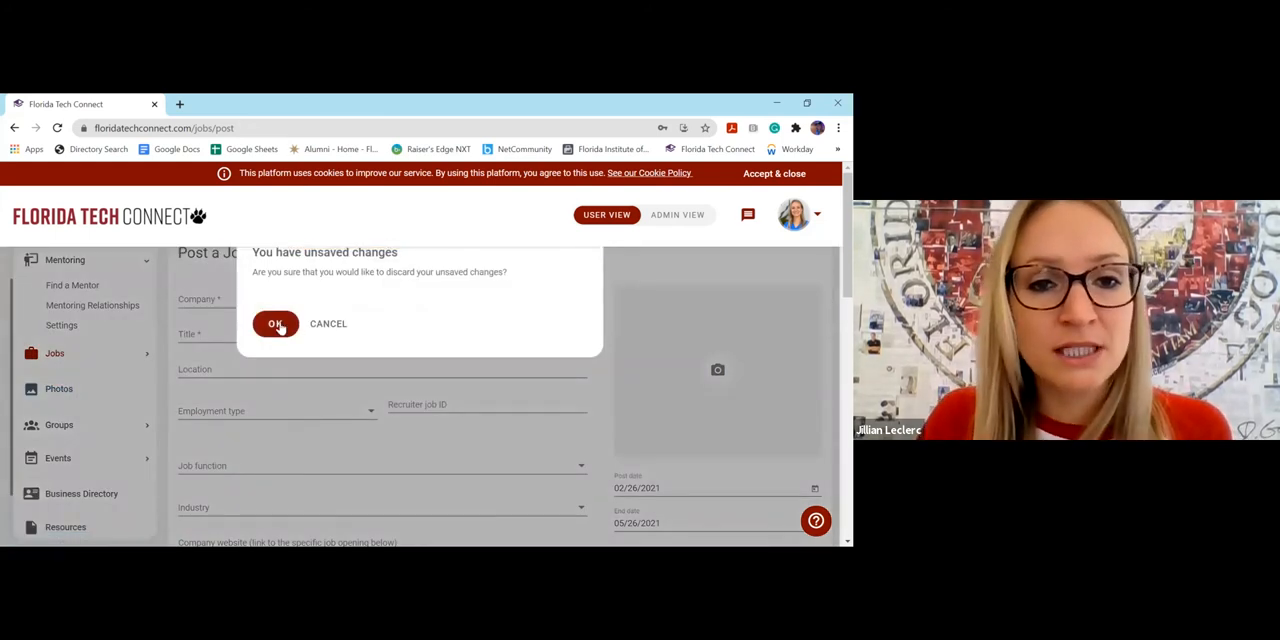
{"action": "left_click", "coordinate": [276, 324]}
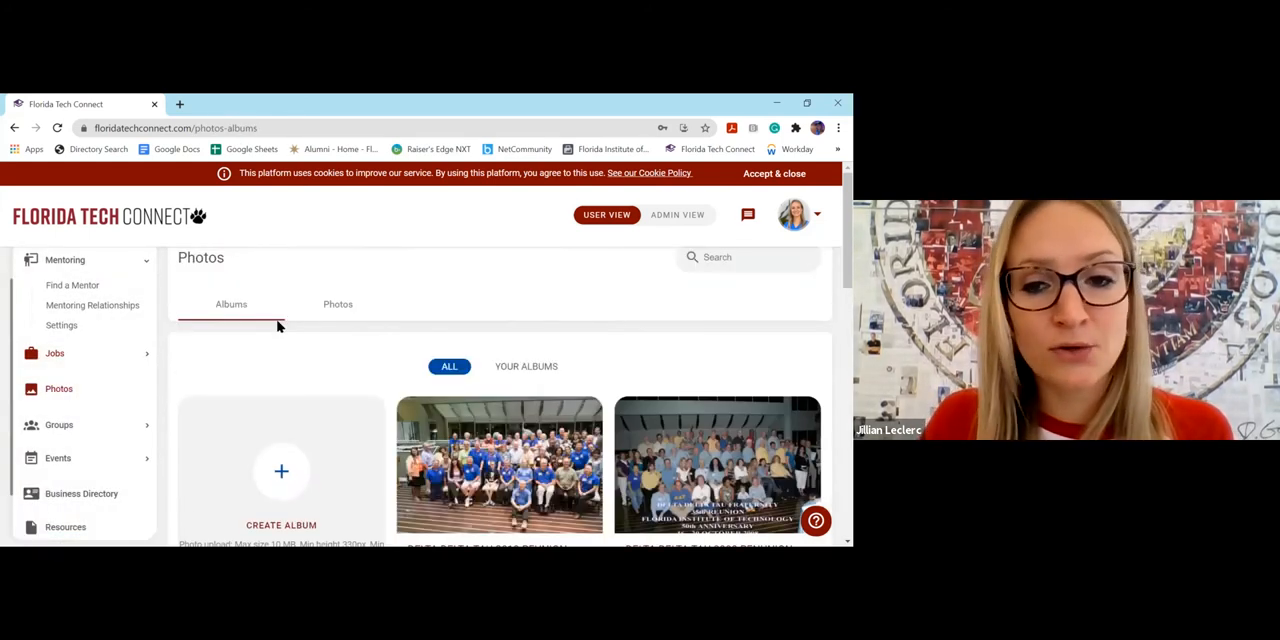
{"action": "scroll", "scroll_direction": "down", "scroll_amount": 3}
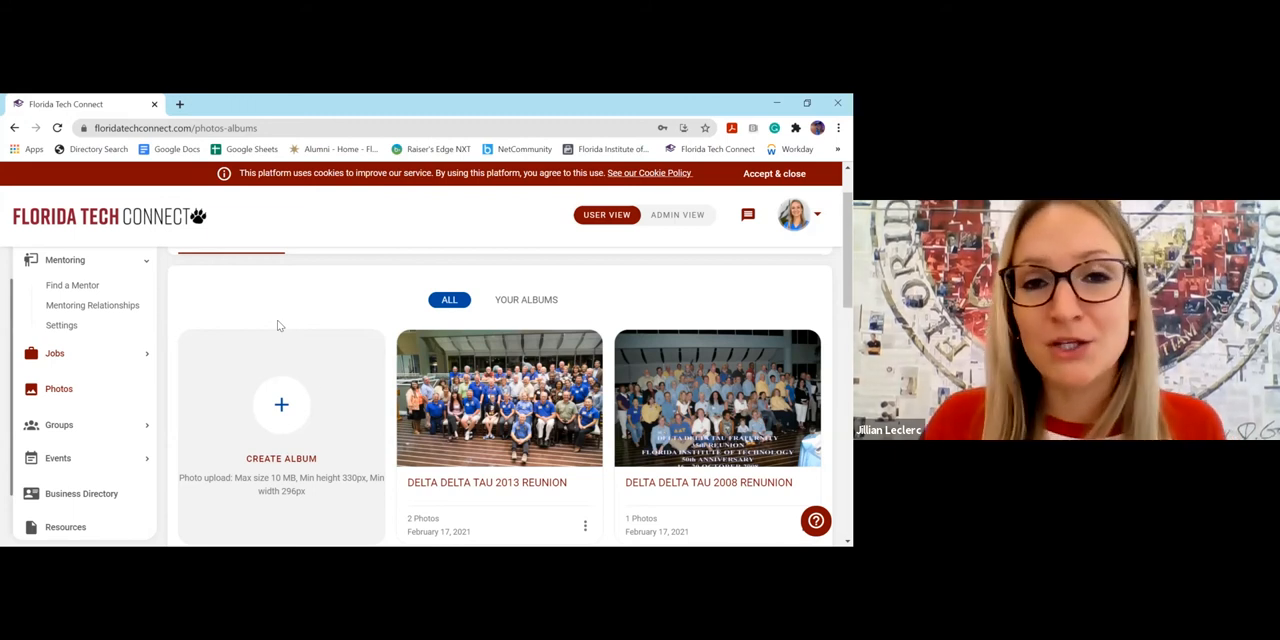
{"action": "scroll", "scroll_direction": "down", "scroll_amount": 3}
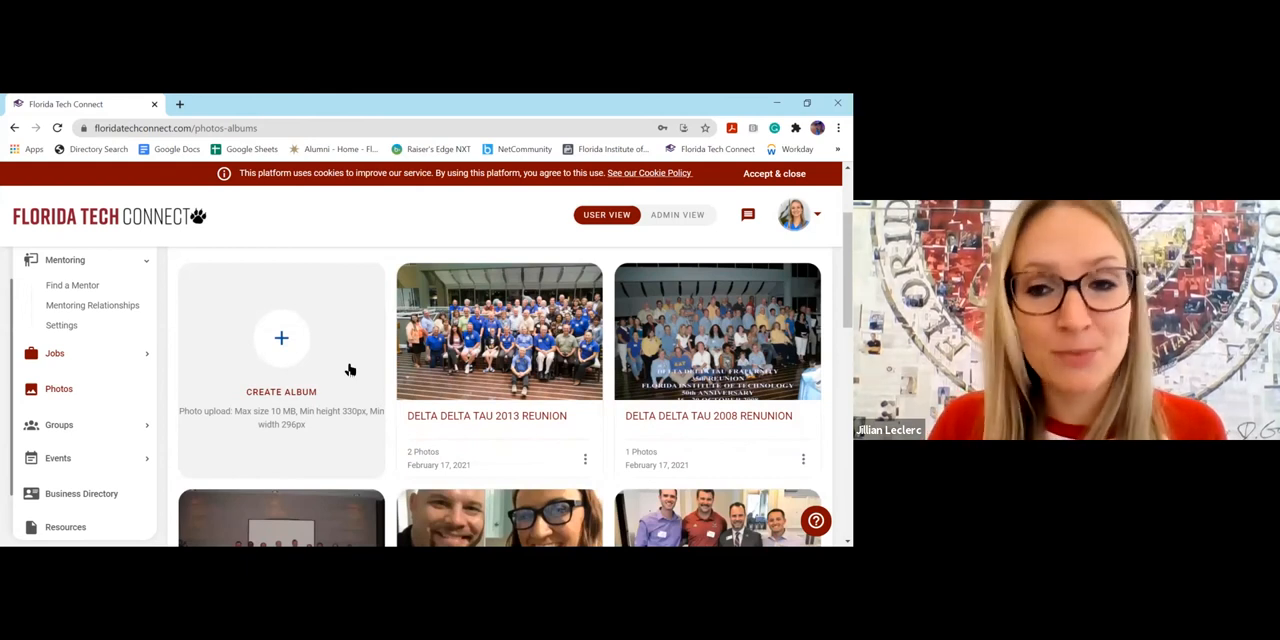
{"action": "mouse_move", "coordinate": [518, 434]}
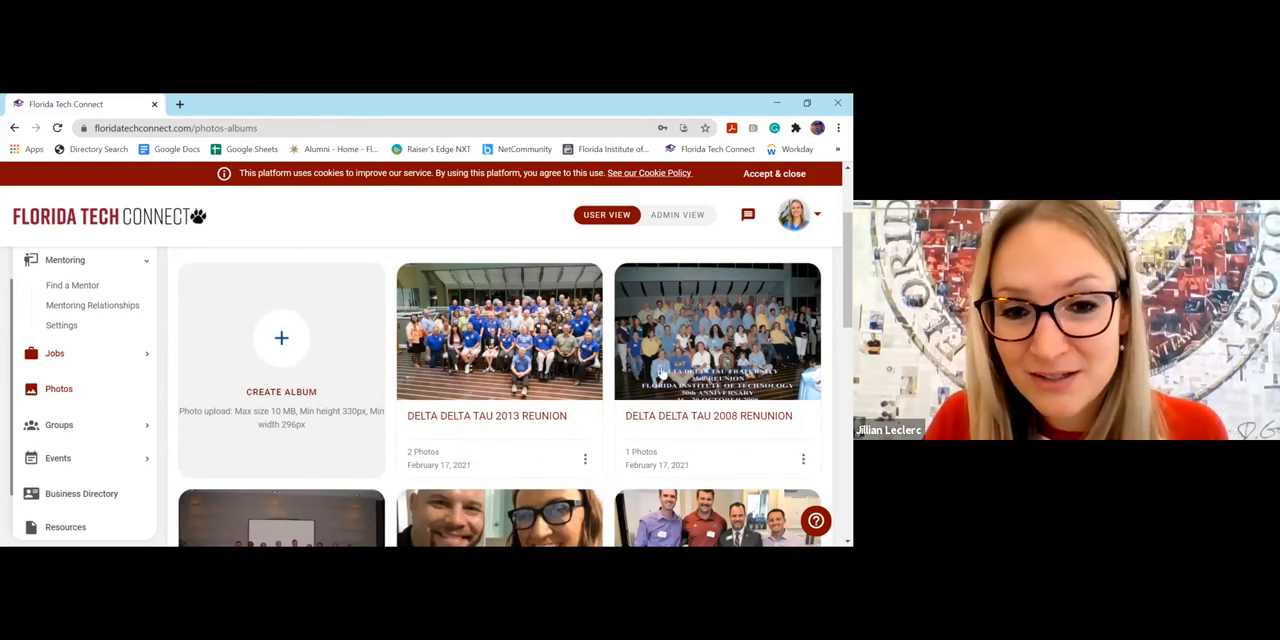
- Look through the Albums list of reunion and alumni event albums
{"action": "scroll", "scroll_direction": "down", "scroll_amount": 3}
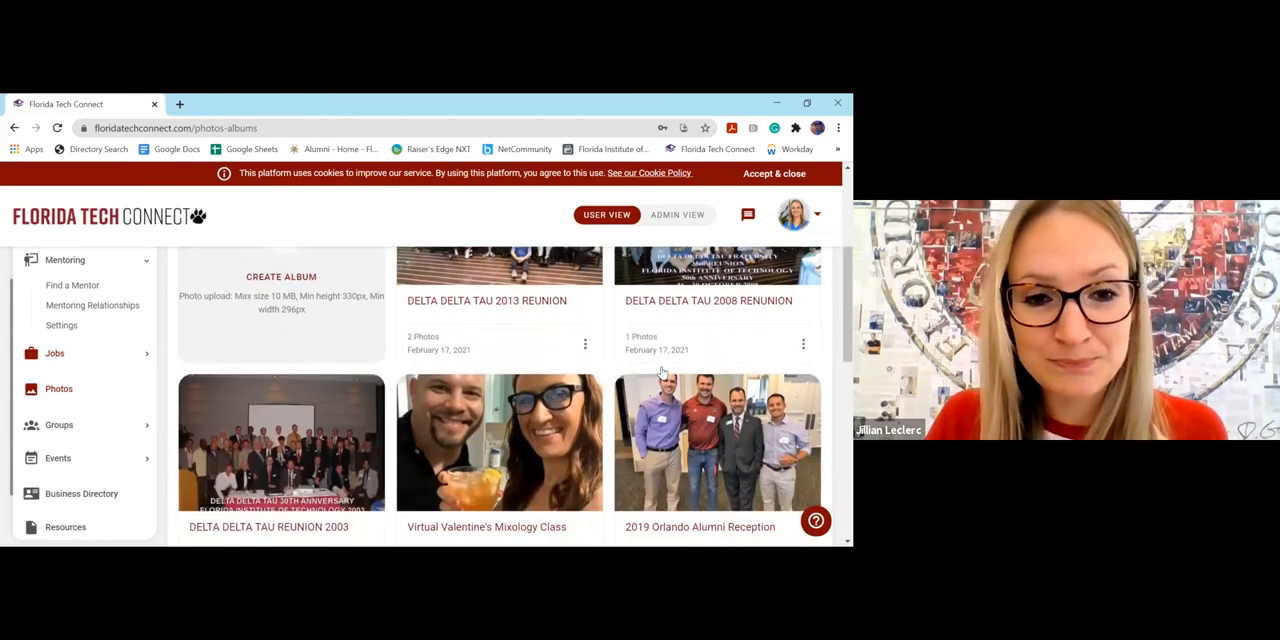
{"action": "scroll", "scroll_direction": "down", "scroll_amount": 3}
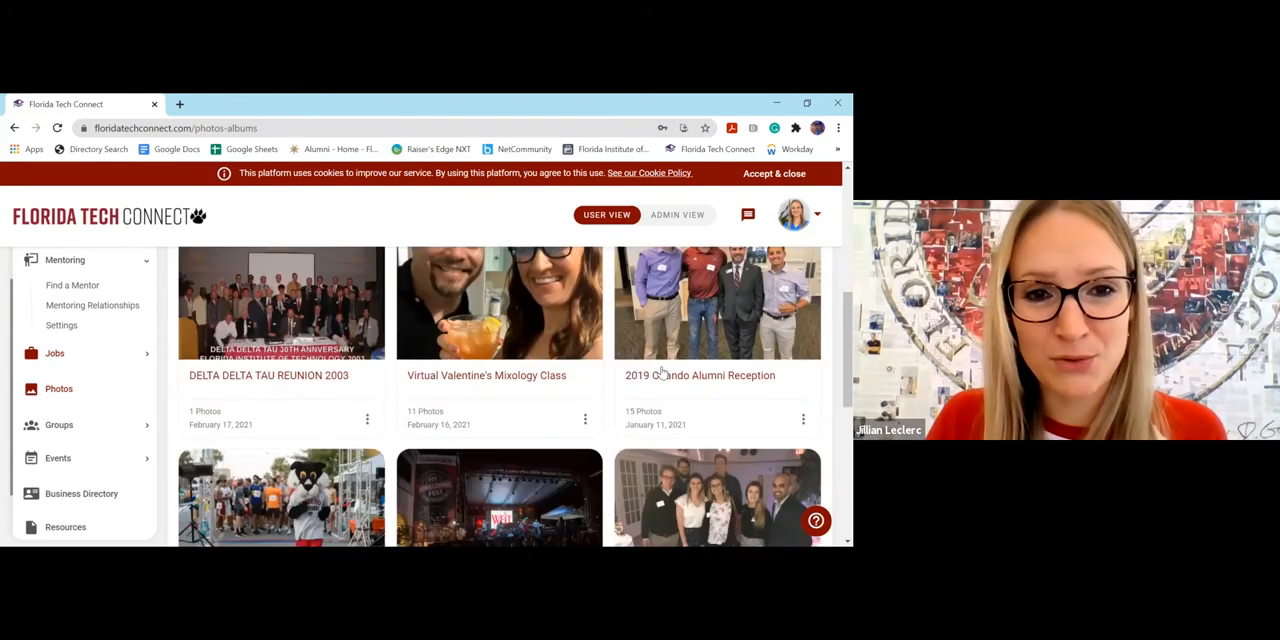
{"action": "scroll", "scroll_direction": "up", "scroll_amount": 3}
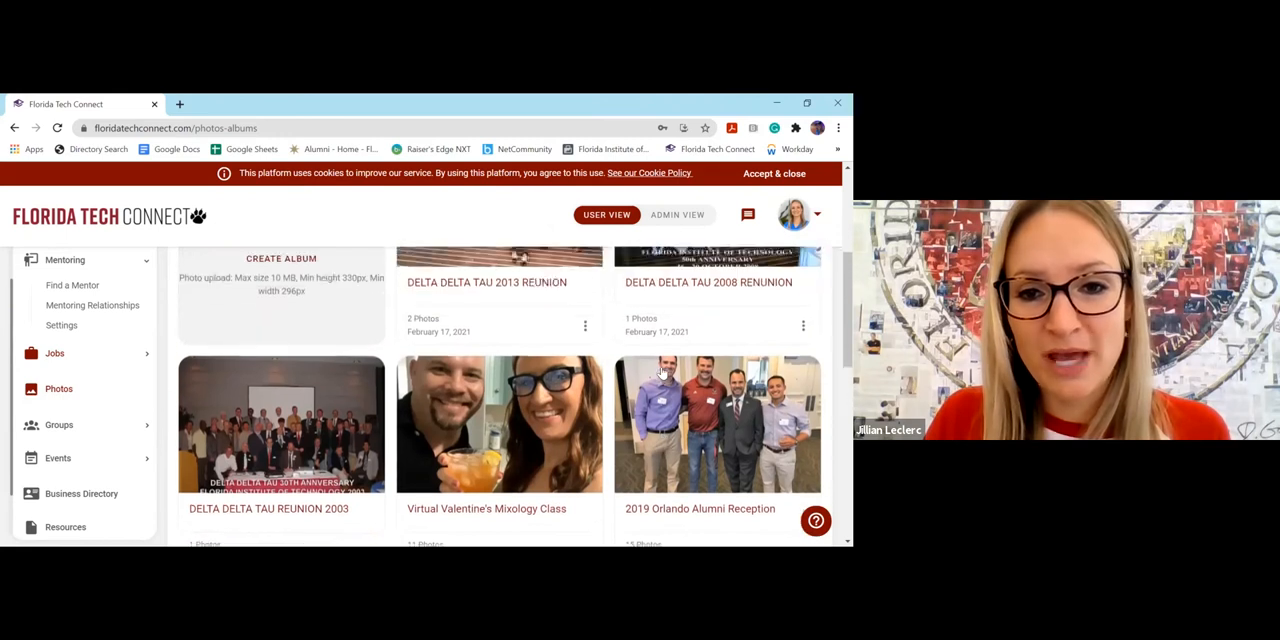
{"action": "scroll", "scroll_direction": "up", "scroll_amount": 3}
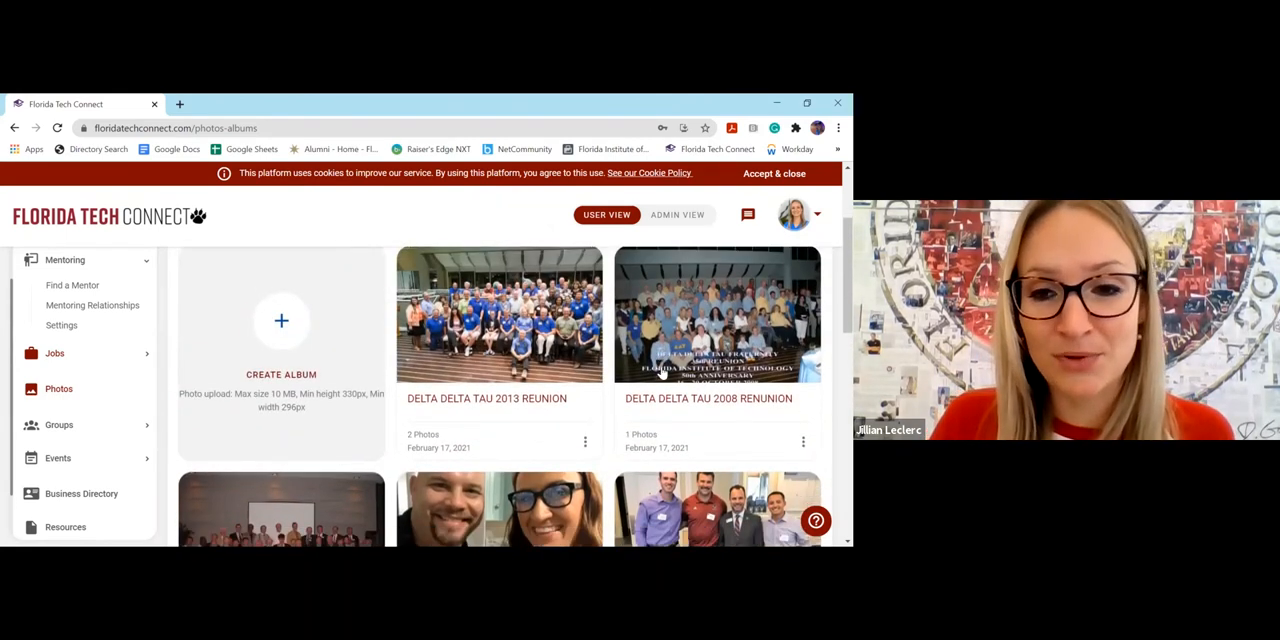
{"action": "scroll", "scroll_direction": "down", "scroll_amount": 3}
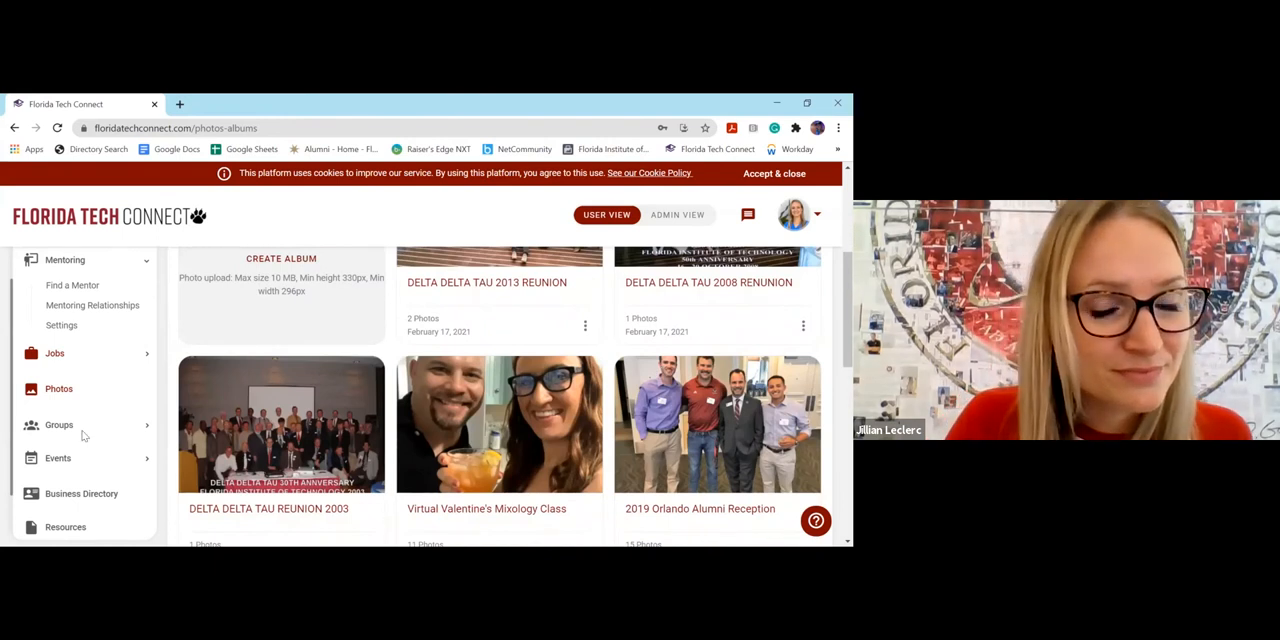
- Go to the Groups page and look over the Your Groups tiles
{"action": "left_click", "coordinate": [60, 424]}
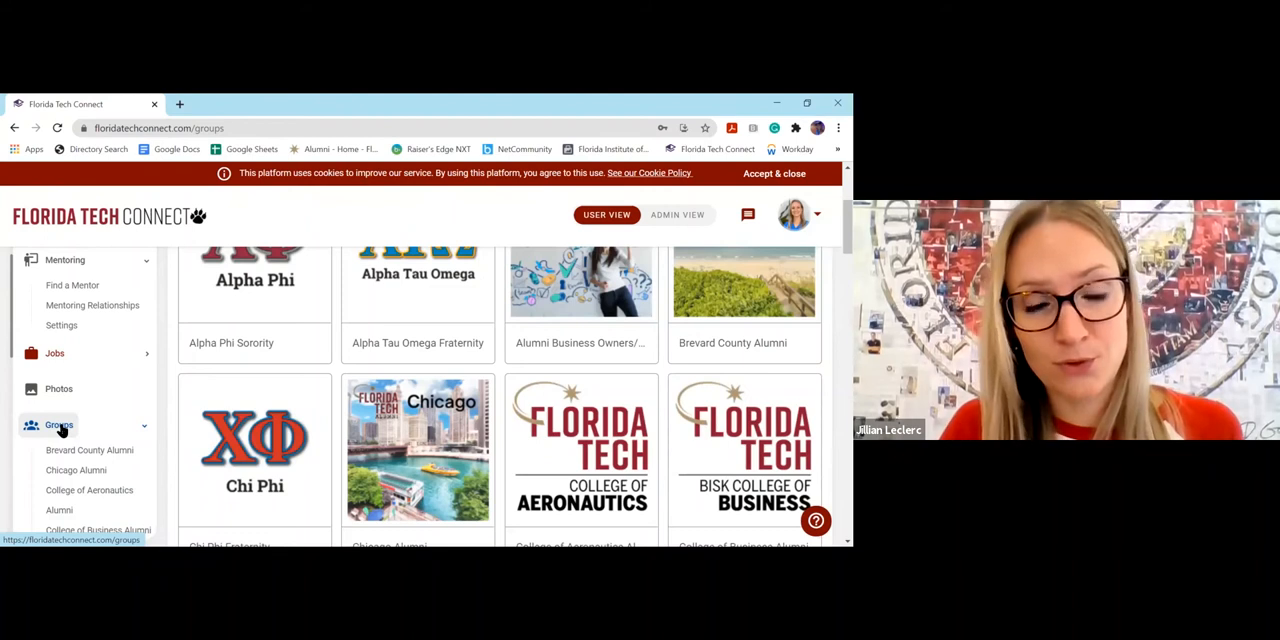
{"action": "mouse_move", "coordinate": [192, 428]}
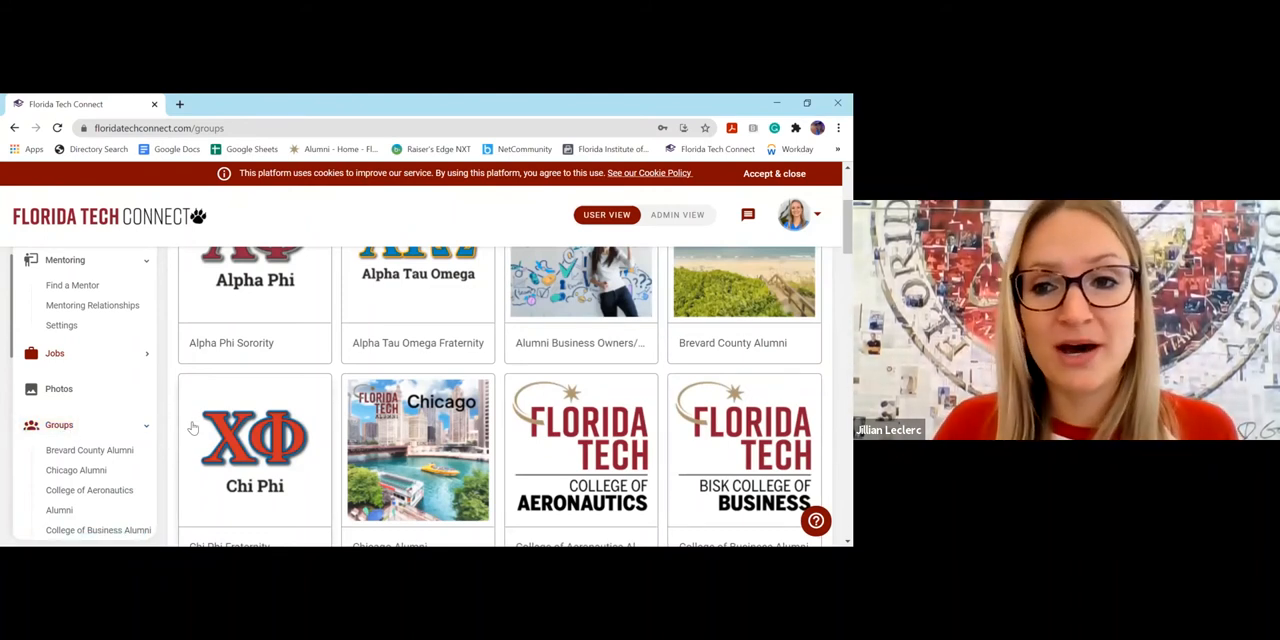
{"action": "scroll", "scroll_direction": "up", "scroll_amount": 3}
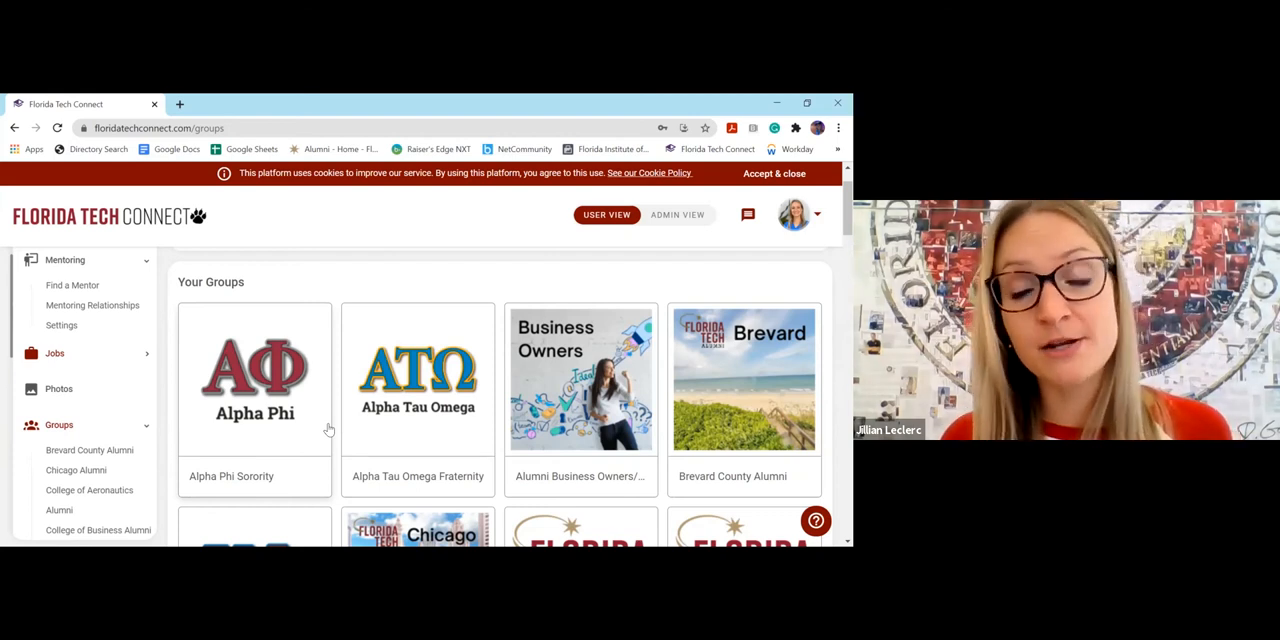
{"action": "mouse_move", "coordinate": [408, 420]}
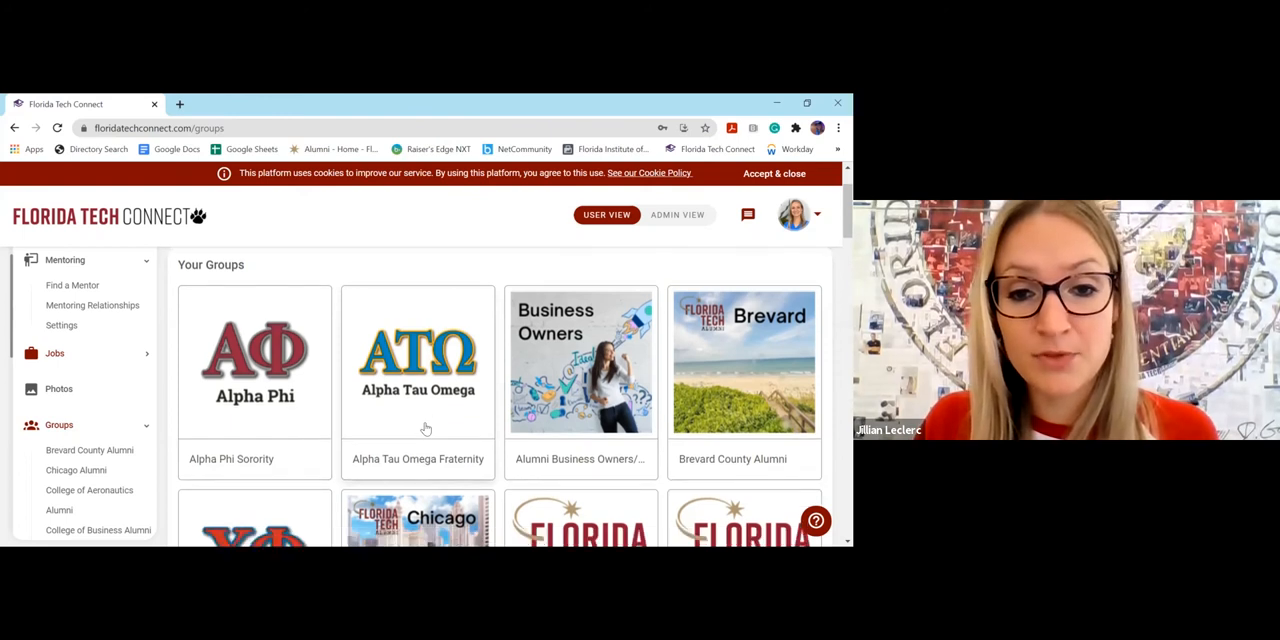
{"action": "scroll", "scroll_direction": "down", "scroll_amount": 3}
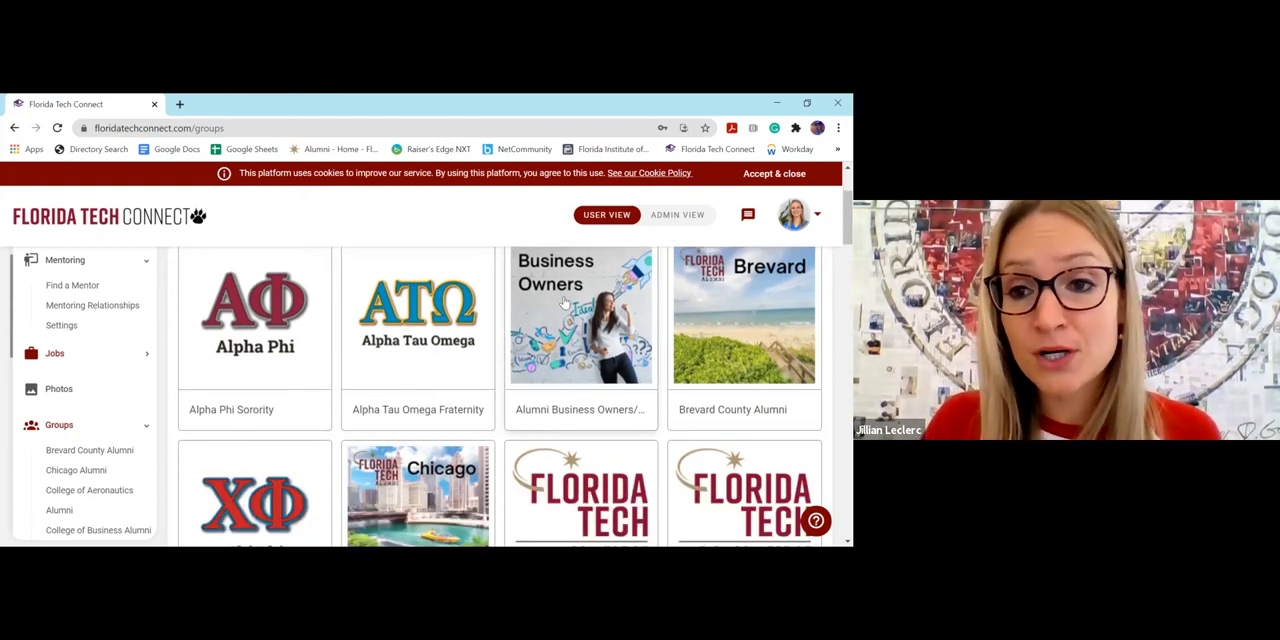
{"action": "mouse_move", "coordinate": [598, 348]}
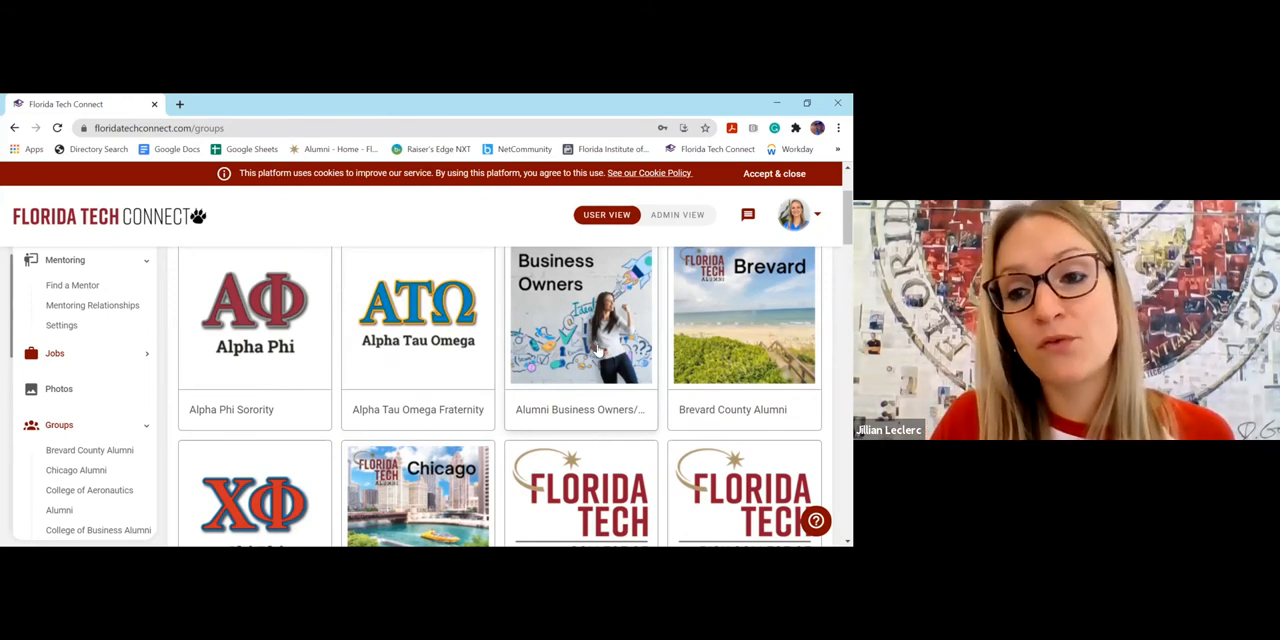
{"action": "scroll", "scroll_direction": "down", "scroll_amount": 3}
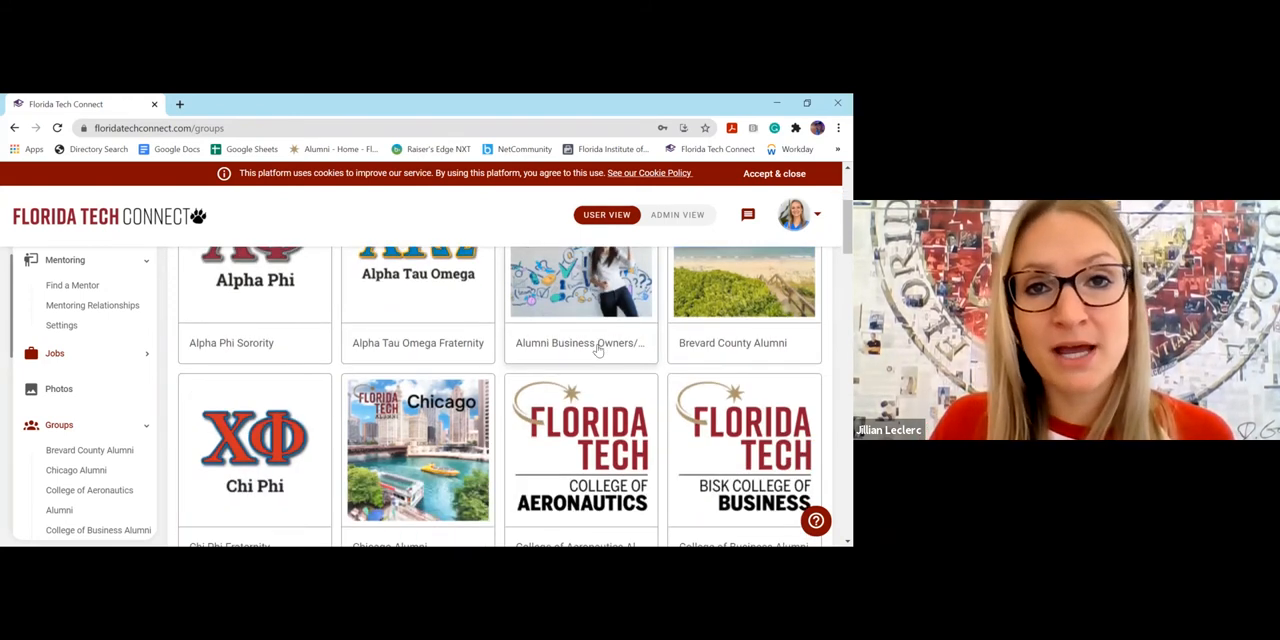
{"action": "mouse_move", "coordinate": [800, 292]}
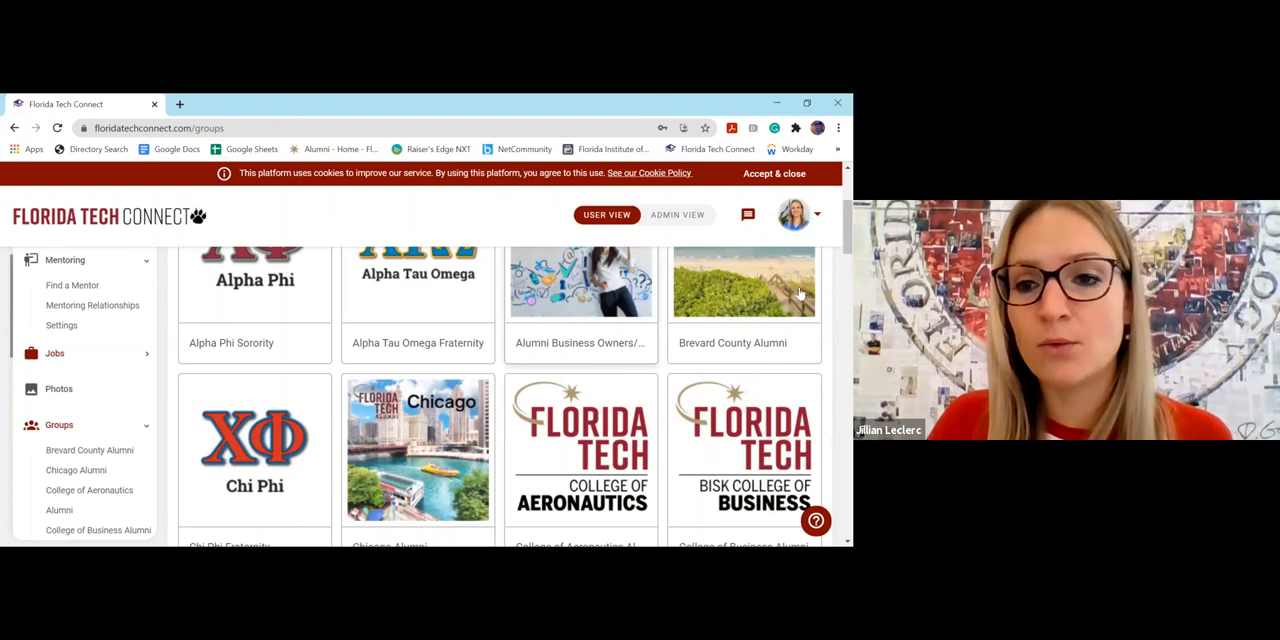
{"action": "scroll", "scroll_direction": "down", "scroll_amount": 3}
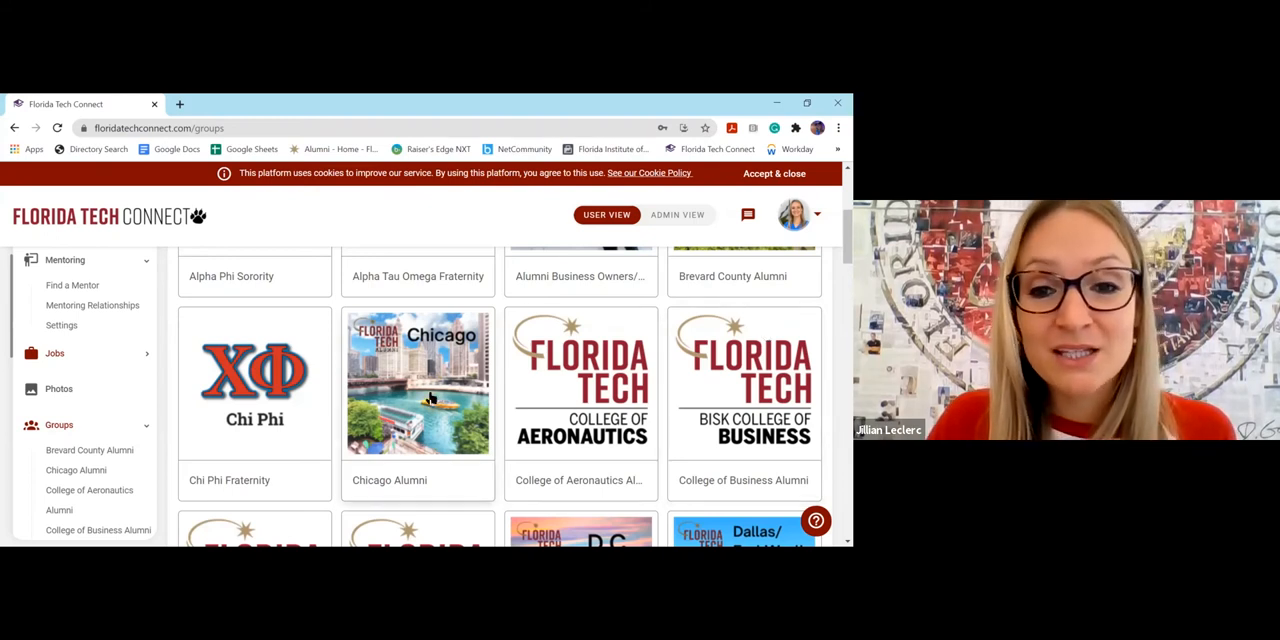
{"action": "scroll", "scroll_direction": "down", "scroll_amount": 3}
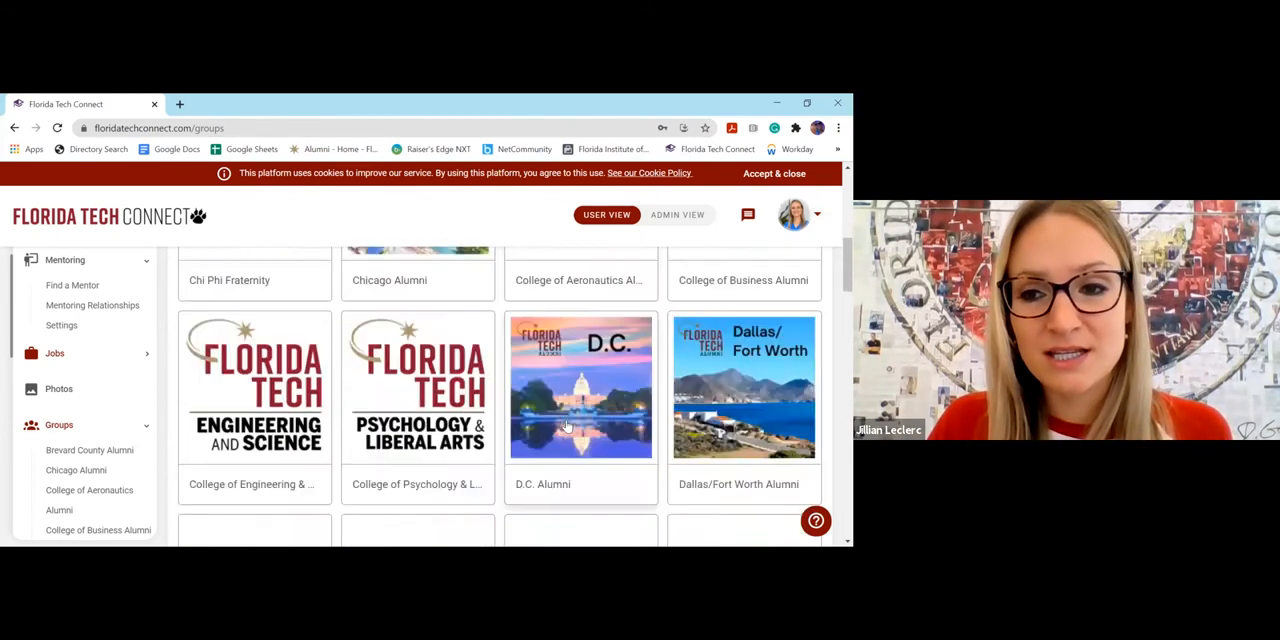
{"action": "scroll", "scroll_direction": "down", "scroll_amount": 3}
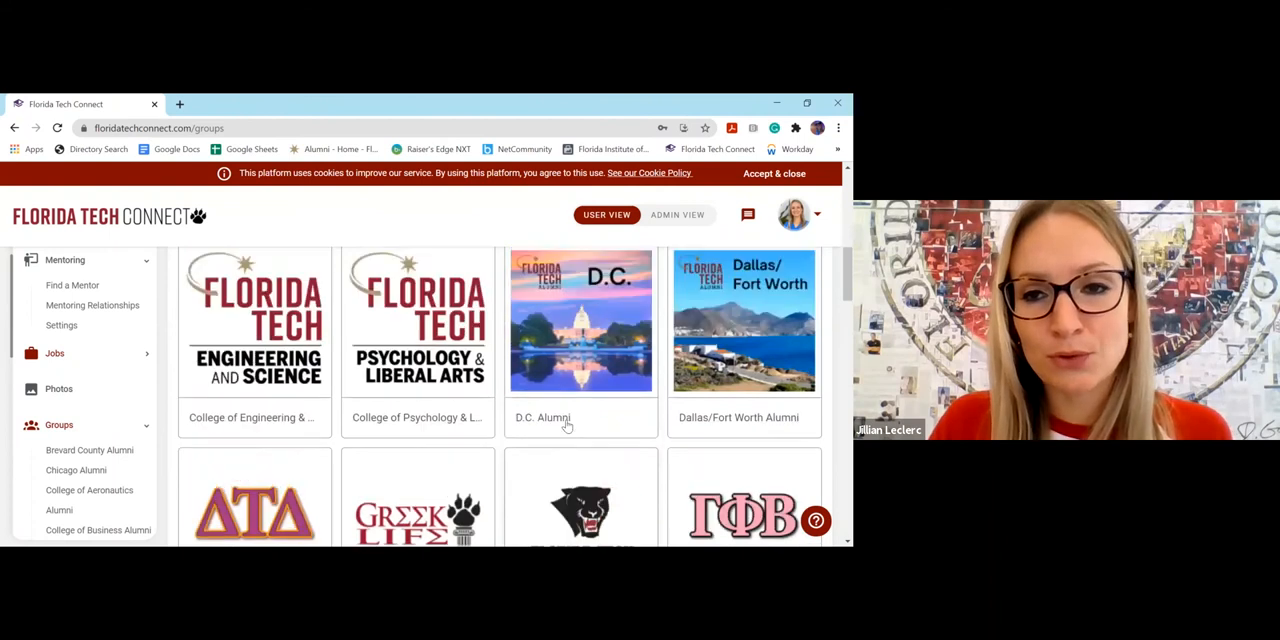
- Continue down past the alumni, college and Greek-life groups to More Groups
{"action": "scroll", "scroll_direction": "up", "scroll_amount": 3}
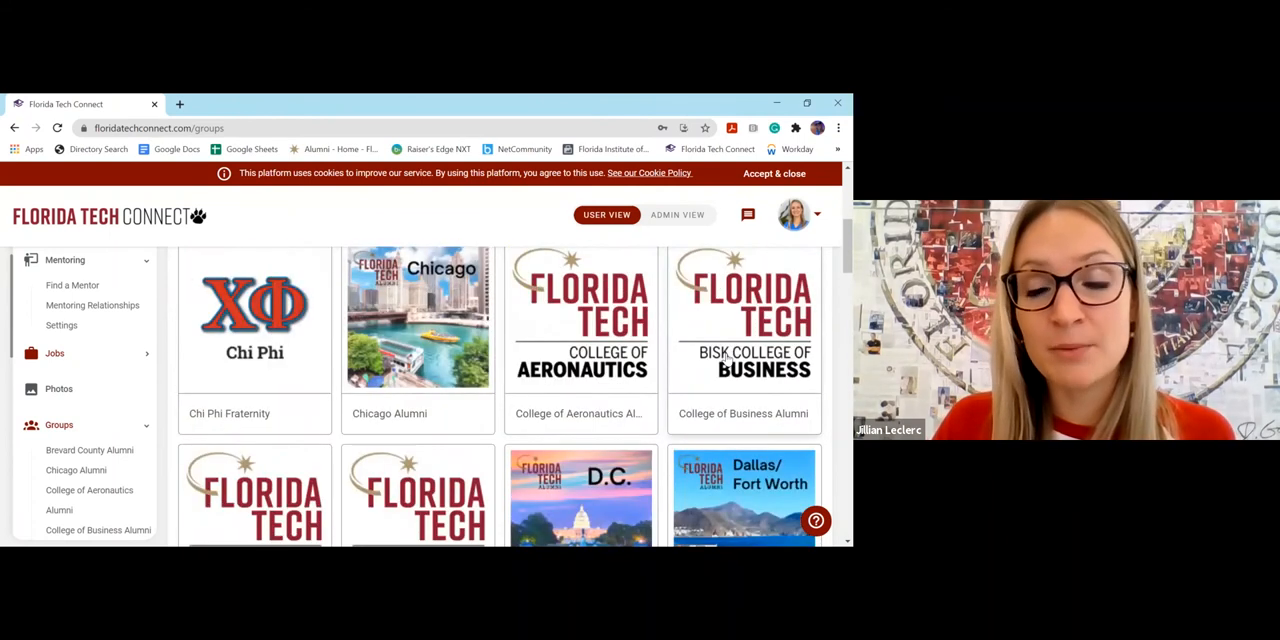
{"action": "scroll", "scroll_direction": "down", "scroll_amount": 3}
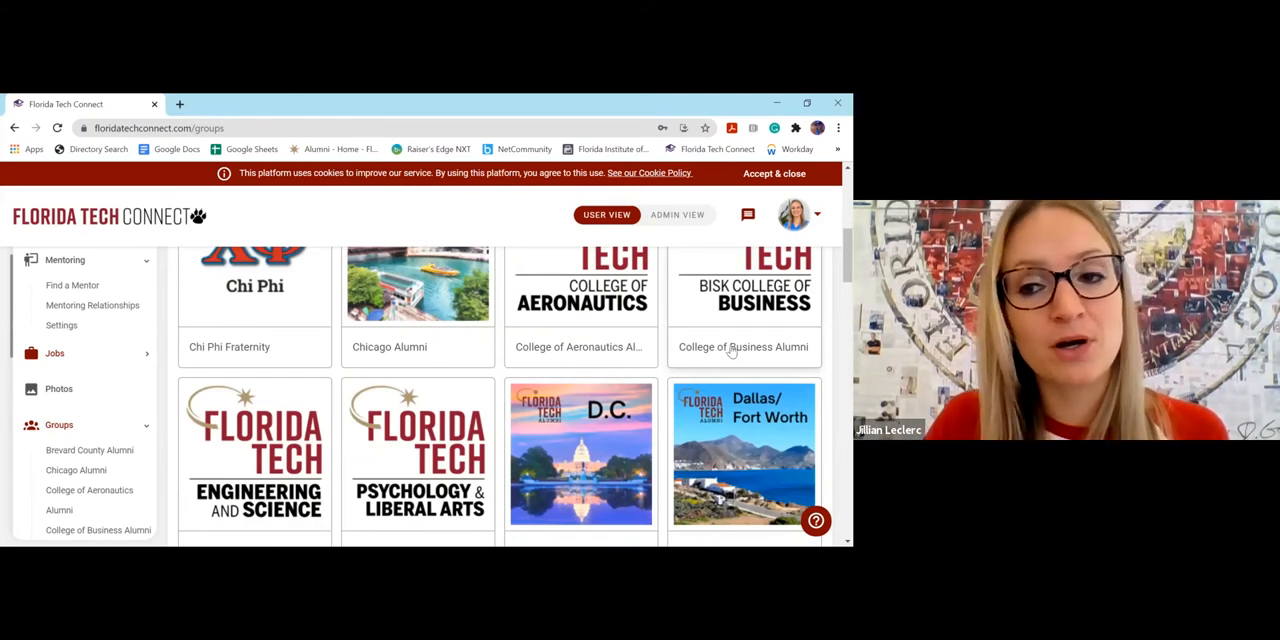
{"action": "scroll", "scroll_direction": "down", "scroll_amount": 3}
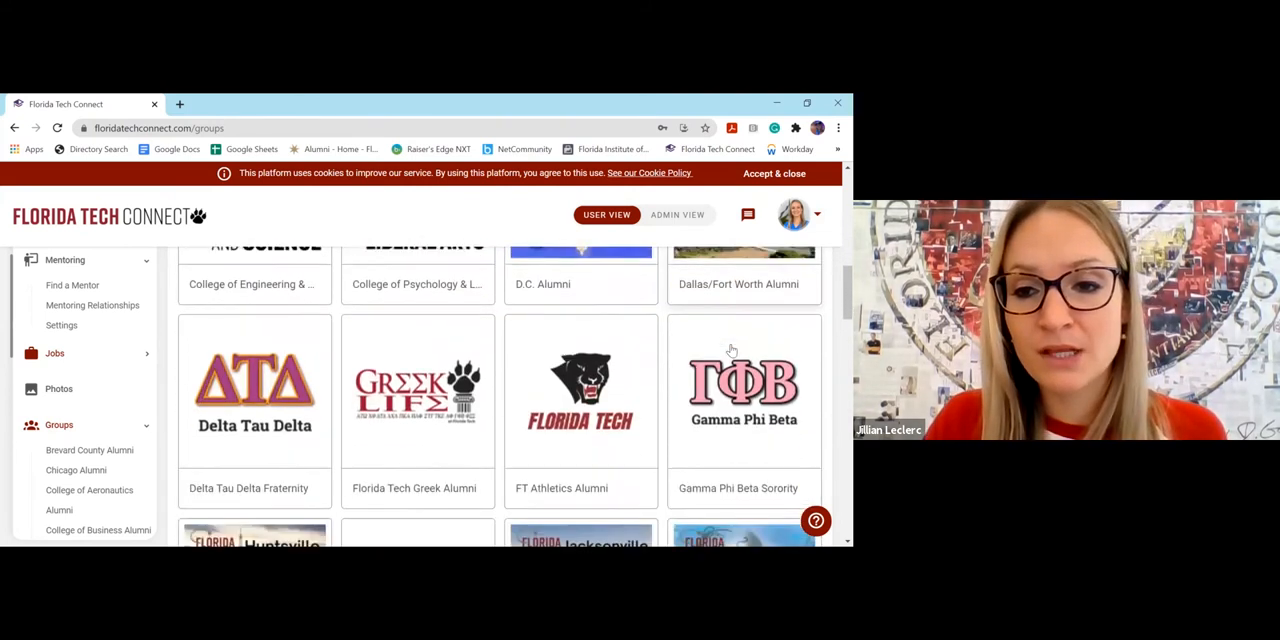
{"action": "scroll", "scroll_direction": "down", "scroll_amount": 3}
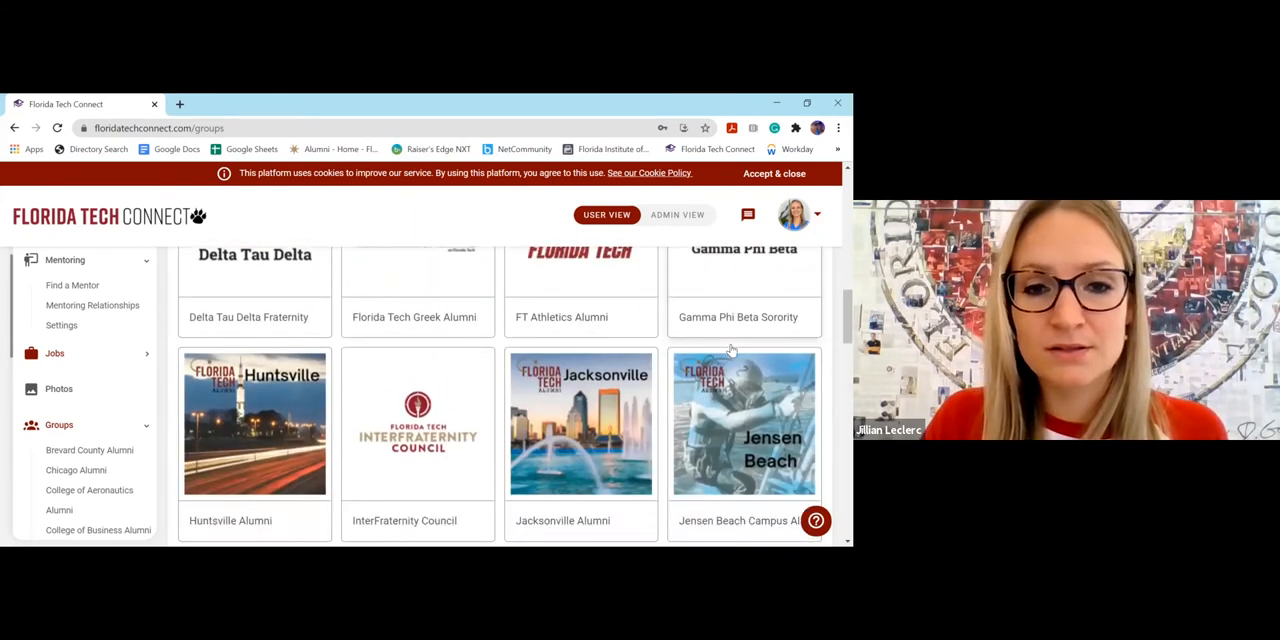
{"action": "scroll", "scroll_direction": "down", "scroll_amount": 3}
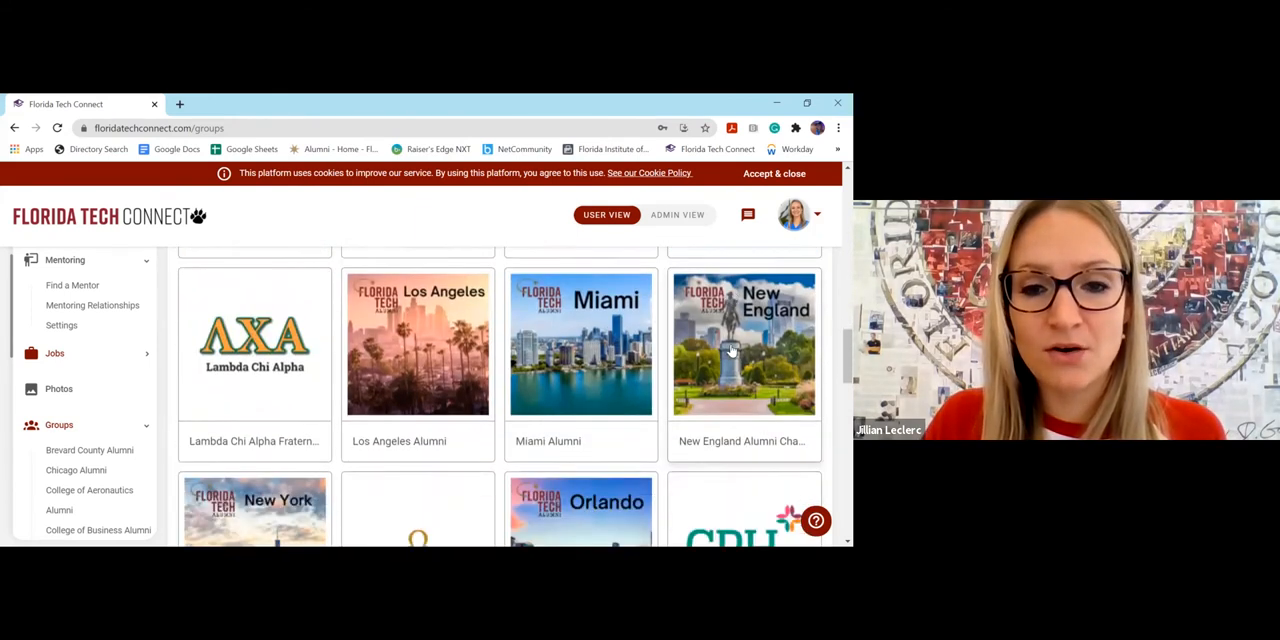
{"action": "scroll", "scroll_direction": "down", "scroll_amount": 3}
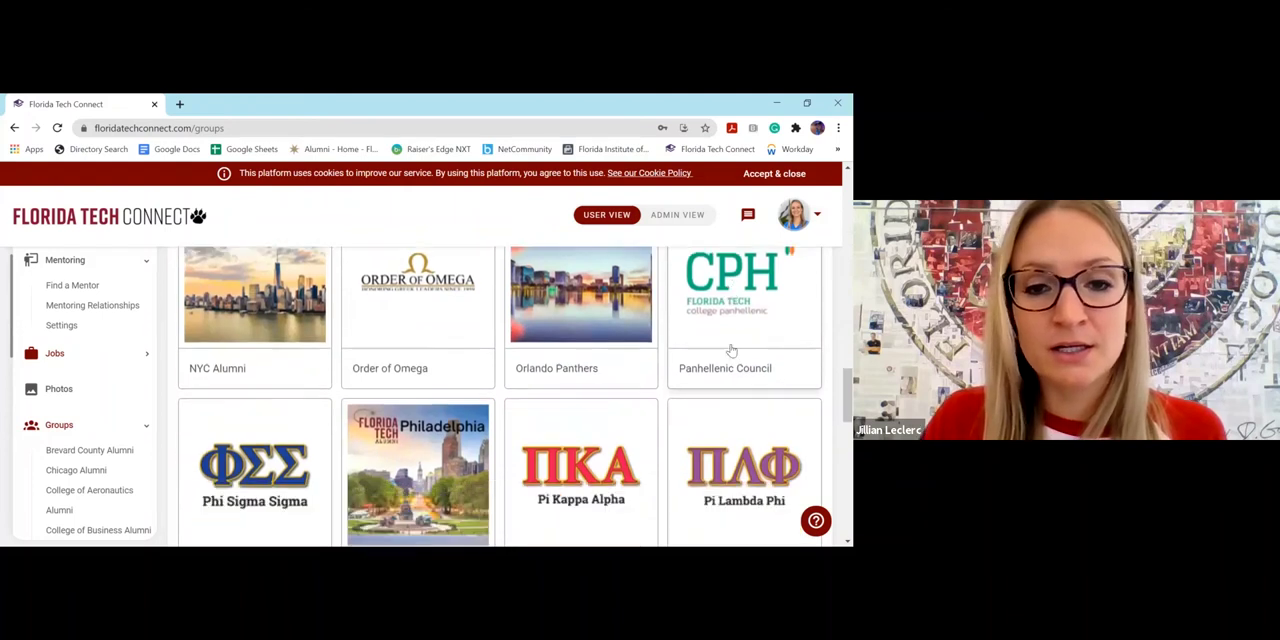
{"action": "scroll", "scroll_direction": "down", "scroll_amount": 3}
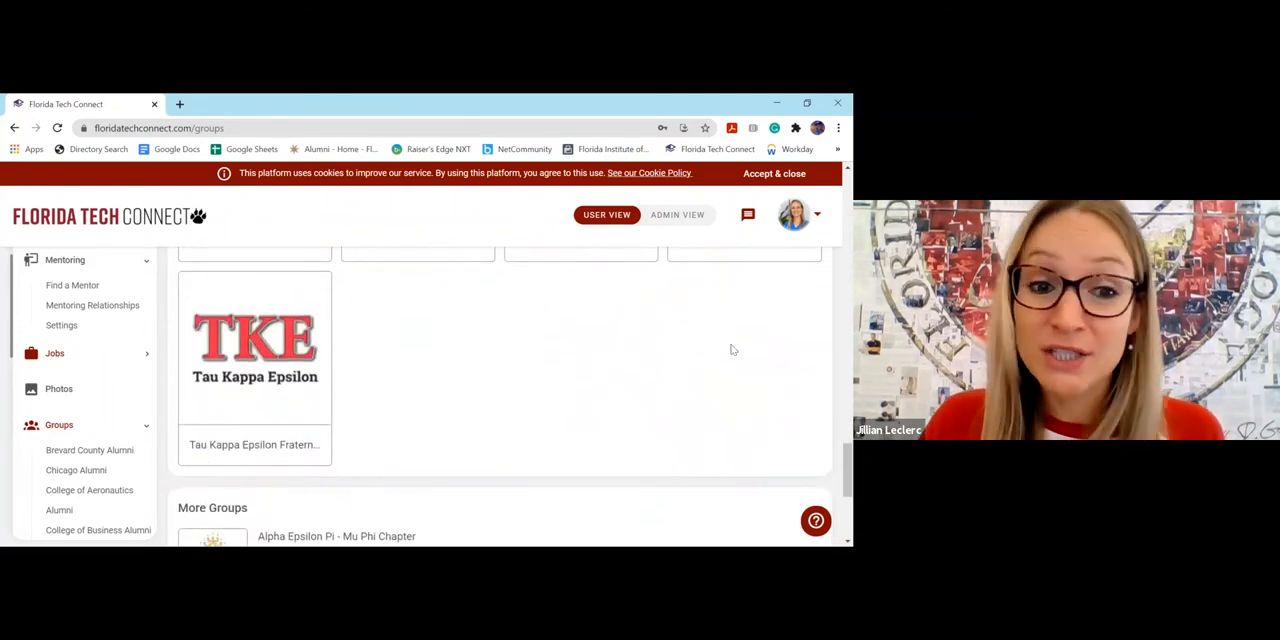
{"action": "scroll", "scroll_direction": "down", "scroll_amount": 3}
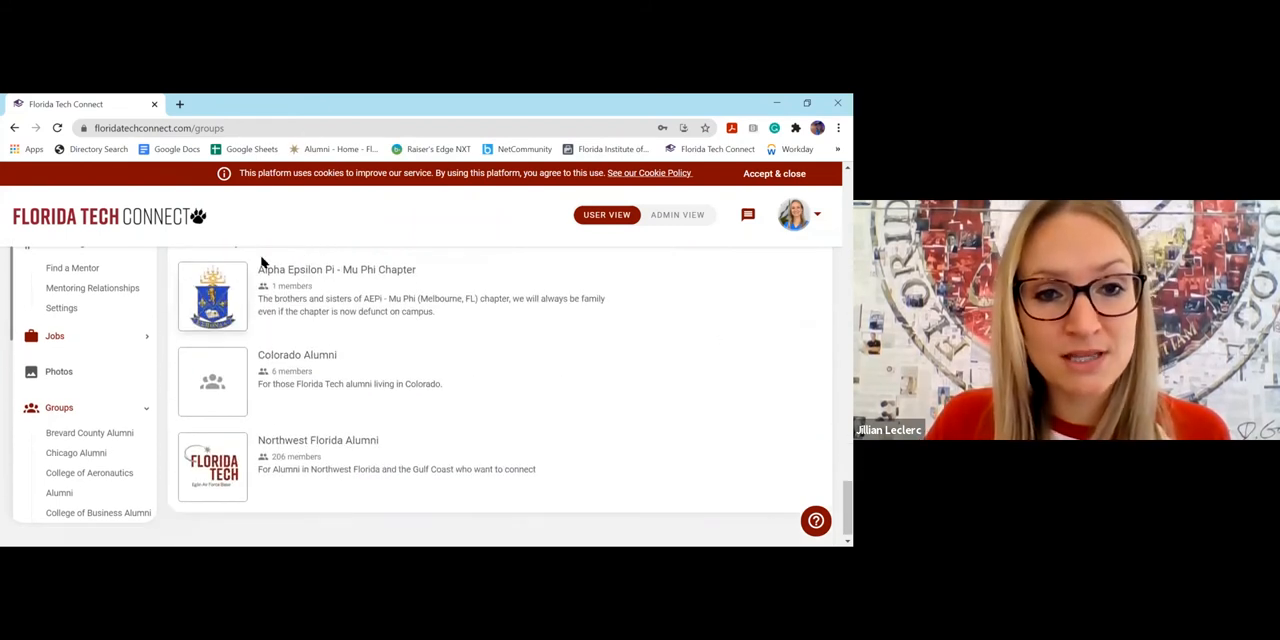
{"action": "mouse_move", "coordinate": [464, 422]}
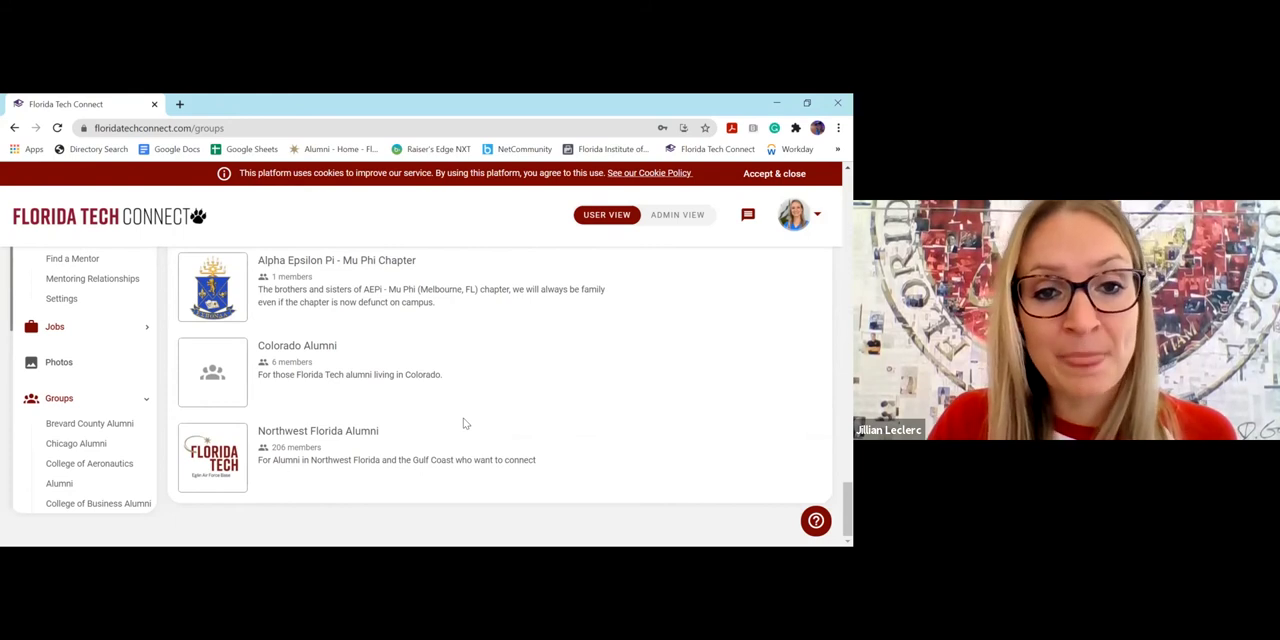
{"action": "scroll", "scroll_direction": "down", "scroll_amount": 3}
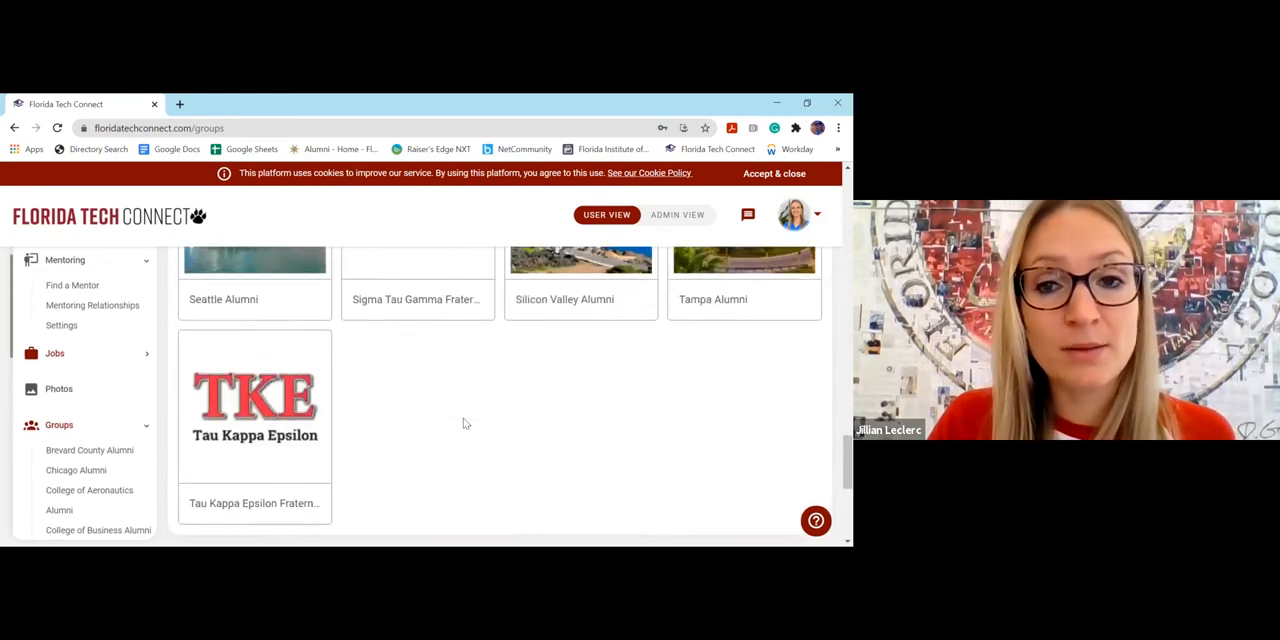
{"action": "scroll", "scroll_direction": "up", "scroll_amount": 3}
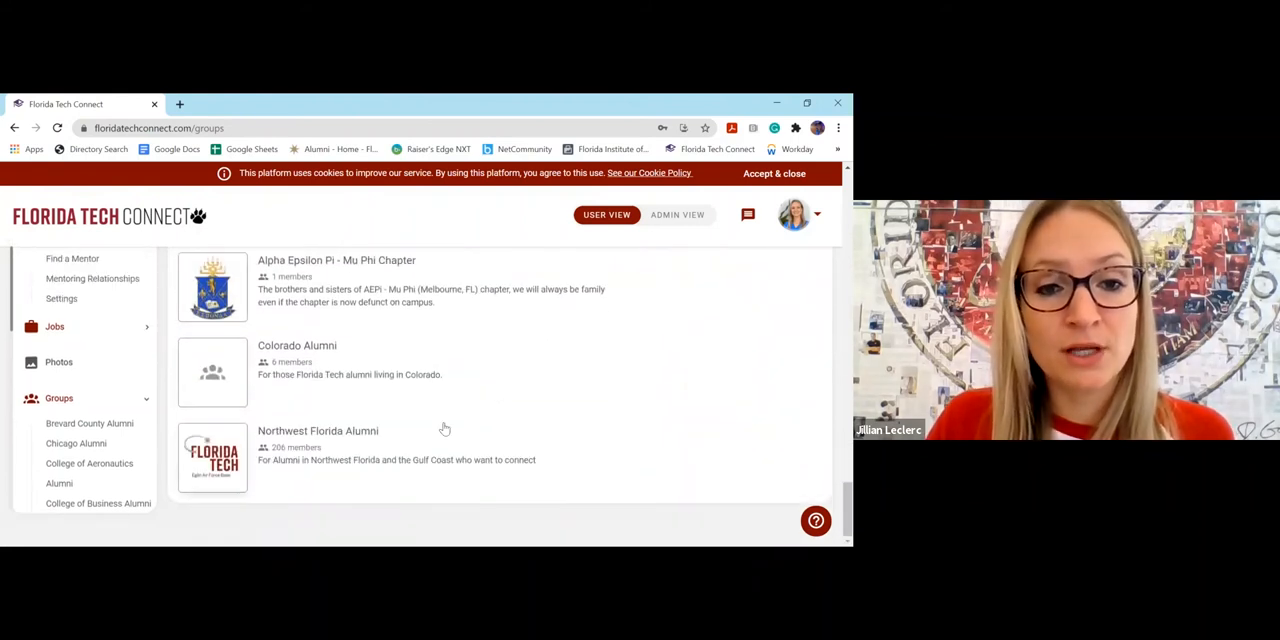
{"action": "mouse_move", "coordinate": [650, 410]}
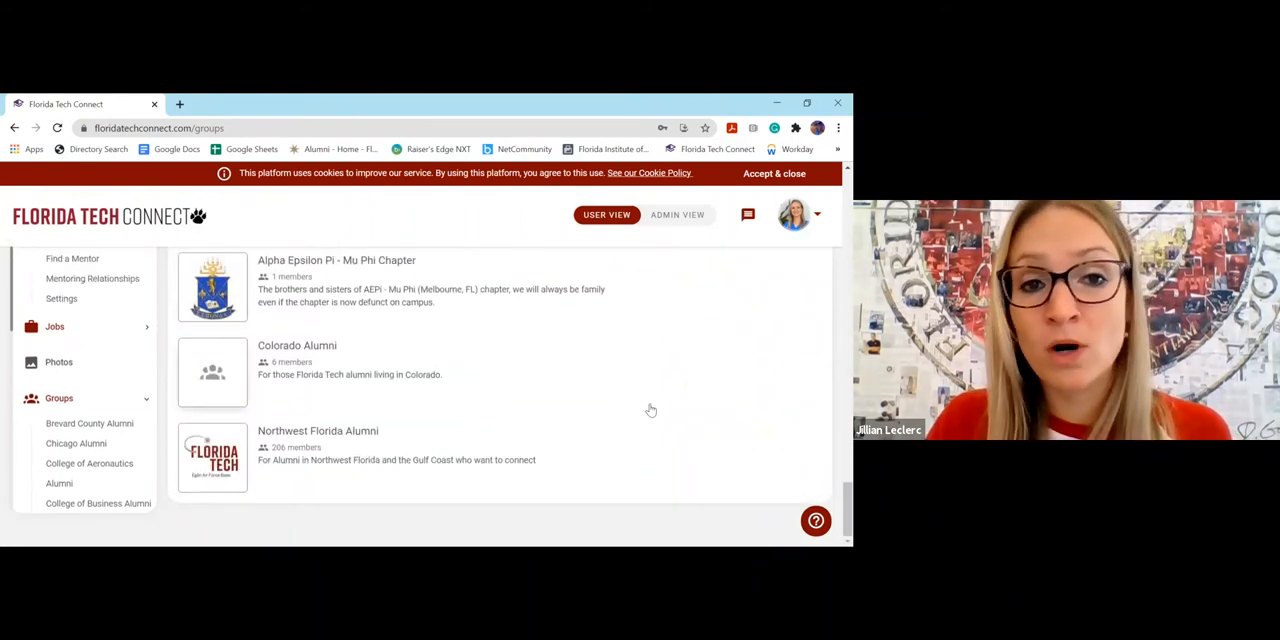
{"action": "scroll", "scroll_direction": "down", "scroll_amount": 3}
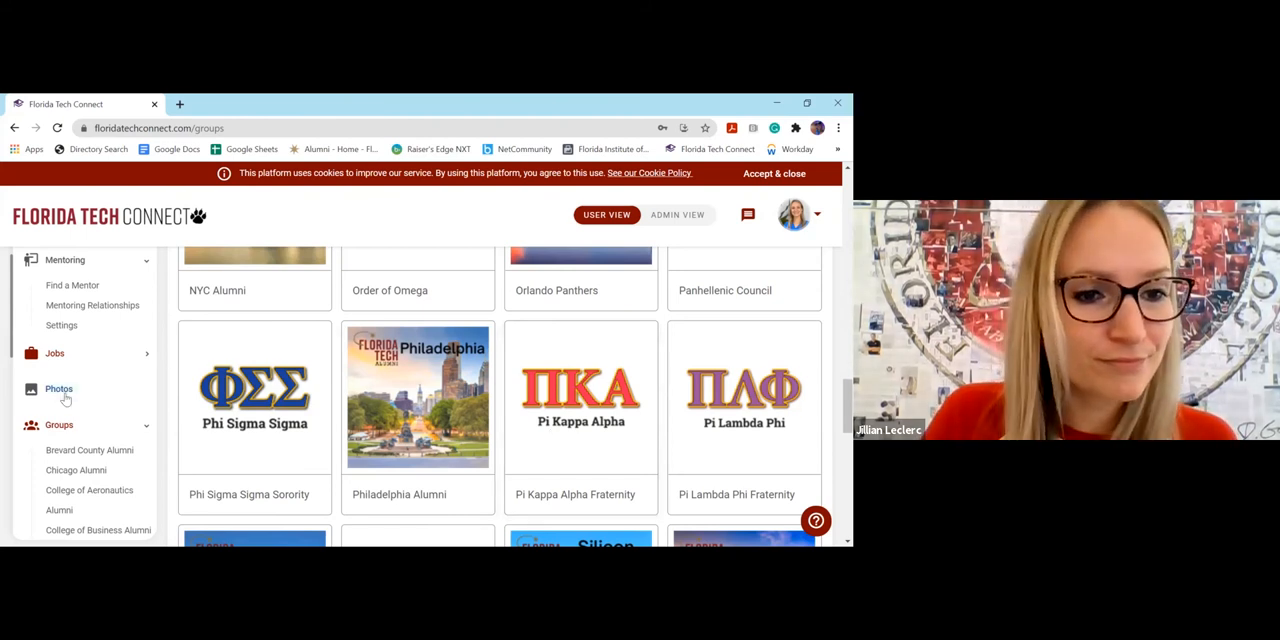
{"action": "mouse_move", "coordinate": [146, 430]}
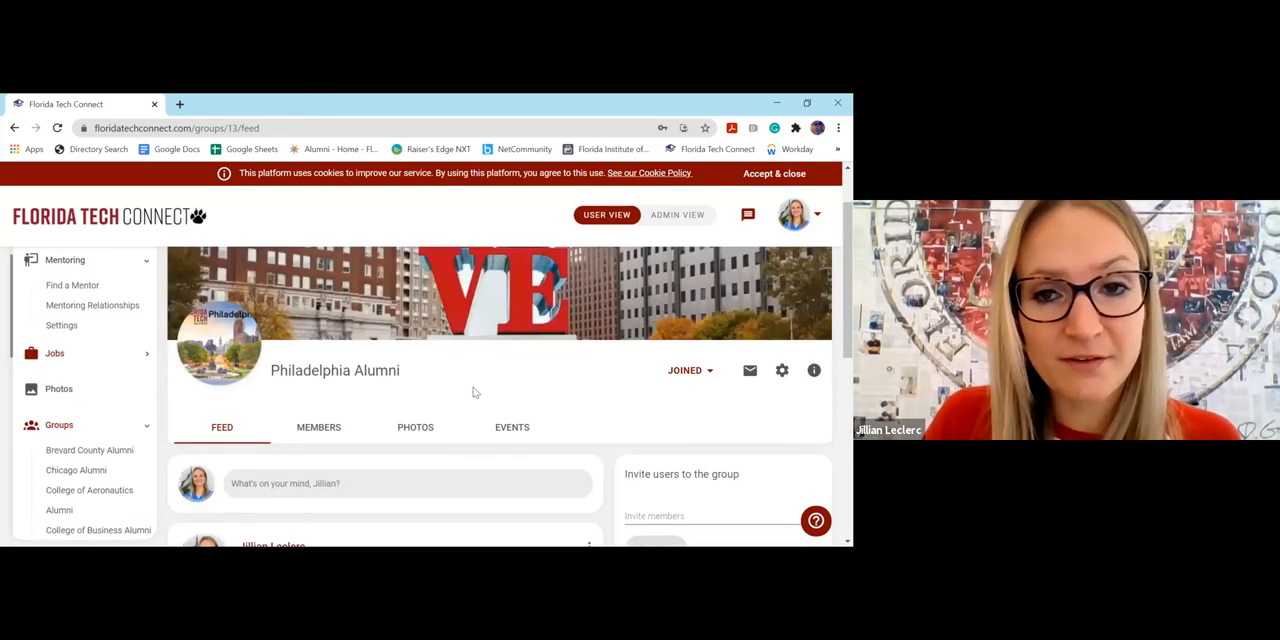
- Review the Philadelphia Alumni group's feed and welcome post, ending near the top
{"action": "scroll", "scroll_direction": "up", "scroll_amount": 3}
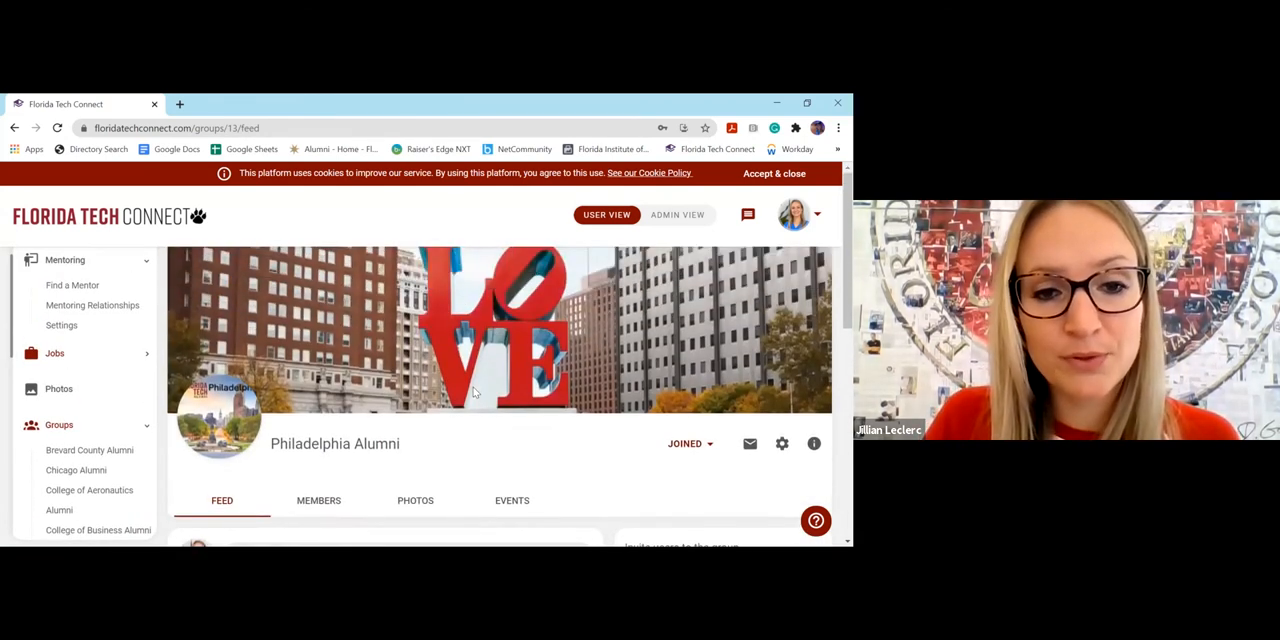
{"action": "scroll", "scroll_direction": "down", "scroll_amount": 3}
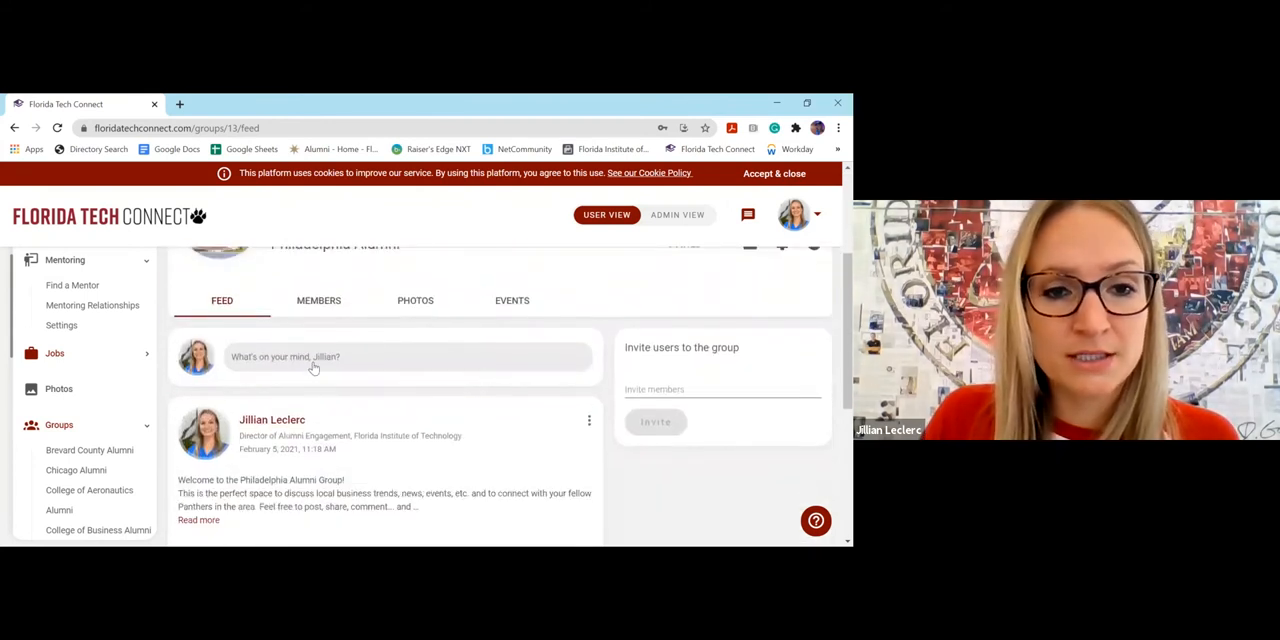
{"action": "scroll", "scroll_direction": "down", "scroll_amount": 3}
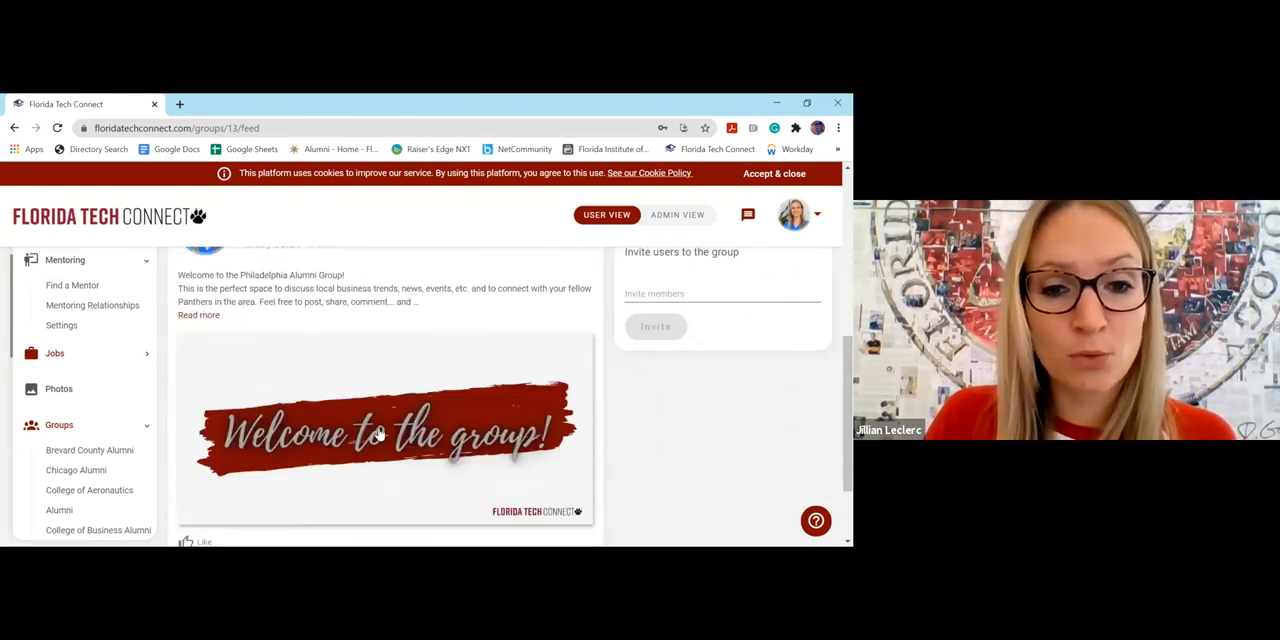
{"action": "scroll", "scroll_direction": "up", "scroll_amount": 3}
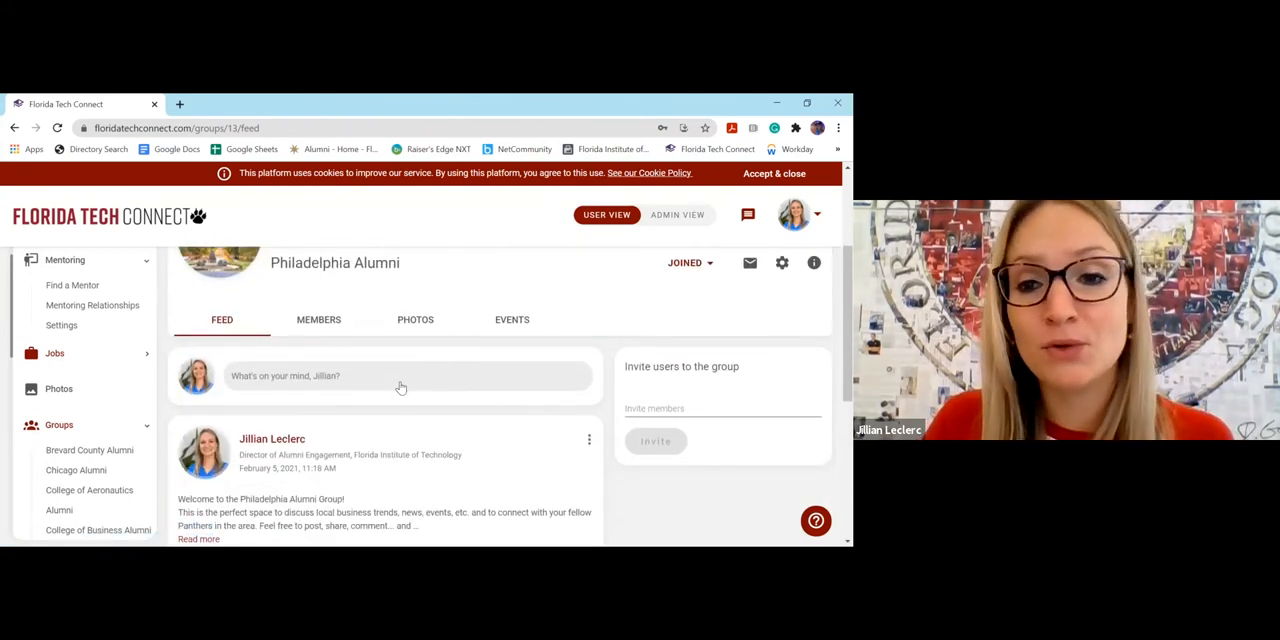
{"action": "left_click", "coordinate": [720, 408]}
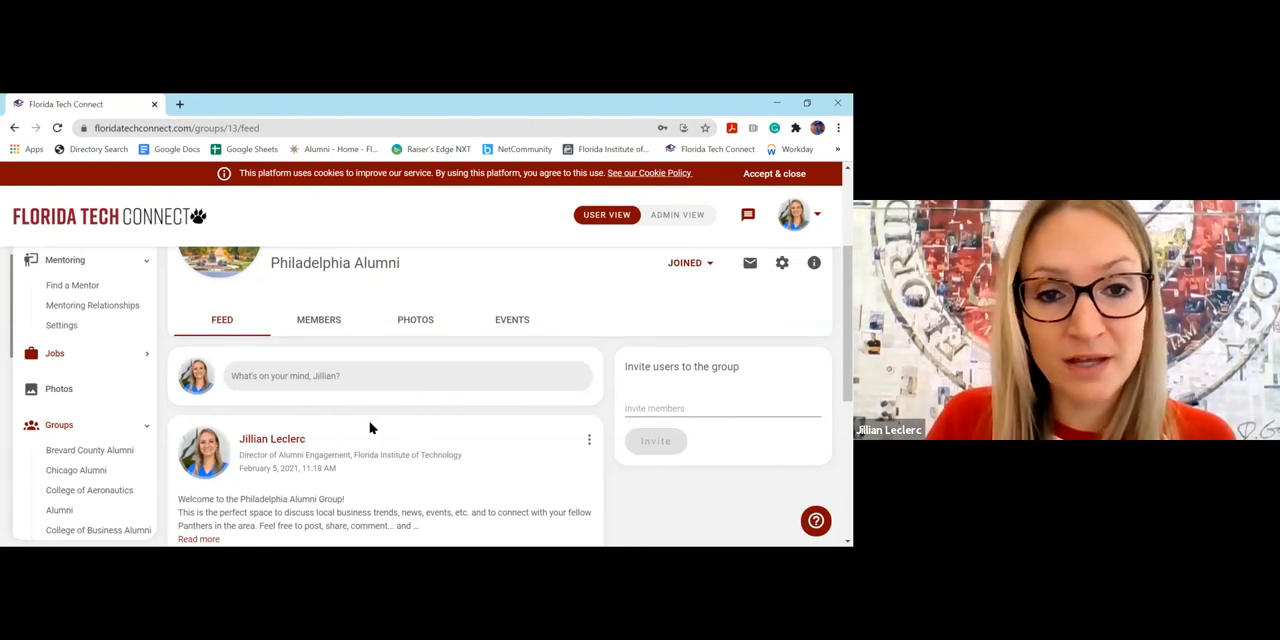
- View the Philadelphia Alumni group's three members listed alphabetically
{"action": "left_click", "coordinate": [320, 320]}
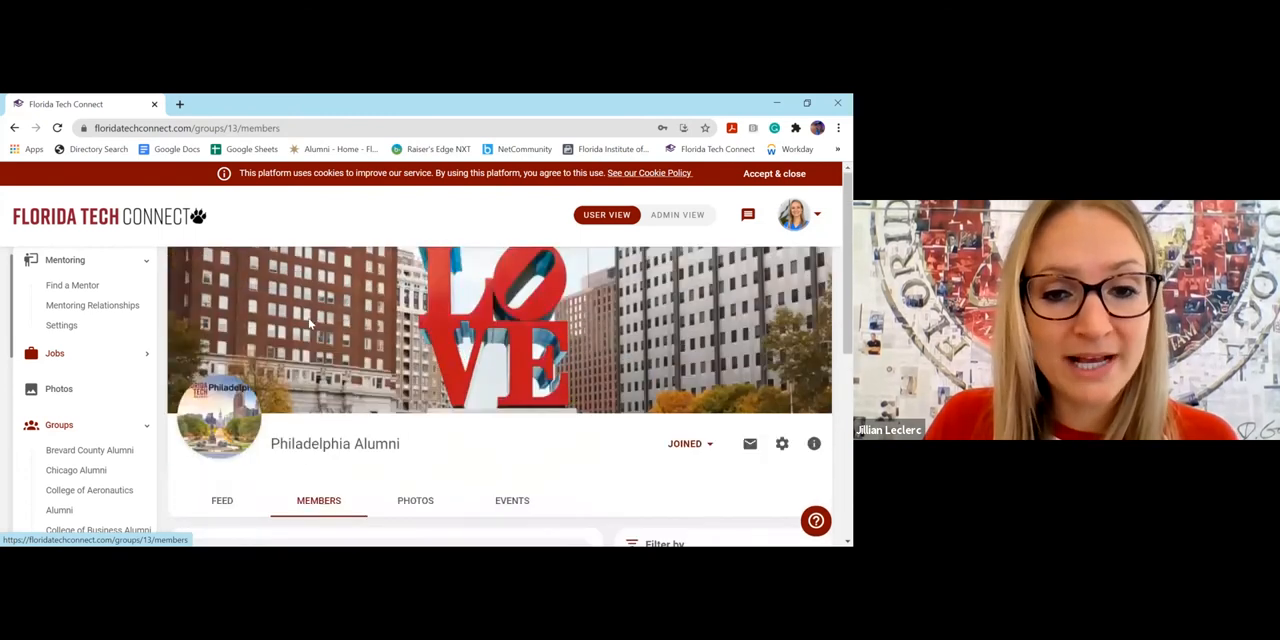
{"action": "scroll", "scroll_direction": "down", "scroll_amount": 3}
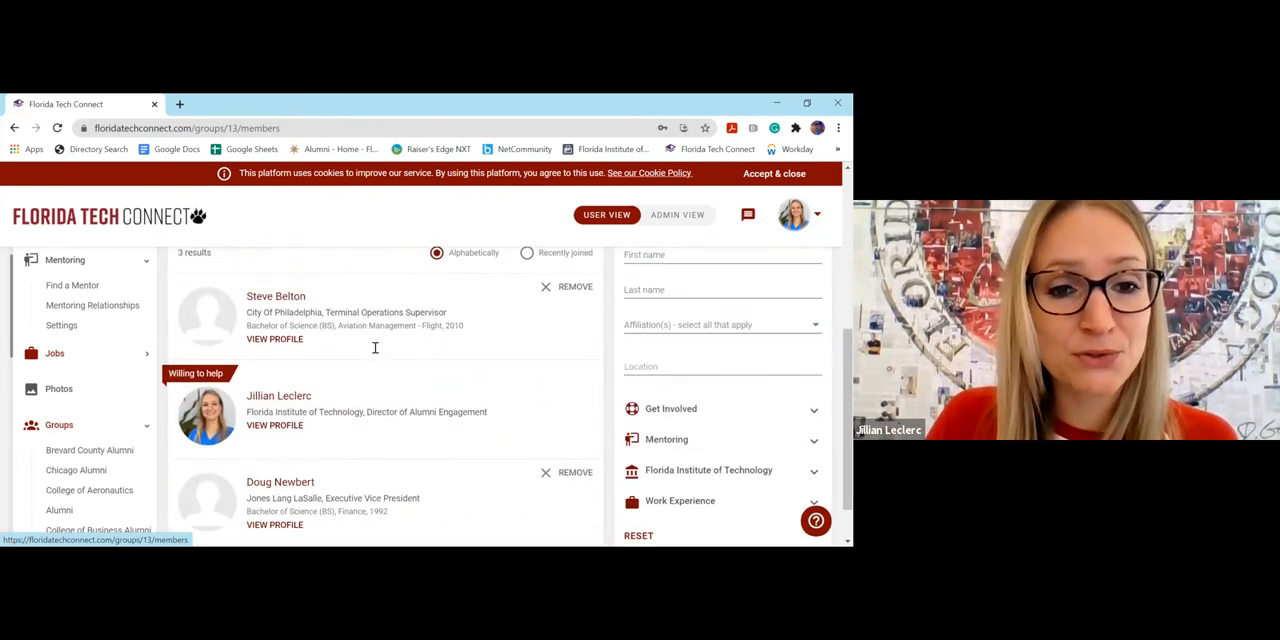
{"action": "scroll", "scroll_direction": "up", "scroll_amount": 3}
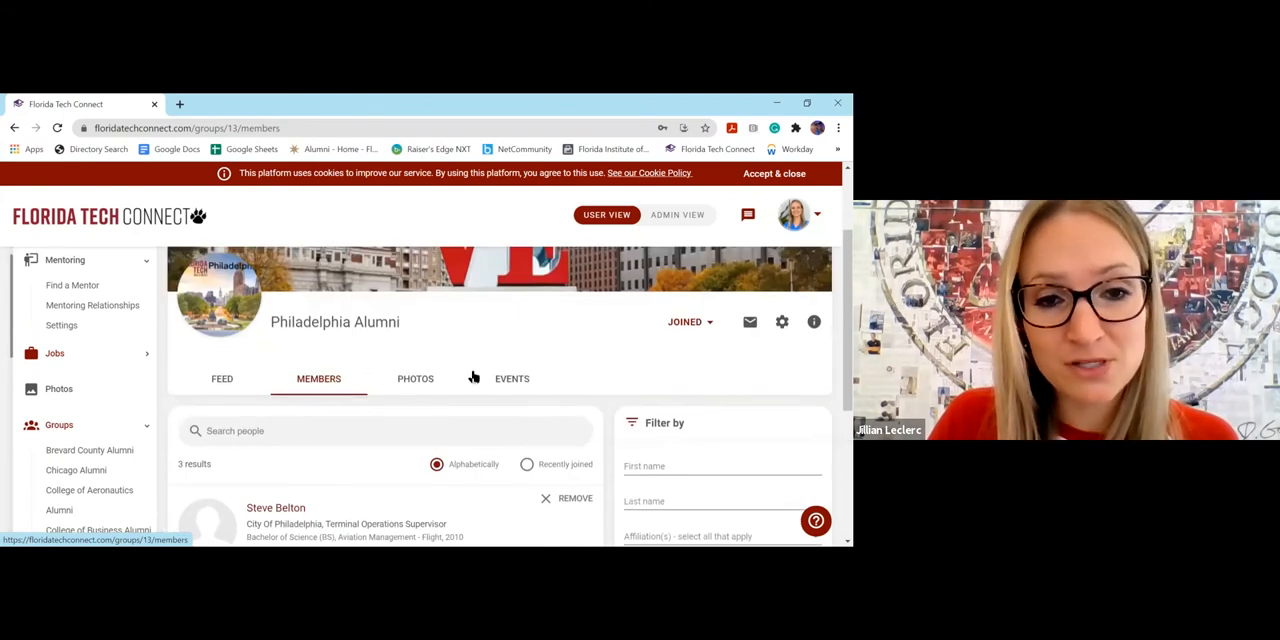
- Look through the group's photo albums, then its Events with the February 2021 calendar
{"action": "left_click", "coordinate": [416, 378]}
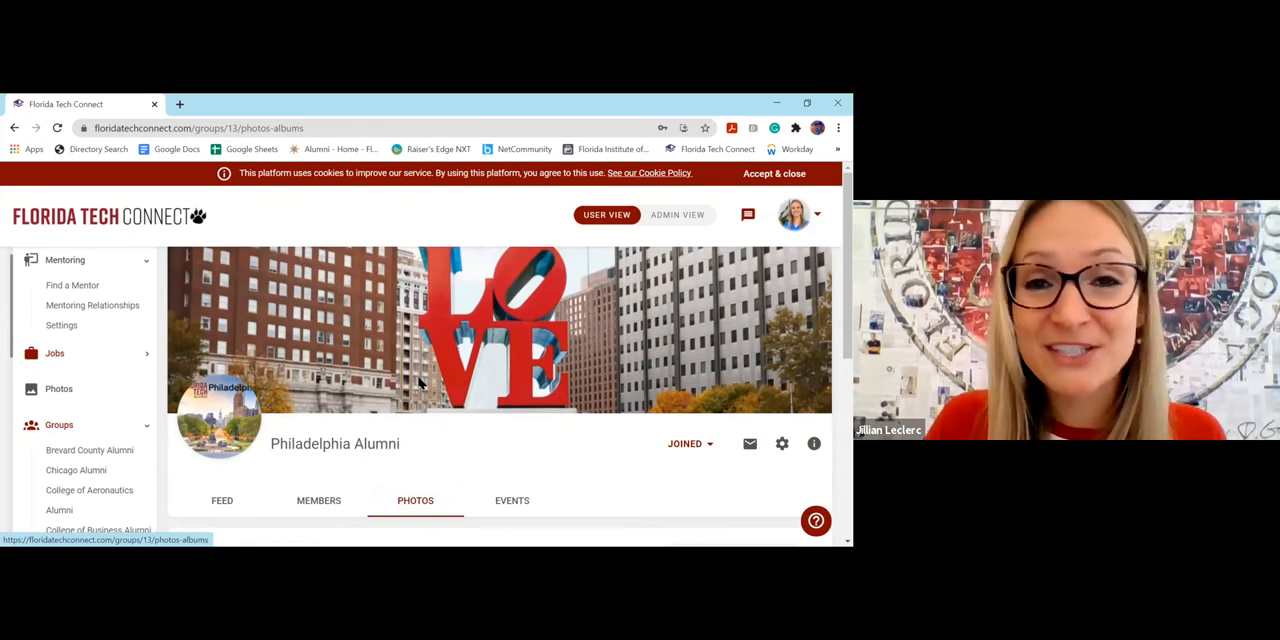
{"action": "scroll", "scroll_direction": "down", "scroll_amount": 3}
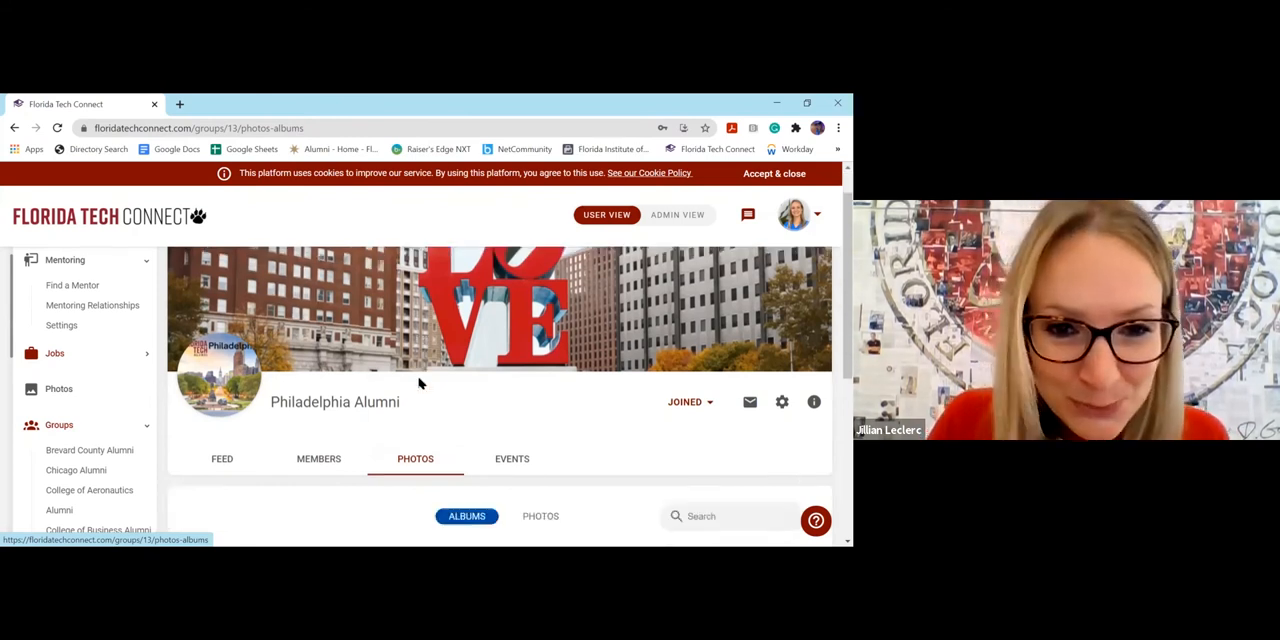
{"action": "scroll", "scroll_direction": "down", "scroll_amount": 3}
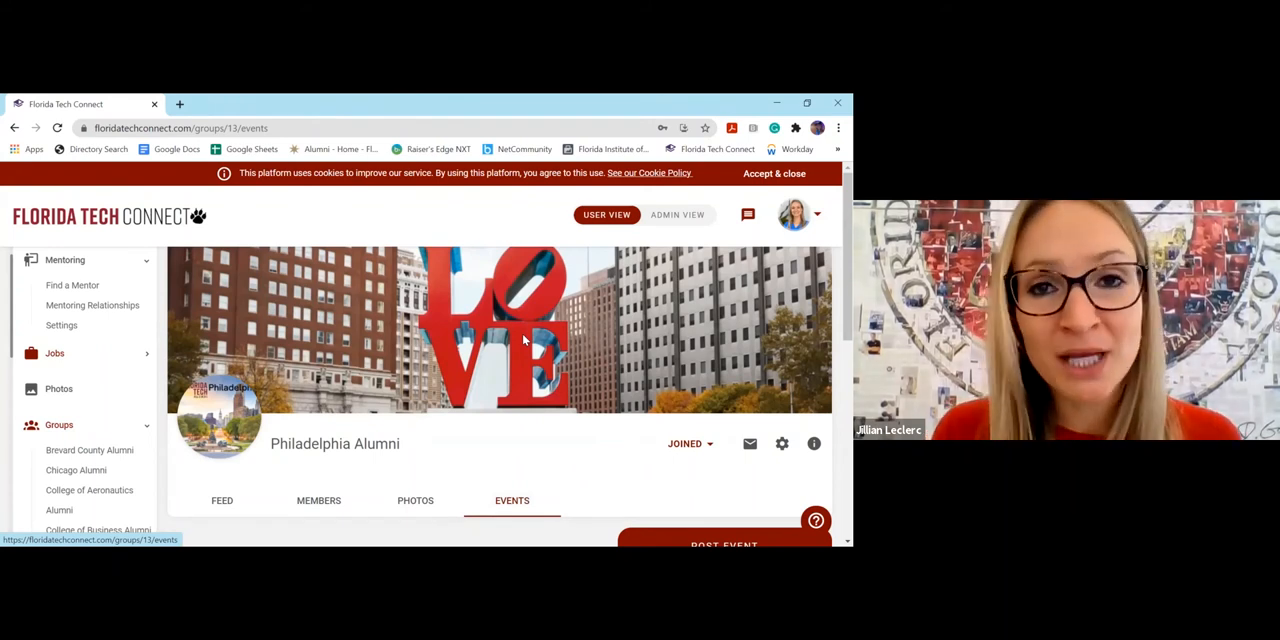
{"action": "scroll", "scroll_direction": "down", "scroll_amount": 3}
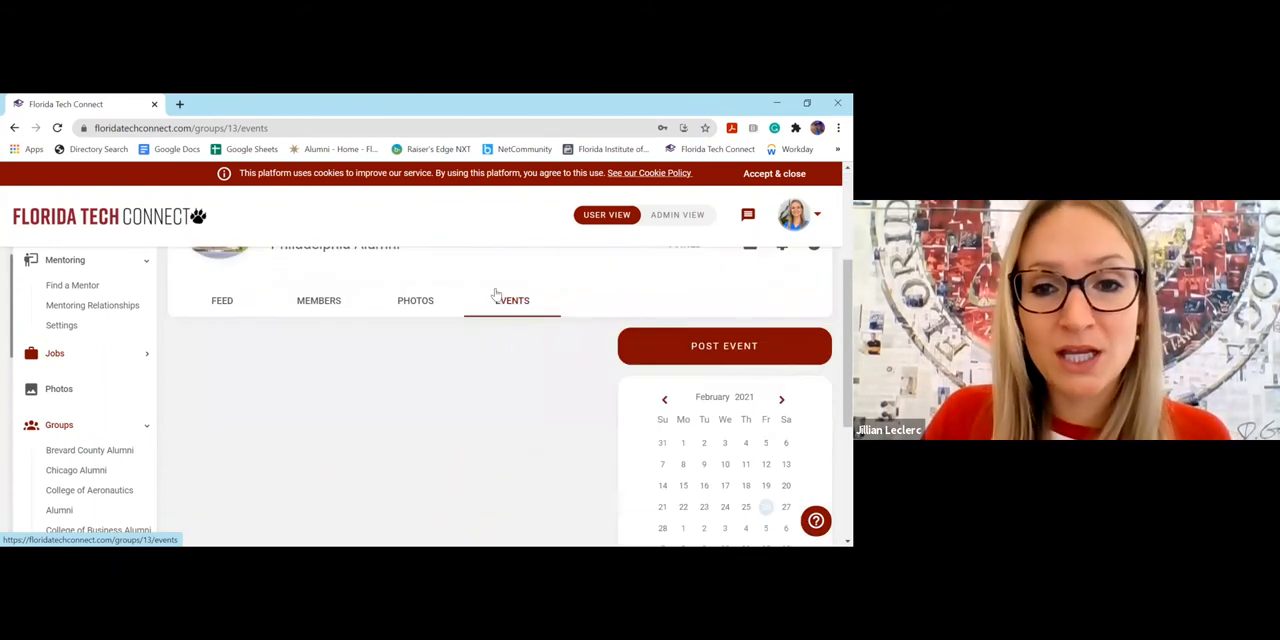
{"action": "mouse_move", "coordinate": [420, 320]}
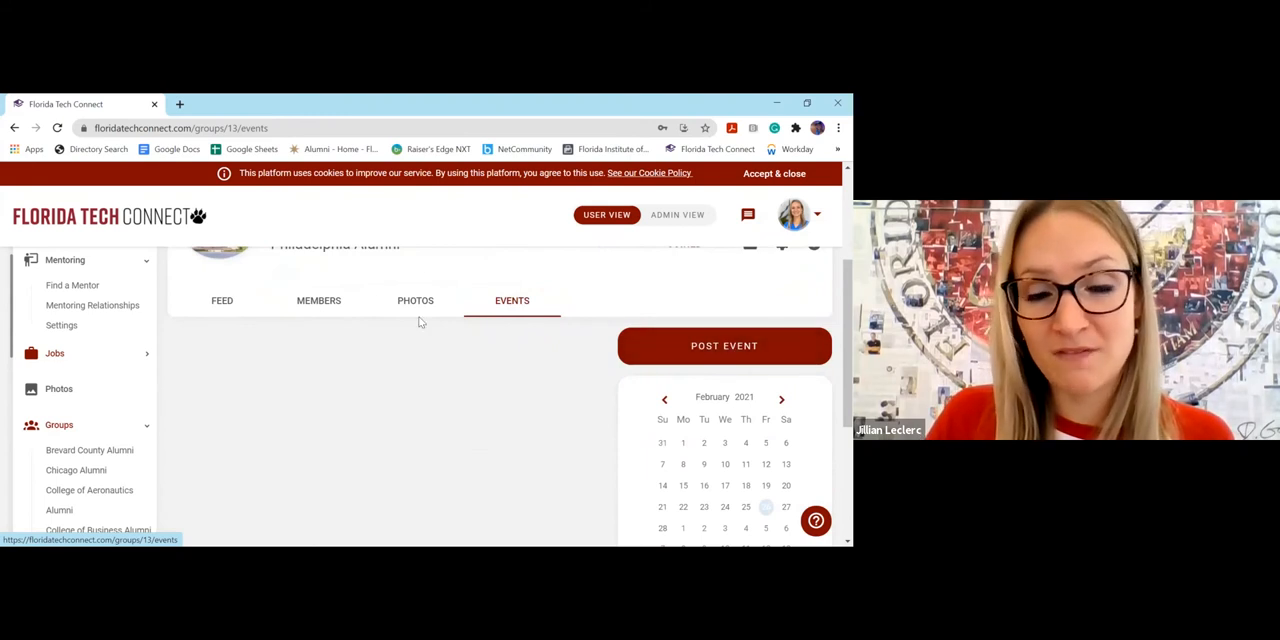
{"action": "scroll", "scroll_direction": "up", "scroll_amount": 3}
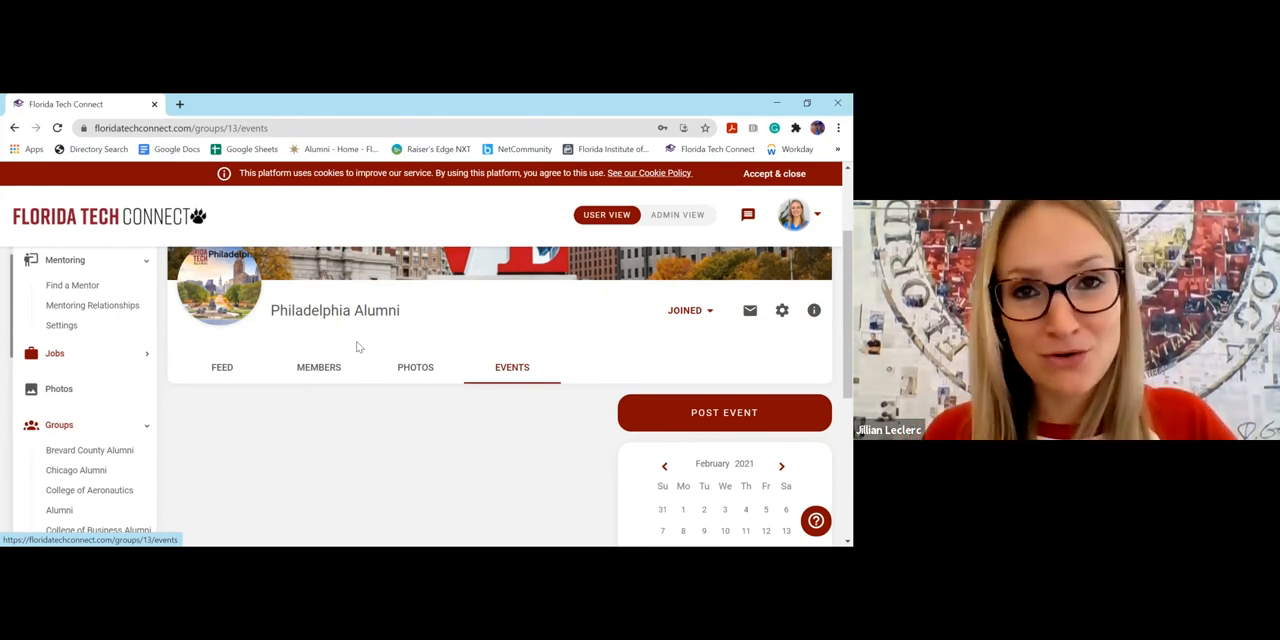
{"action": "mouse_move", "coordinate": [144, 432]}
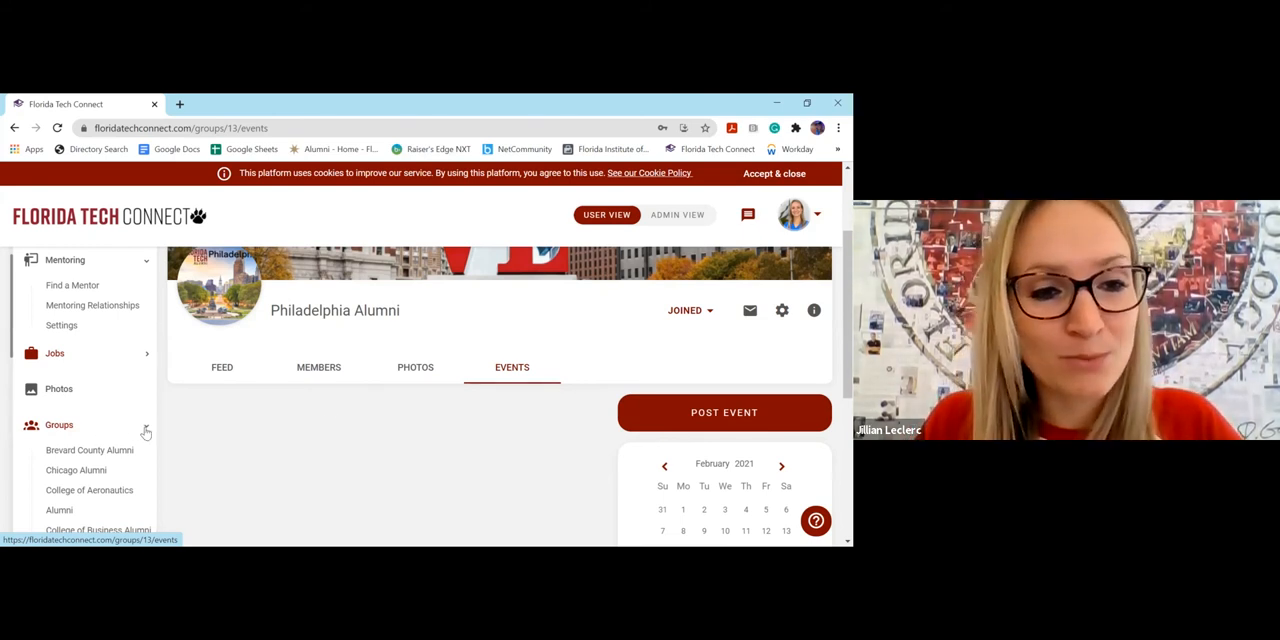
- Collapse the Groups menu and go to the site-wide Event Board
{"action": "left_click", "coordinate": [60, 424]}
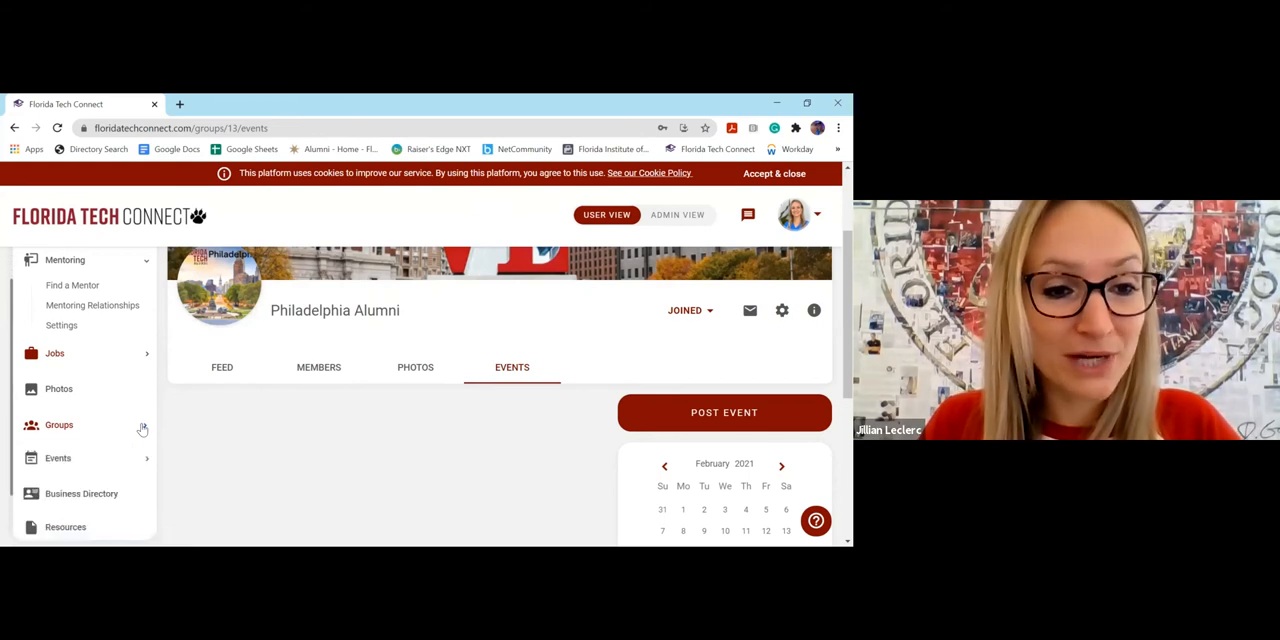
{"action": "left_click", "coordinate": [56, 458]}
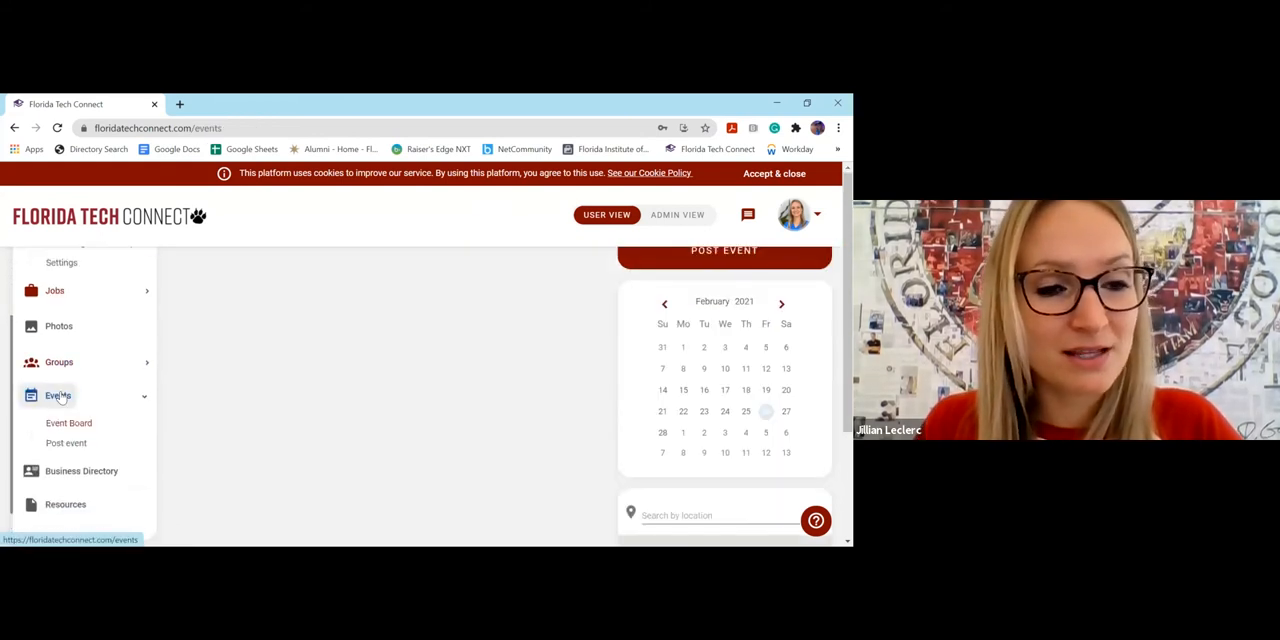
{"action": "left_click", "coordinate": [56, 396]}
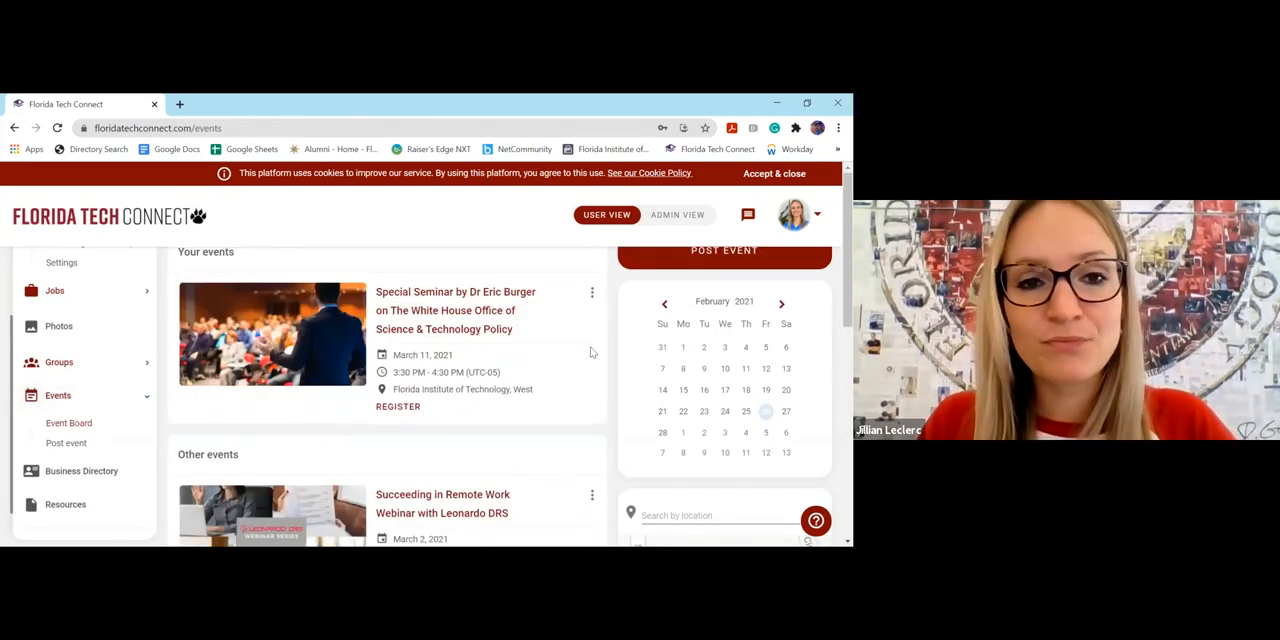
{"action": "mouse_move", "coordinate": [544, 356]}
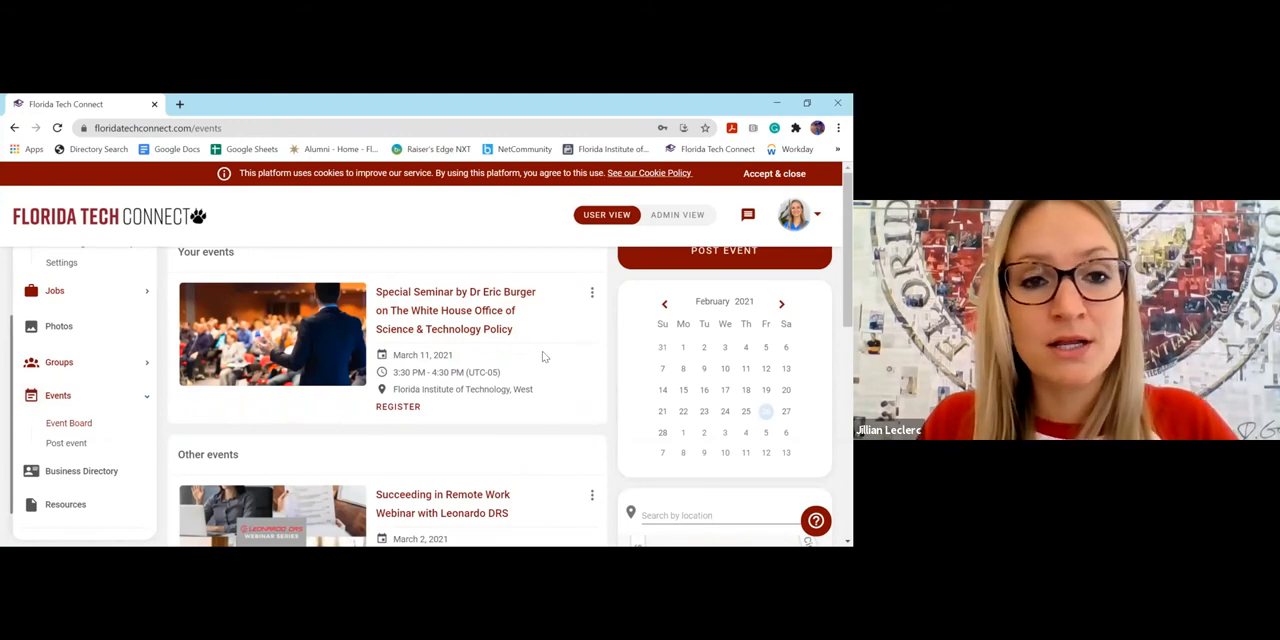
- Look down the upcoming seminars and webinars list and return to the top
{"action": "scroll", "scroll_direction": "down", "scroll_amount": 3}
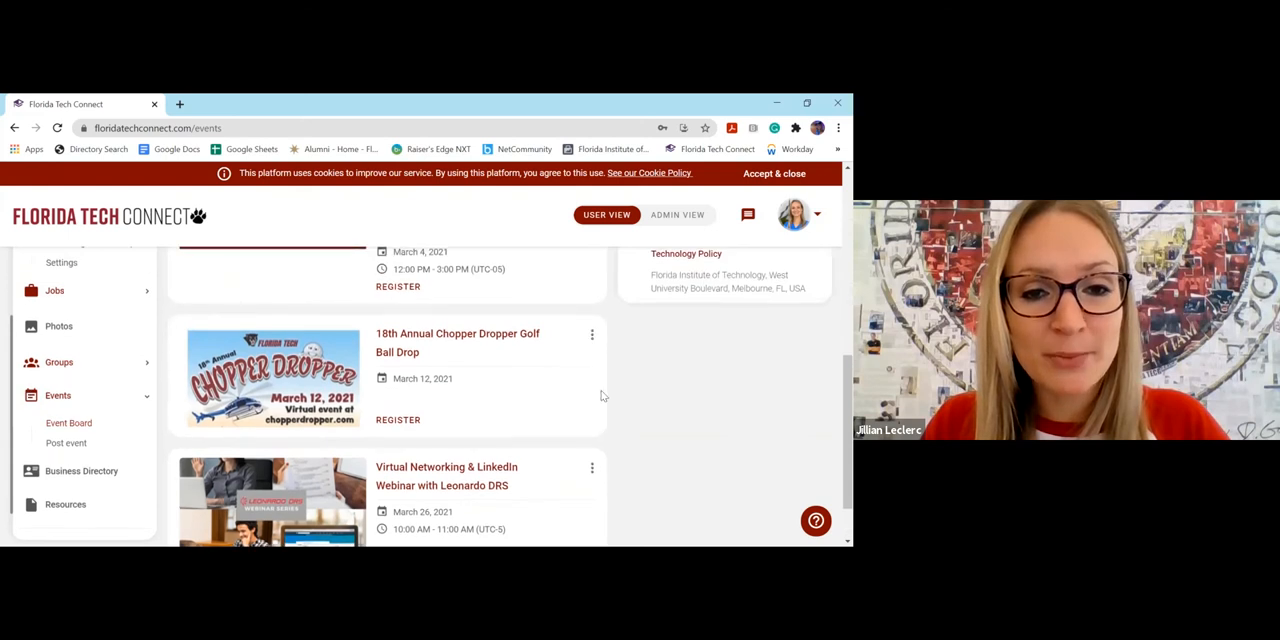
{"action": "scroll", "scroll_direction": "down", "scroll_amount": 3}
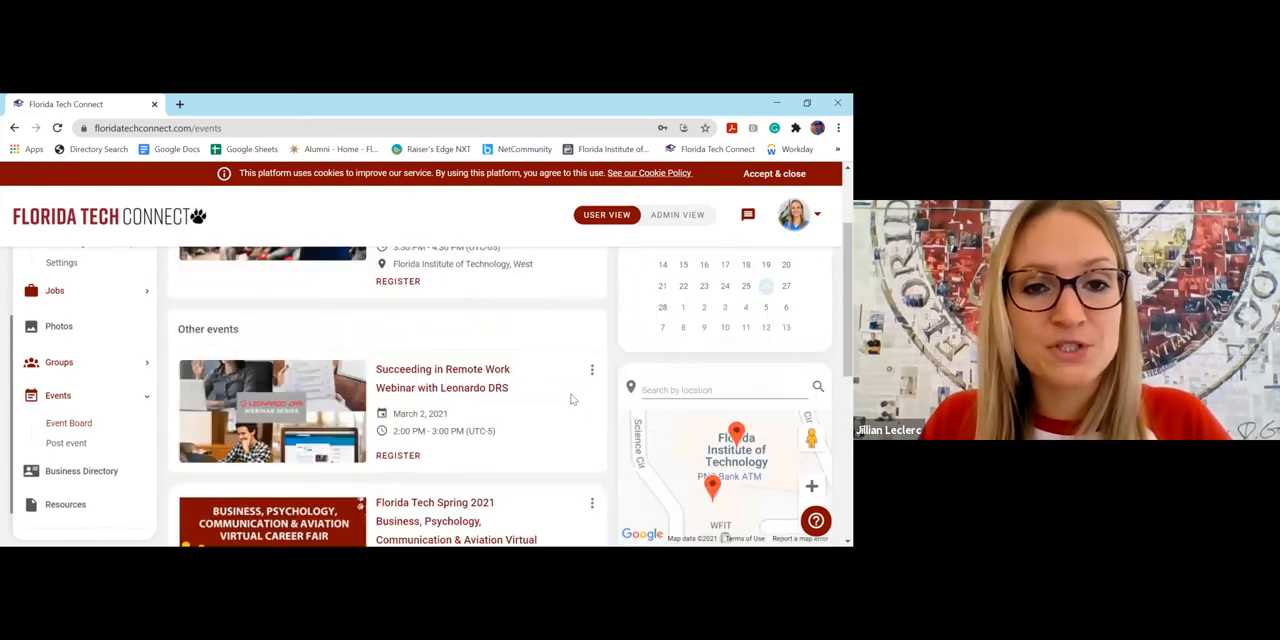
{"action": "scroll", "scroll_direction": "up", "scroll_amount": 3}
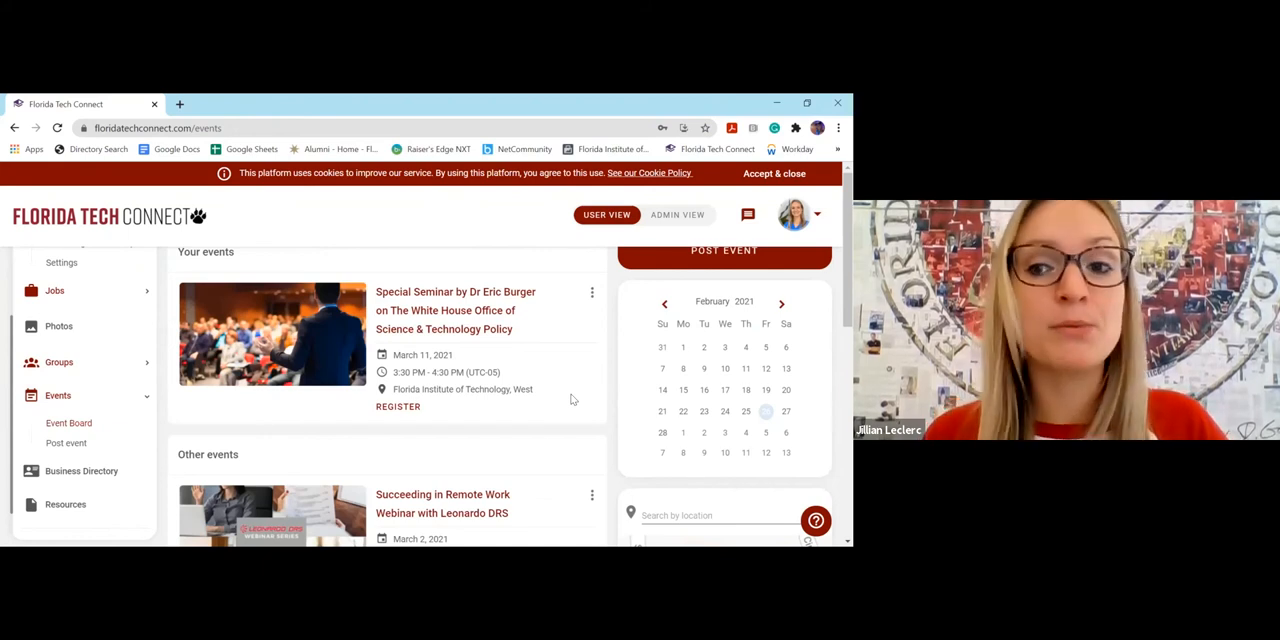
{"action": "mouse_move", "coordinate": [232, 400]}
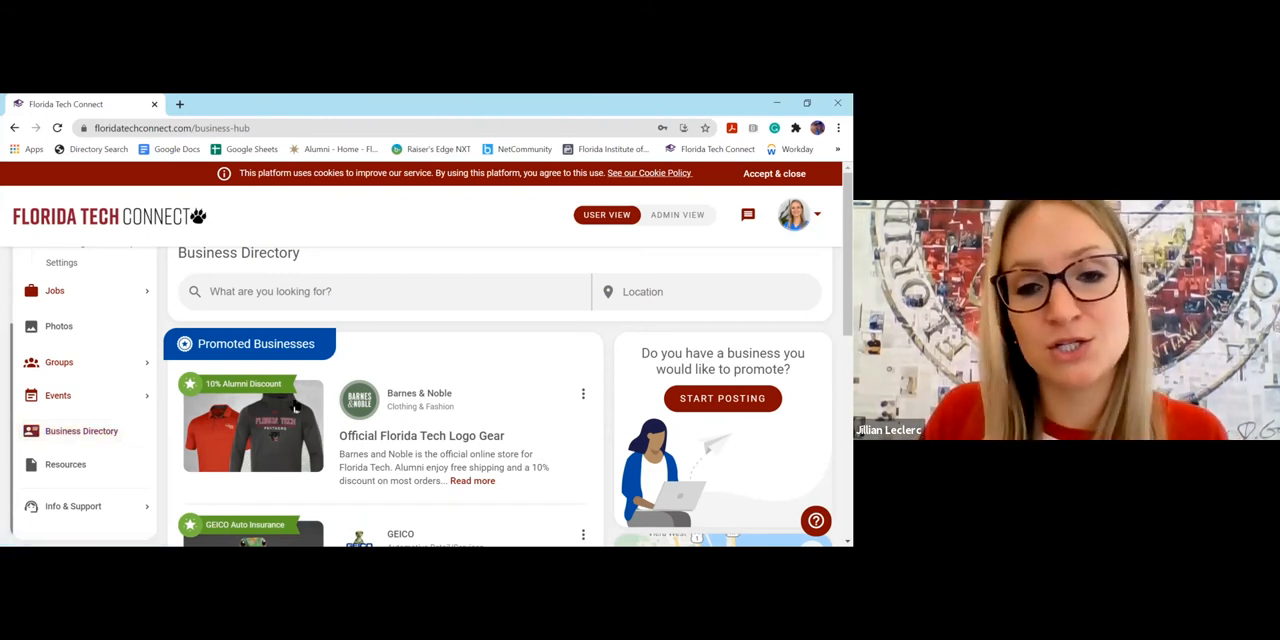
{"action": "scroll", "scroll_direction": "down", "scroll_amount": 3}
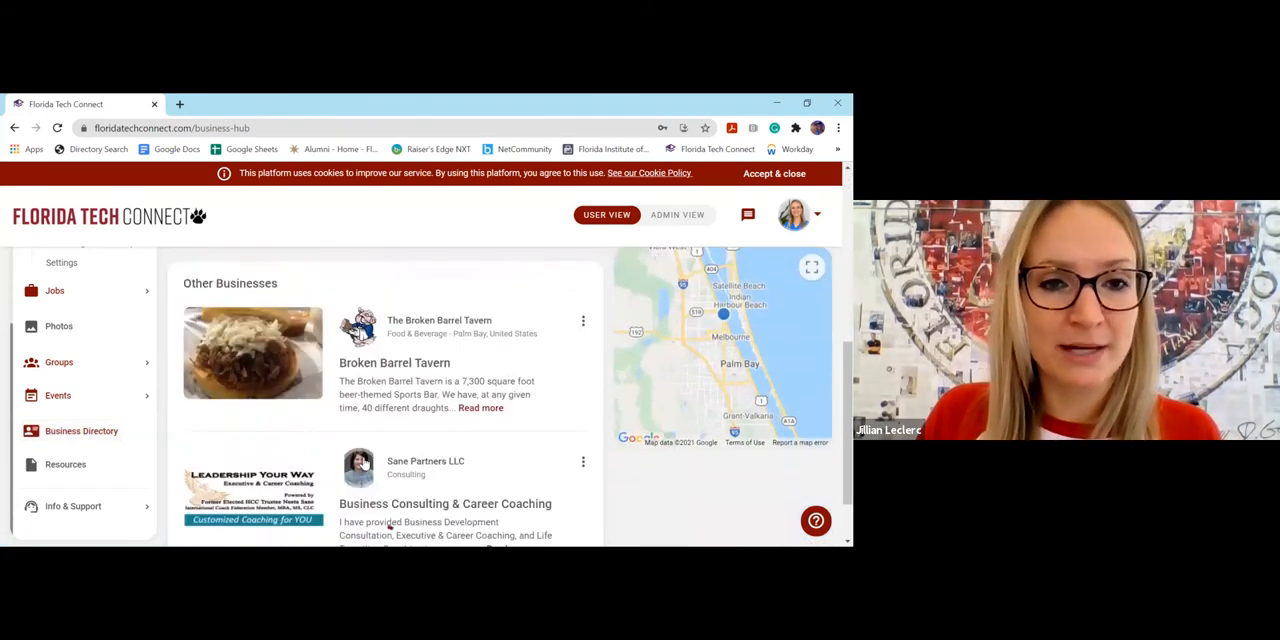
{"action": "scroll", "scroll_direction": "down", "scroll_amount": 3}
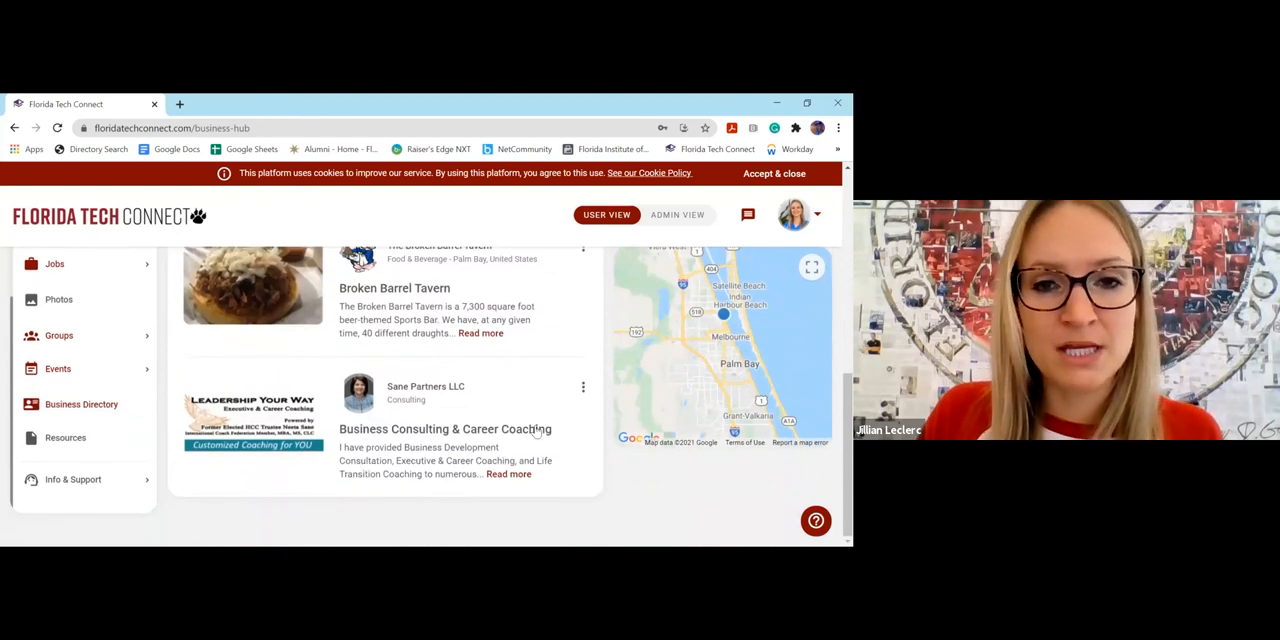
{"action": "scroll", "scroll_direction": "up", "scroll_amount": 3}
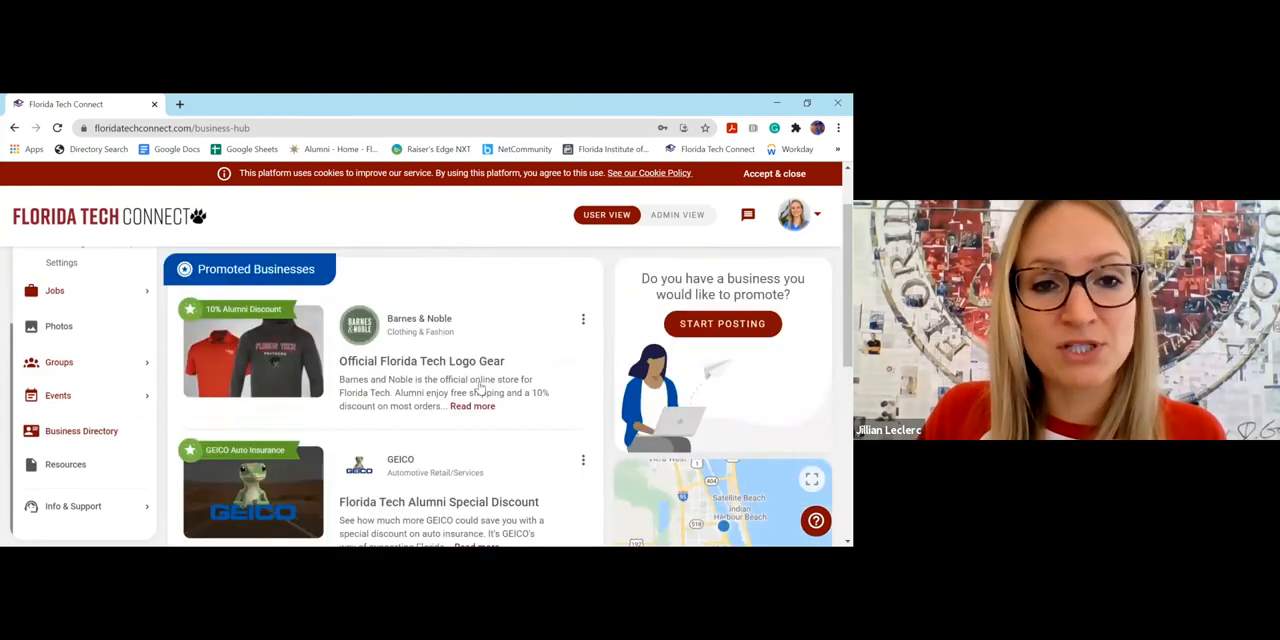
{"action": "mouse_move", "coordinate": [382, 440]}
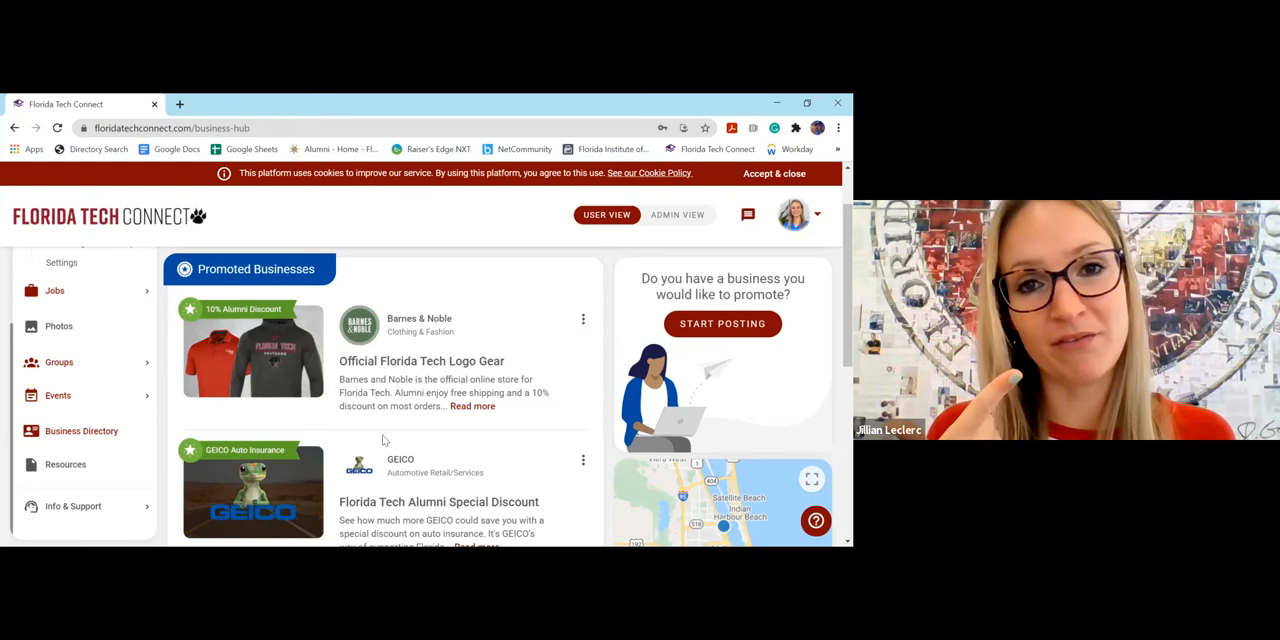
{"action": "mouse_move", "coordinate": [556, 476]}
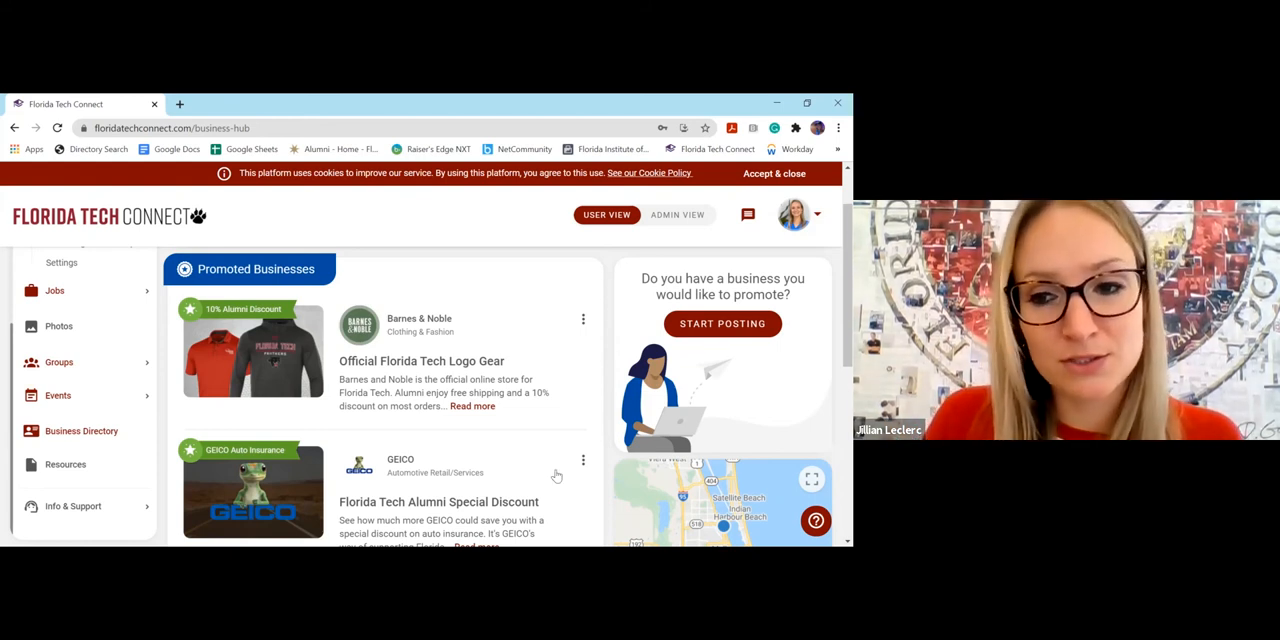
{"action": "scroll", "scroll_direction": "down", "scroll_amount": 3}
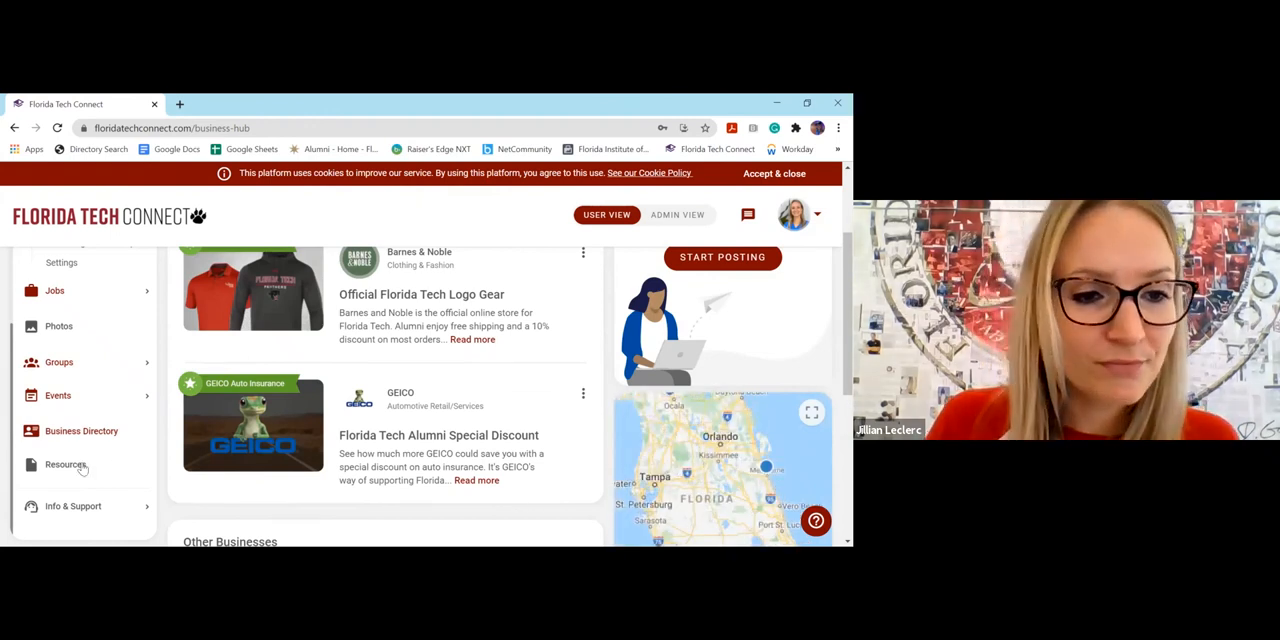
- Go to Resources and enter the Handshake folder with its alumni login link
{"action": "left_click", "coordinate": [64, 464]}
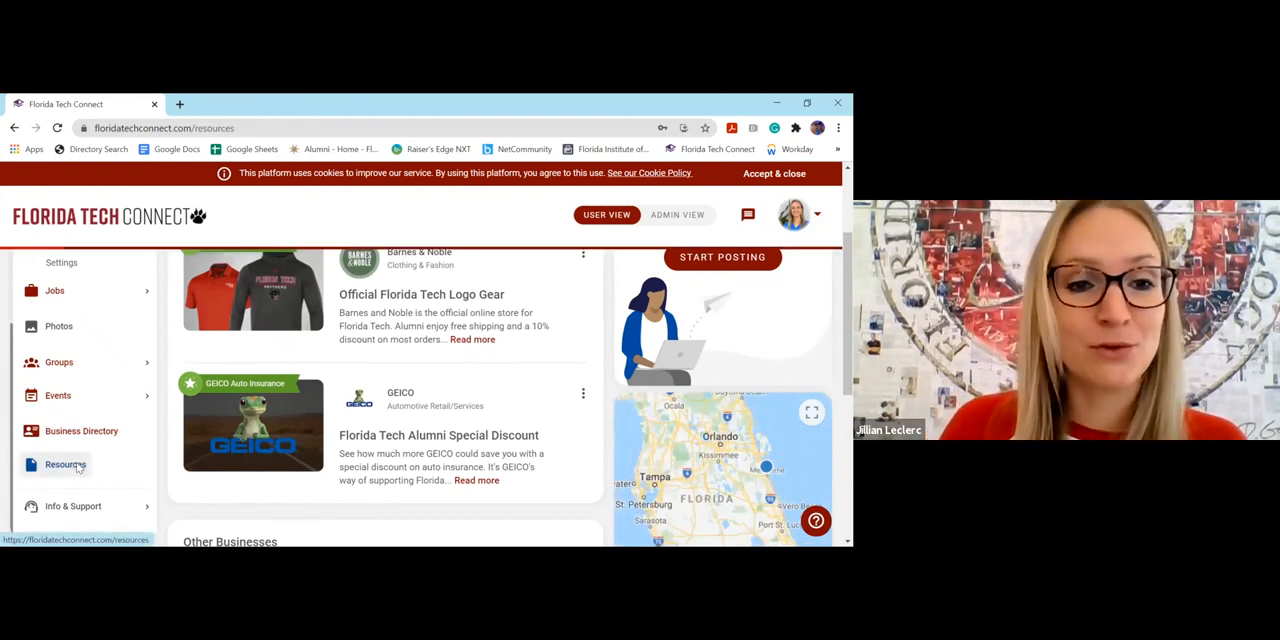
{"action": "left_click", "coordinate": [64, 464]}
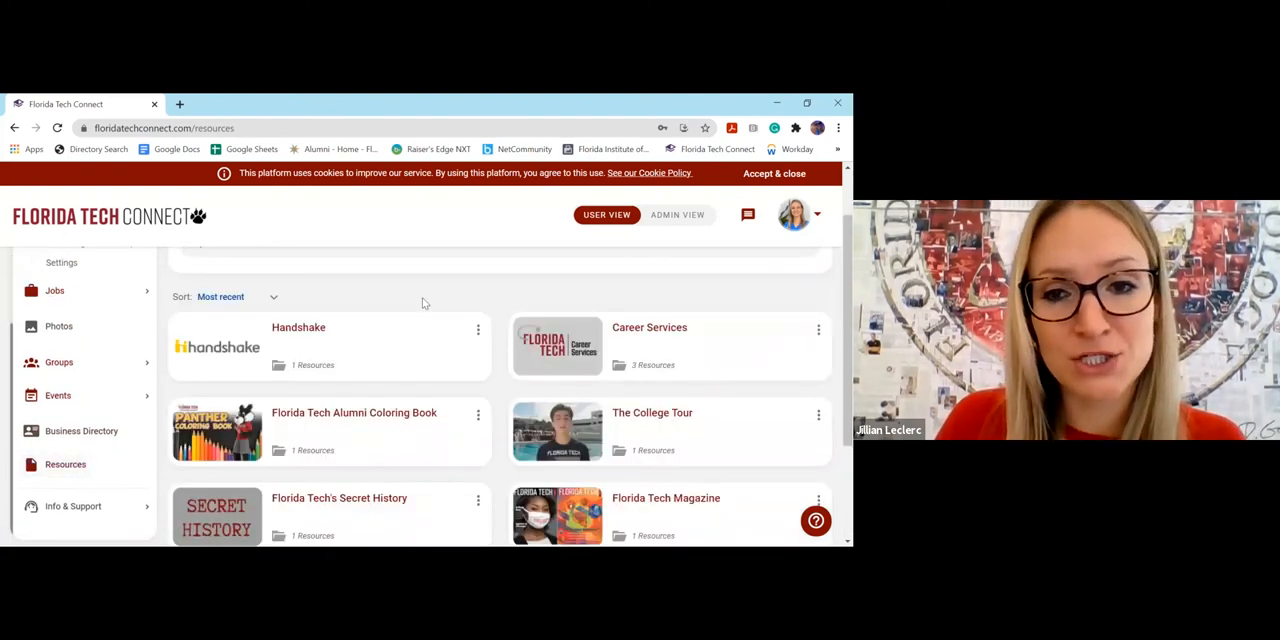
{"action": "scroll", "scroll_direction": "up", "scroll_amount": 3}
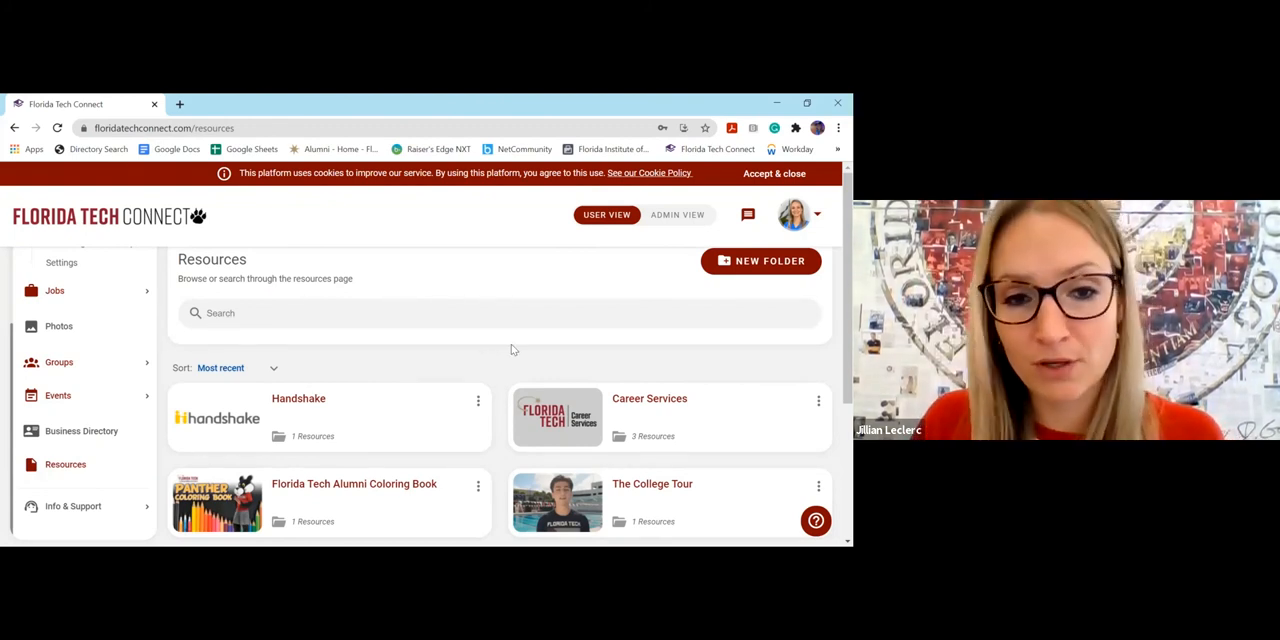
{"action": "mouse_move", "coordinate": [300, 420]}
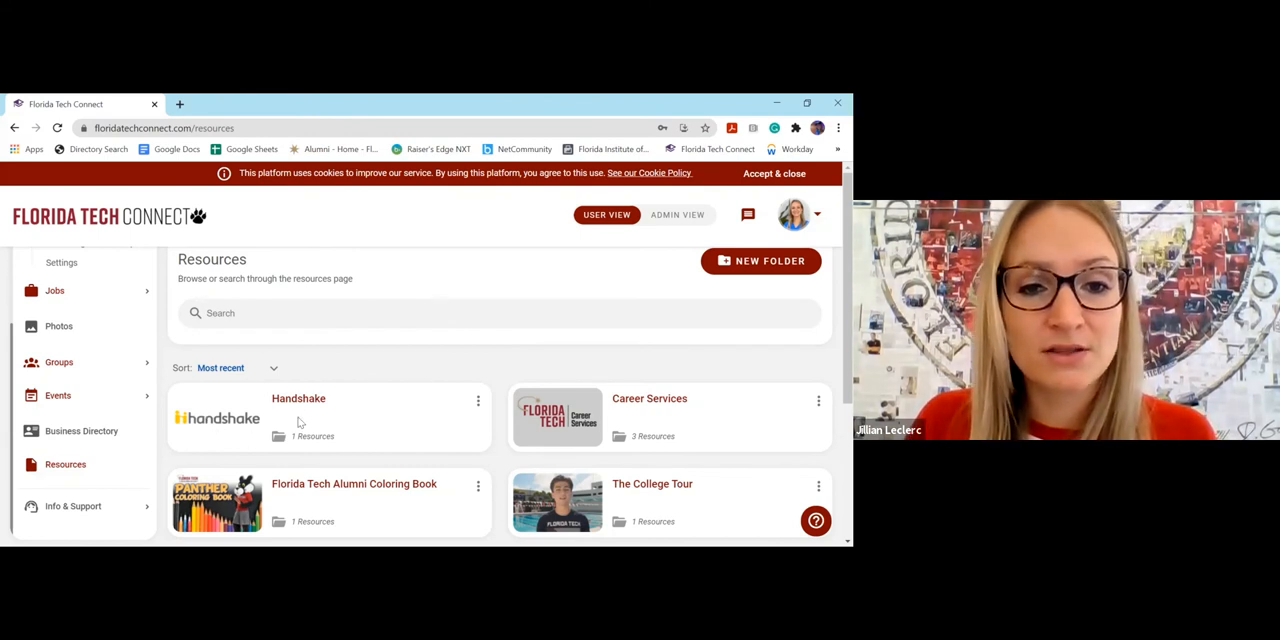
{"action": "scroll", "scroll_direction": "down", "scroll_amount": 3}
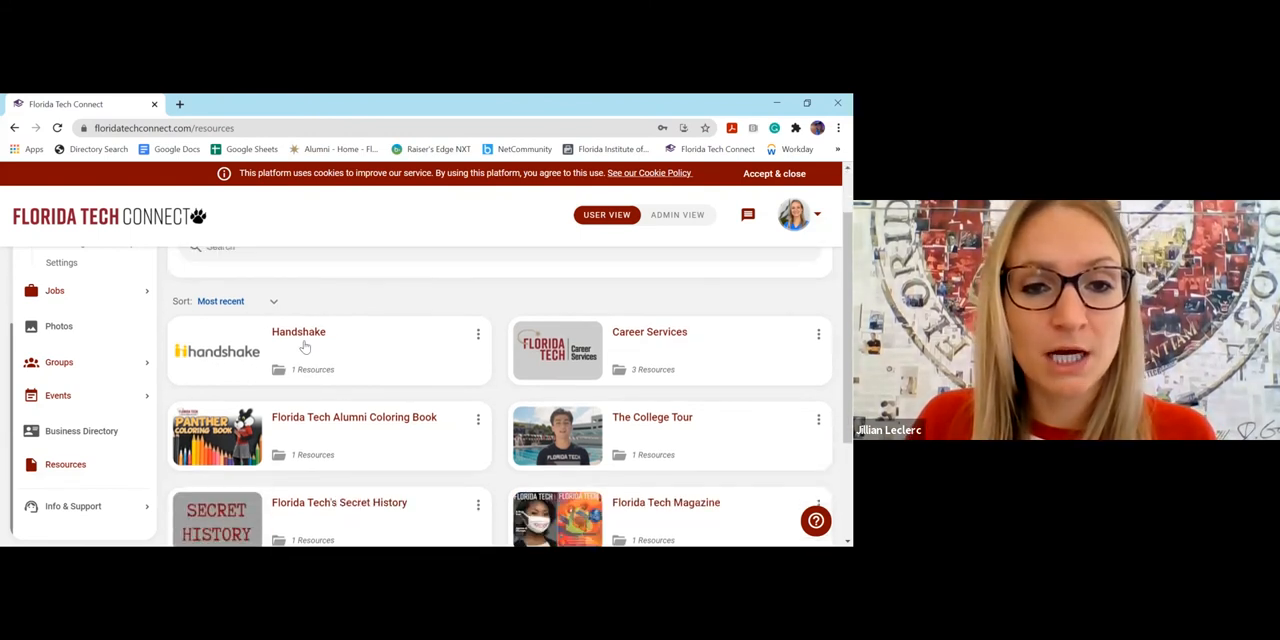
{"action": "left_click", "coordinate": [298, 332]}
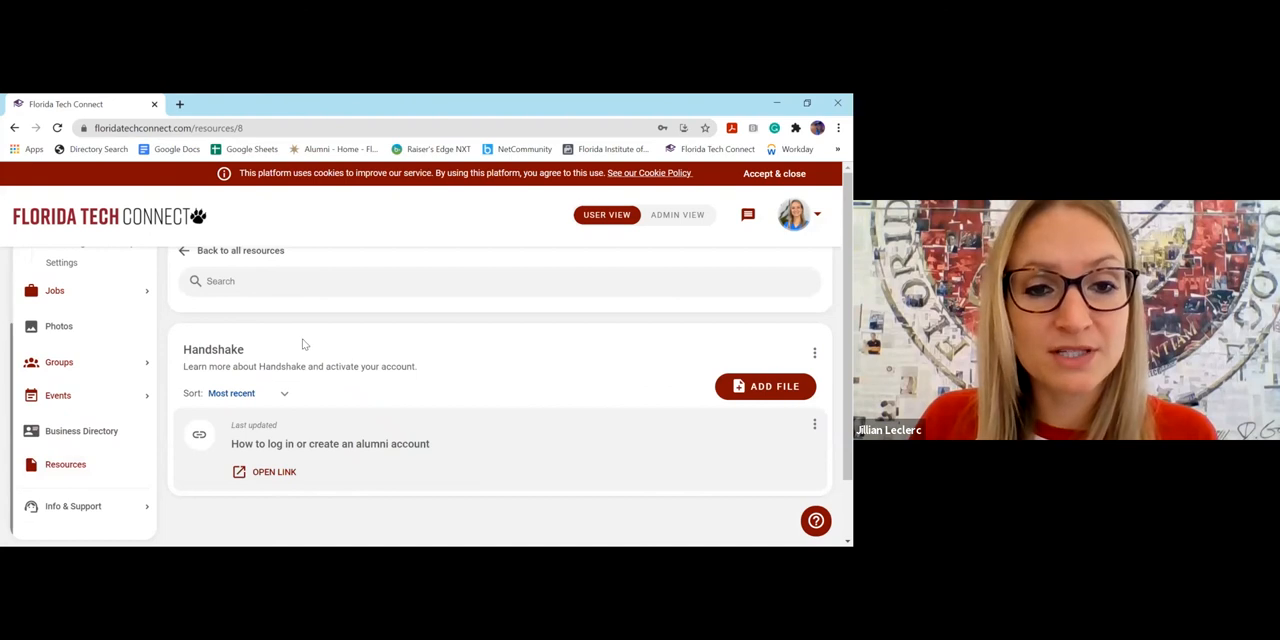
- Bring up the Handshake Help Center guide to logging in as an alum and setting a password
{"action": "left_click", "coordinate": [274, 472]}
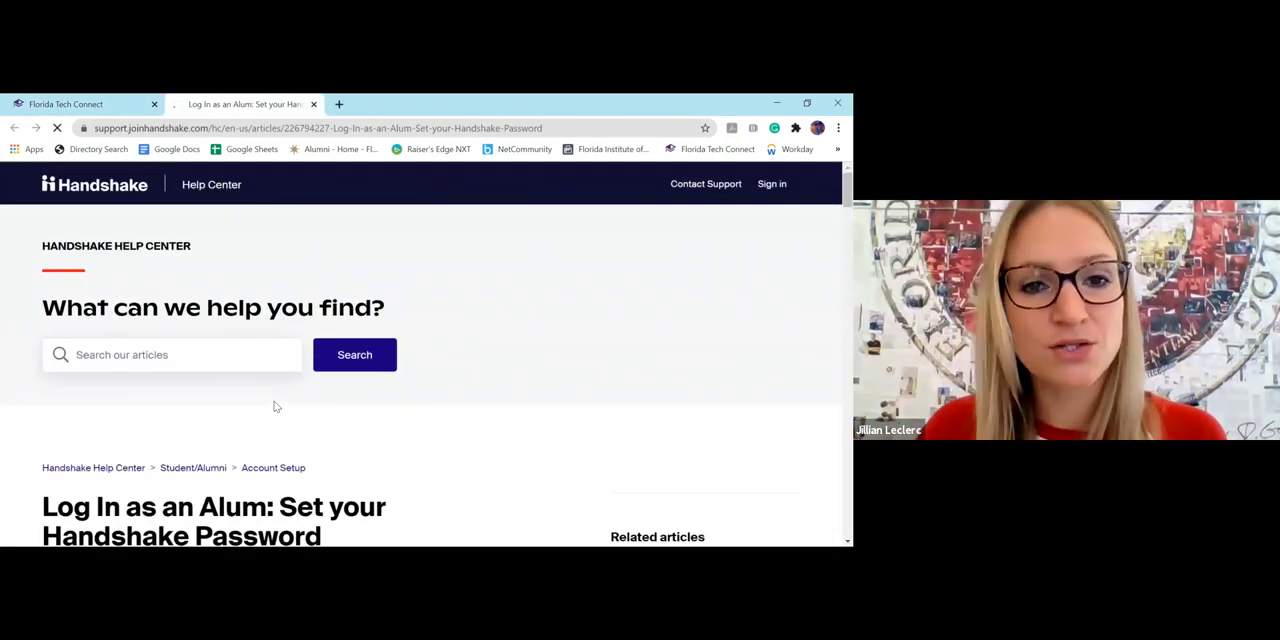
{"action": "scroll", "scroll_direction": "down", "scroll_amount": 3}
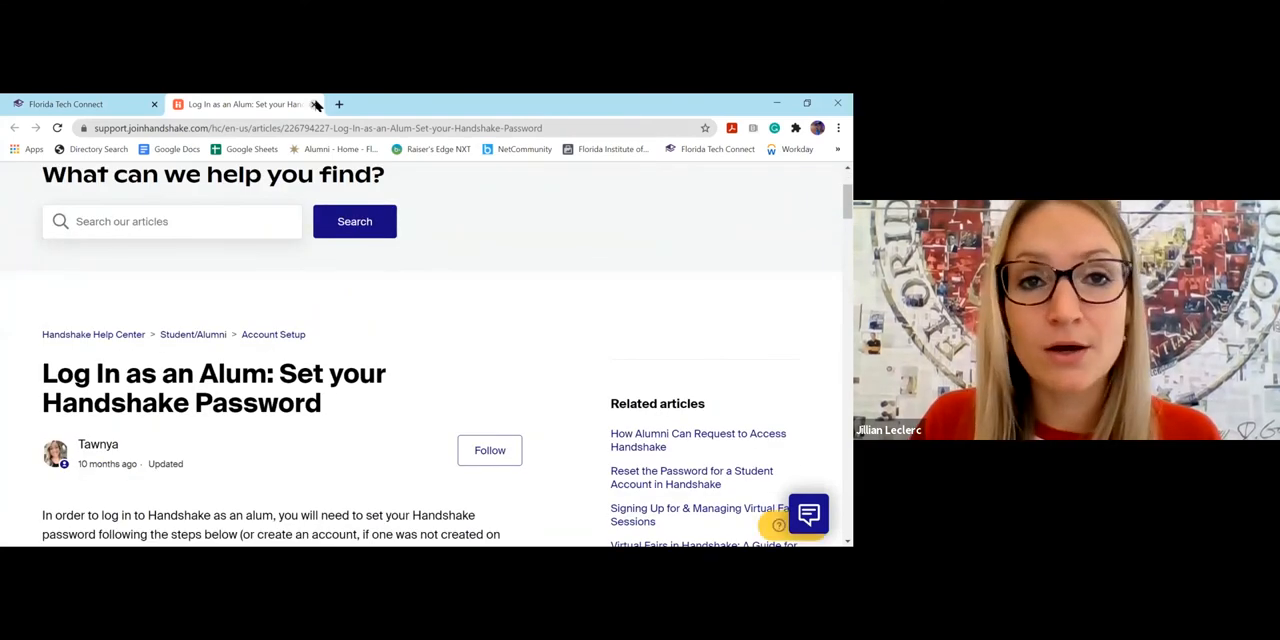
{"action": "mouse_move", "coordinate": [244, 104]}
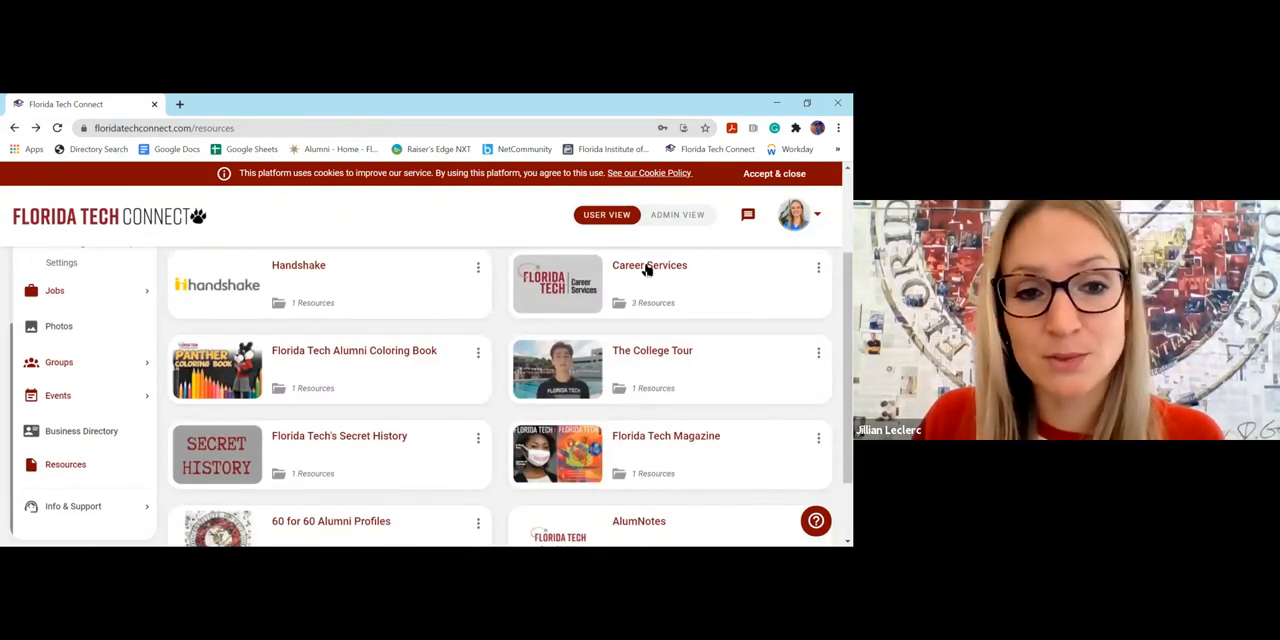
{"action": "mouse_move", "coordinate": [408, 400]}
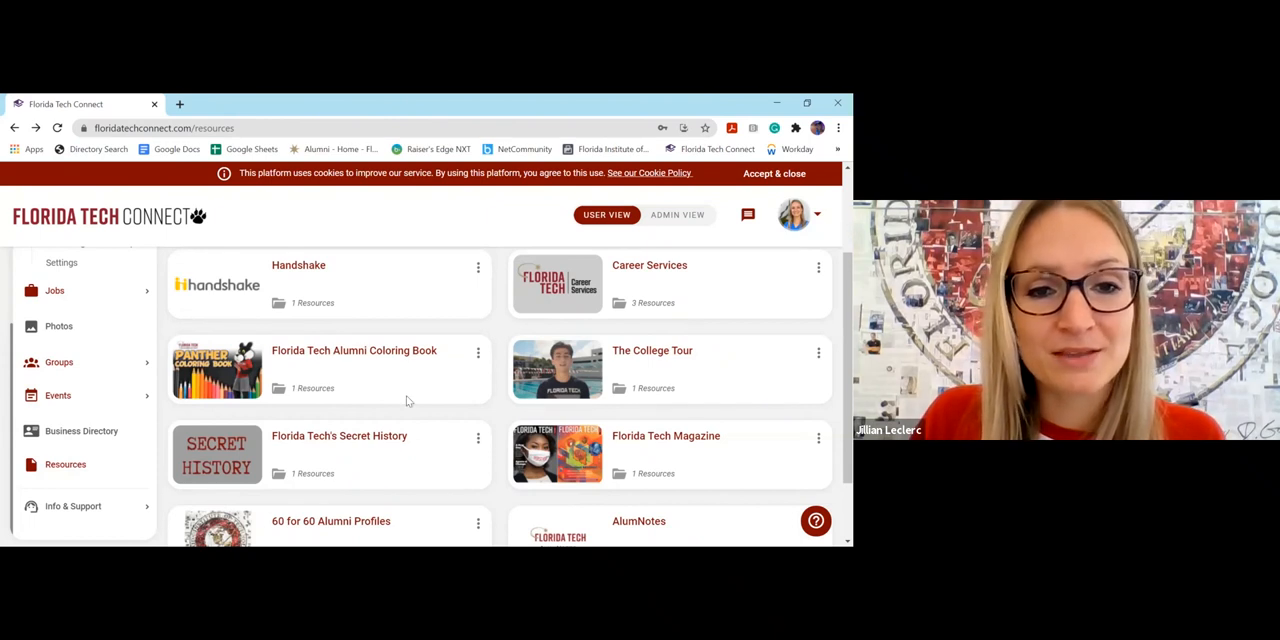
{"action": "mouse_move", "coordinate": [656, 352]}
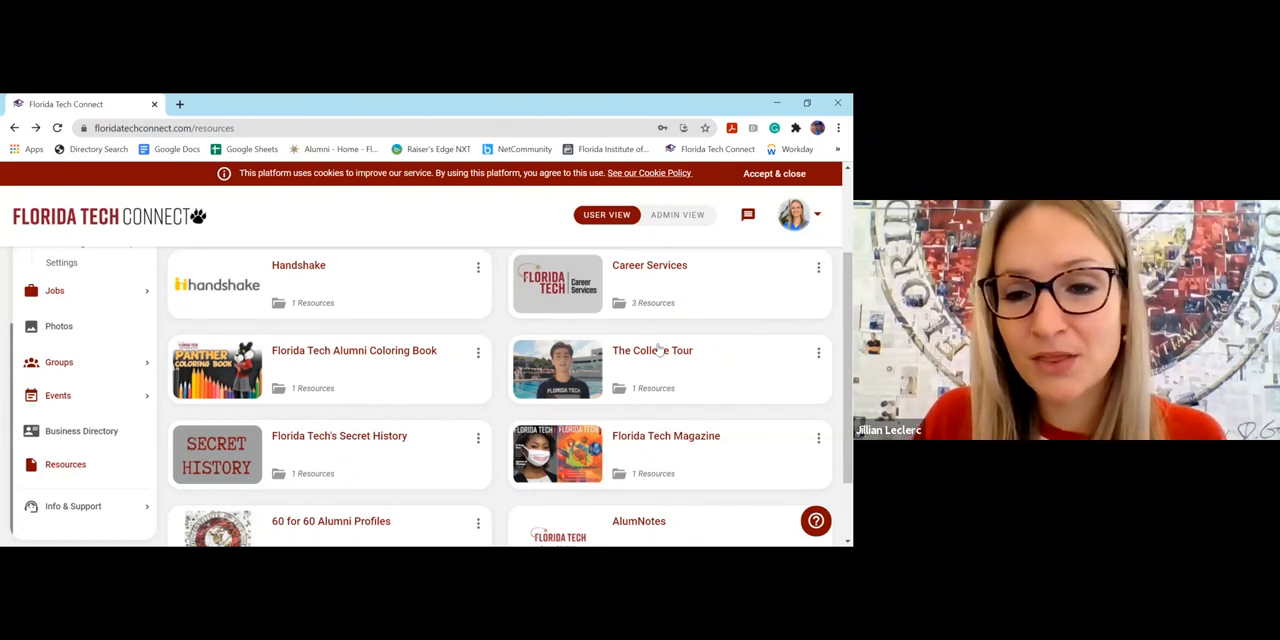
{"action": "mouse_move", "coordinate": [632, 380]}
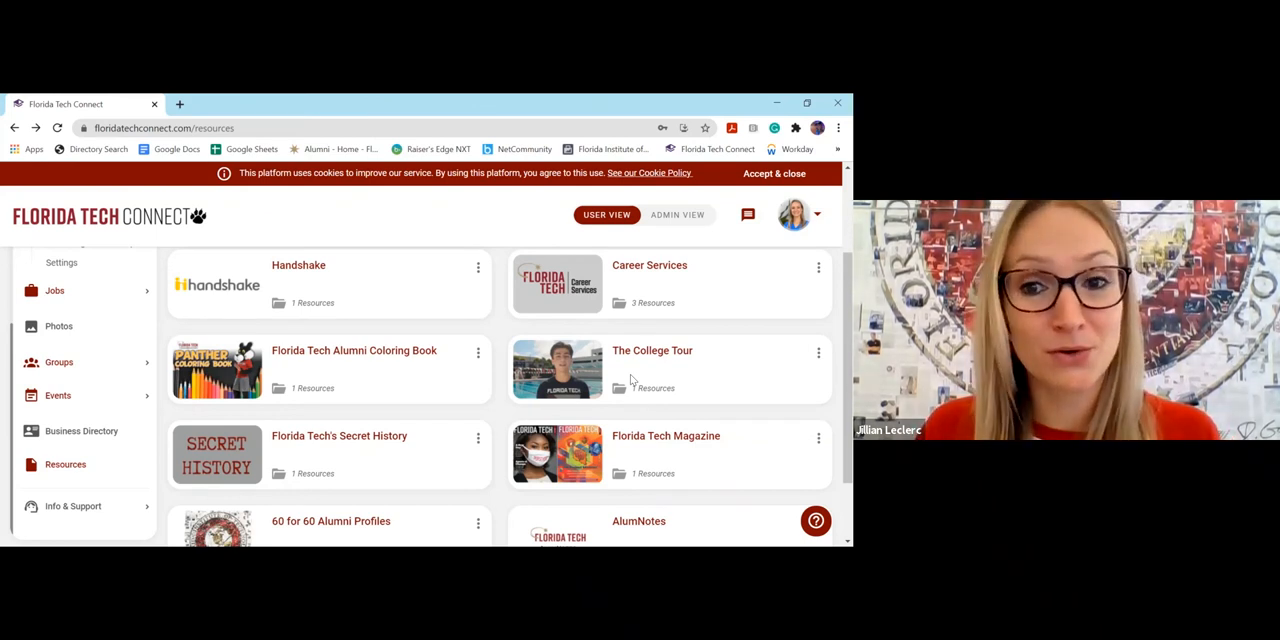
{"action": "scroll", "scroll_direction": "down", "scroll_amount": 3}
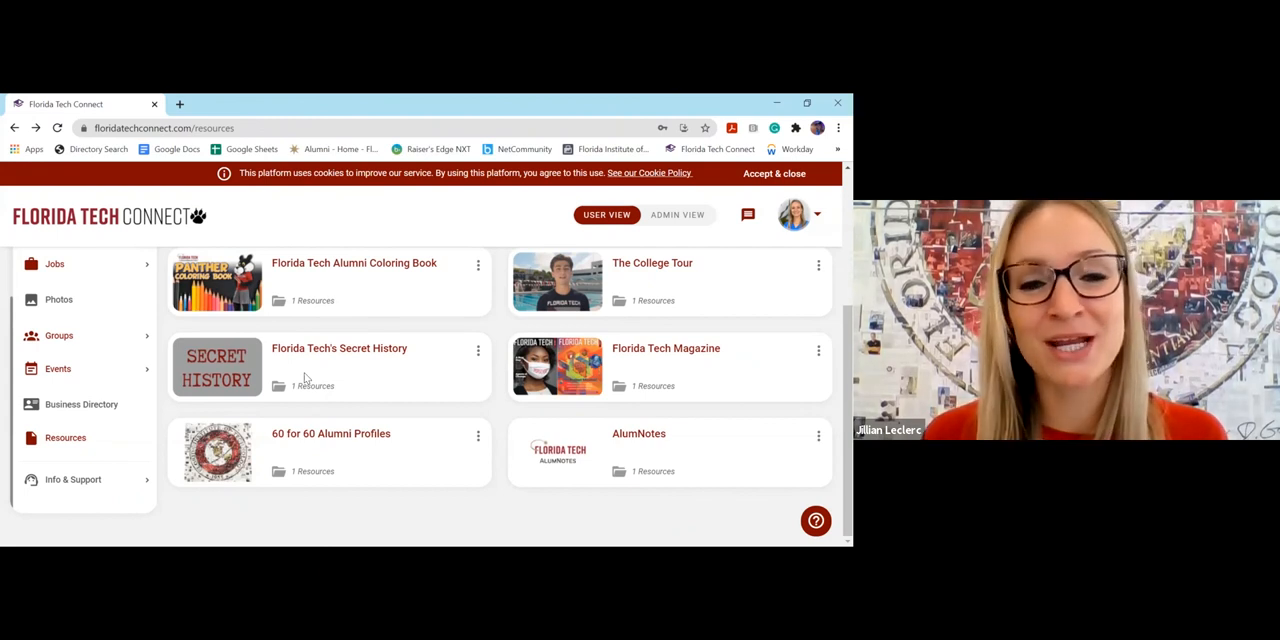
{"action": "mouse_move", "coordinate": [330, 340]}
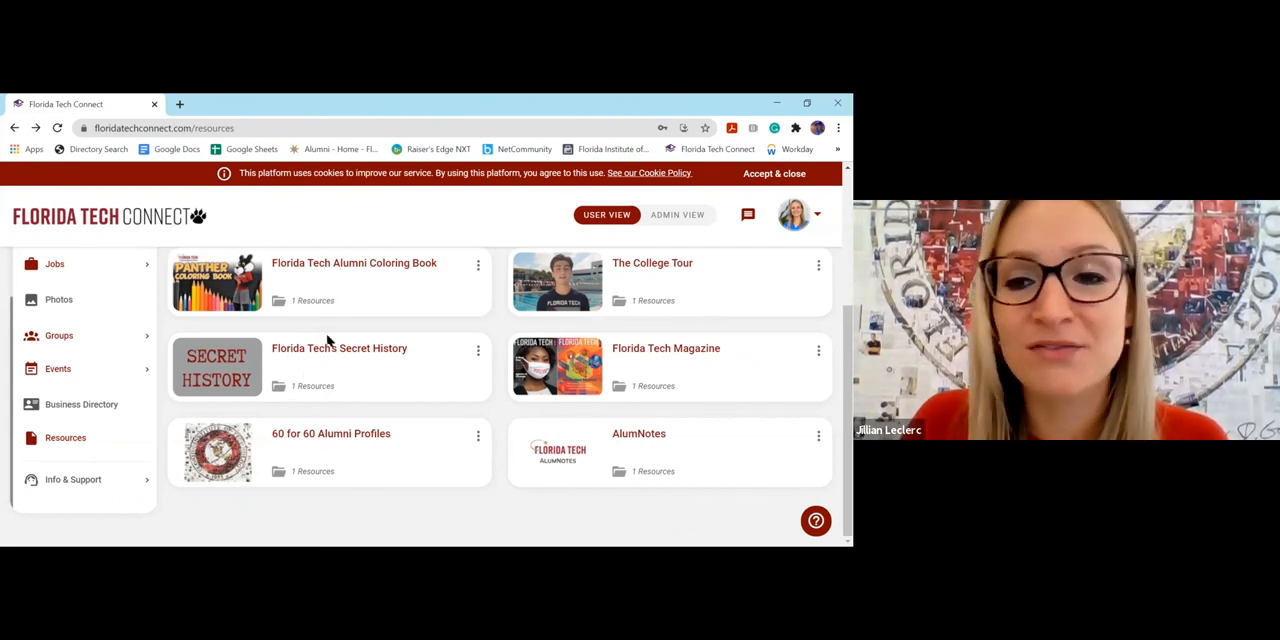
{"action": "mouse_move", "coordinate": [600, 370]}
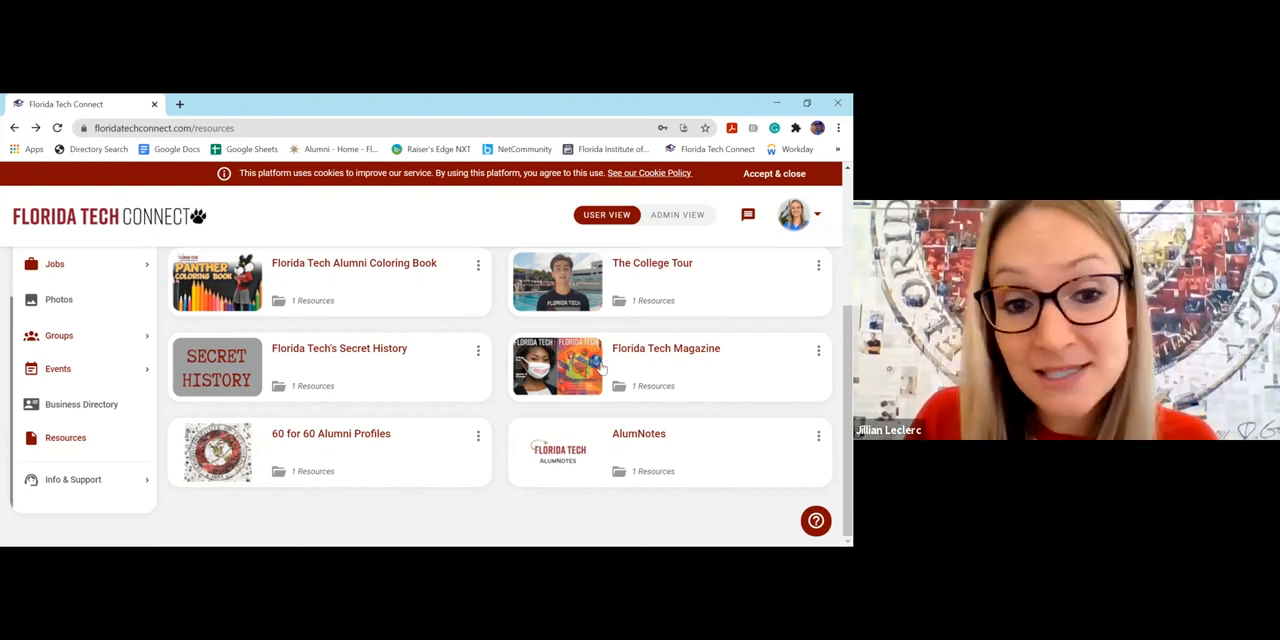
{"action": "mouse_move", "coordinate": [392, 448]}
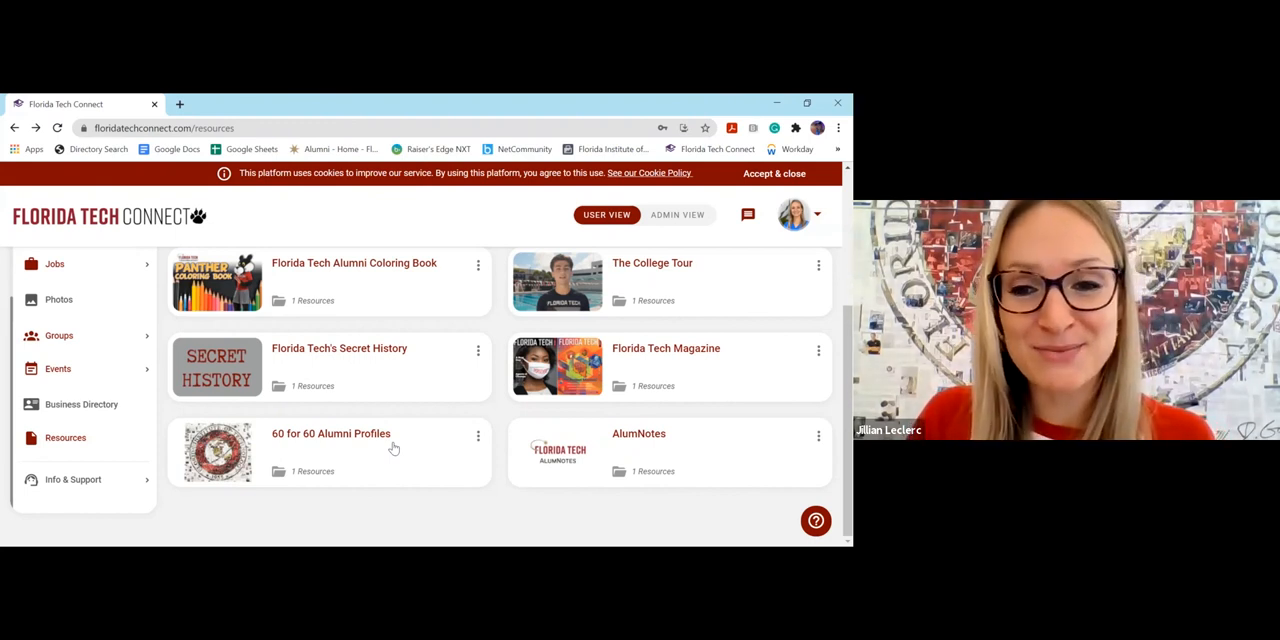
{"action": "mouse_move", "coordinate": [652, 452]}
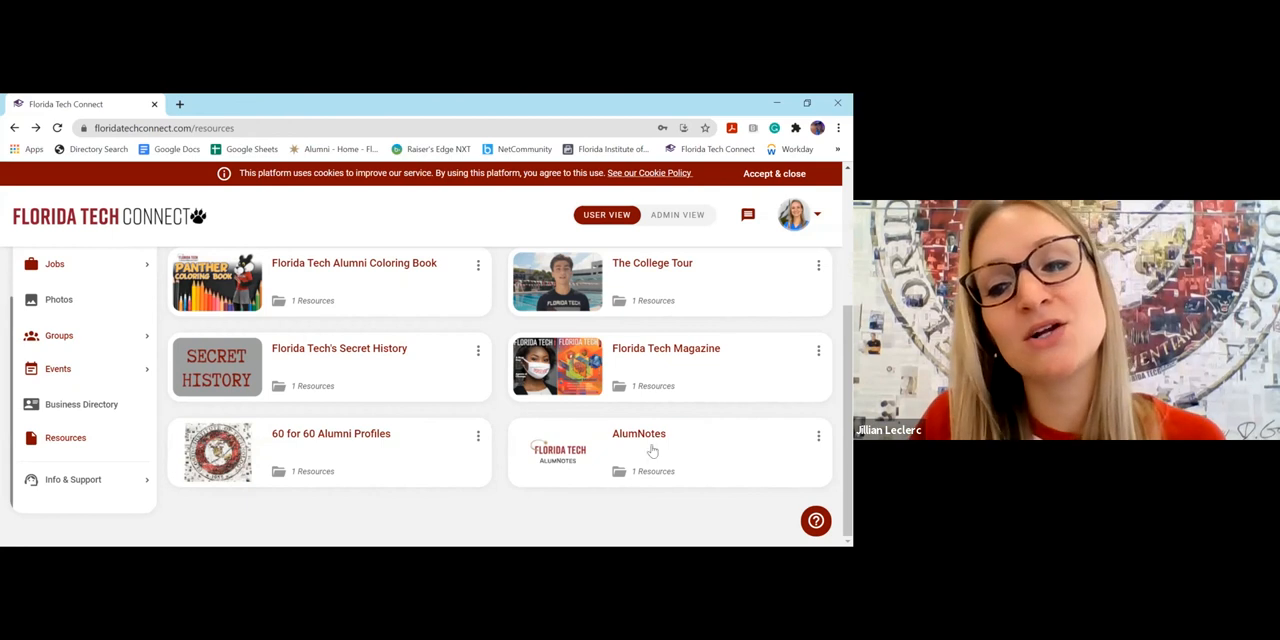
{"action": "mouse_move", "coordinate": [564, 488]}
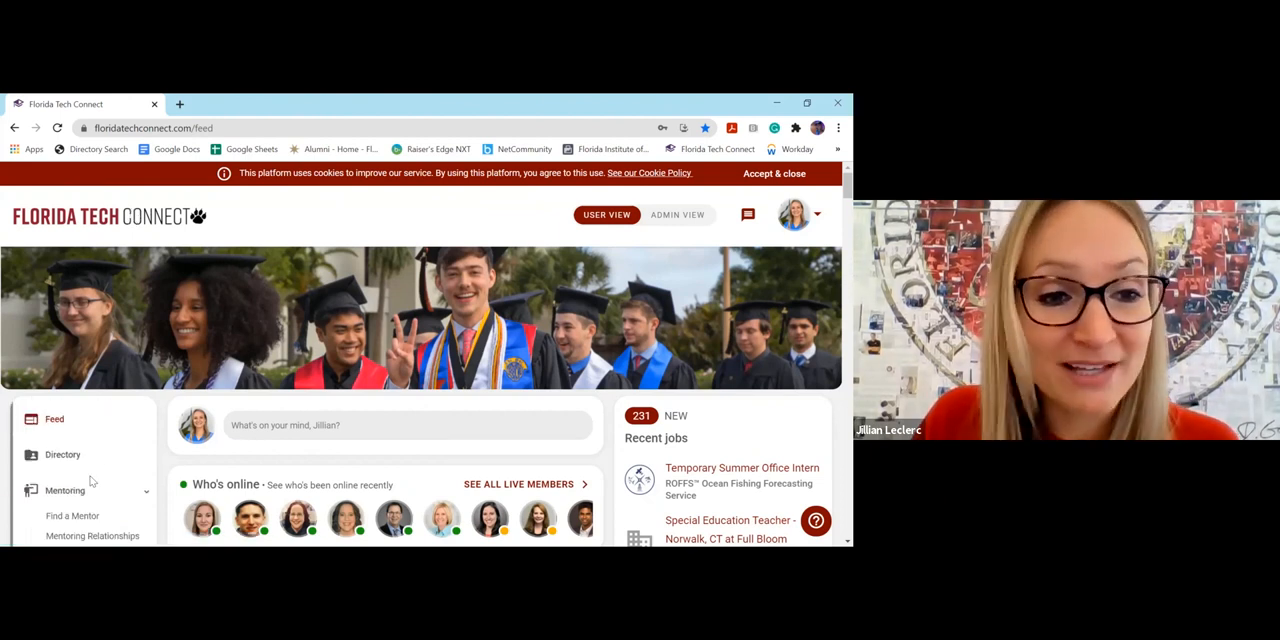
{"action": "mouse_move", "coordinate": [540, 418]}
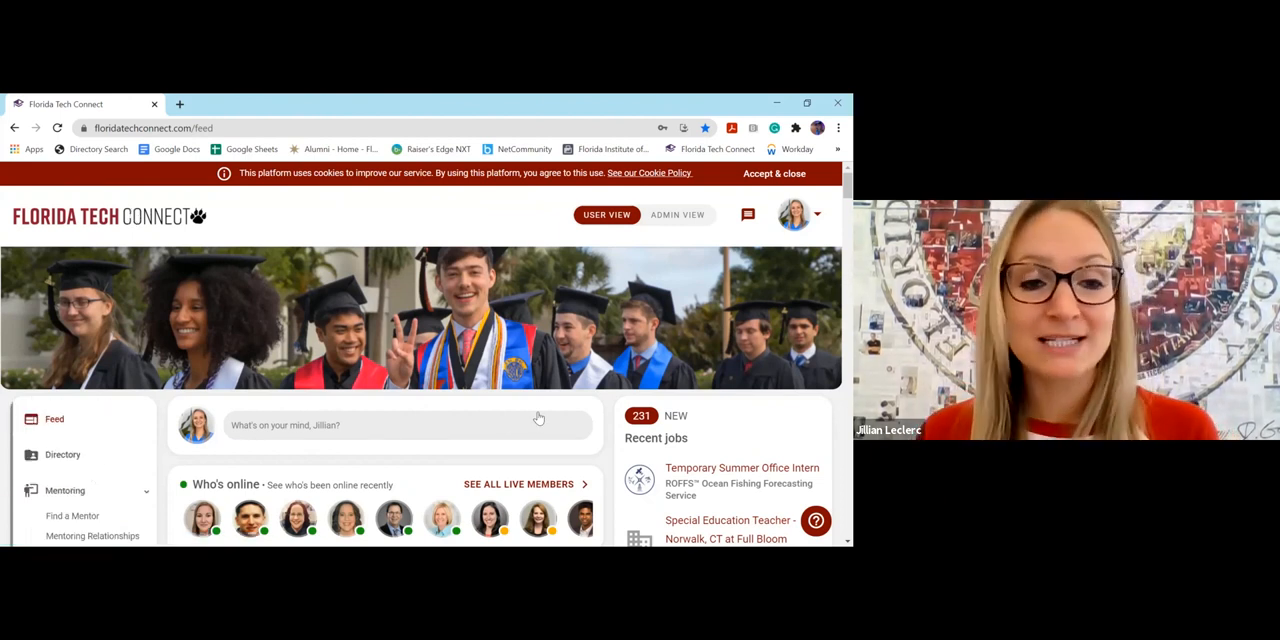